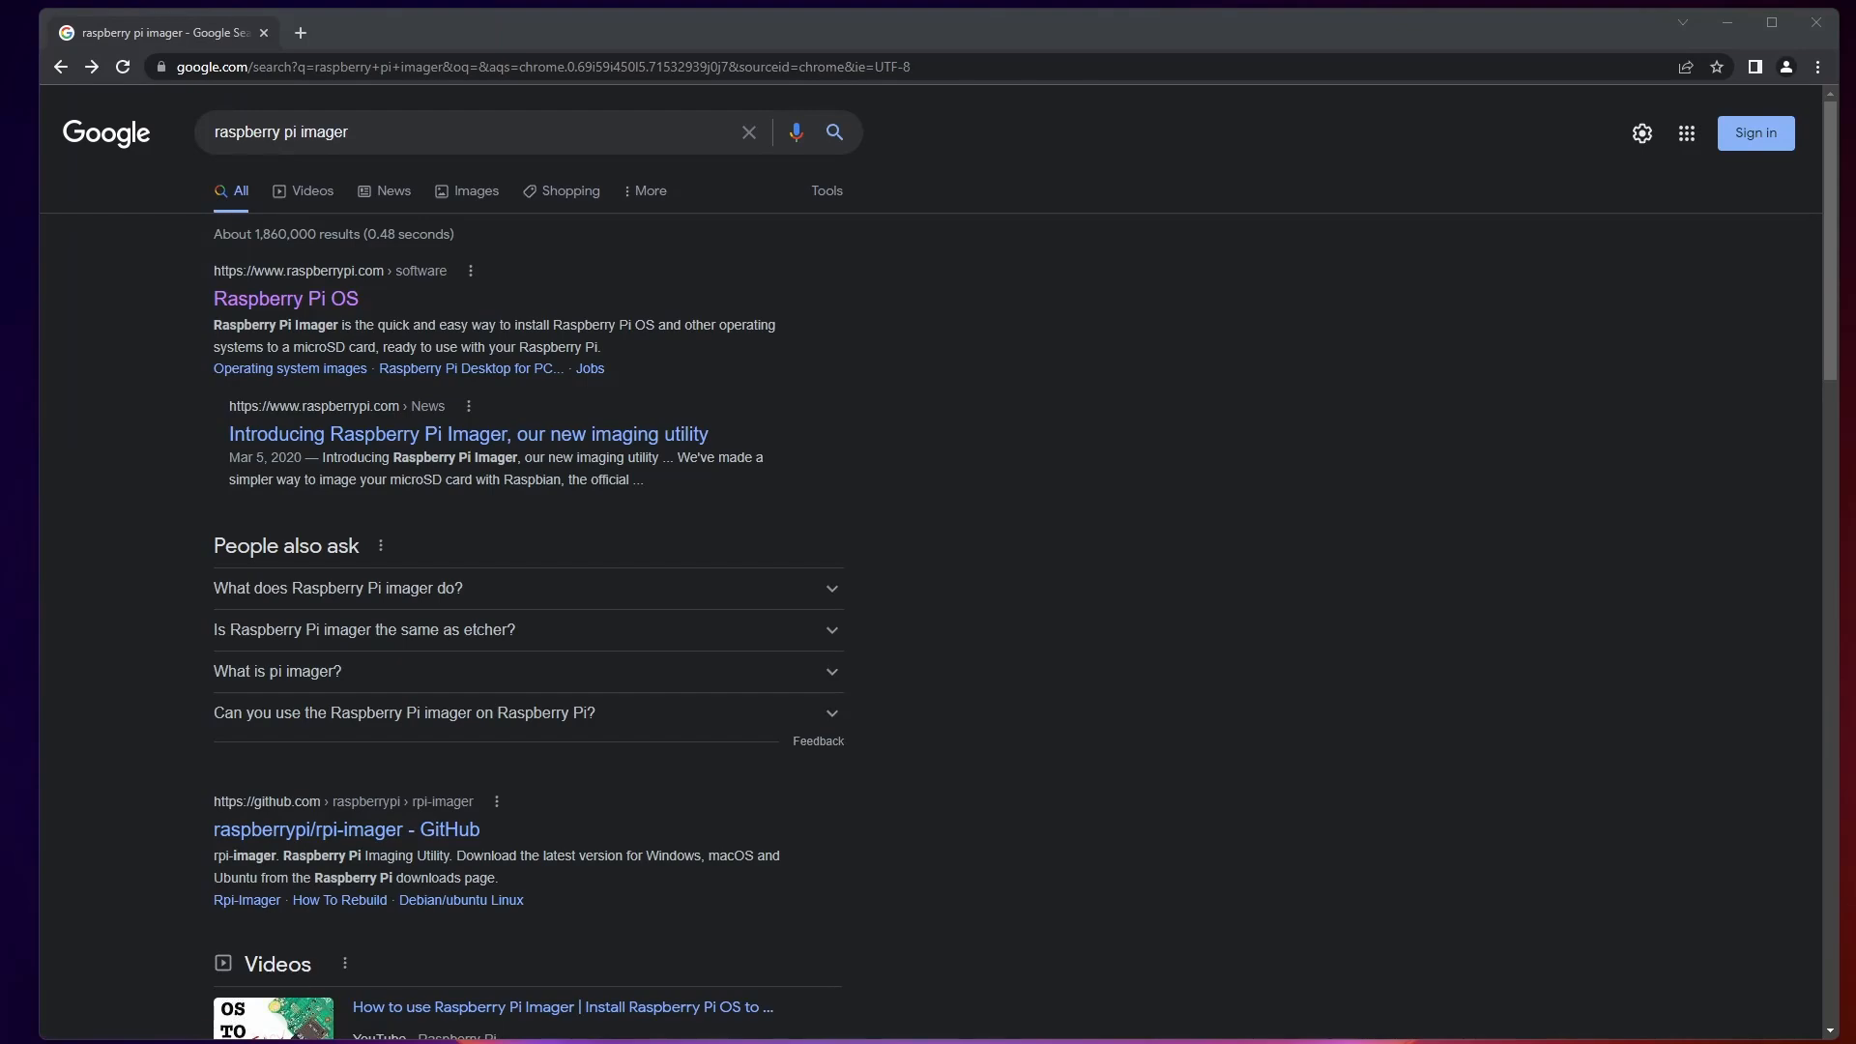
mouse_move(319, 302)
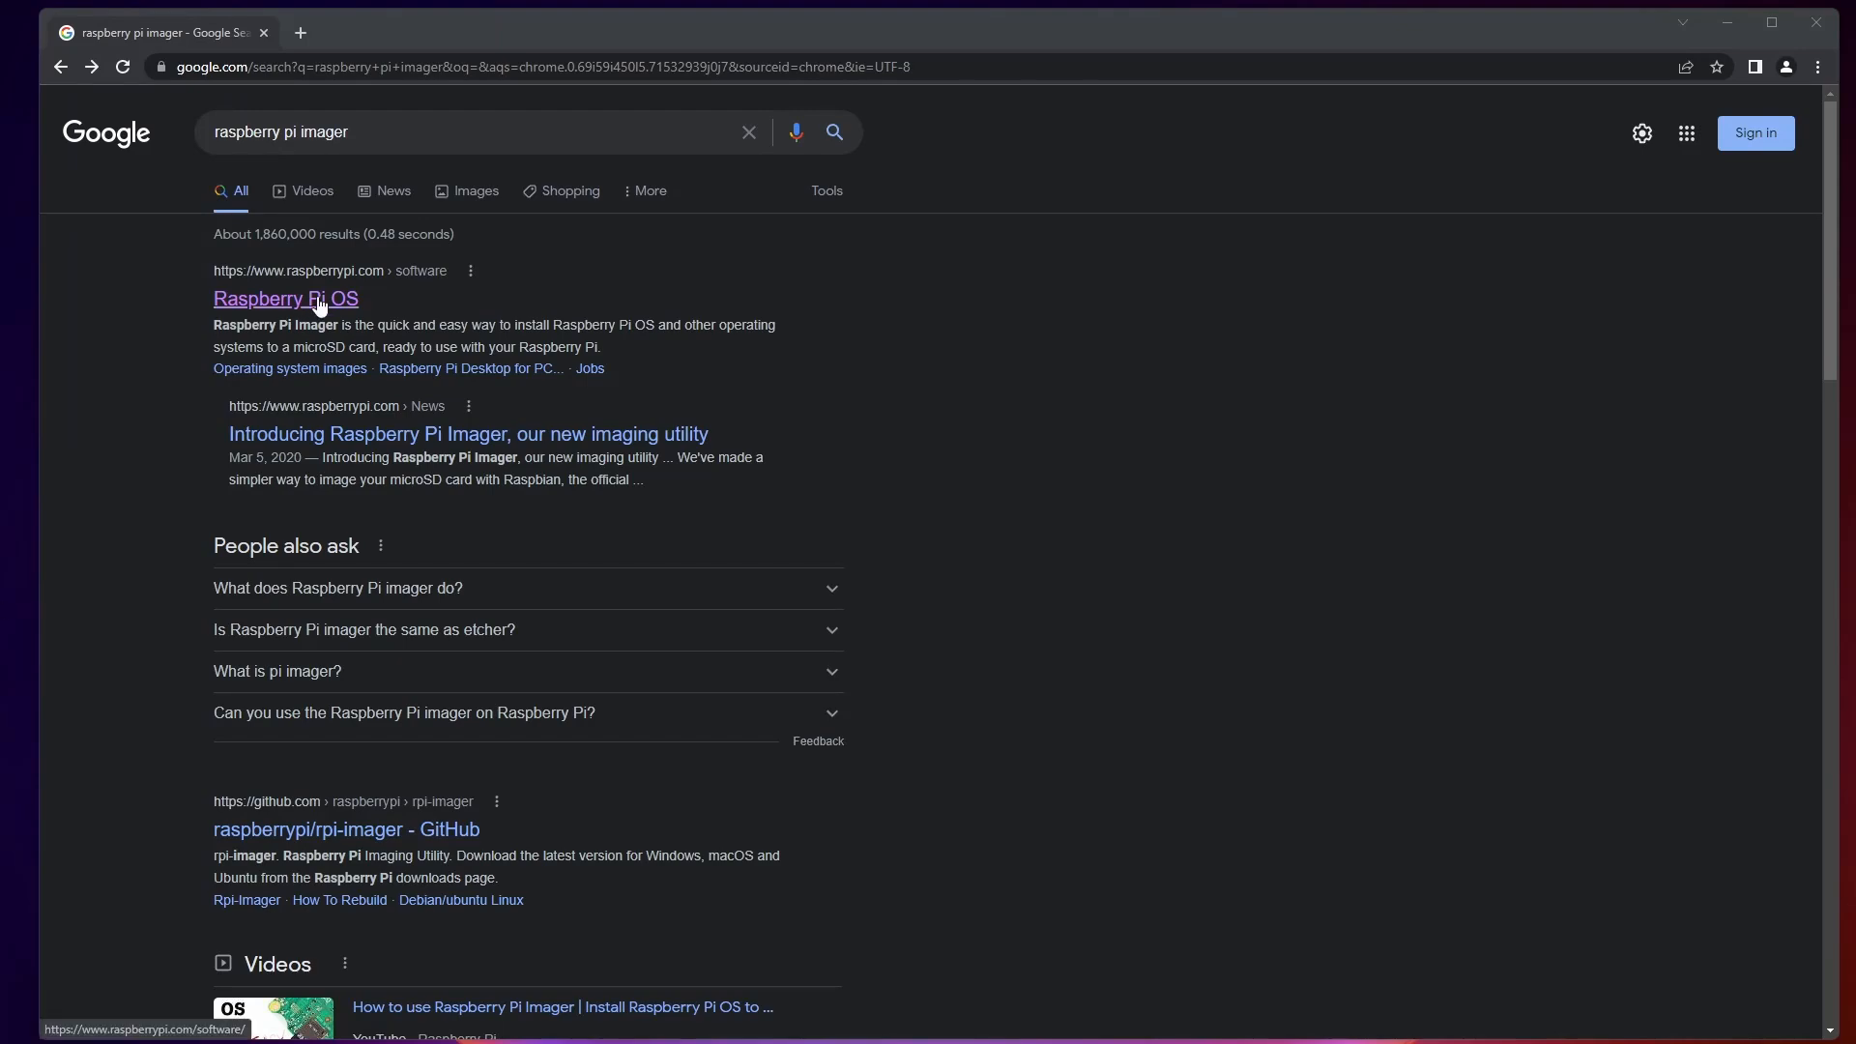
Download the Raspberry Pi Imager Windows installer from the Raspberry Pi OS page and launch it.
click(284, 298)
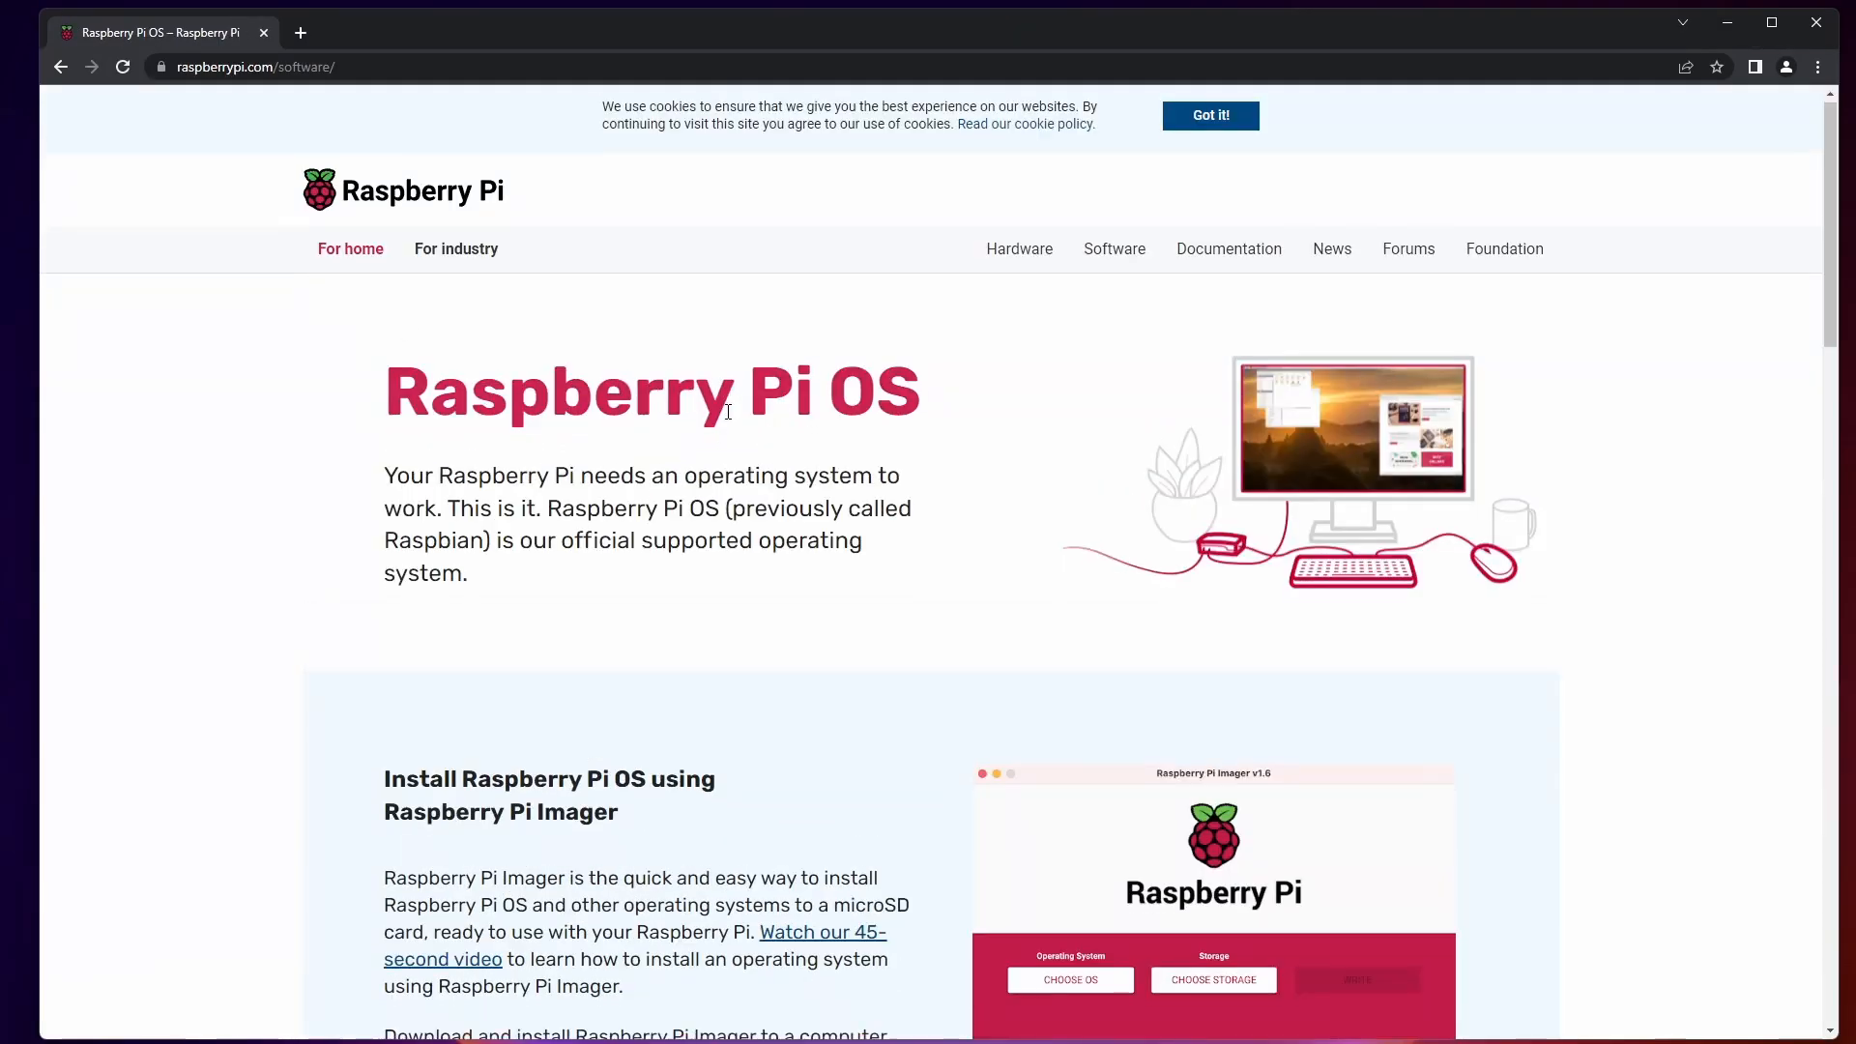
scroll(down, 3)
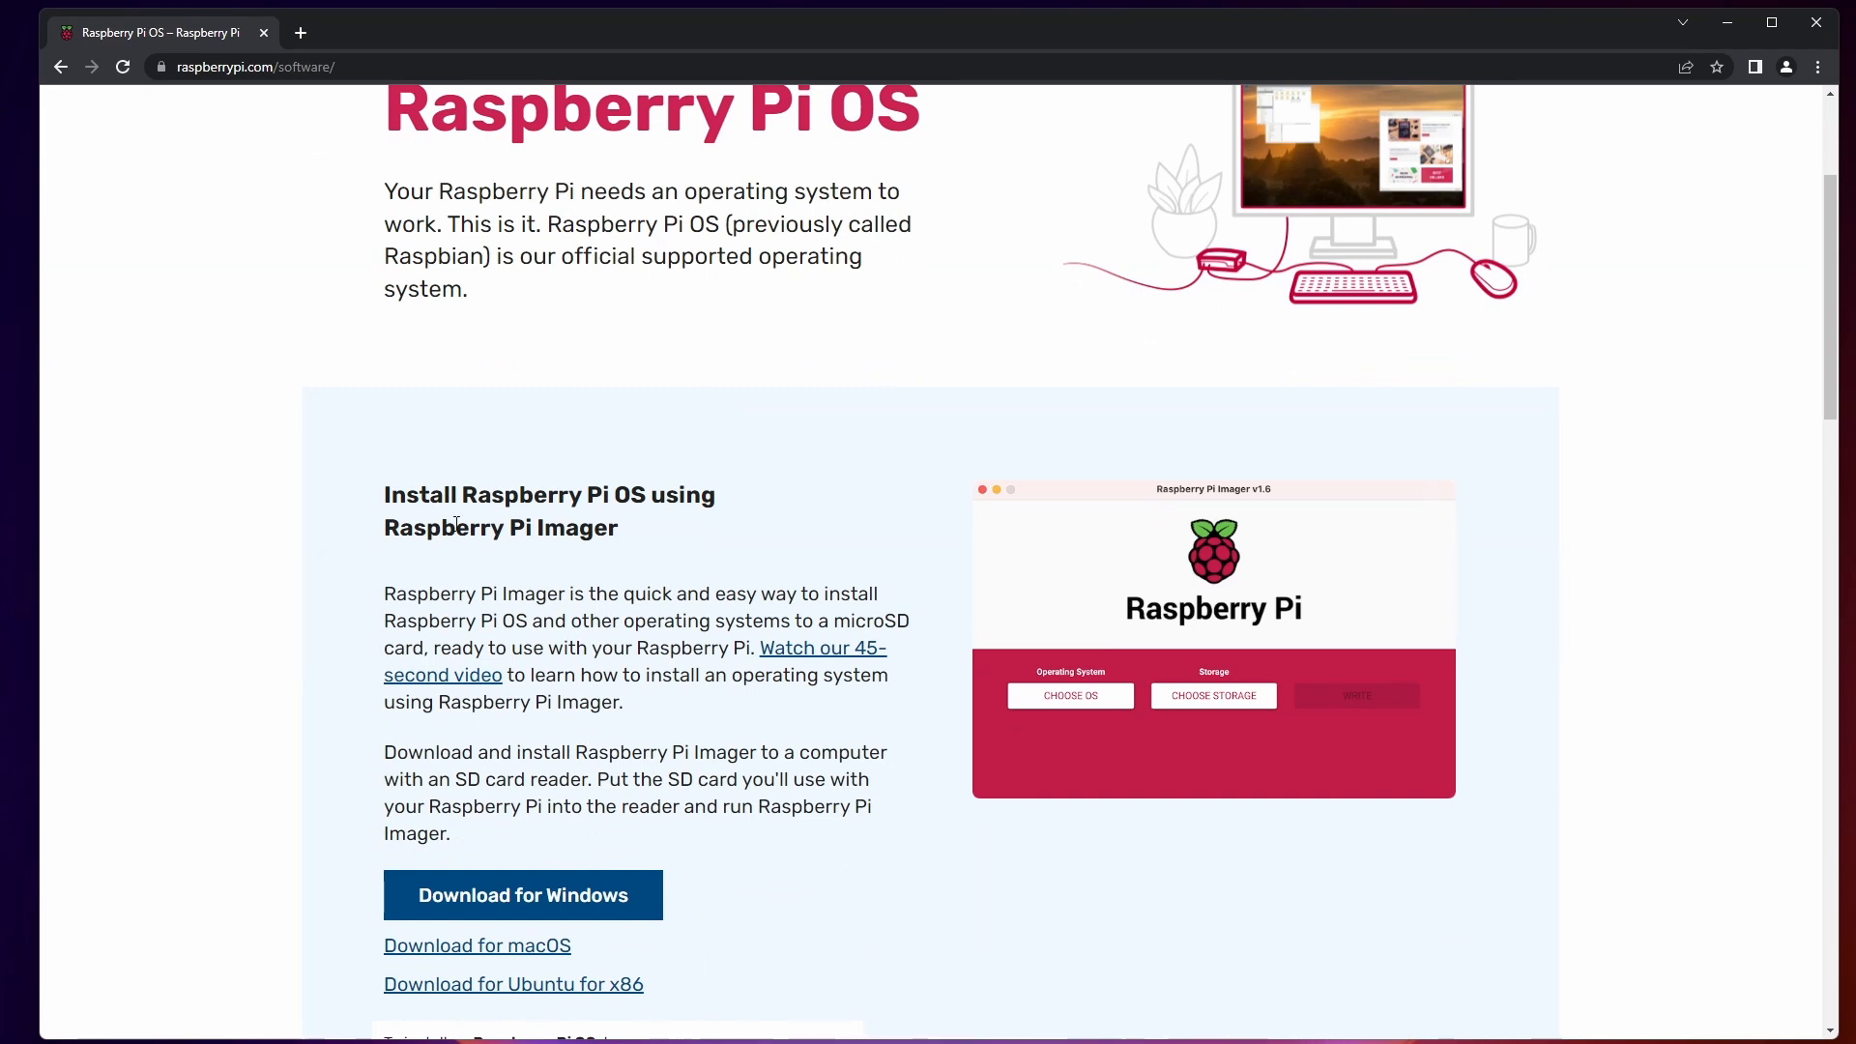
click(522, 895)
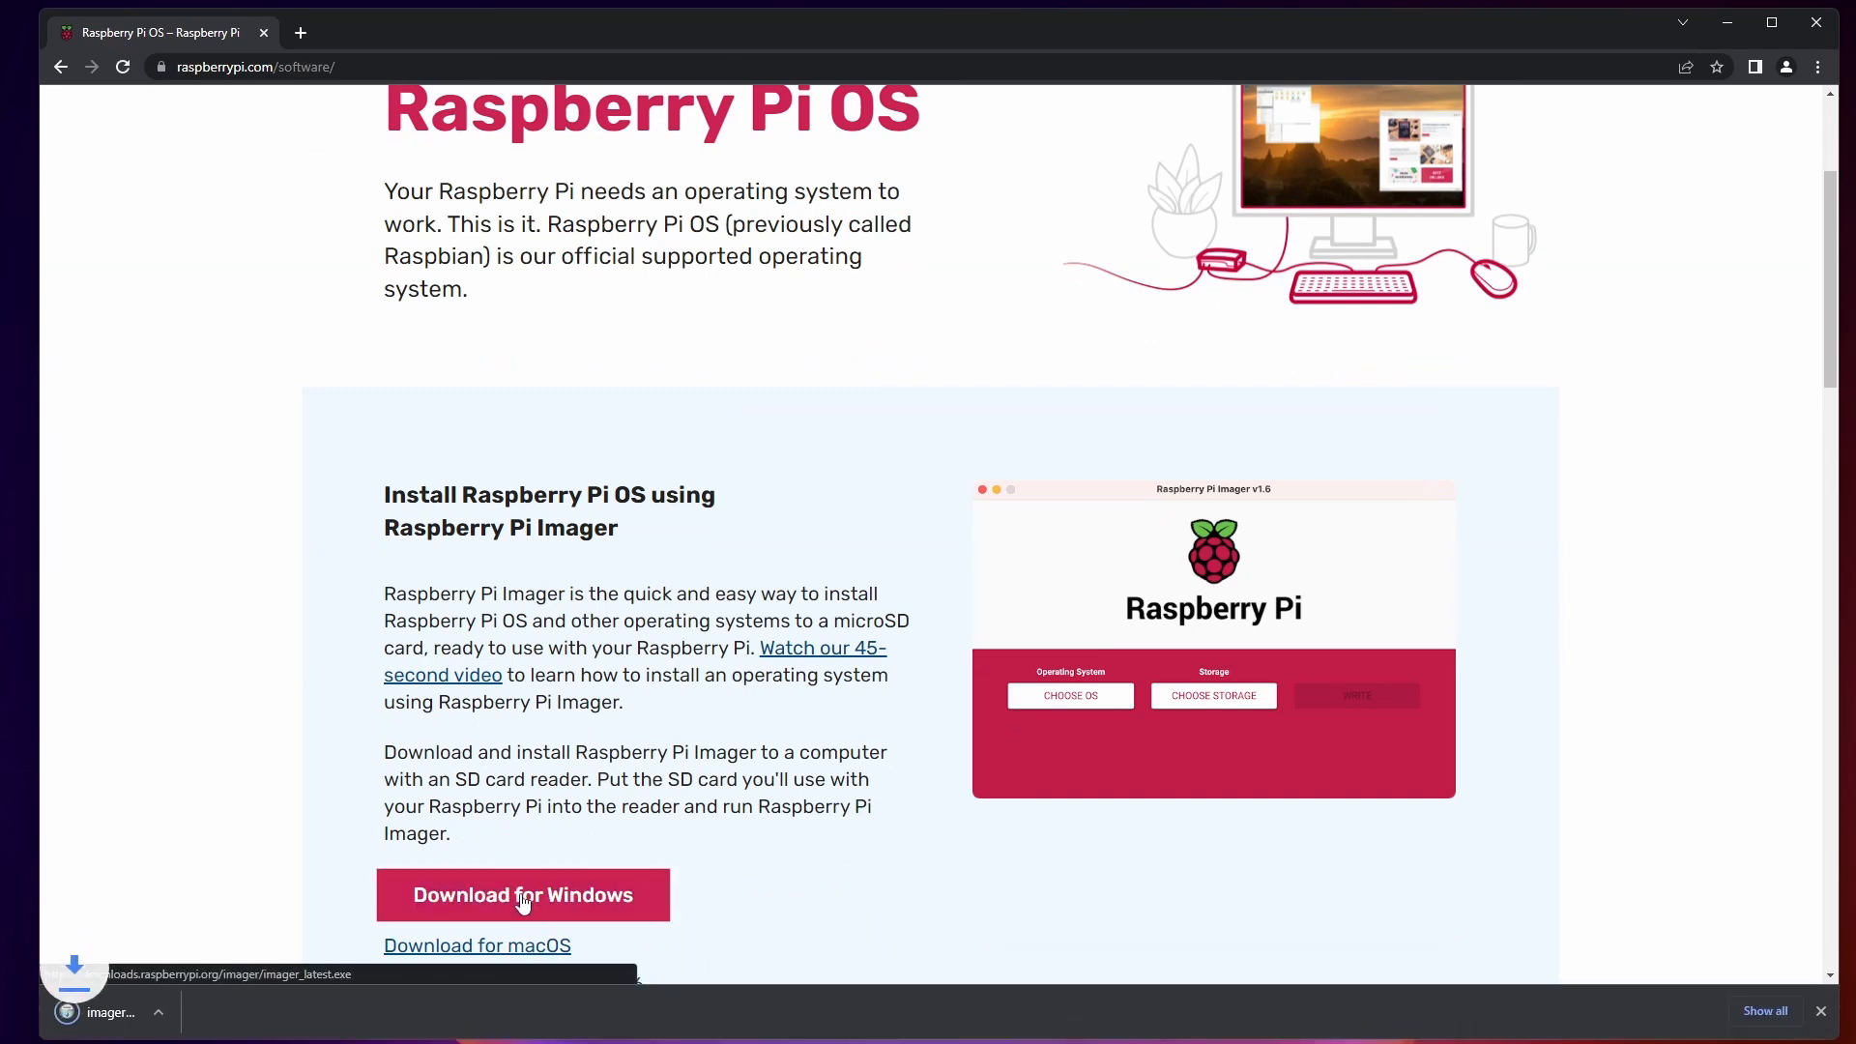
click(522, 895)
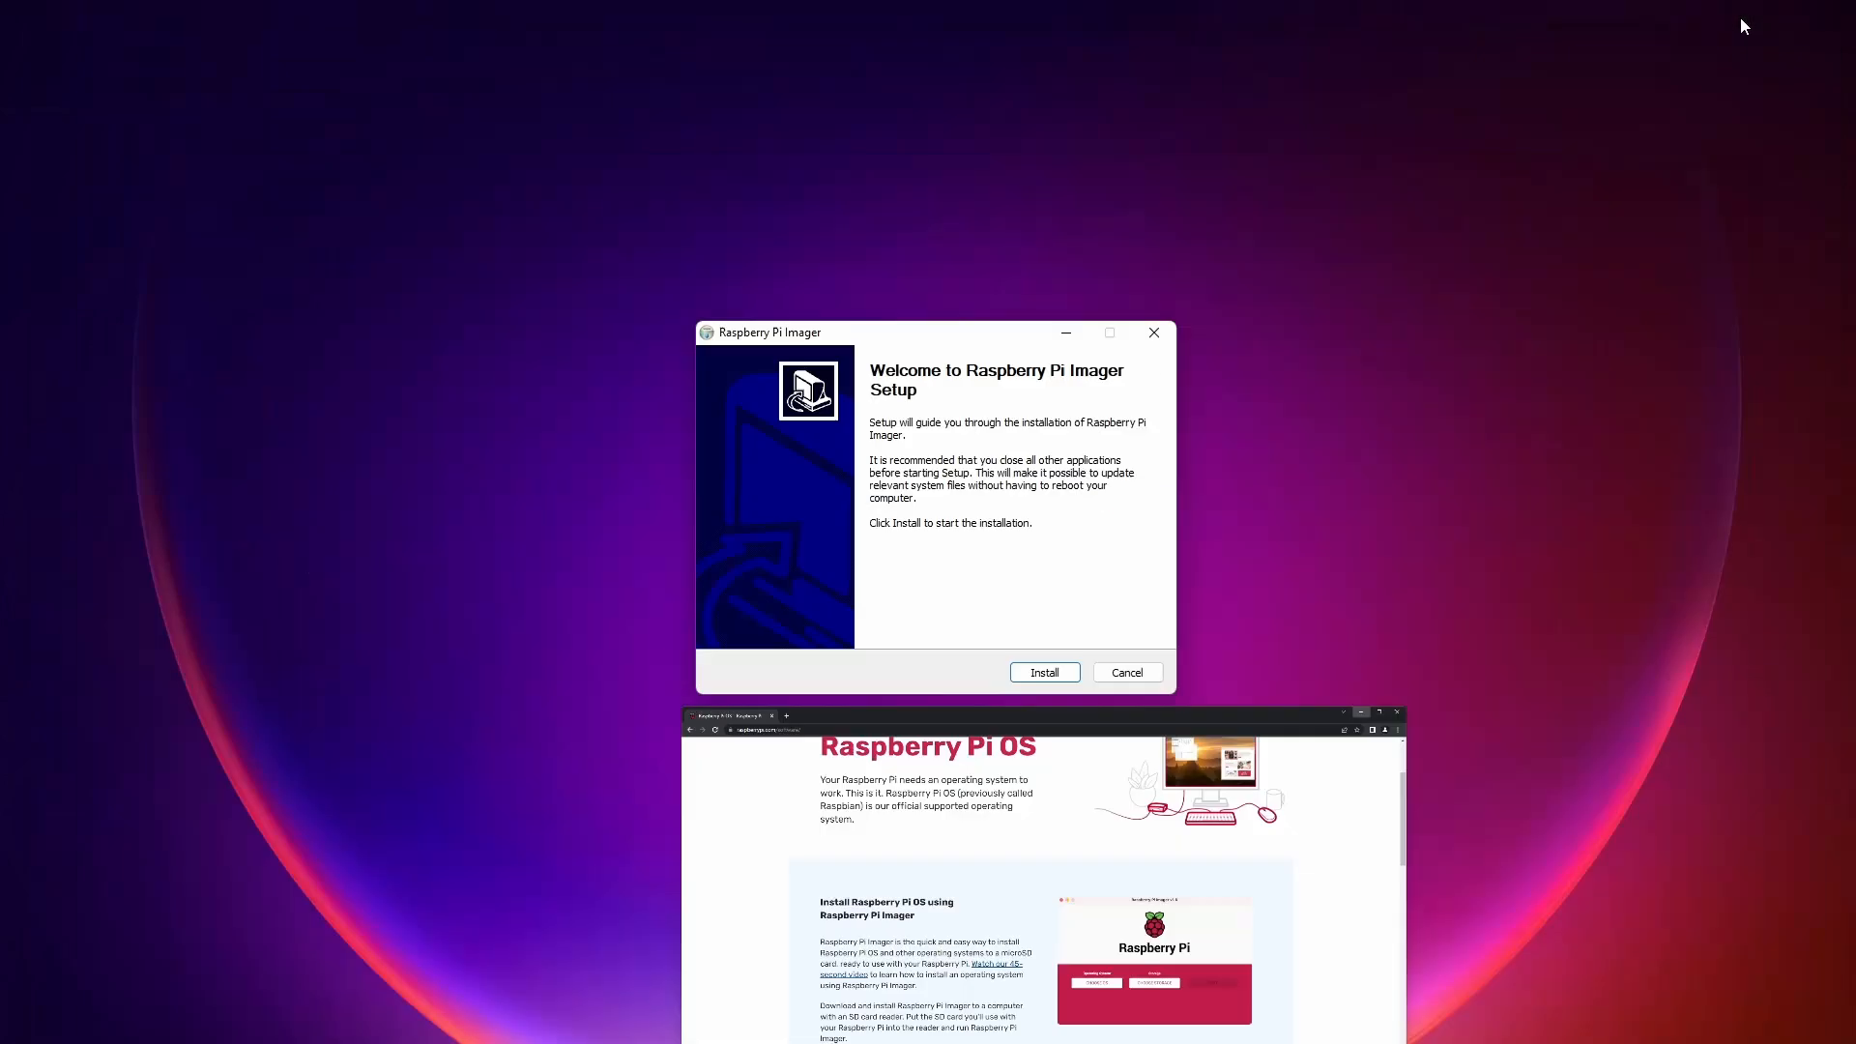
Install Raspberry Pi Imager and choose Mainsail OS under Other specific-purpose OS > 3D printing.
click(1044, 672)
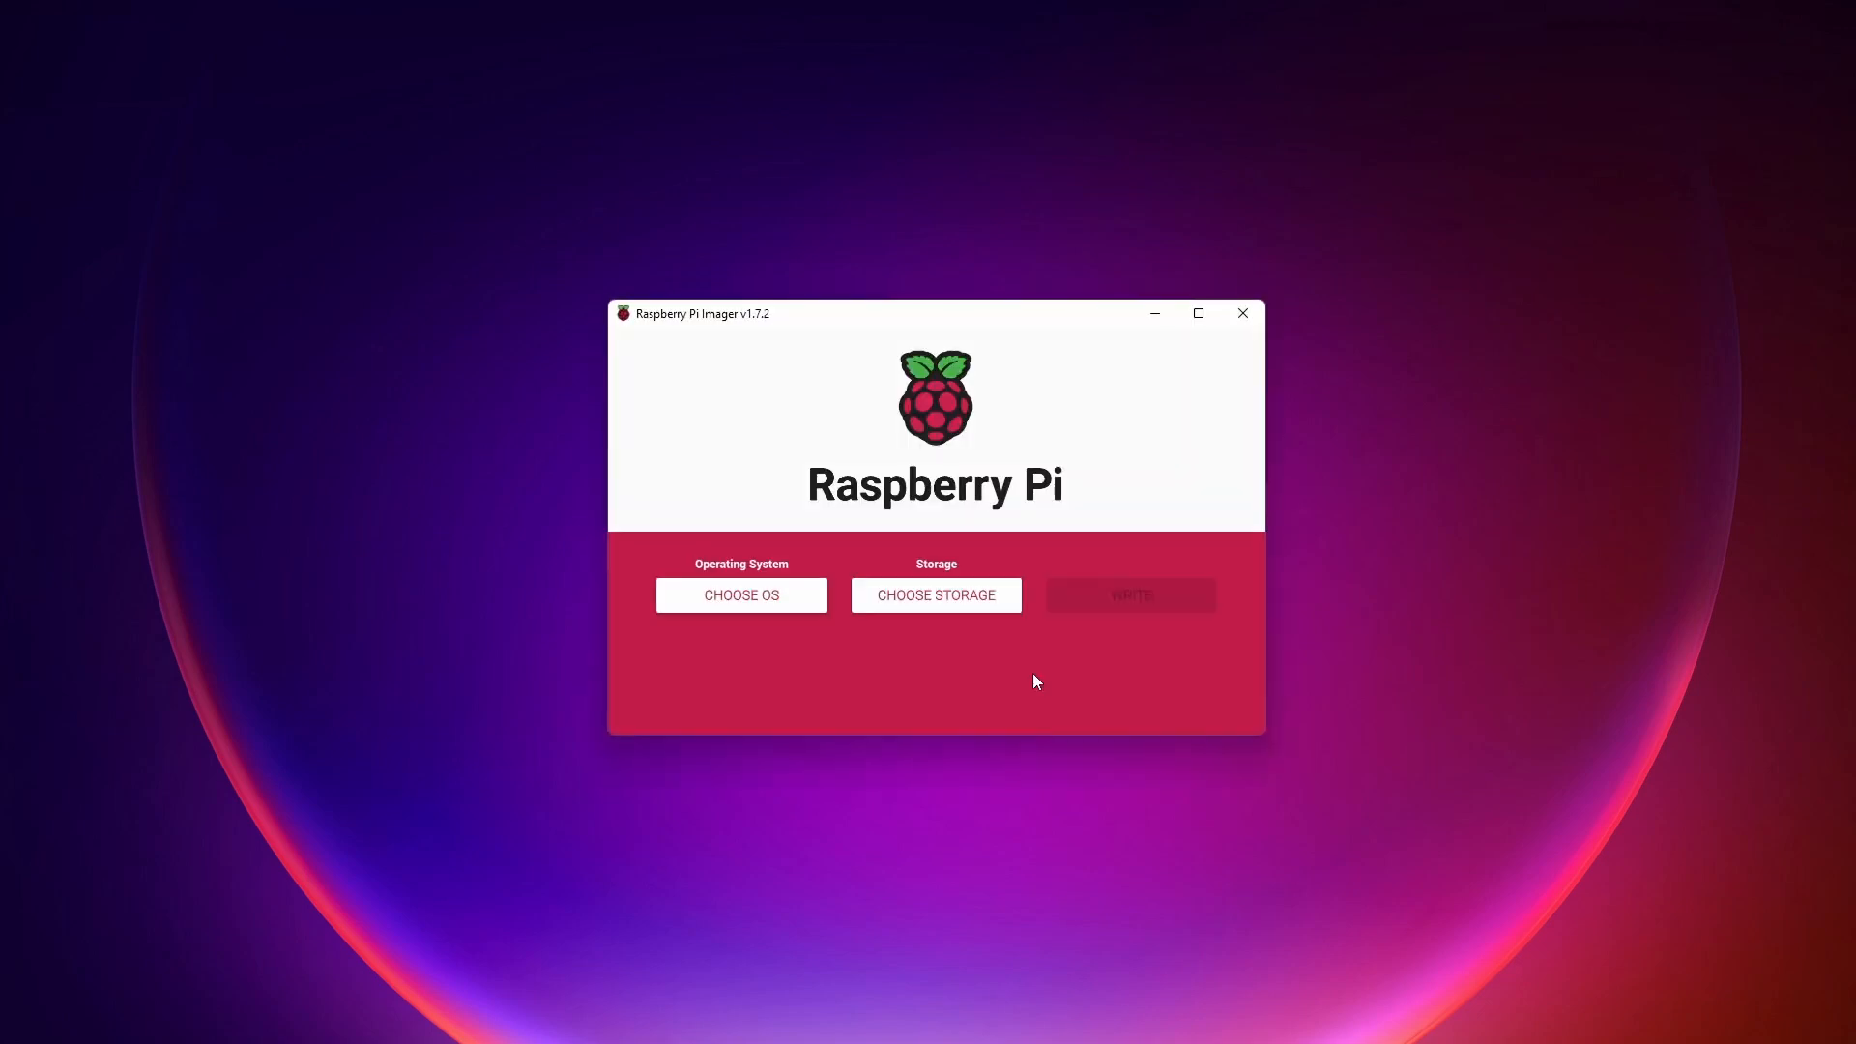
mouse_move(769, 607)
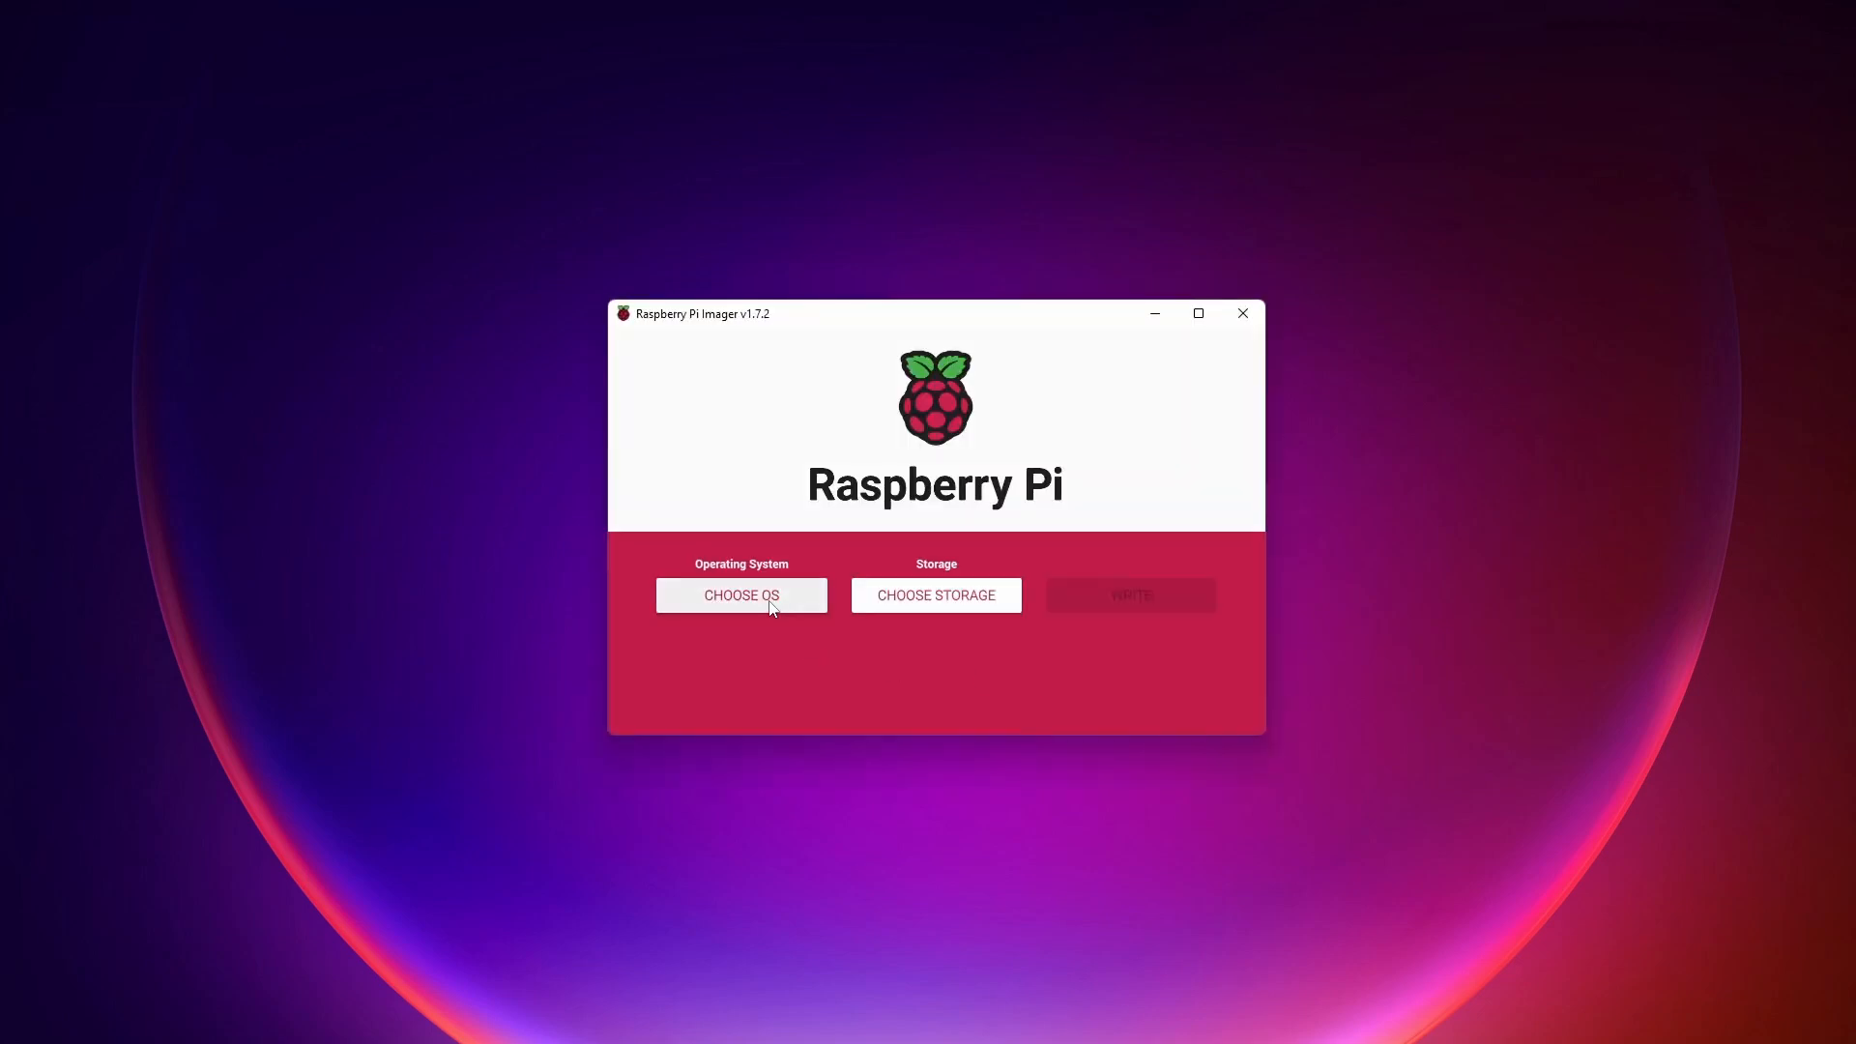
click(742, 596)
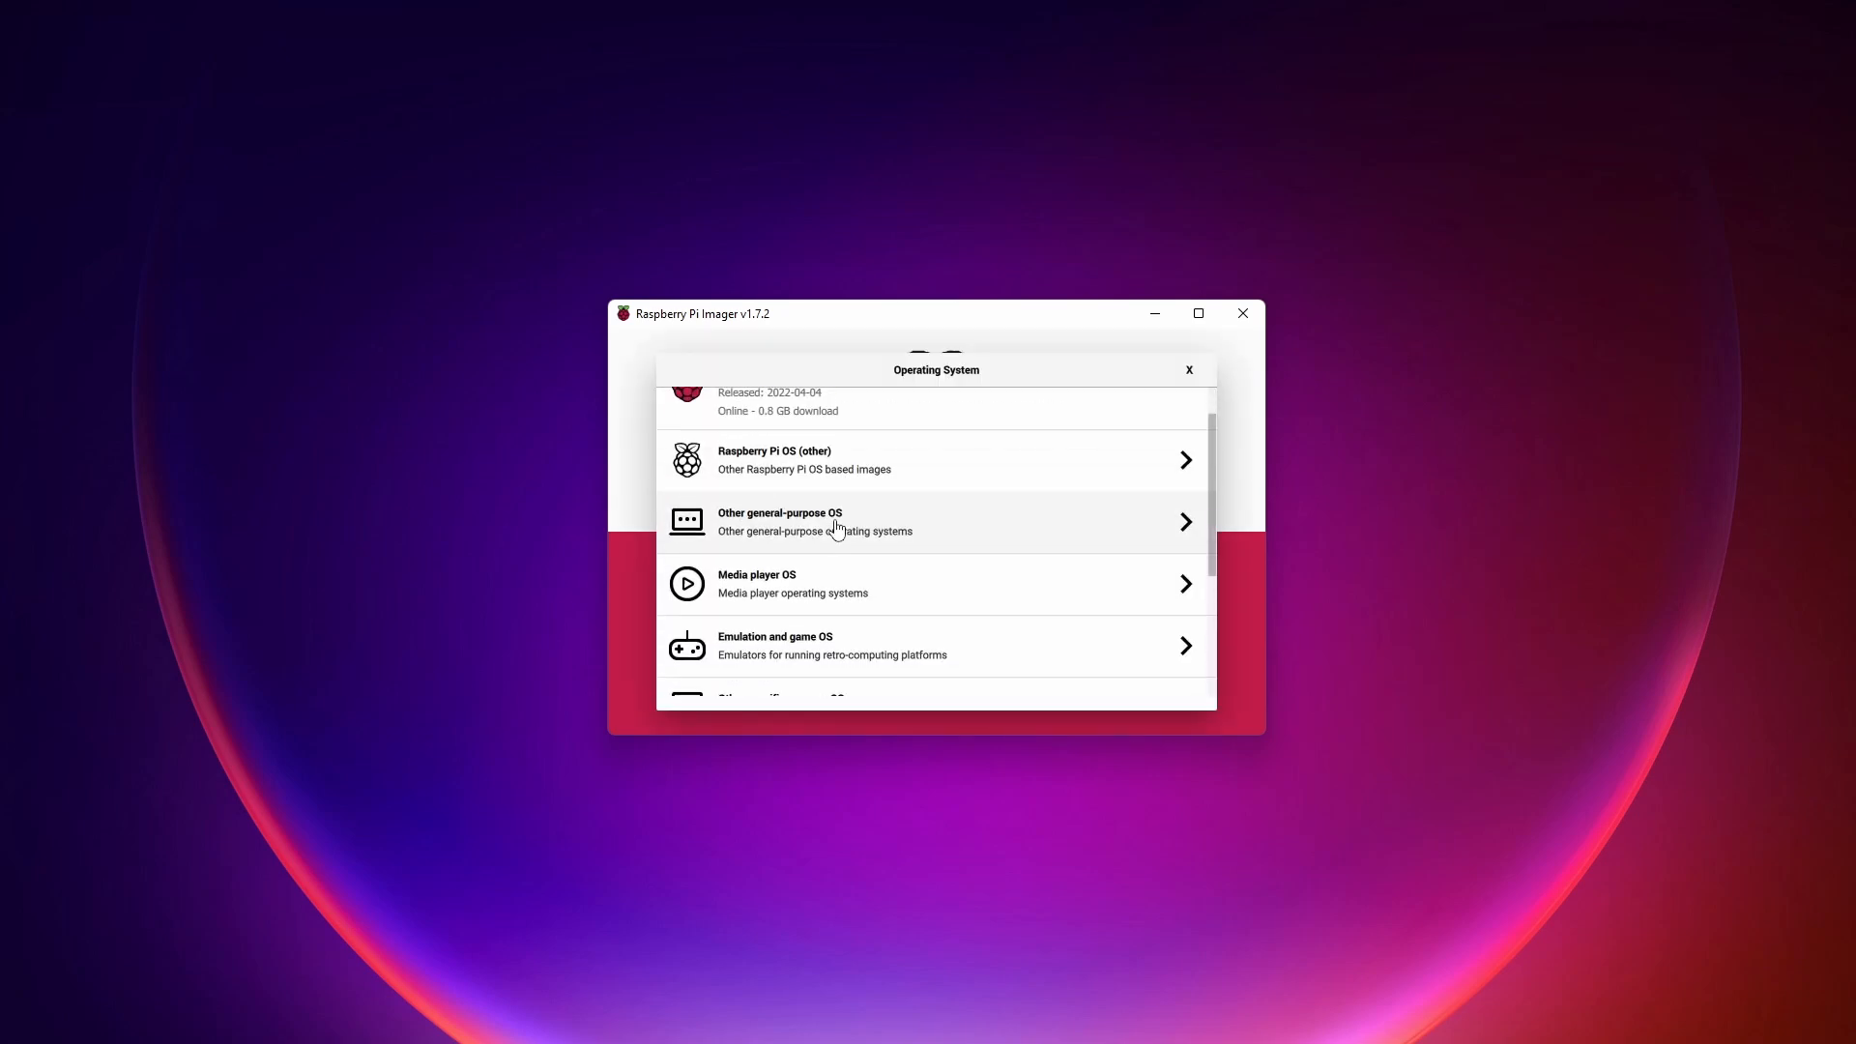
scroll(down, 3)
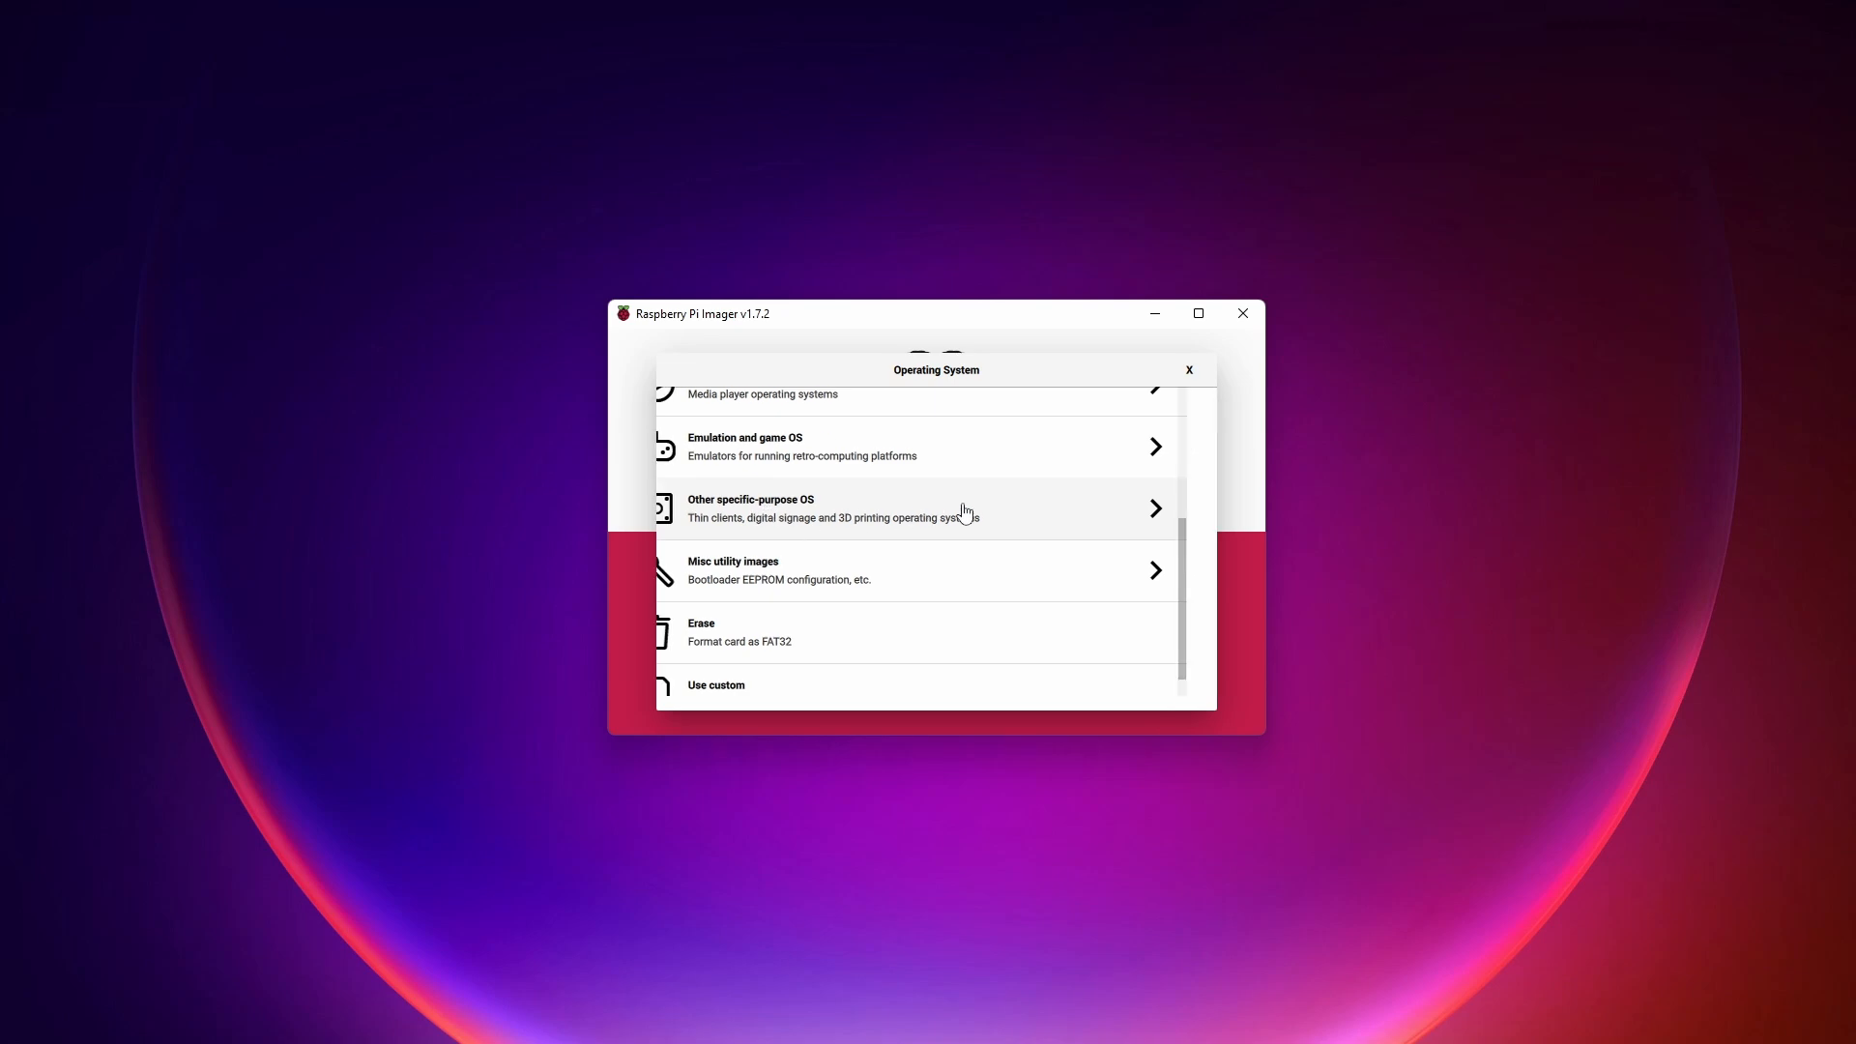
click(932, 508)
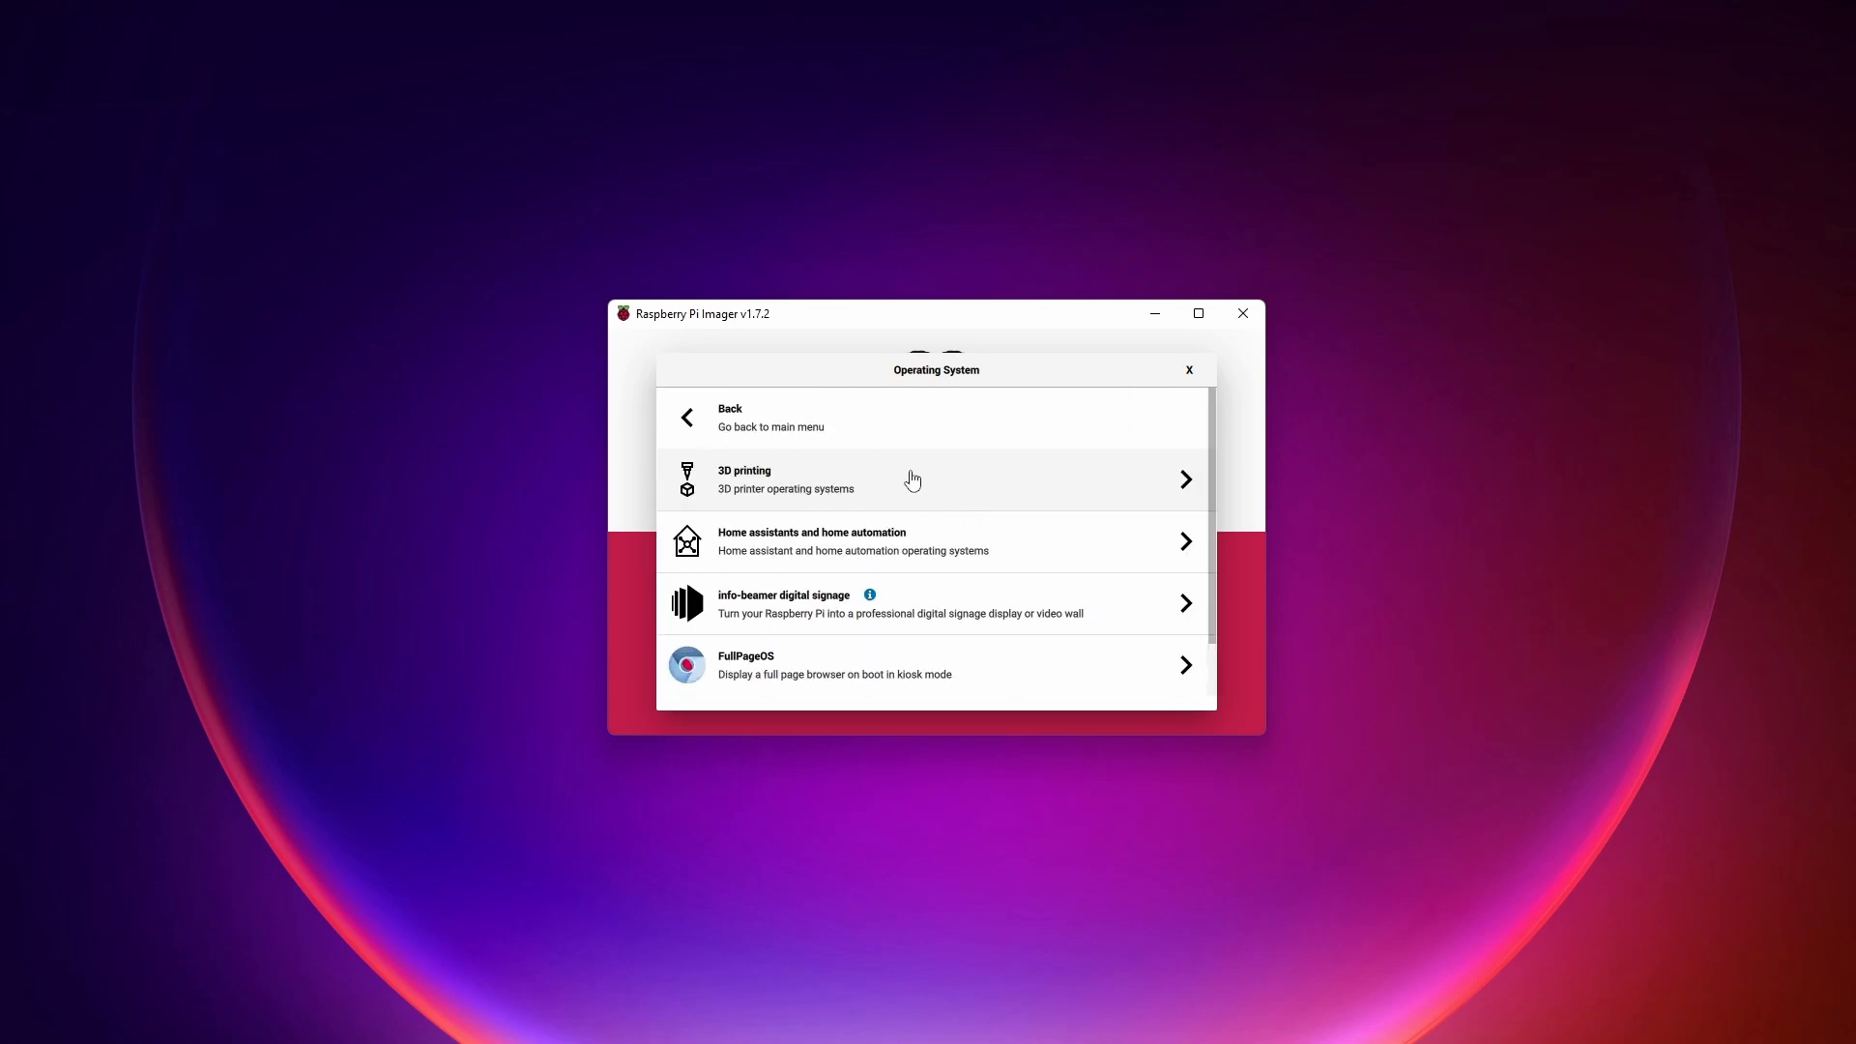
click(914, 480)
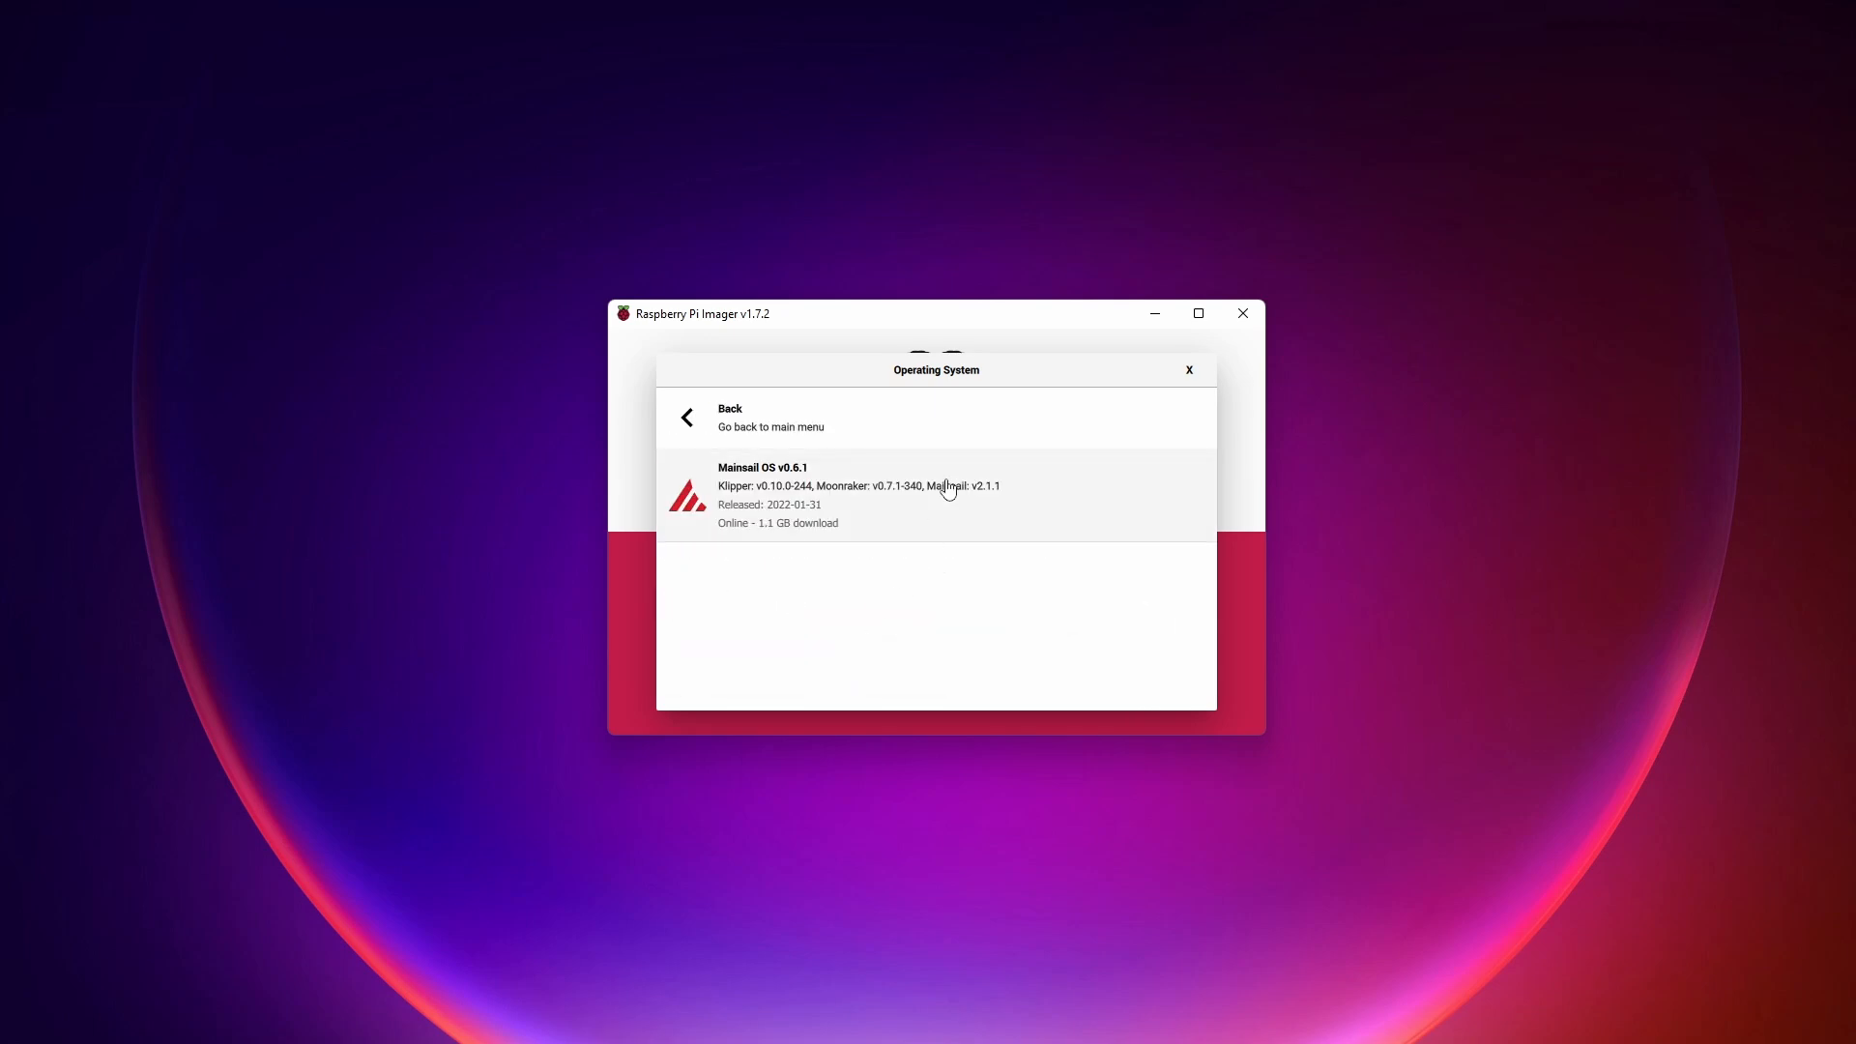
click(858, 495)
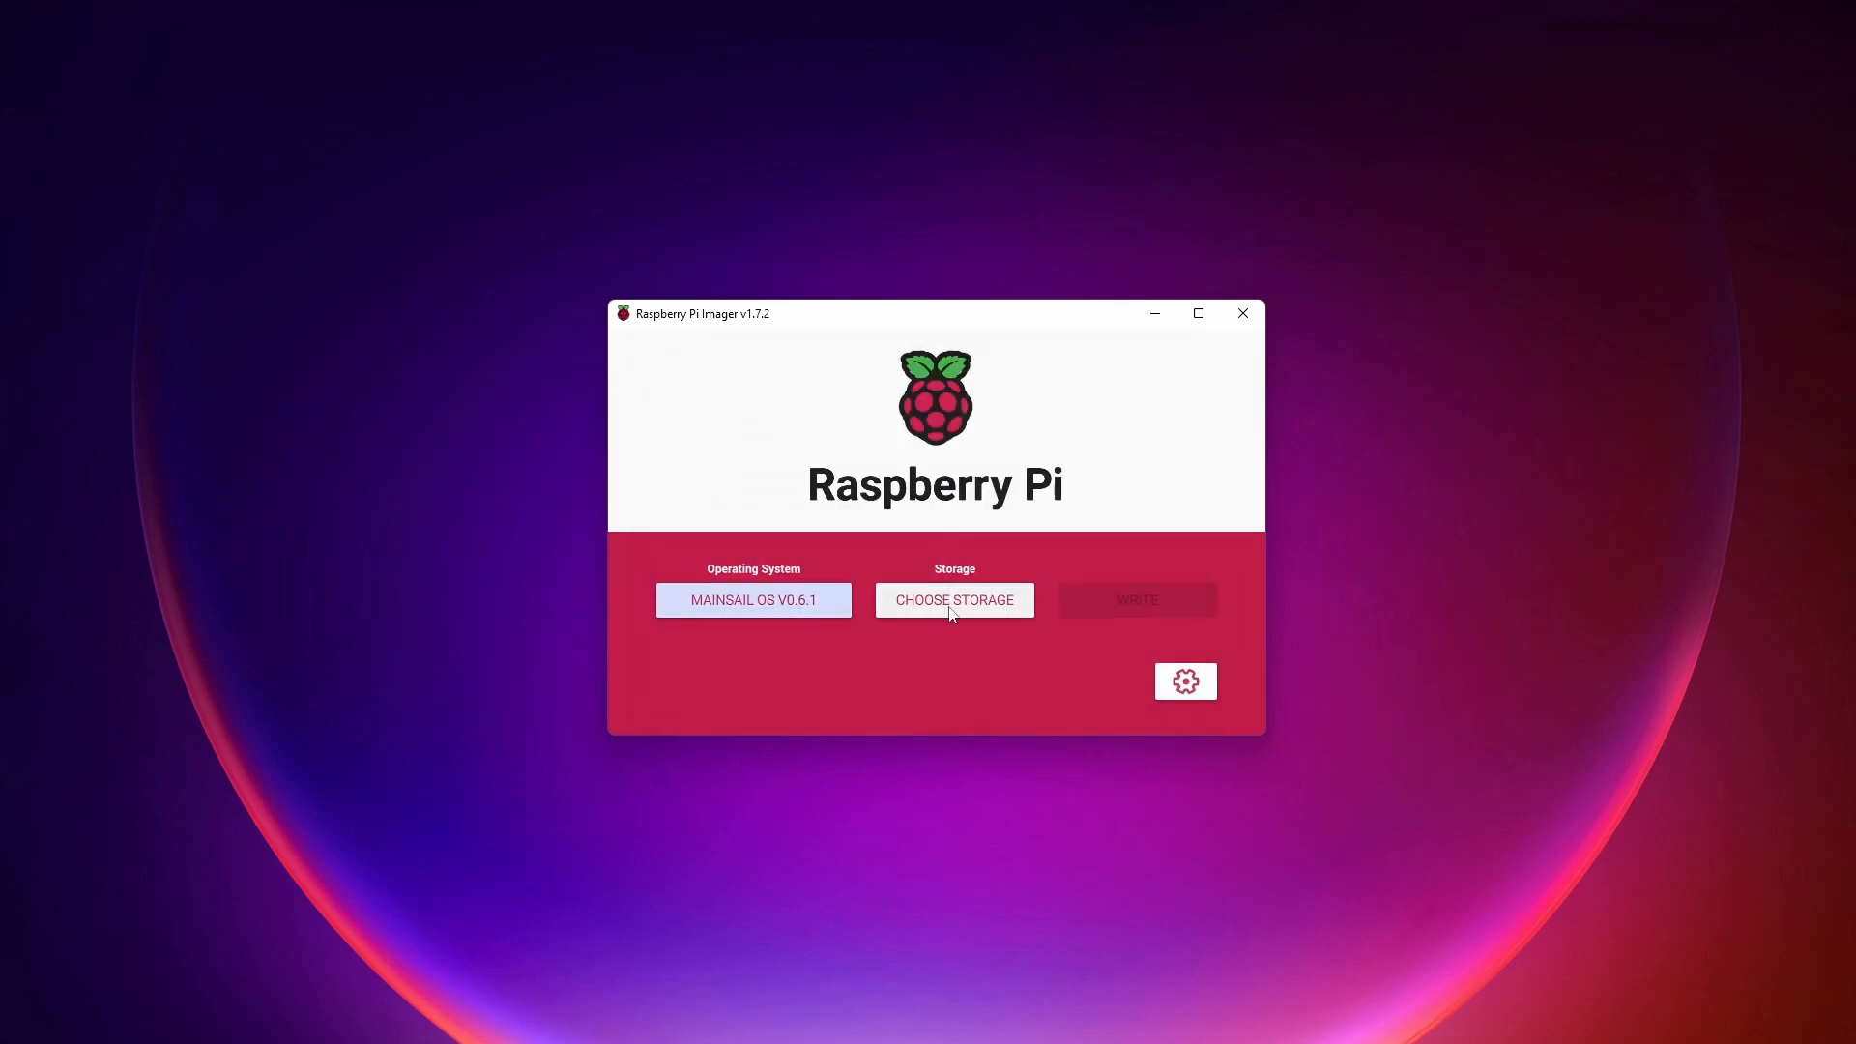
Choose the 32 GB Generic USB device as the storage target.
click(955, 599)
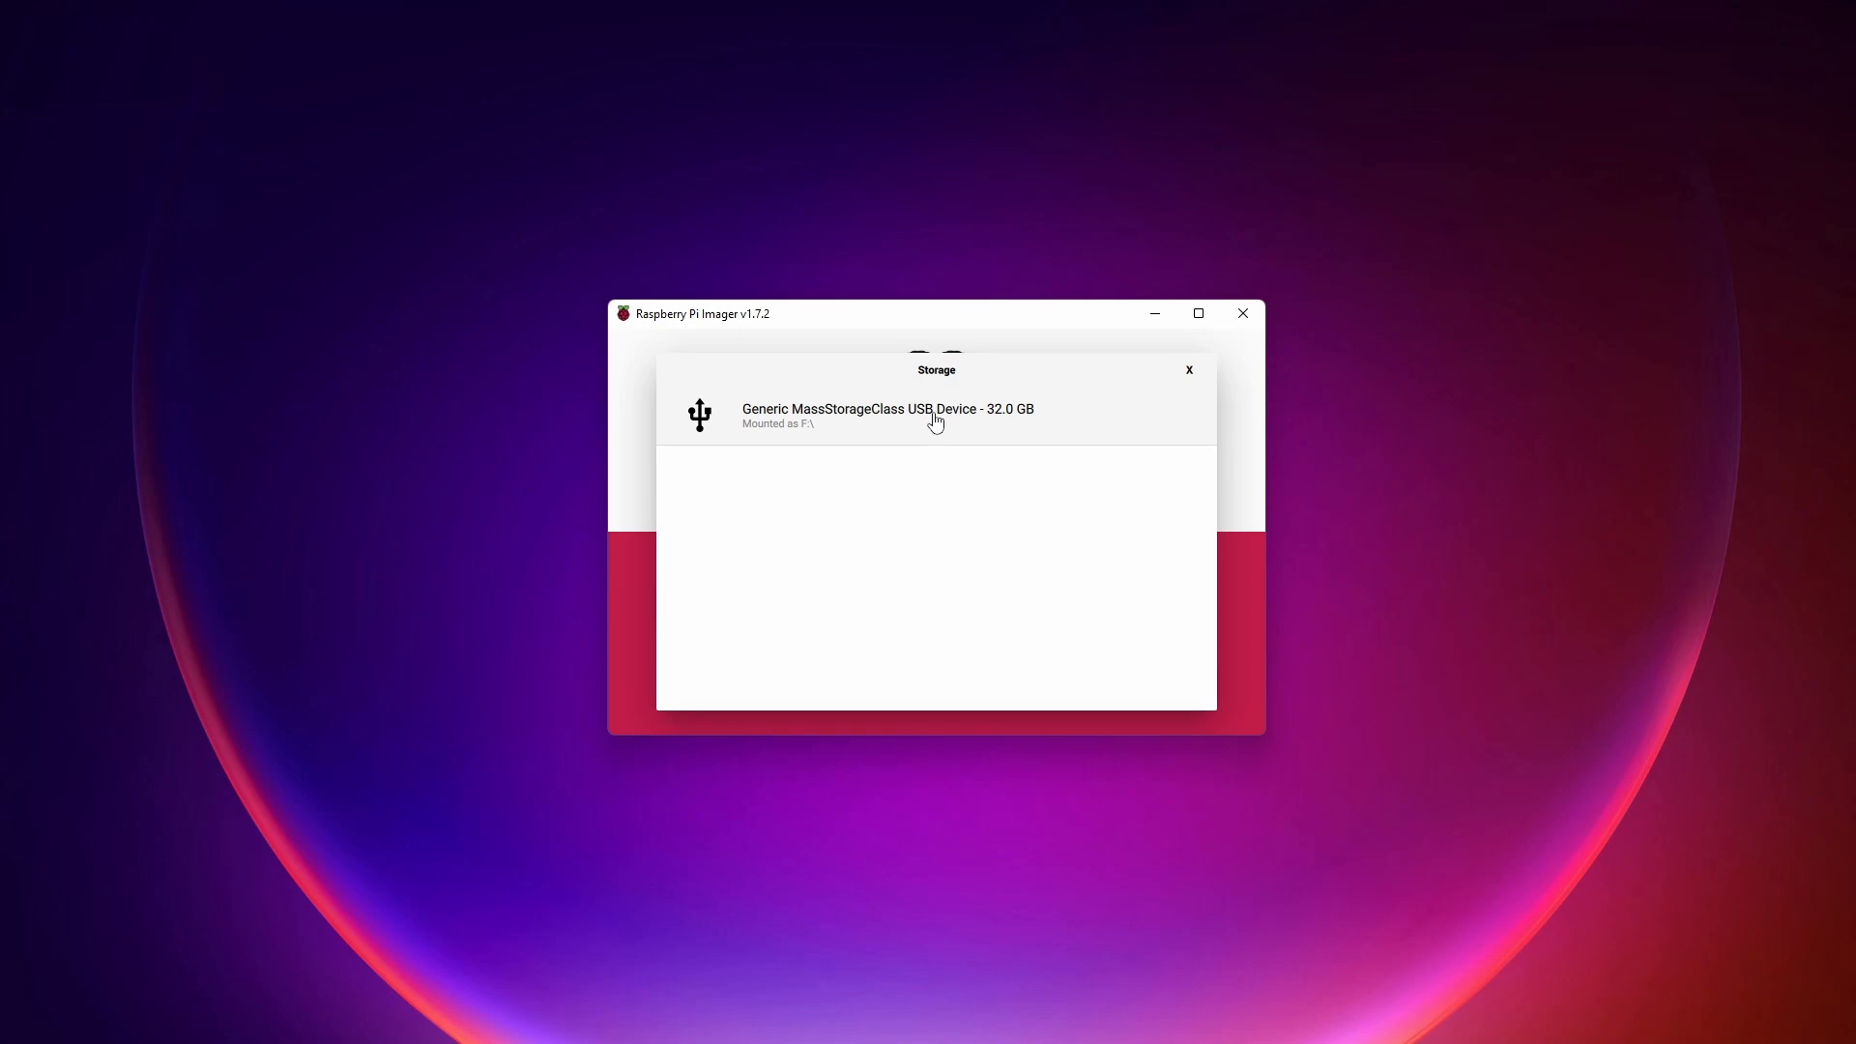
click(936, 414)
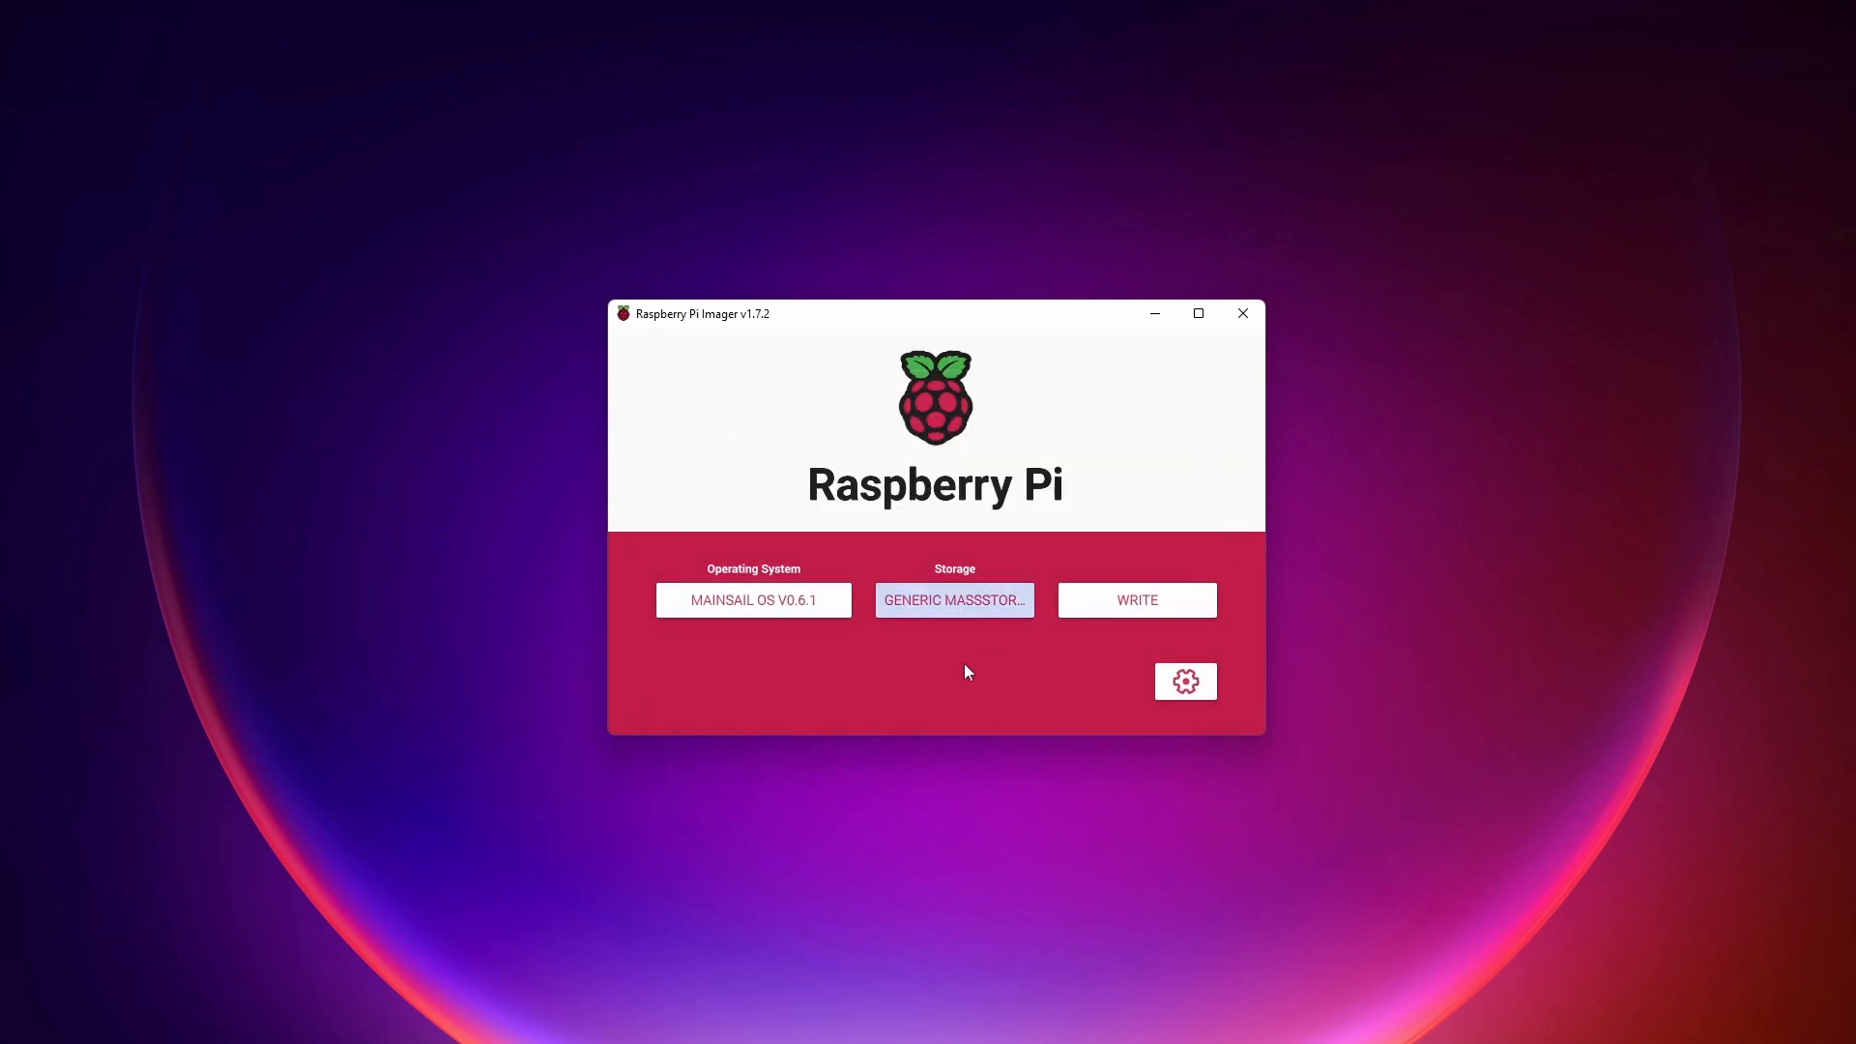
click(1185, 681)
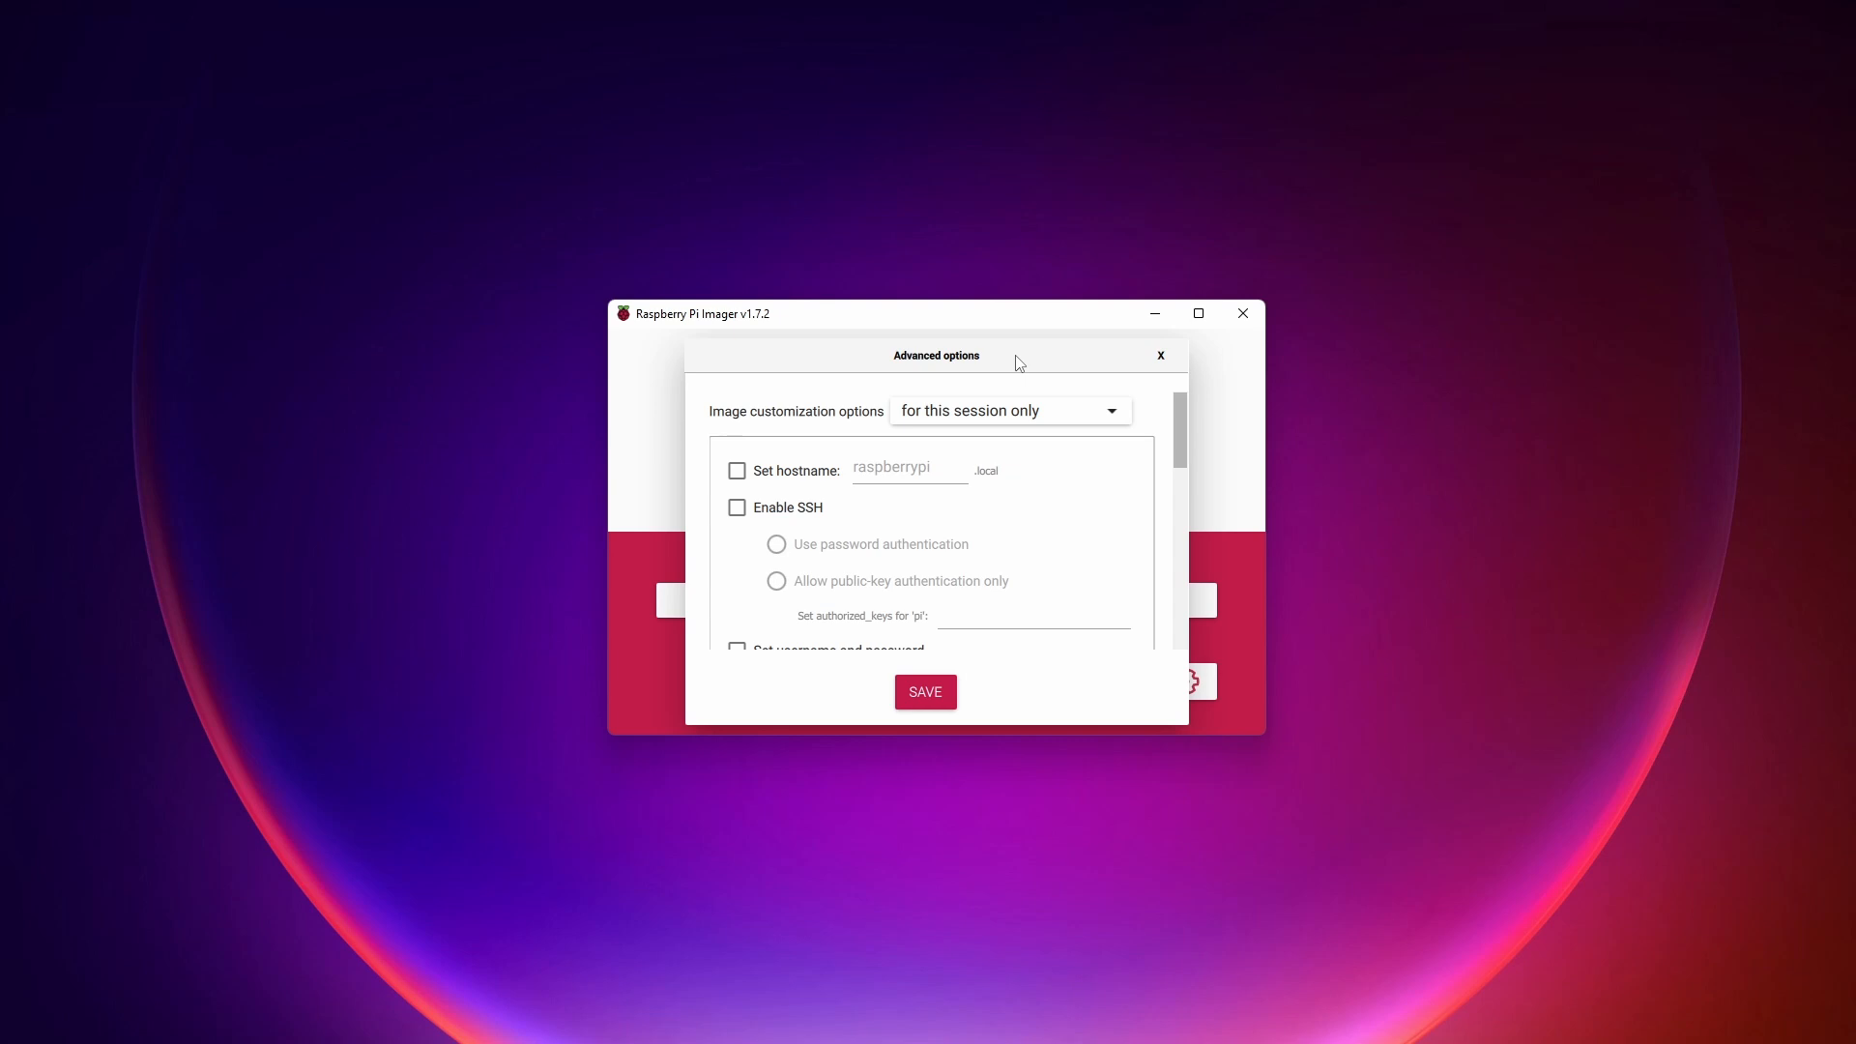
Enable a custom hostname and replace 'raspberrypi' with 'V1'.
click(734, 470)
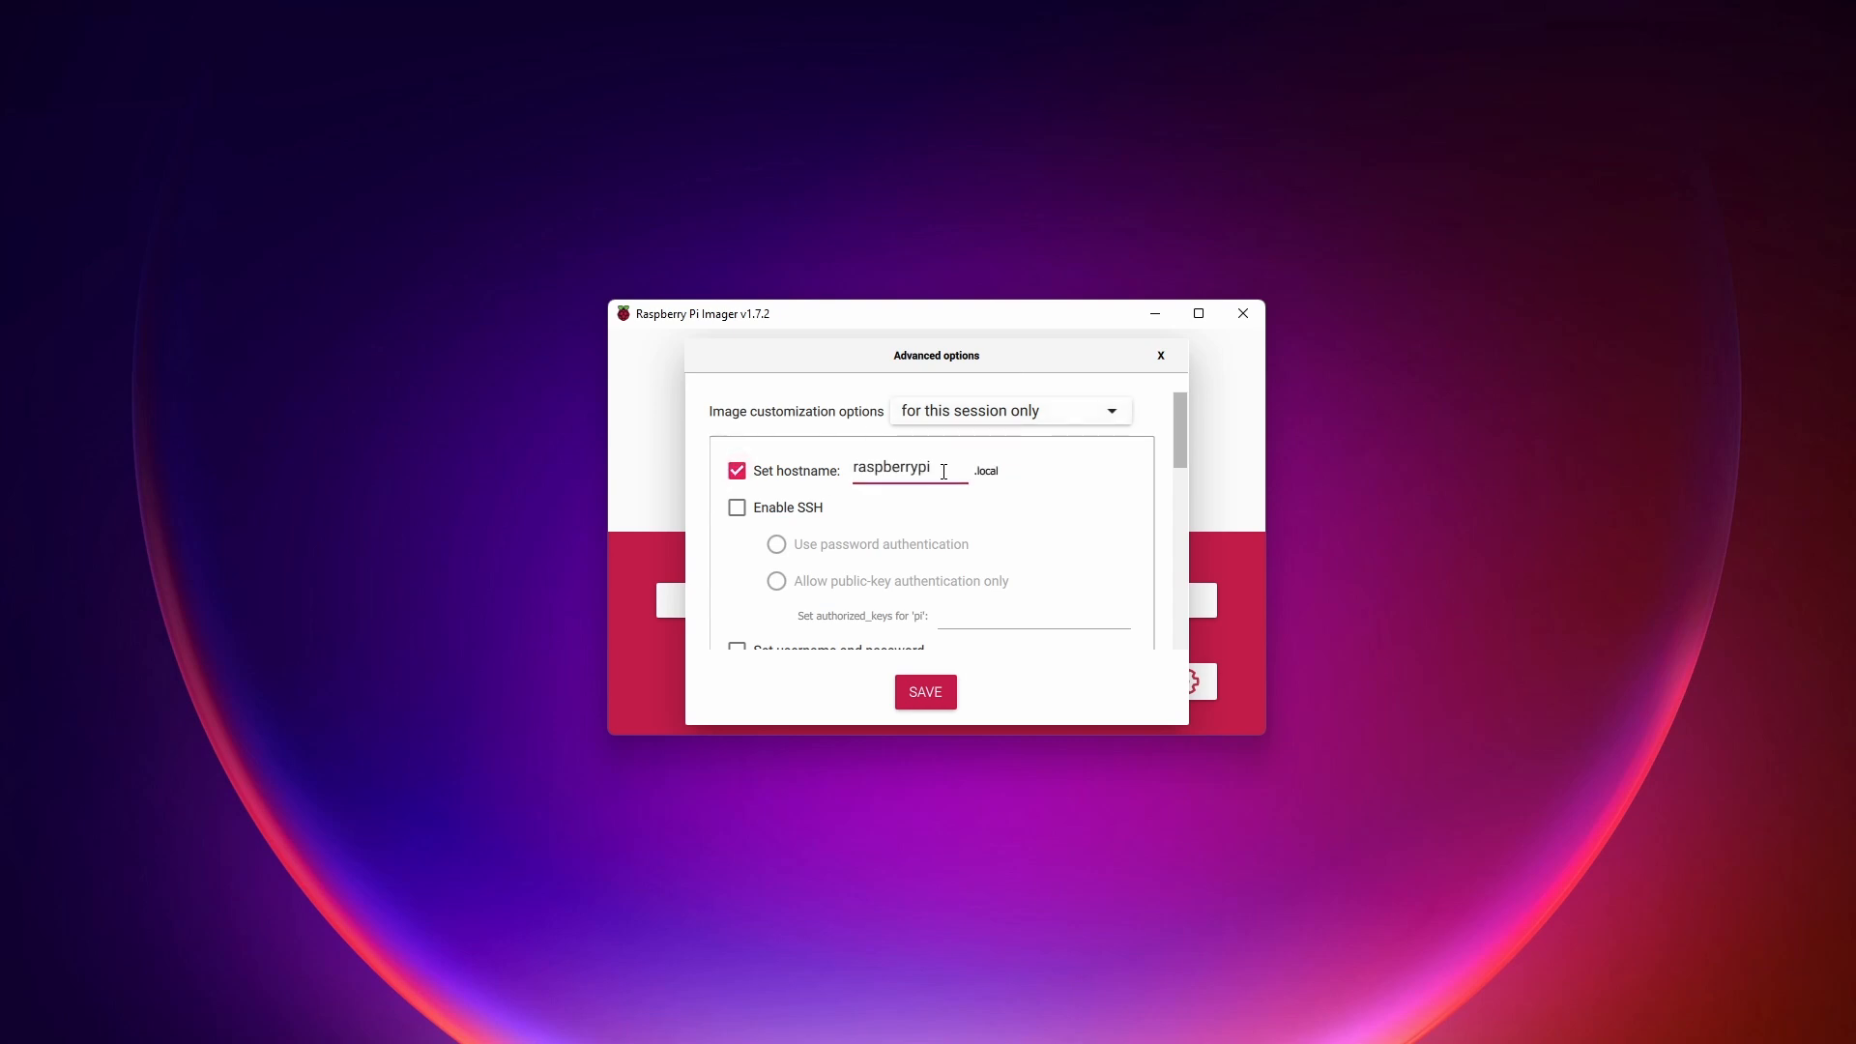
key(Backspace)
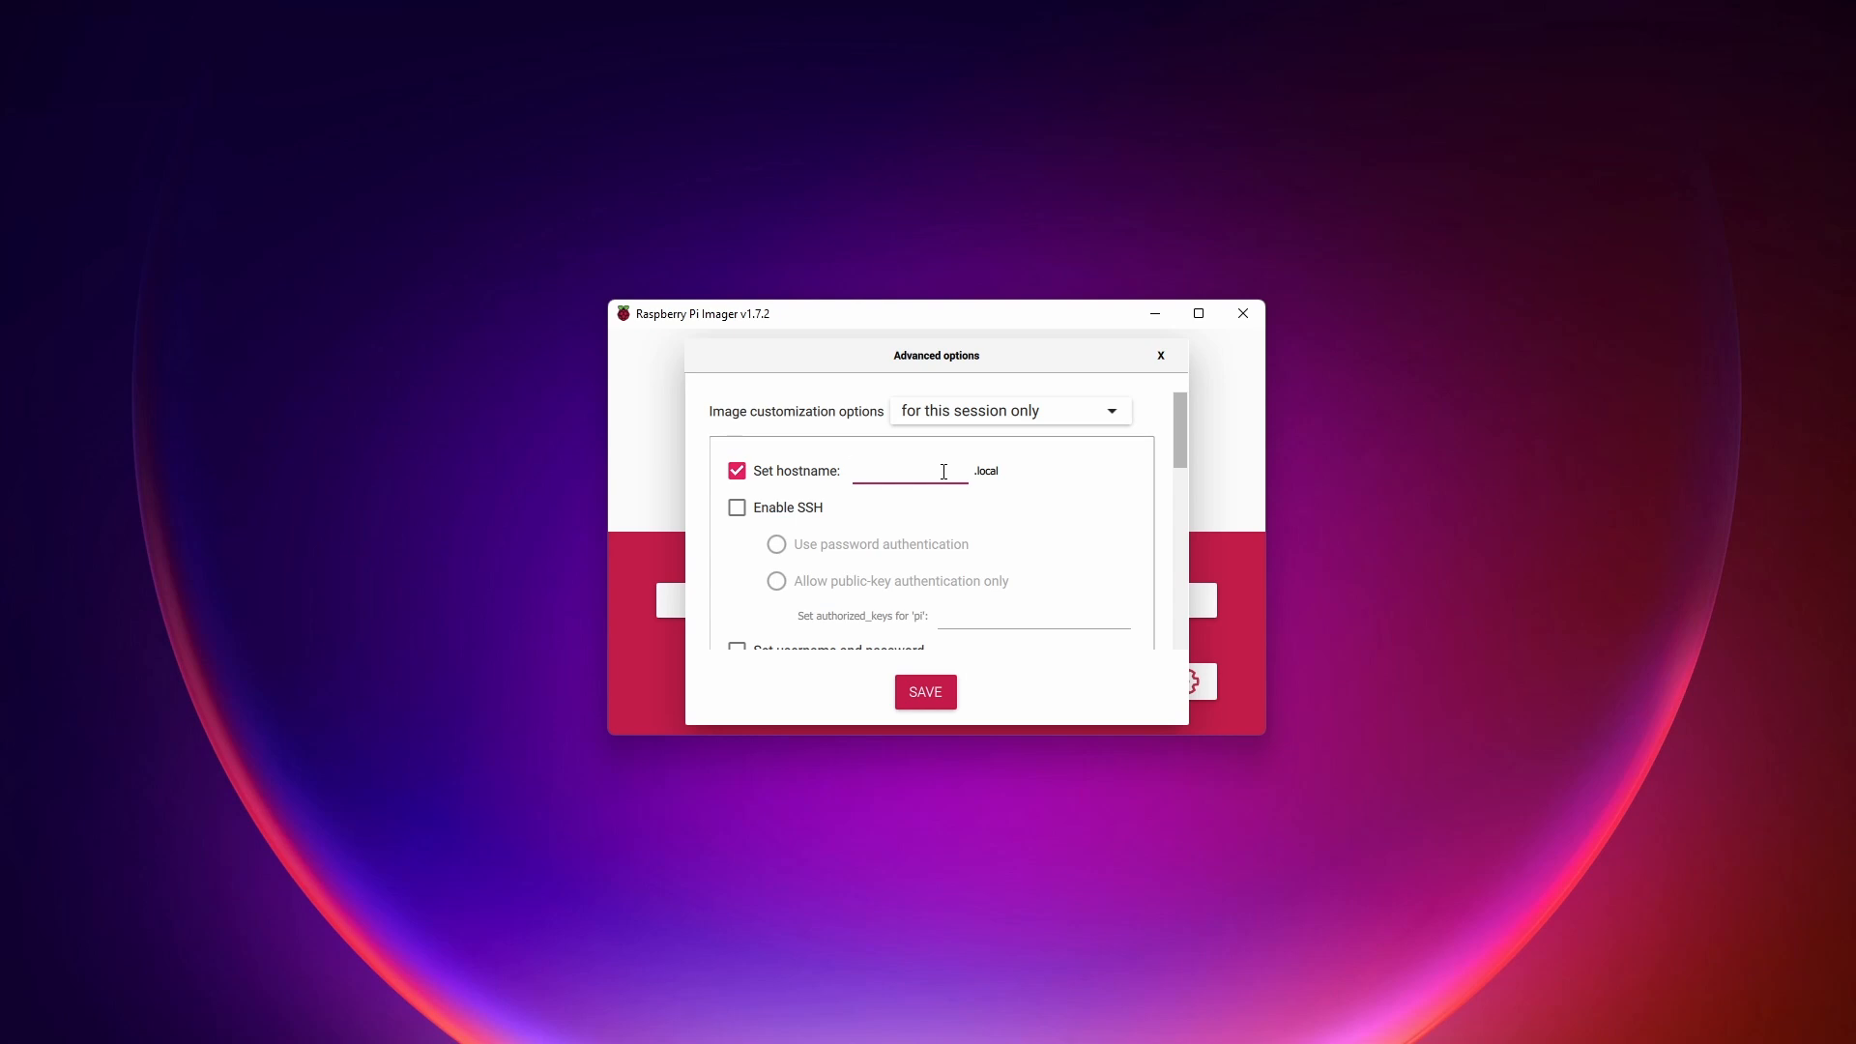
text(V1)
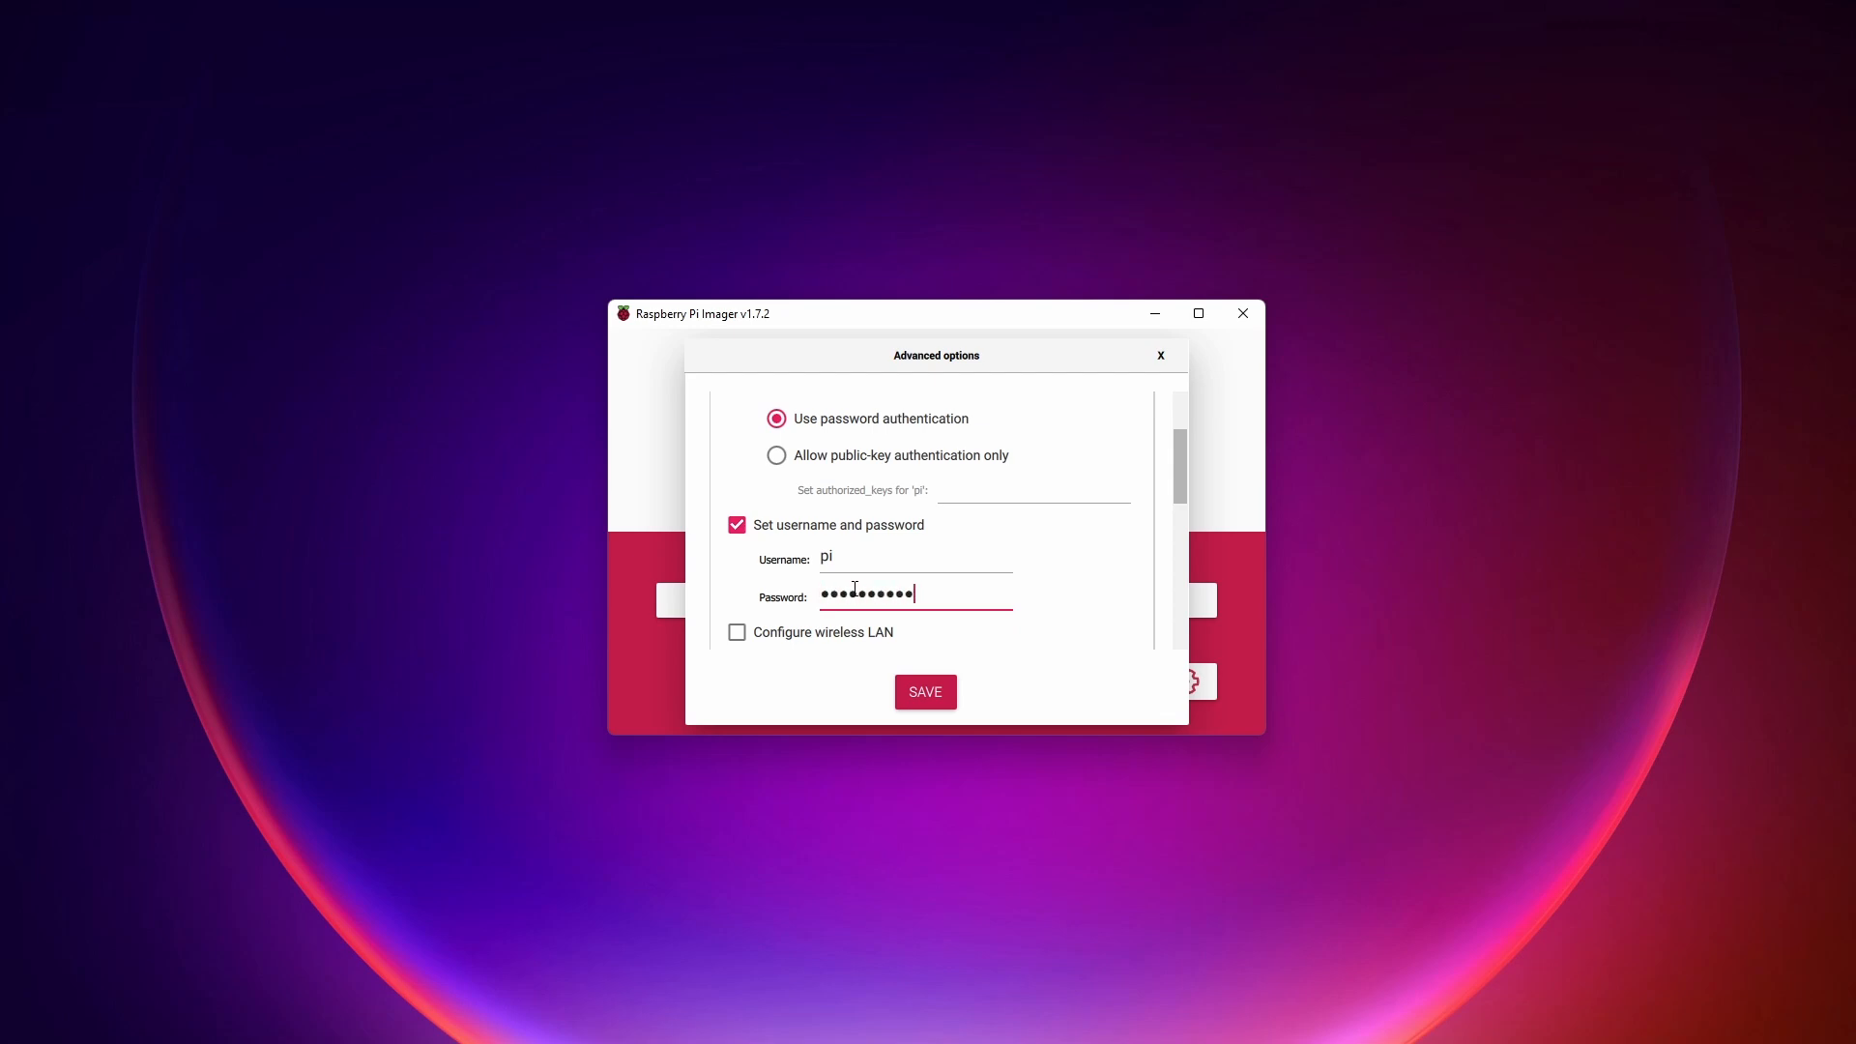
scroll(down, 3)
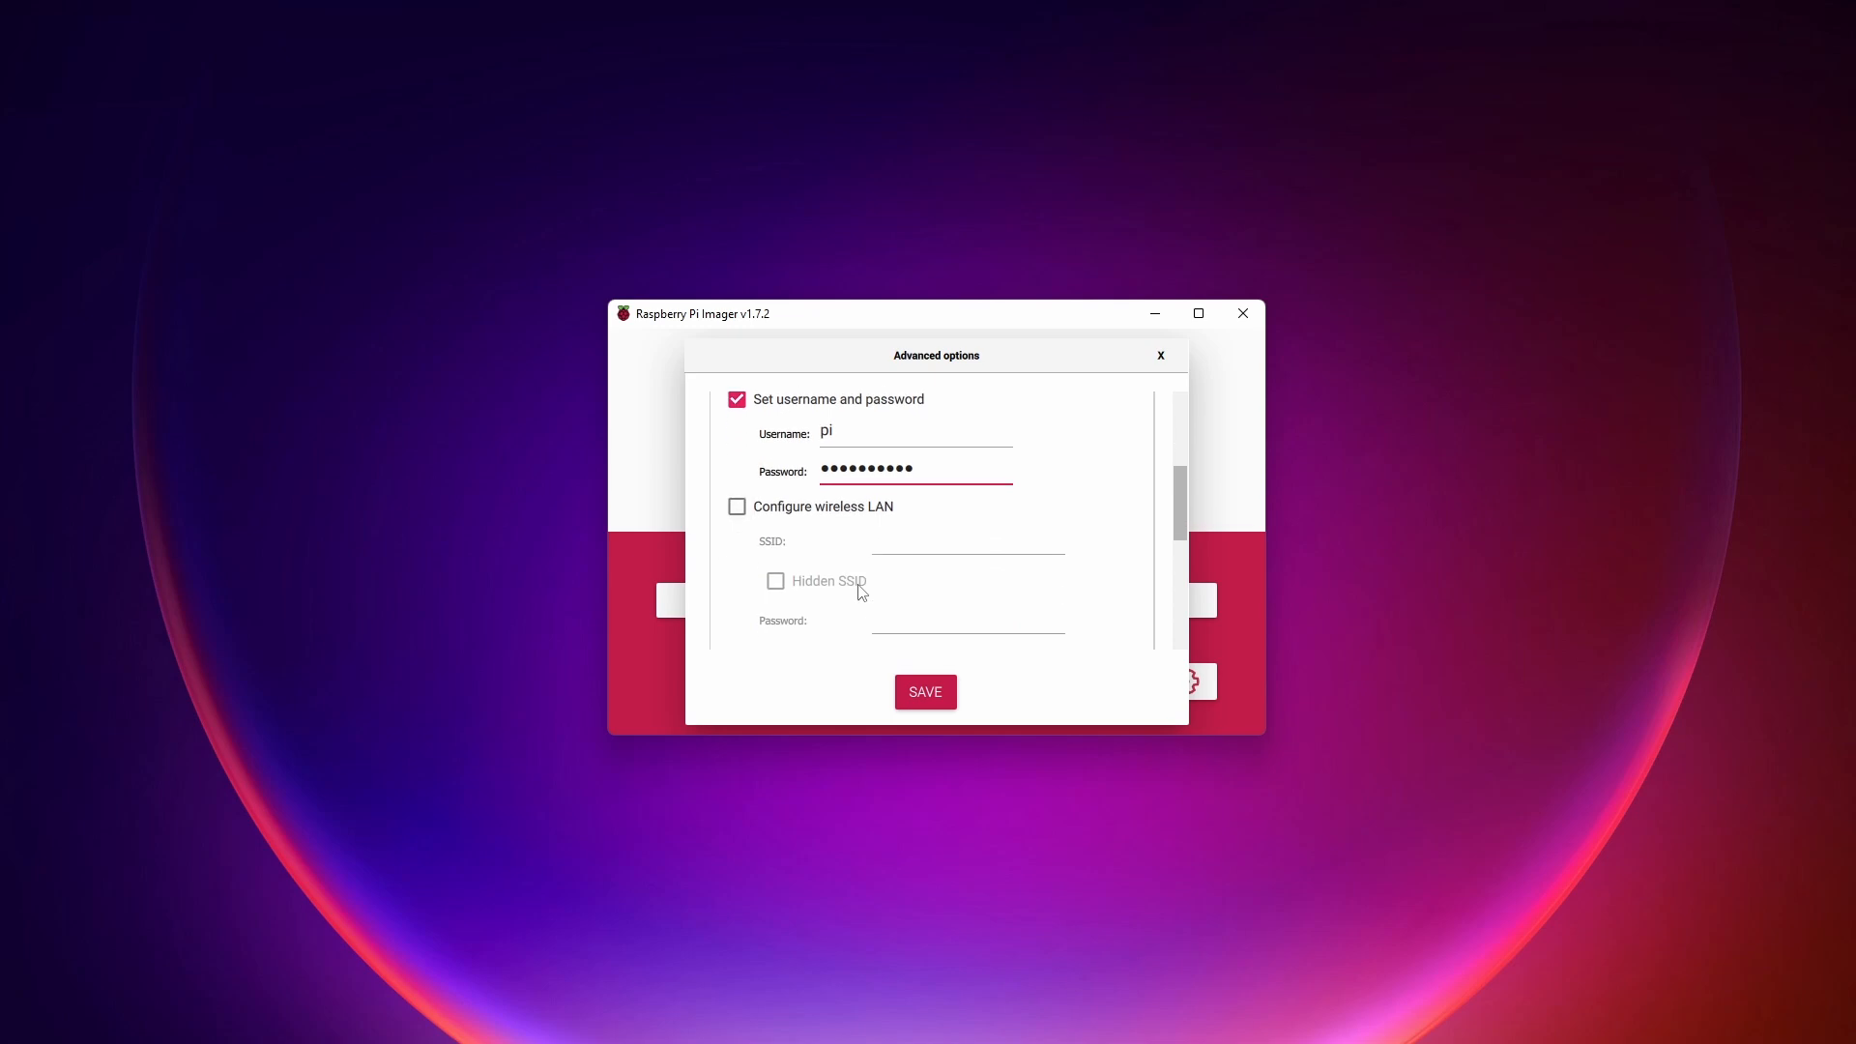
Configure wireless LAN with SSID 'mynetwork' and a password, enable locale settings, and save the options.
click(736, 507)
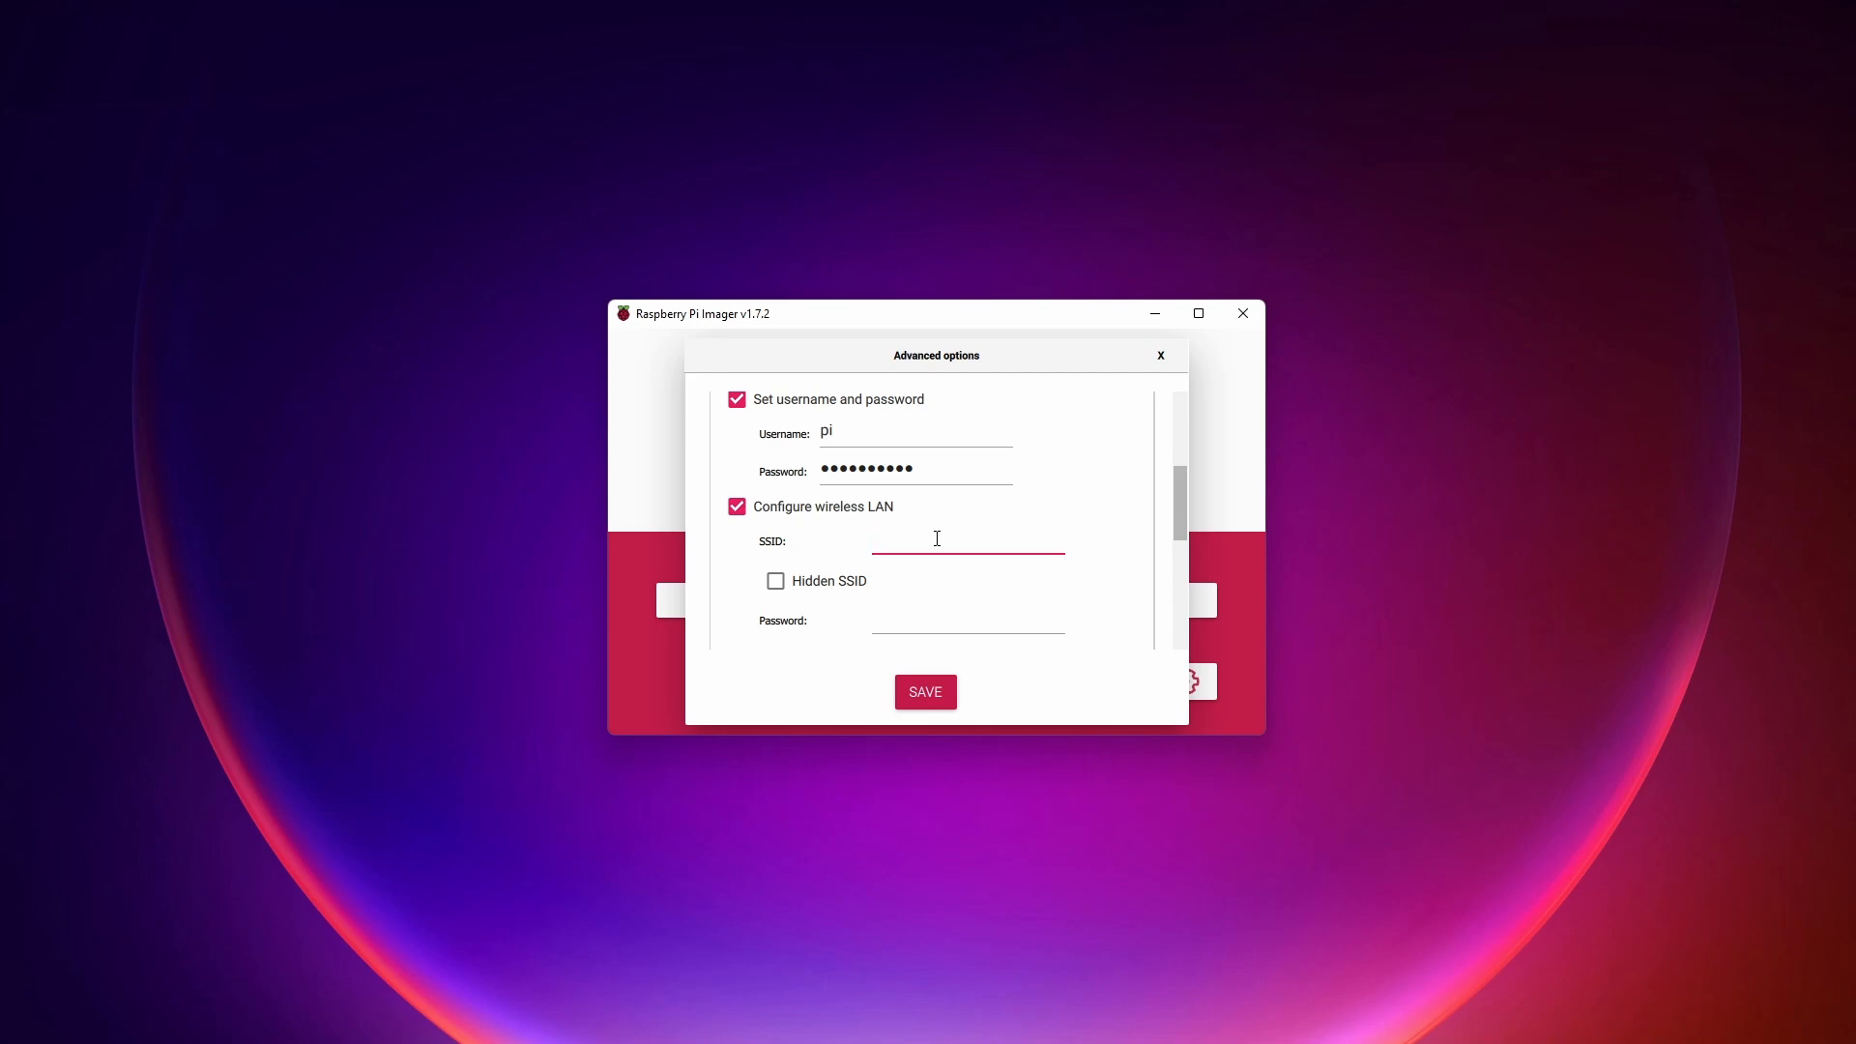
click(938, 537)
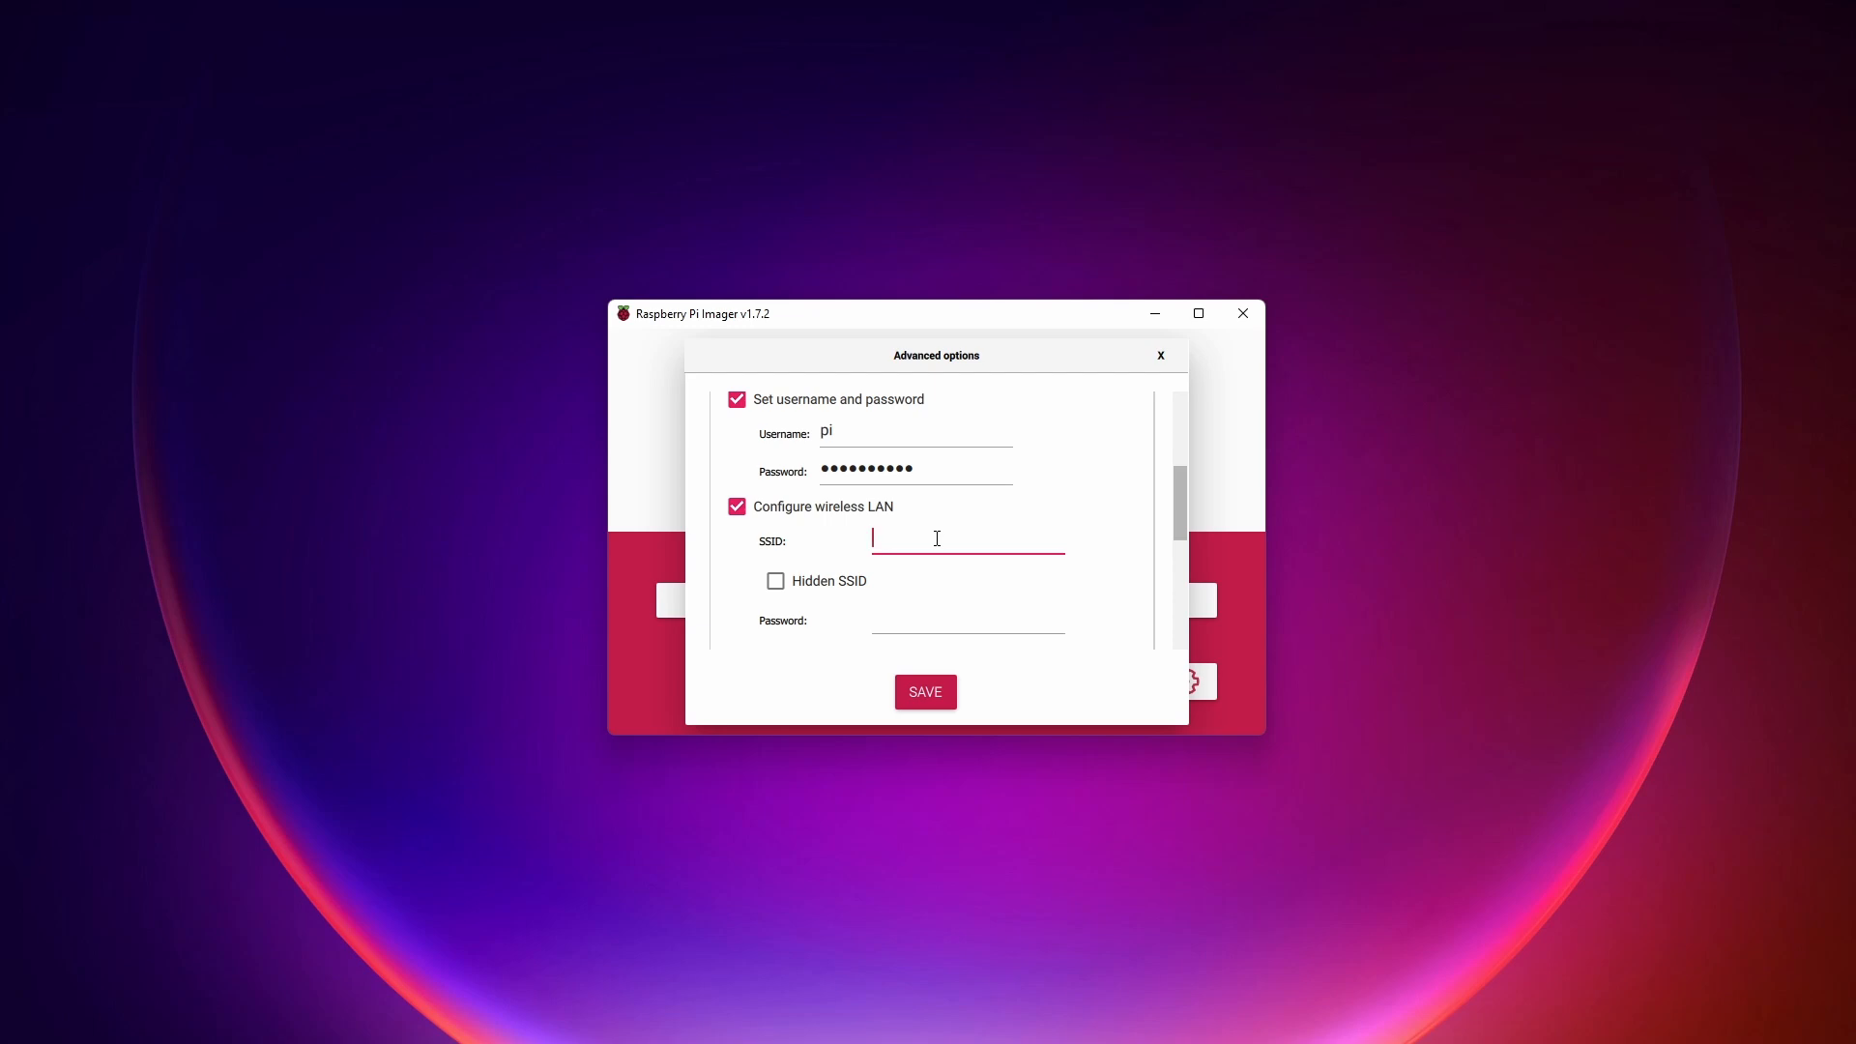
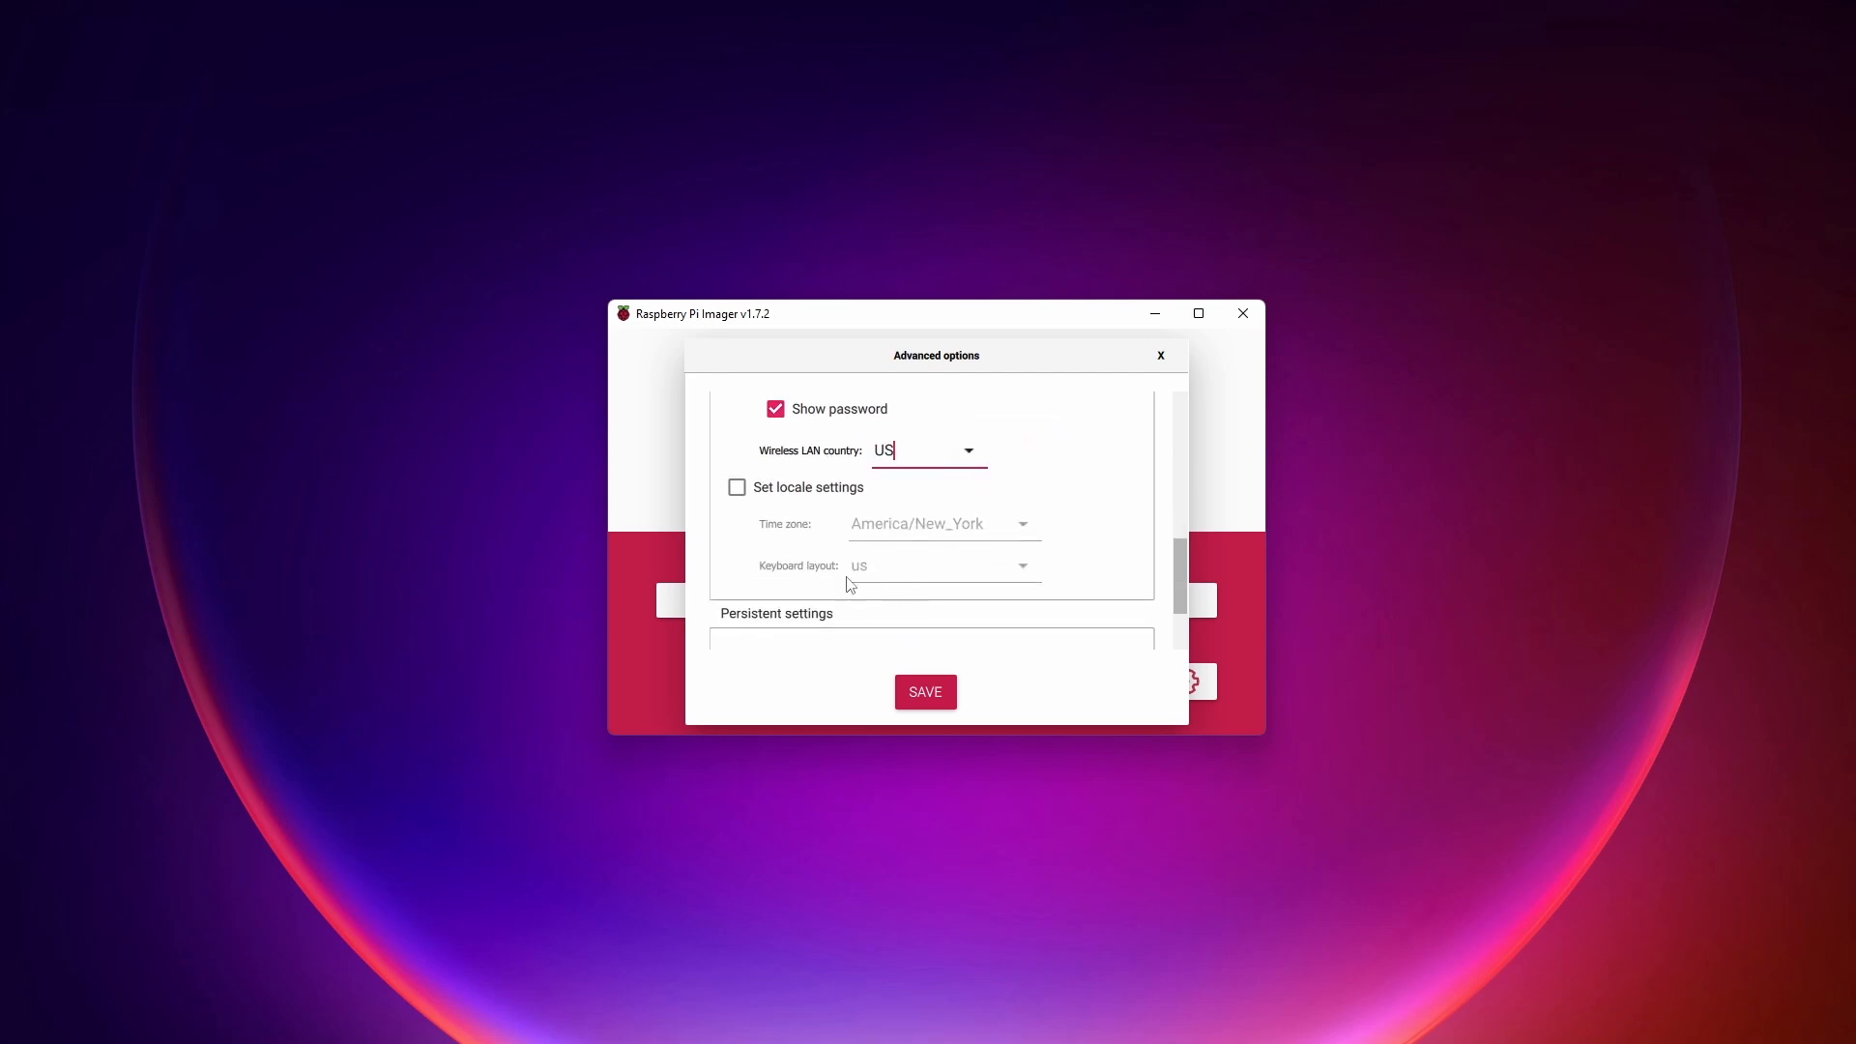
click(735, 487)
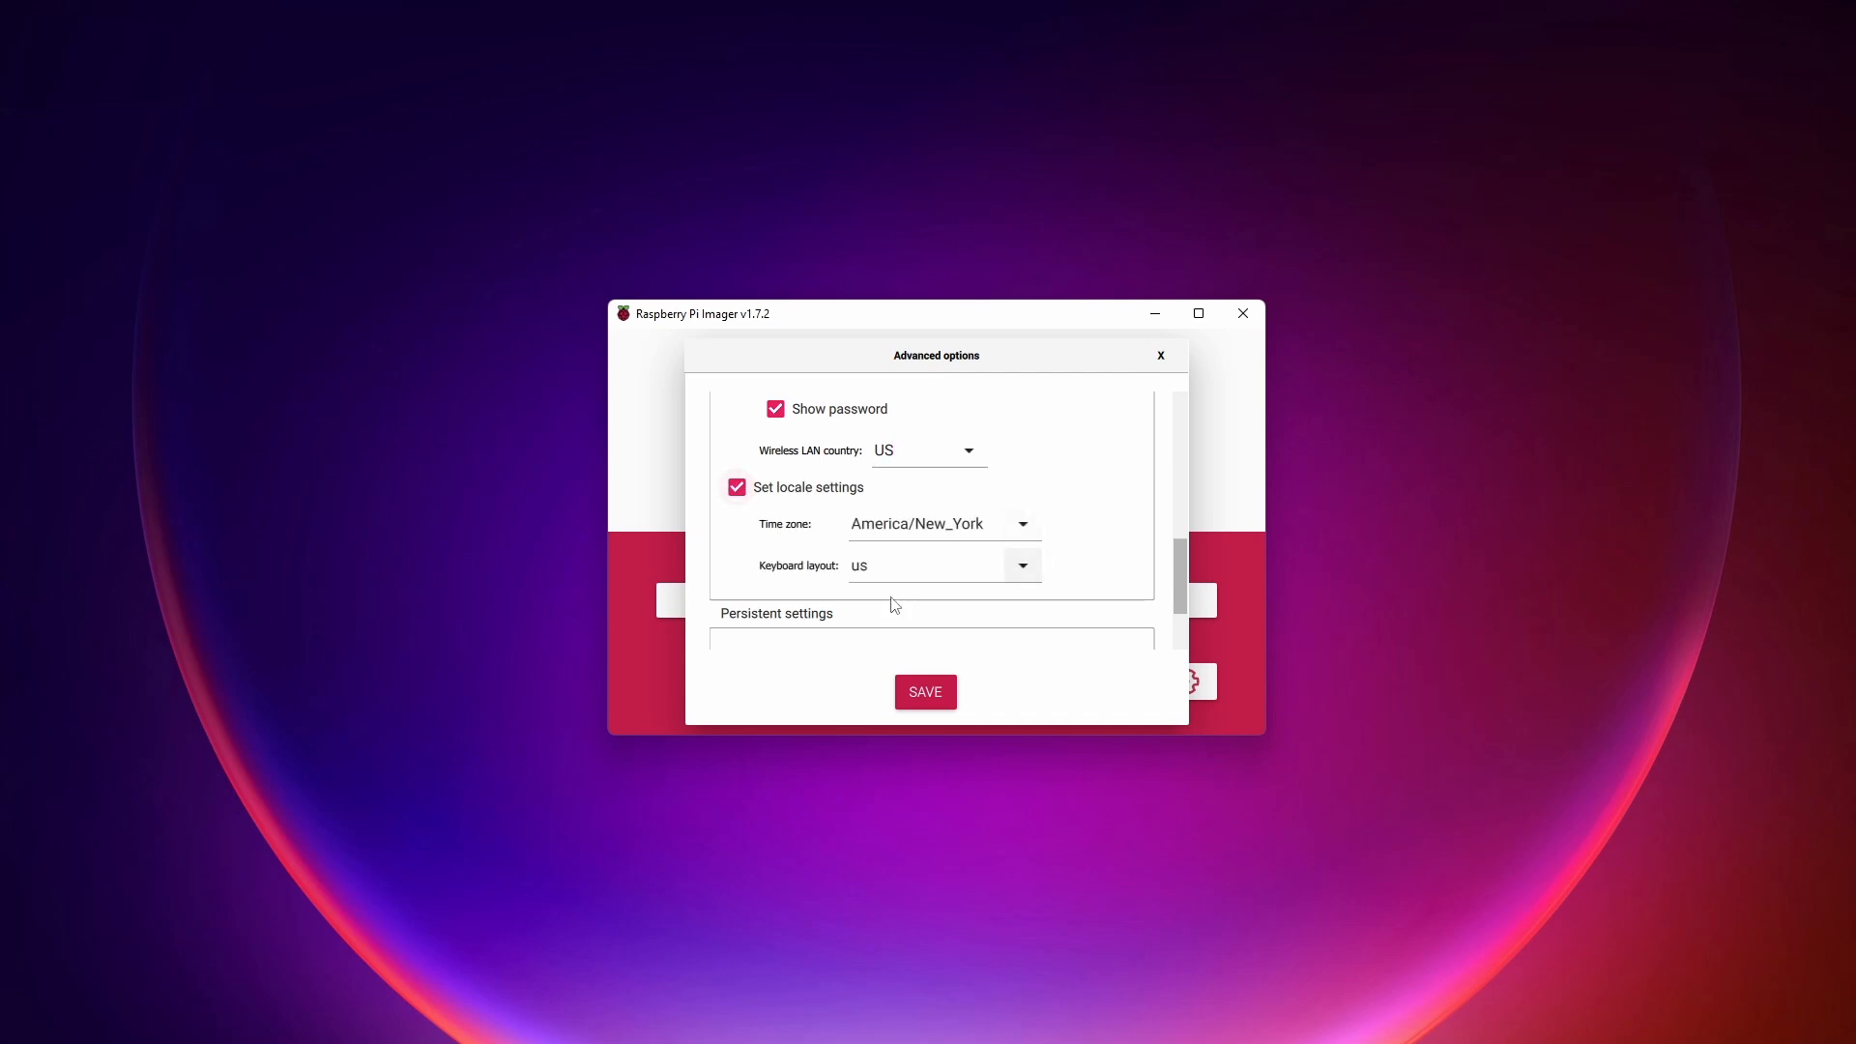
click(924, 692)
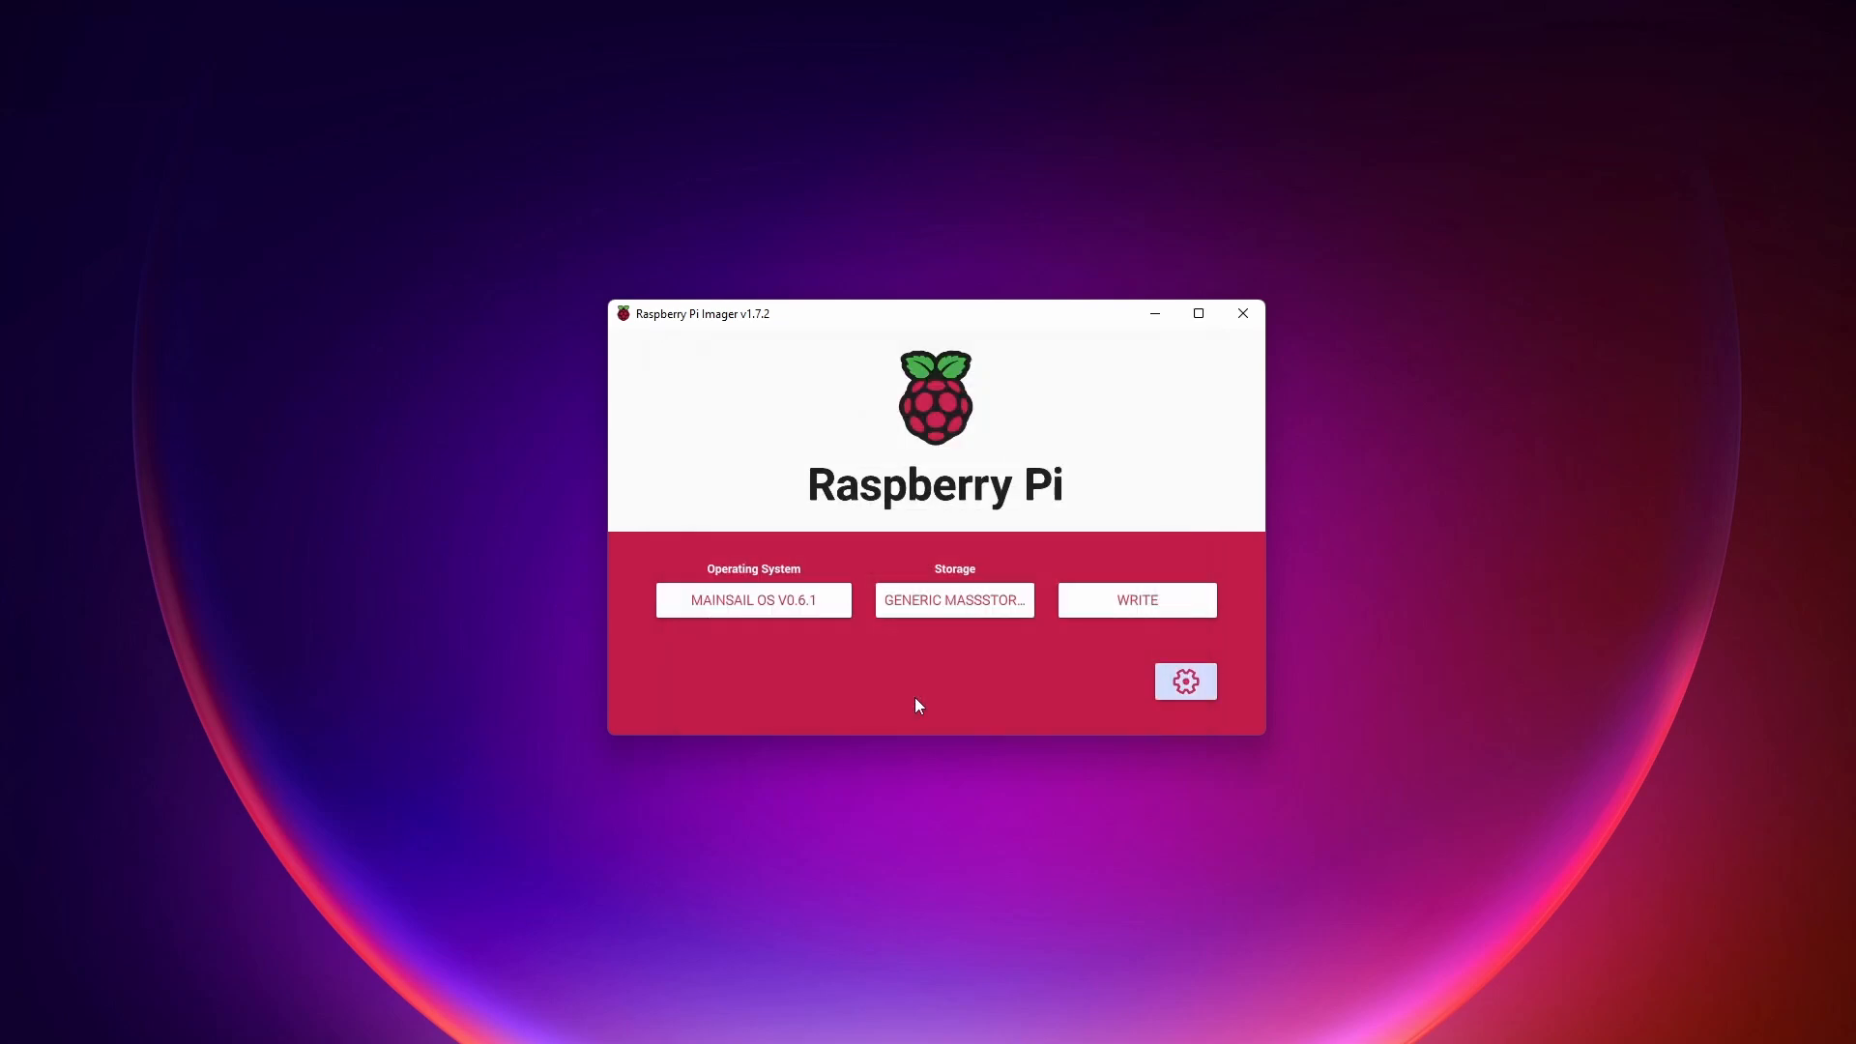
Start writing Mainsail OS to the USB device, confirming the erase warning.
click(1137, 599)
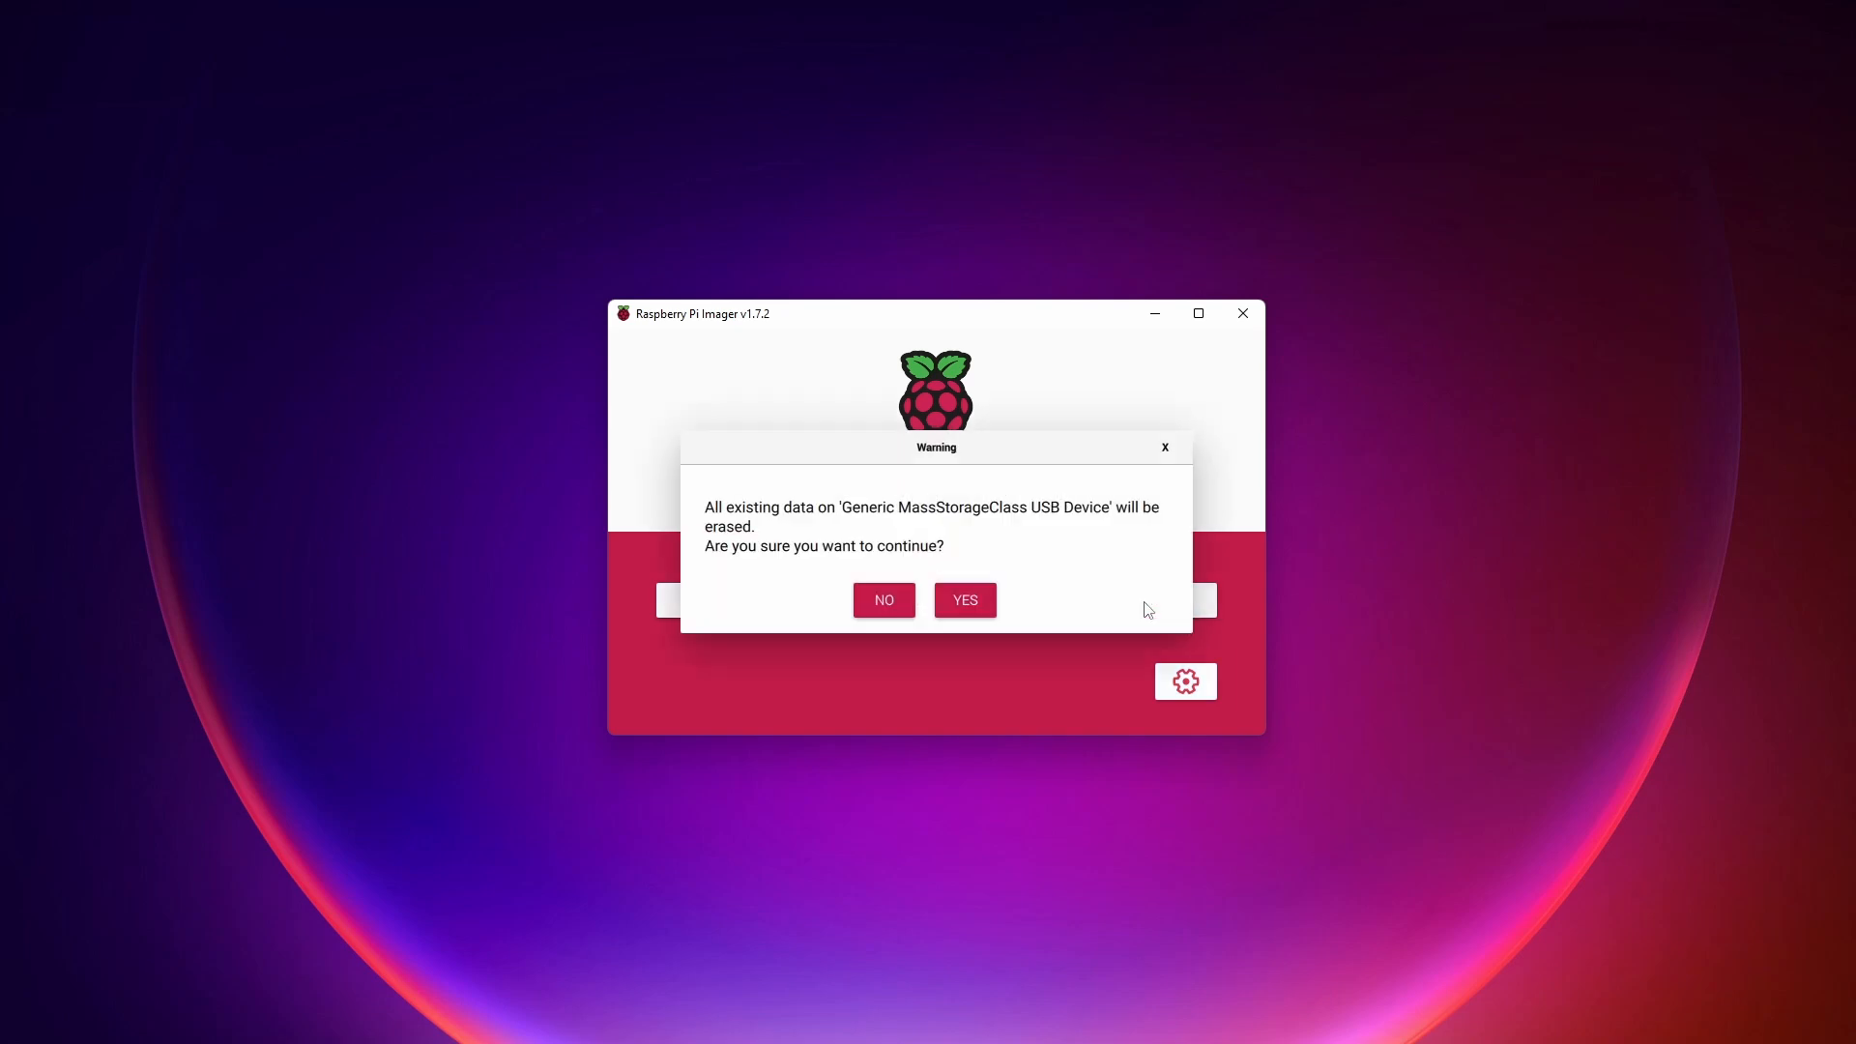
click(965, 599)
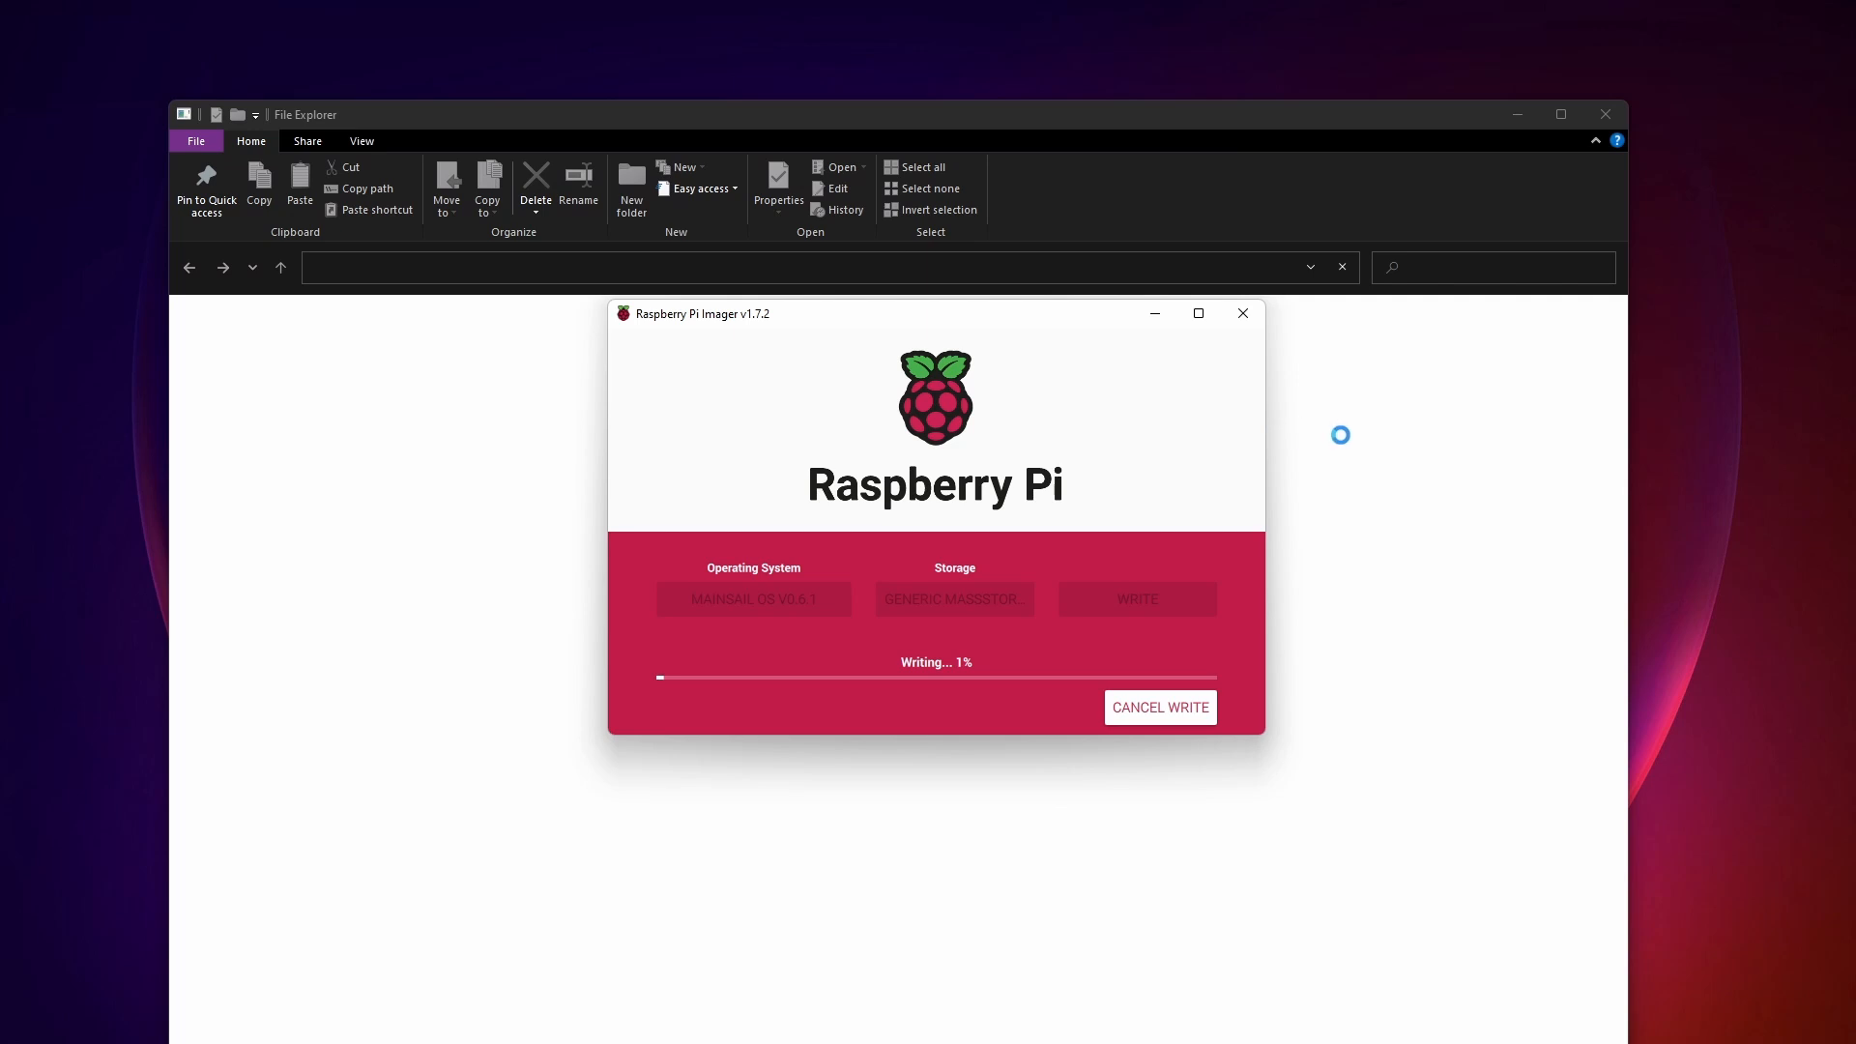
mouse_move(1595, 120)
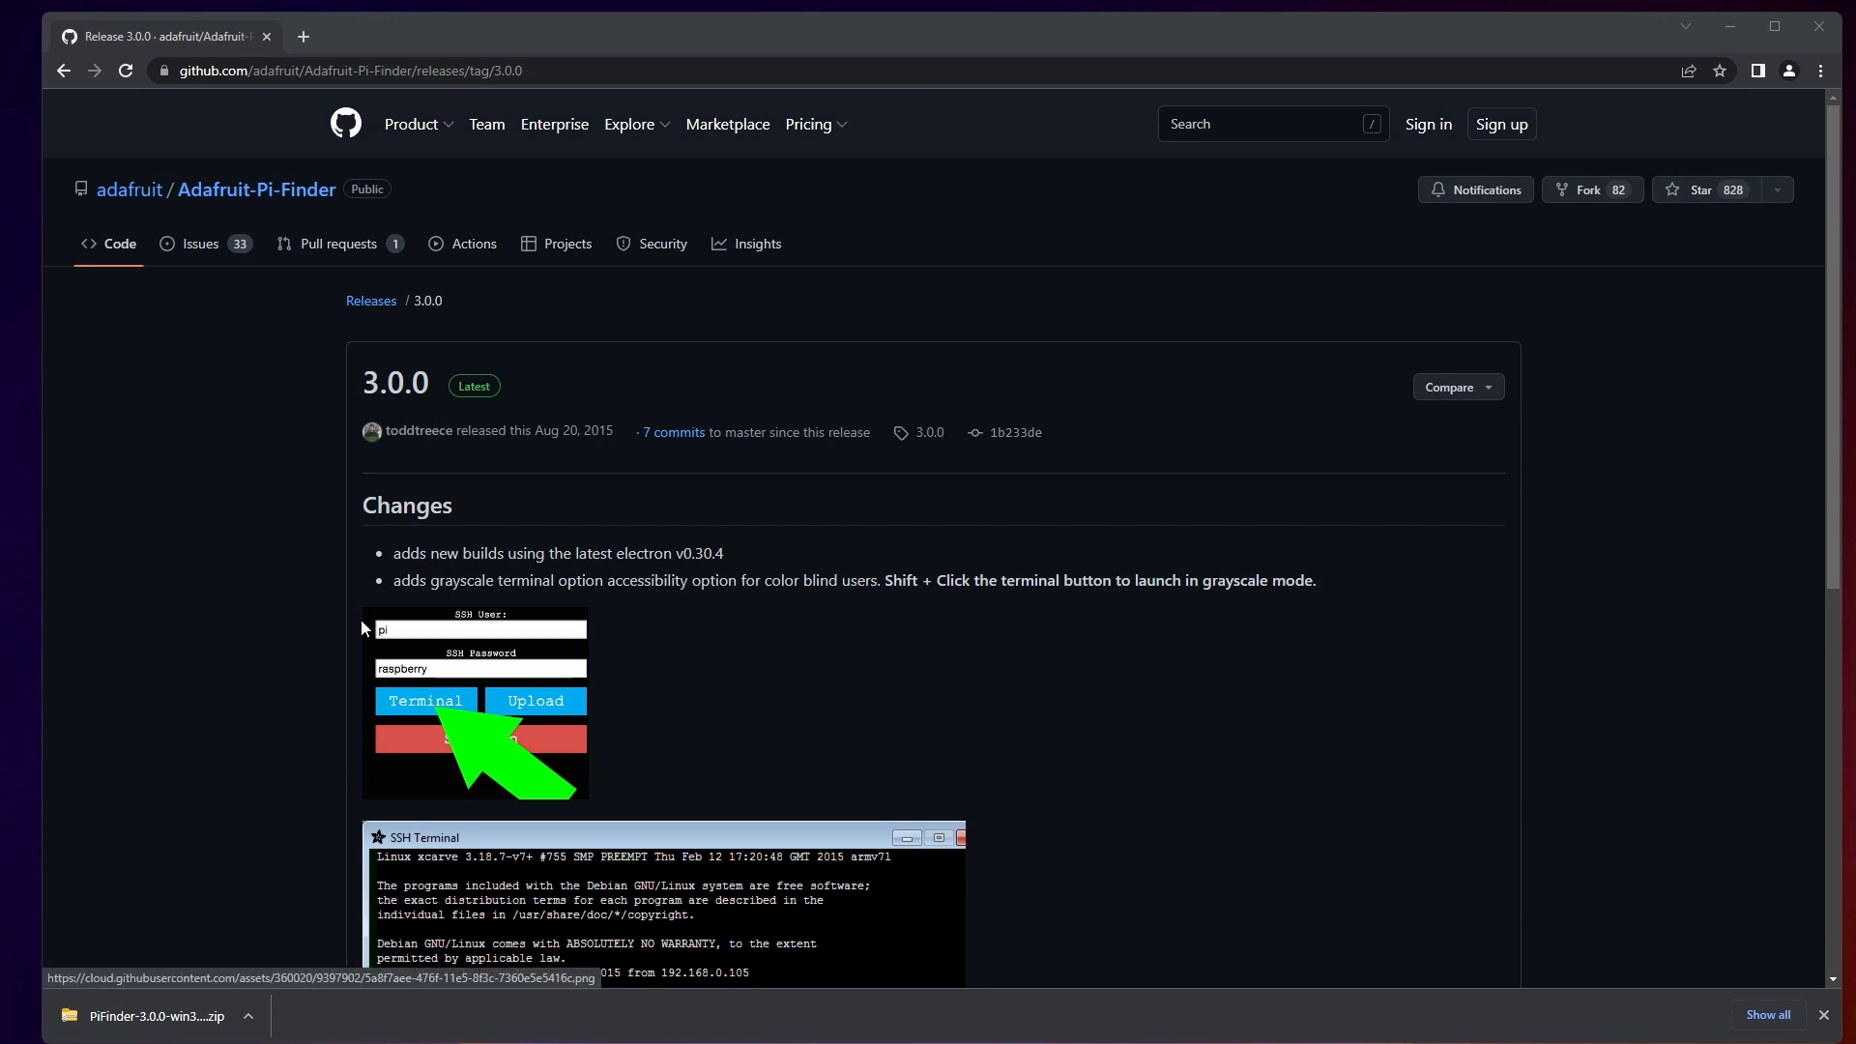
mouse_move(269, 194)
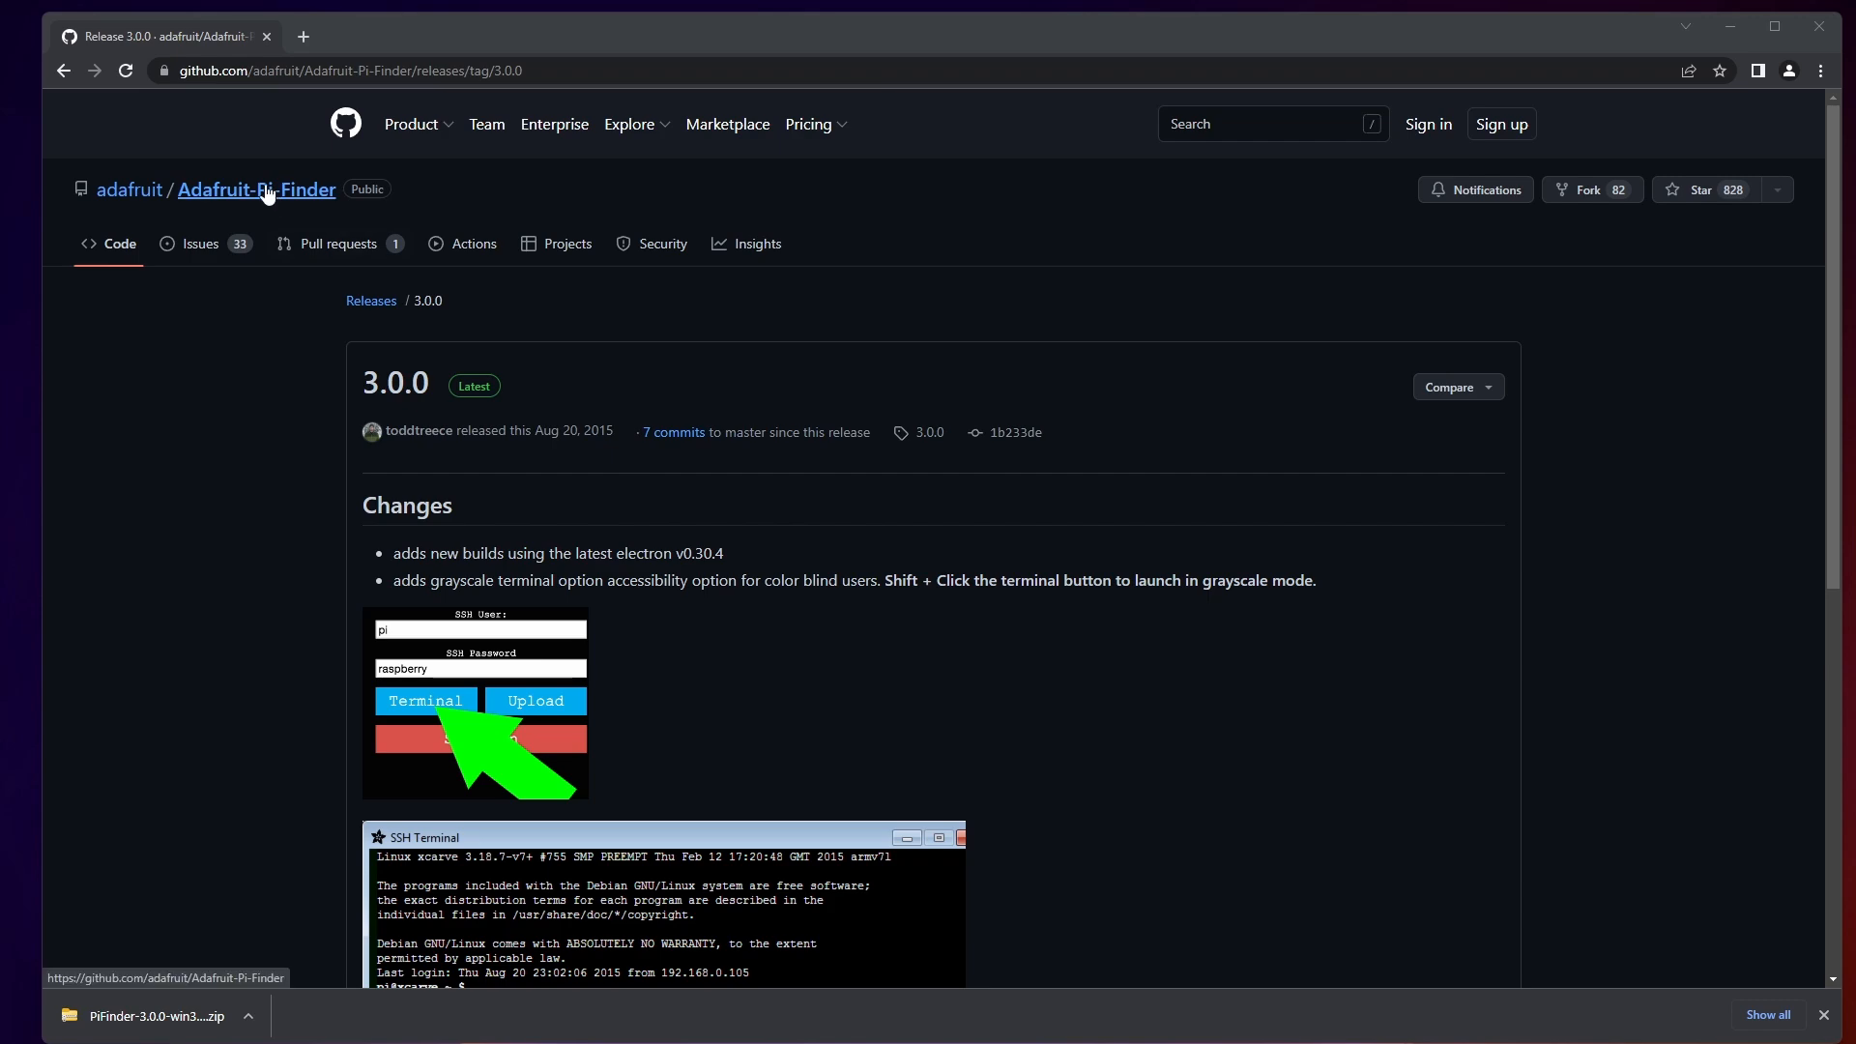
Scroll the Adafruit Pi Finder 3.0.0 release page to its Windows zip package.
scroll(down, 3)
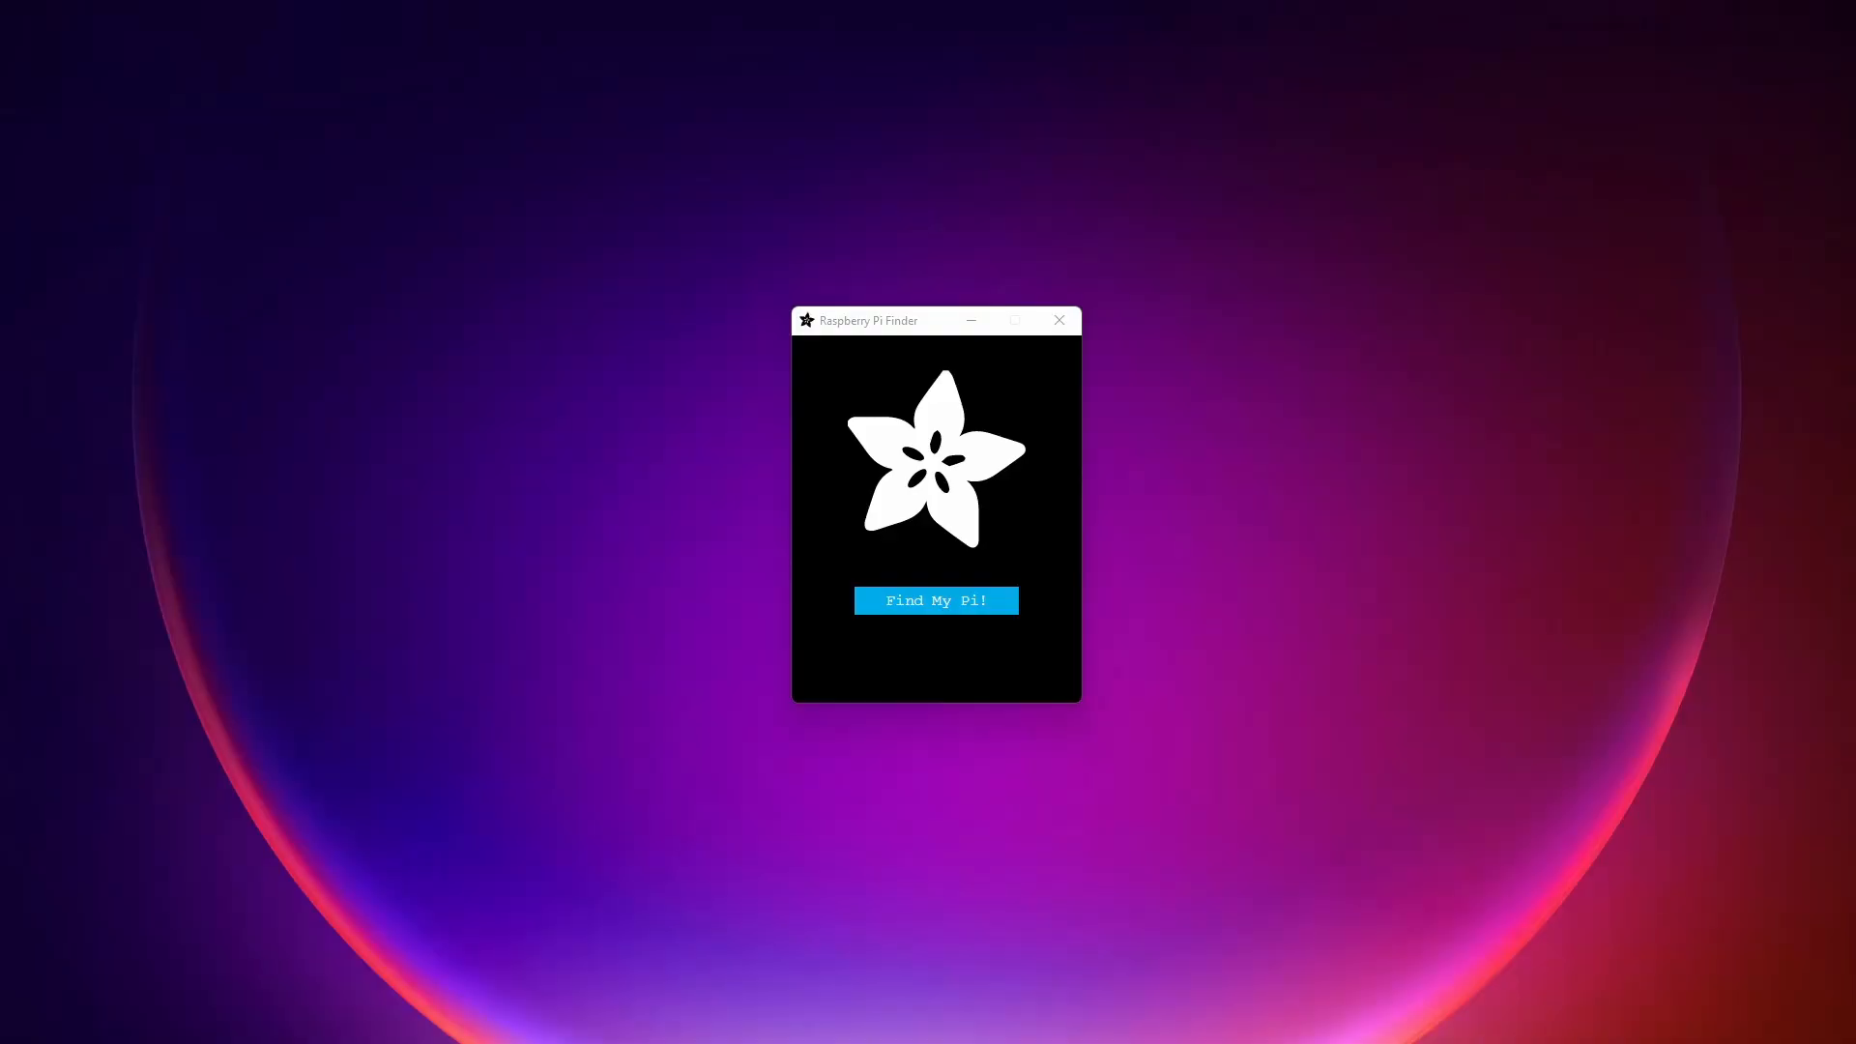
mouse_move(828, 626)
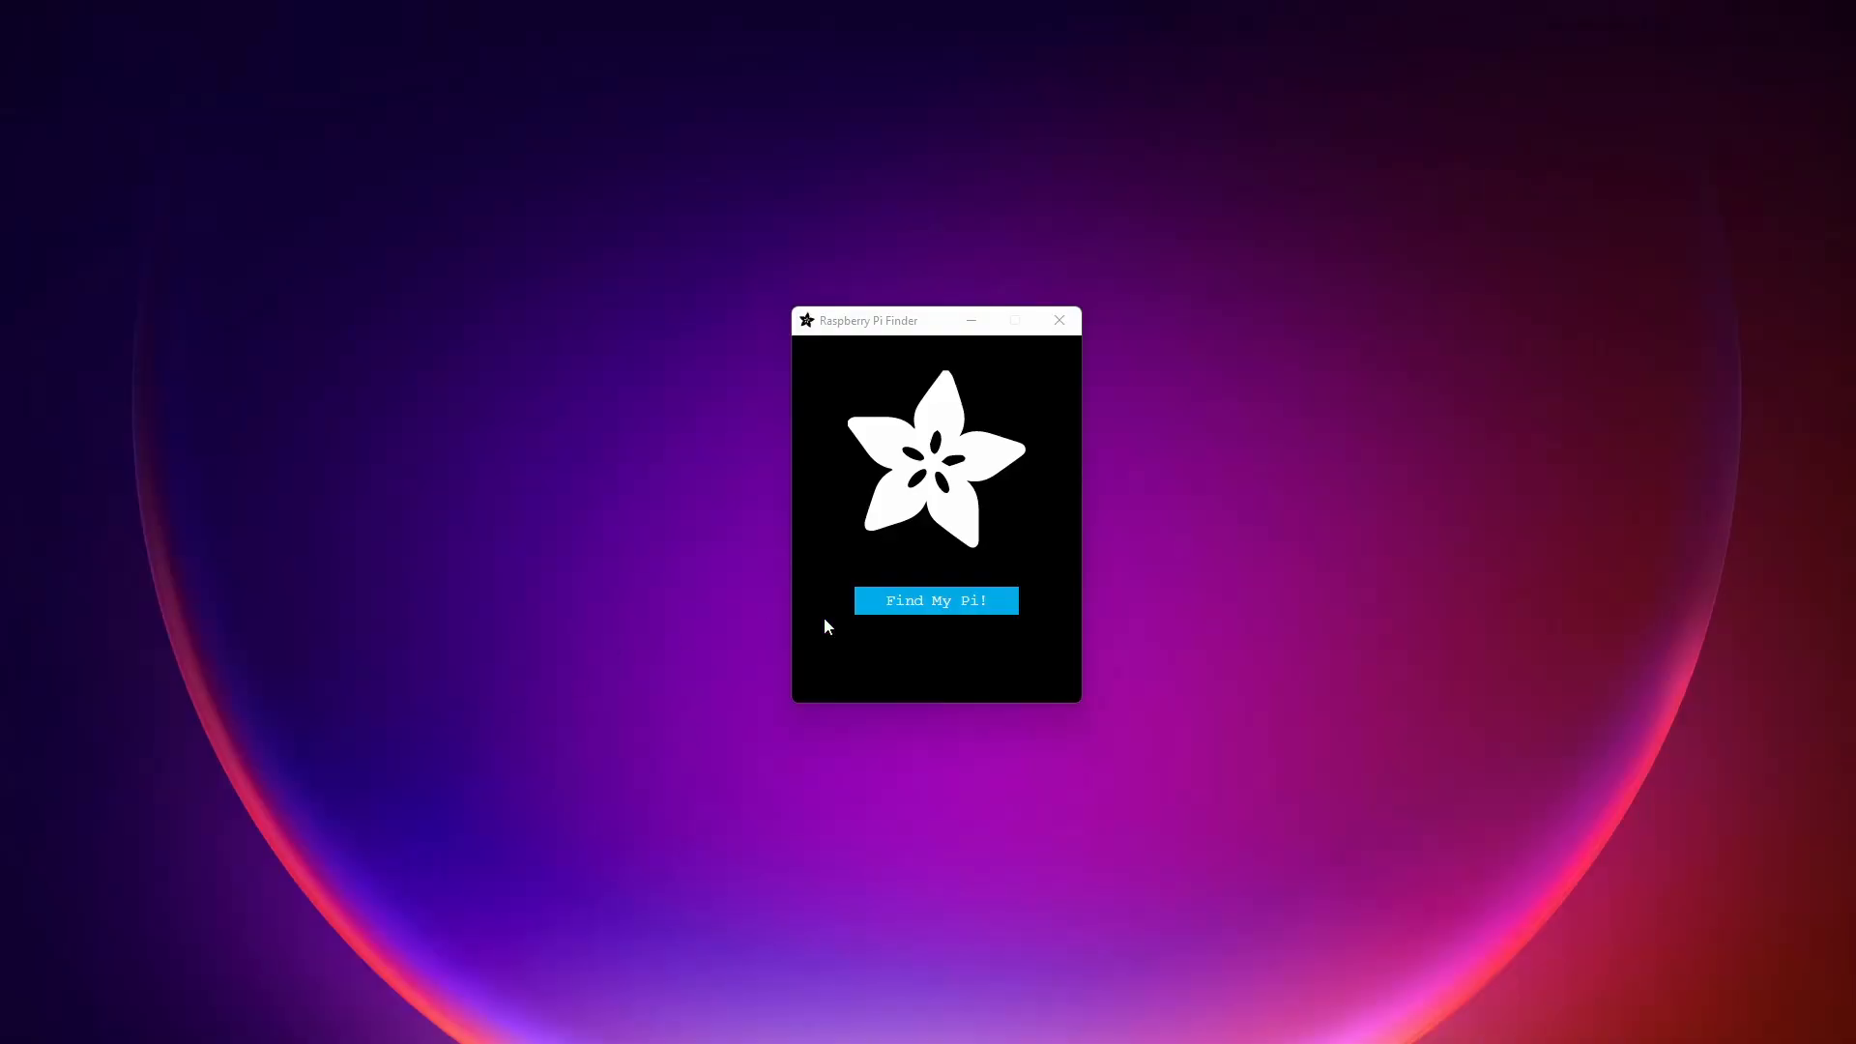
Run Find My Pi and read the found Pi's IP address, 192.168.1.9.
click(936, 599)
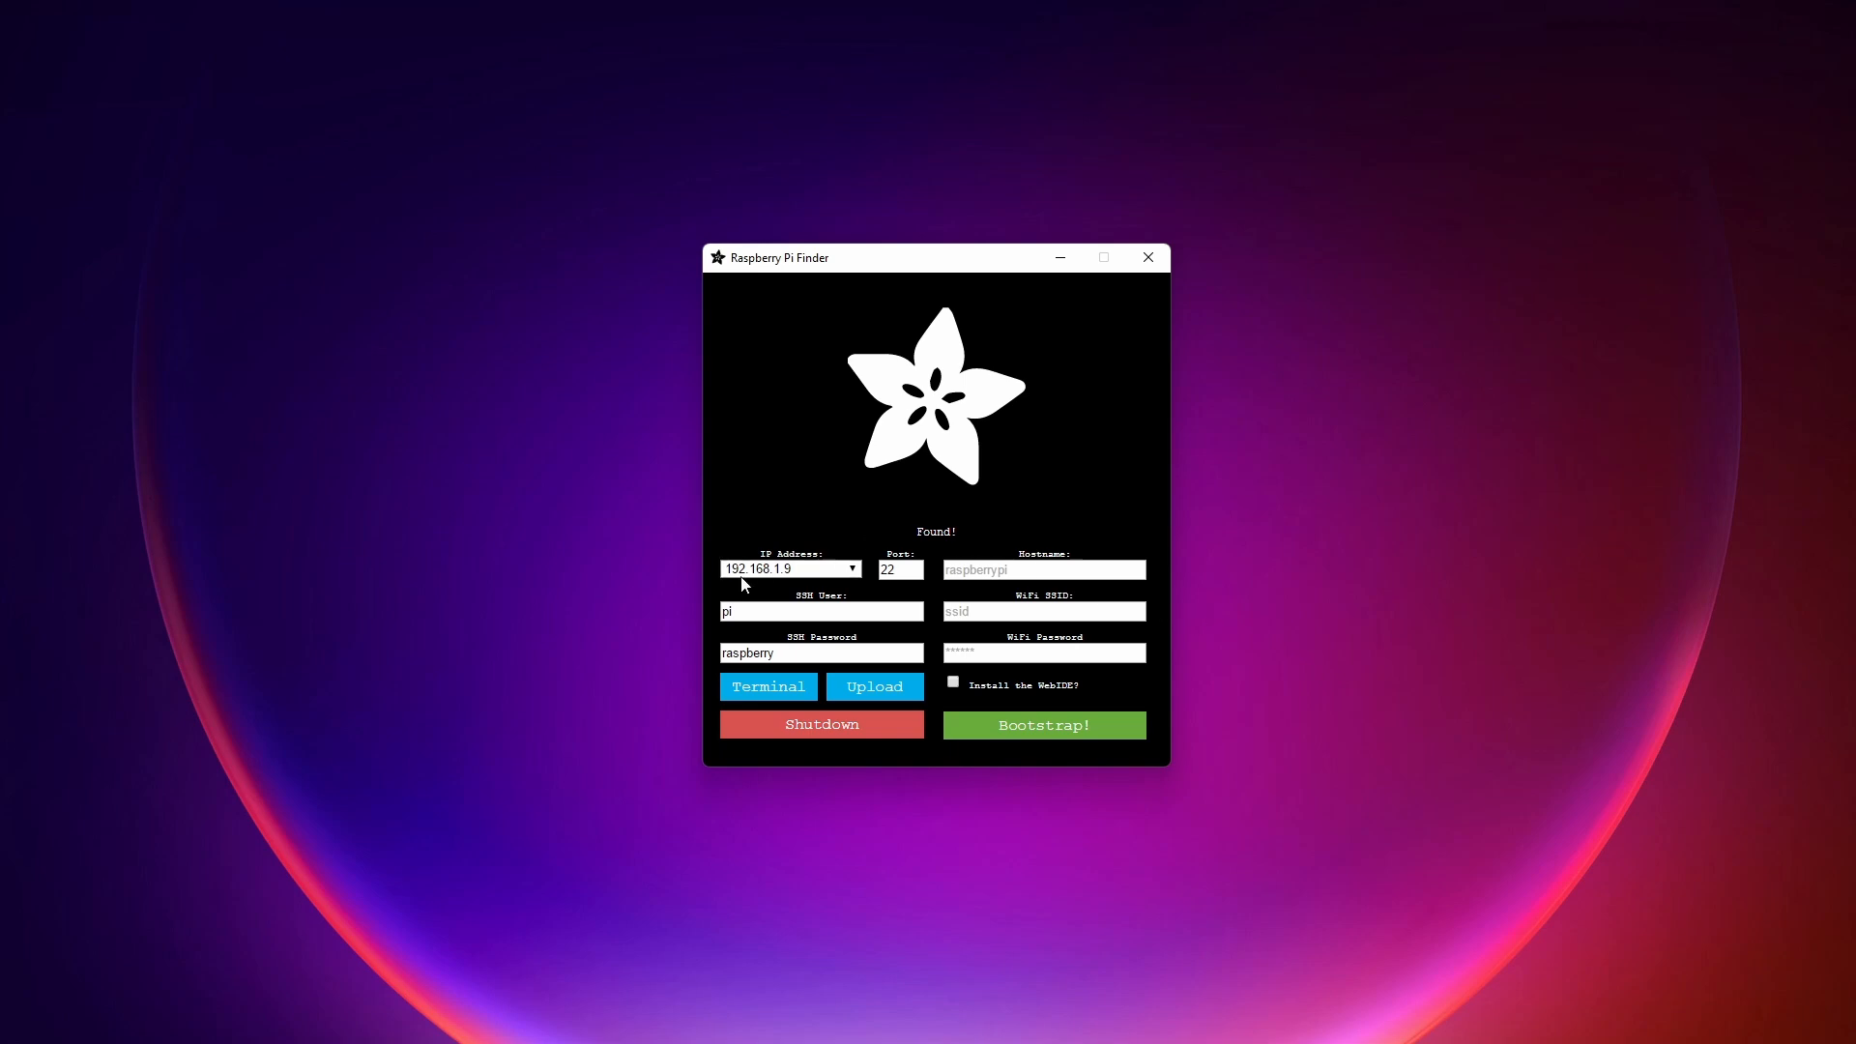
mouse_move(797, 582)
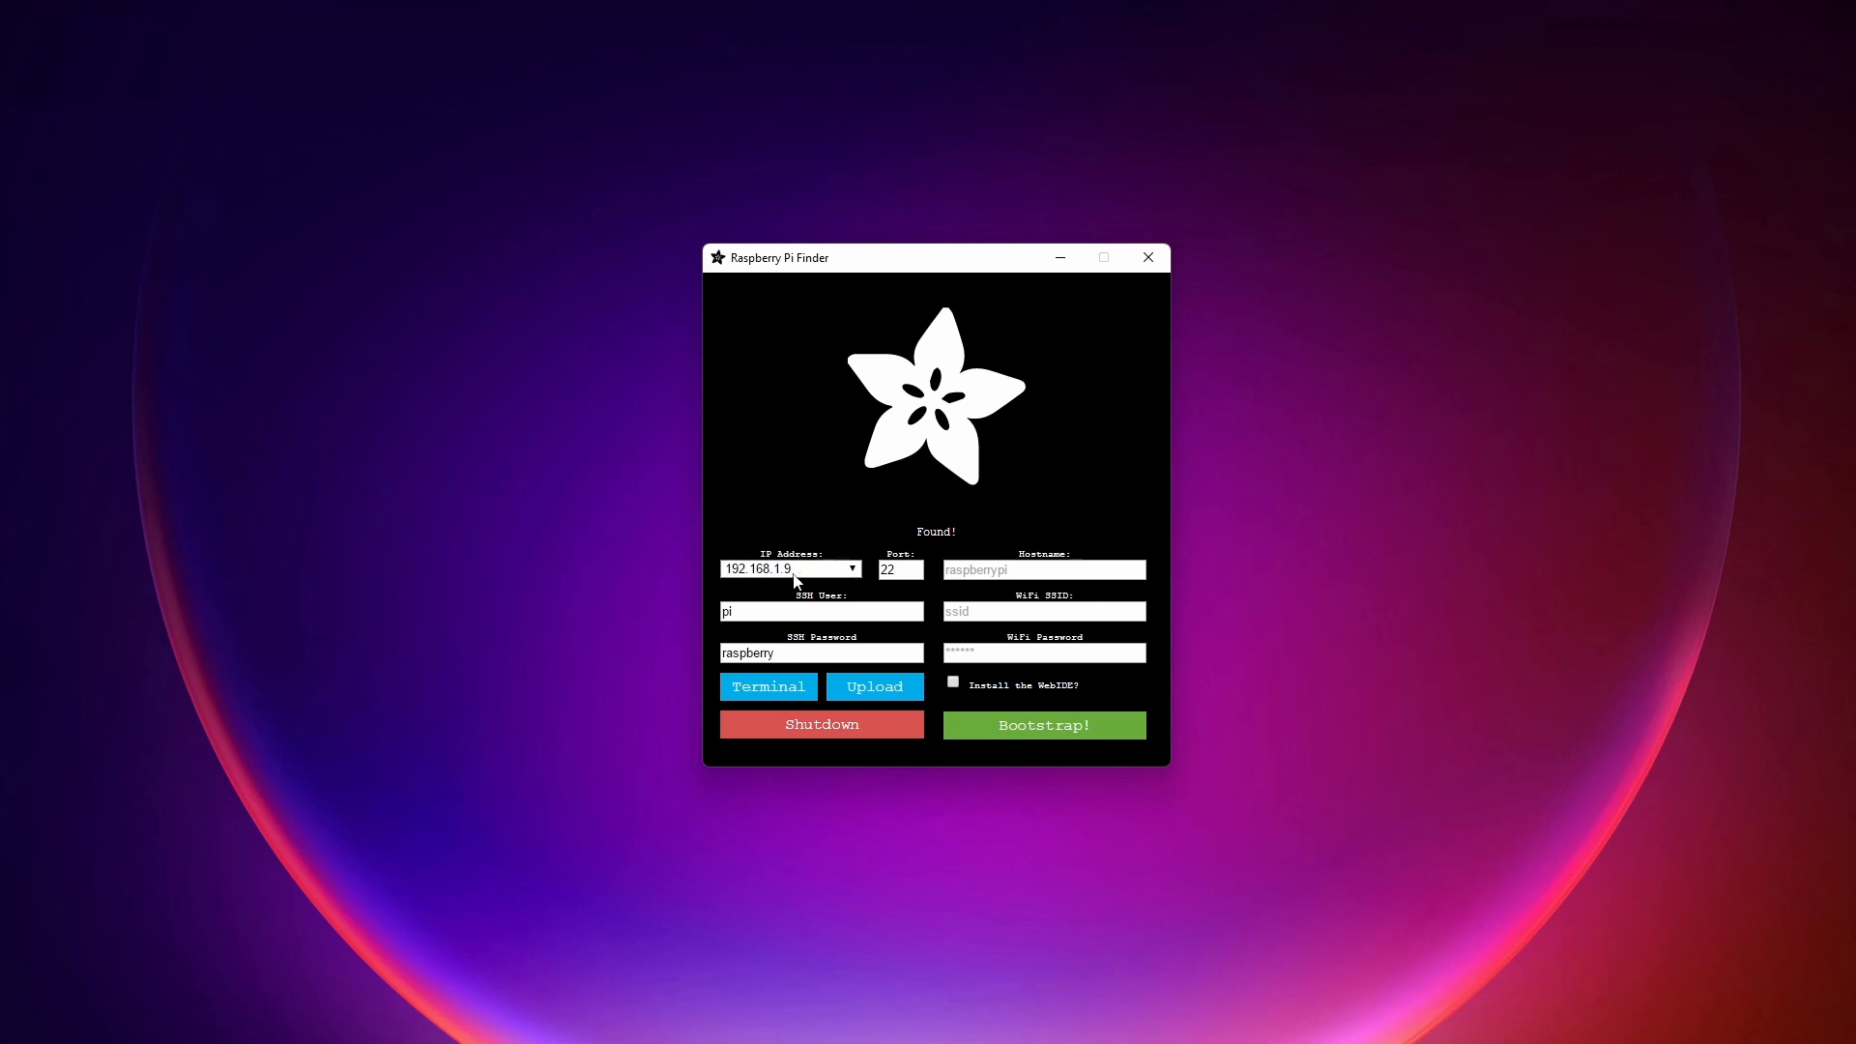
click(770, 686)
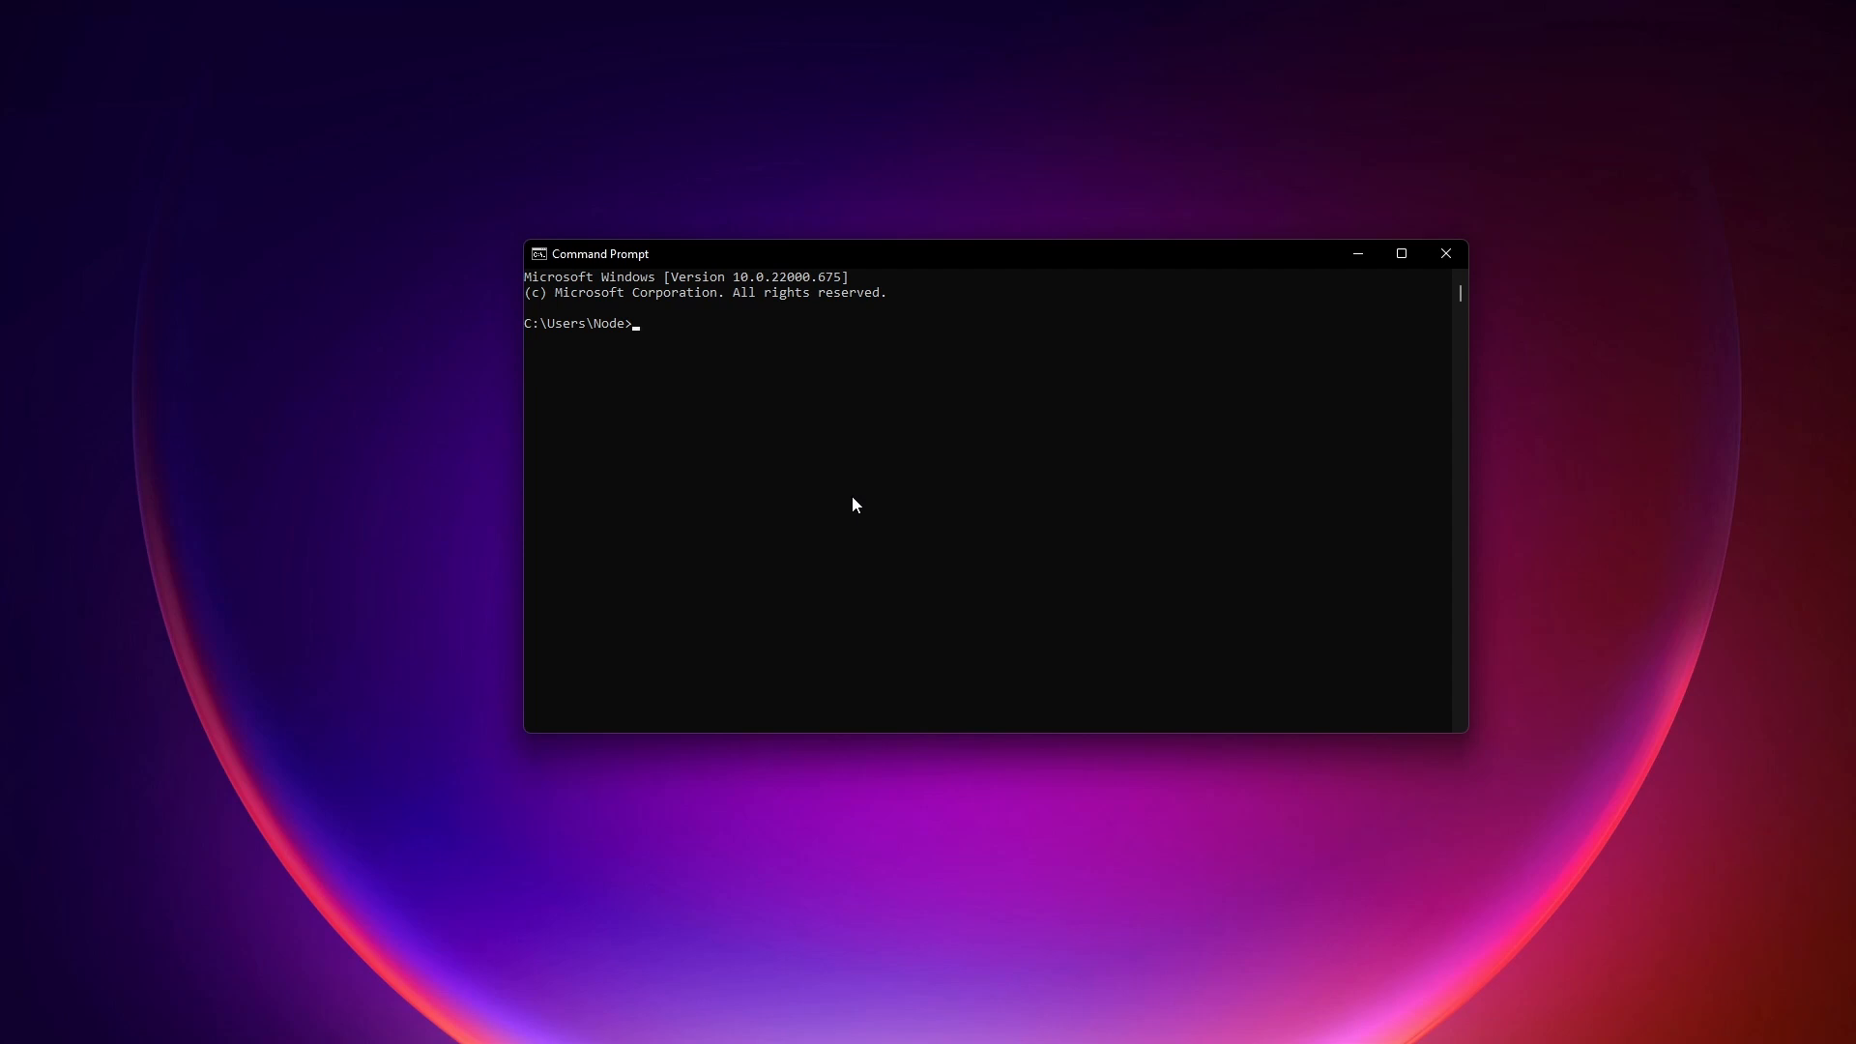
text(ssh pi@)
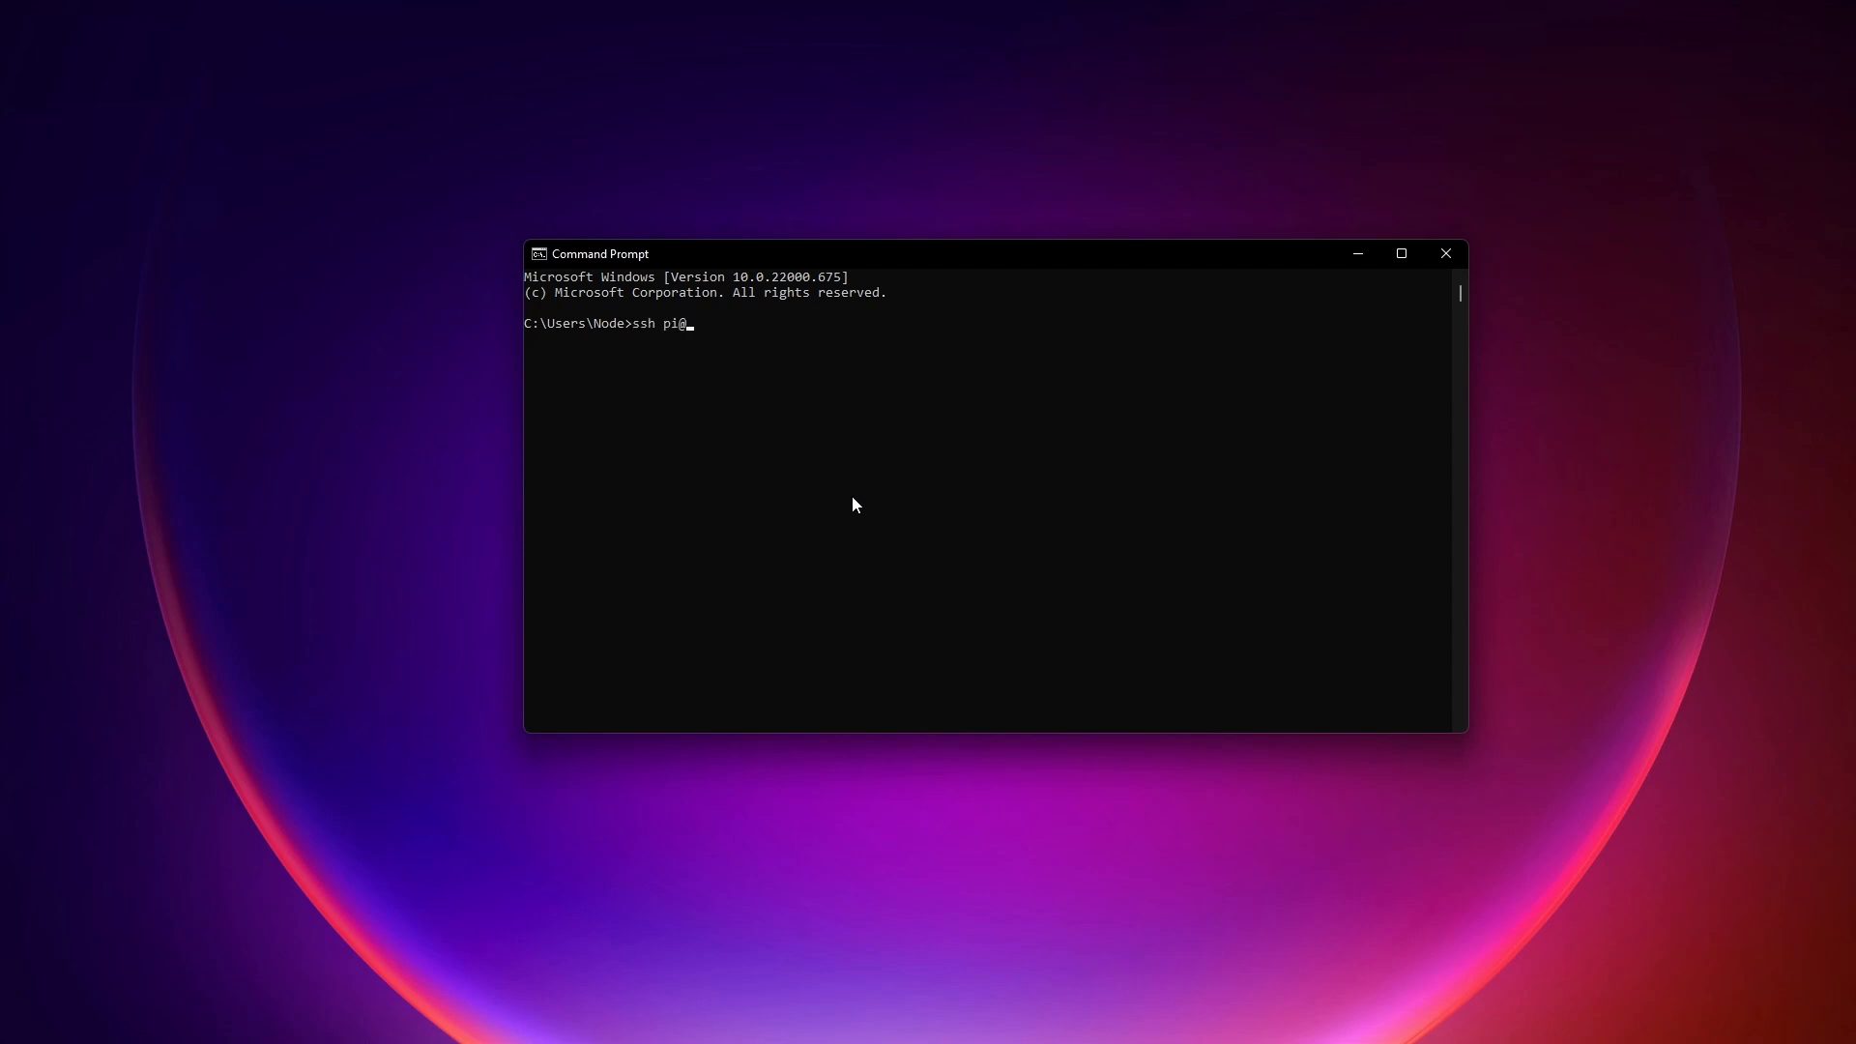
text(192.168)
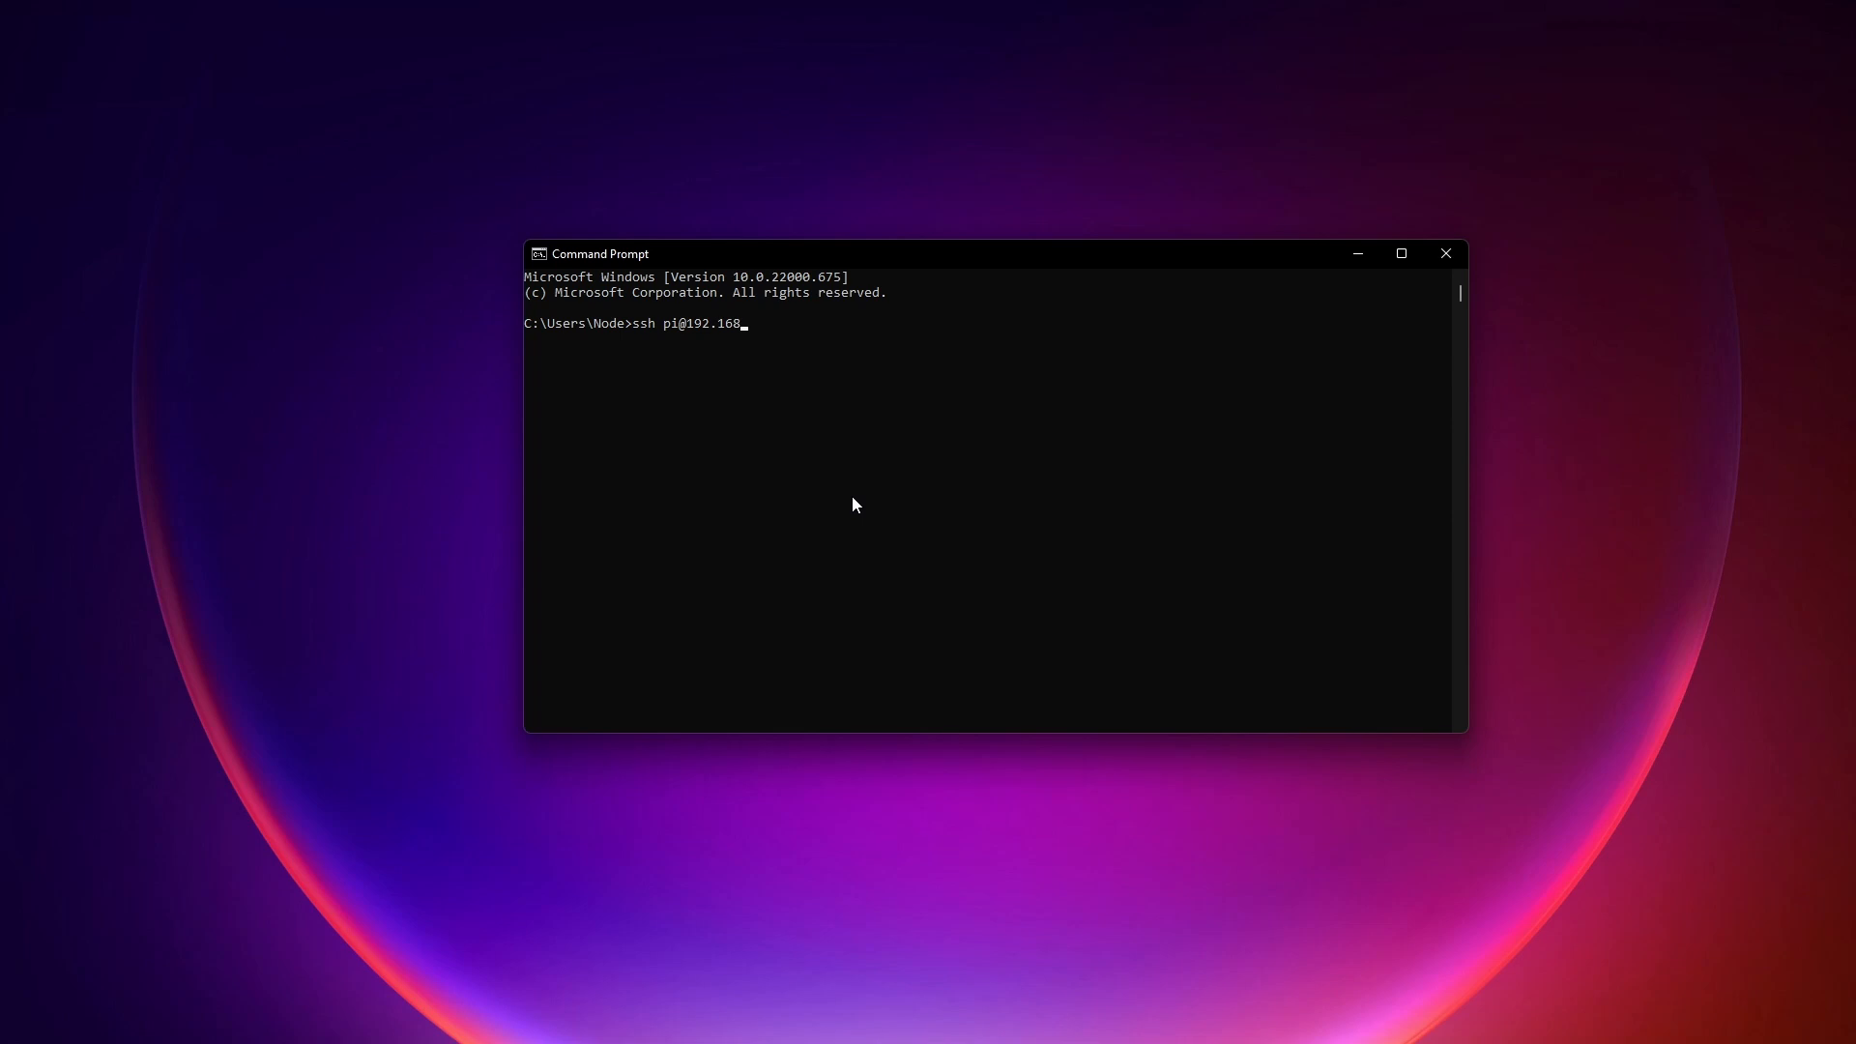
key(Enter)
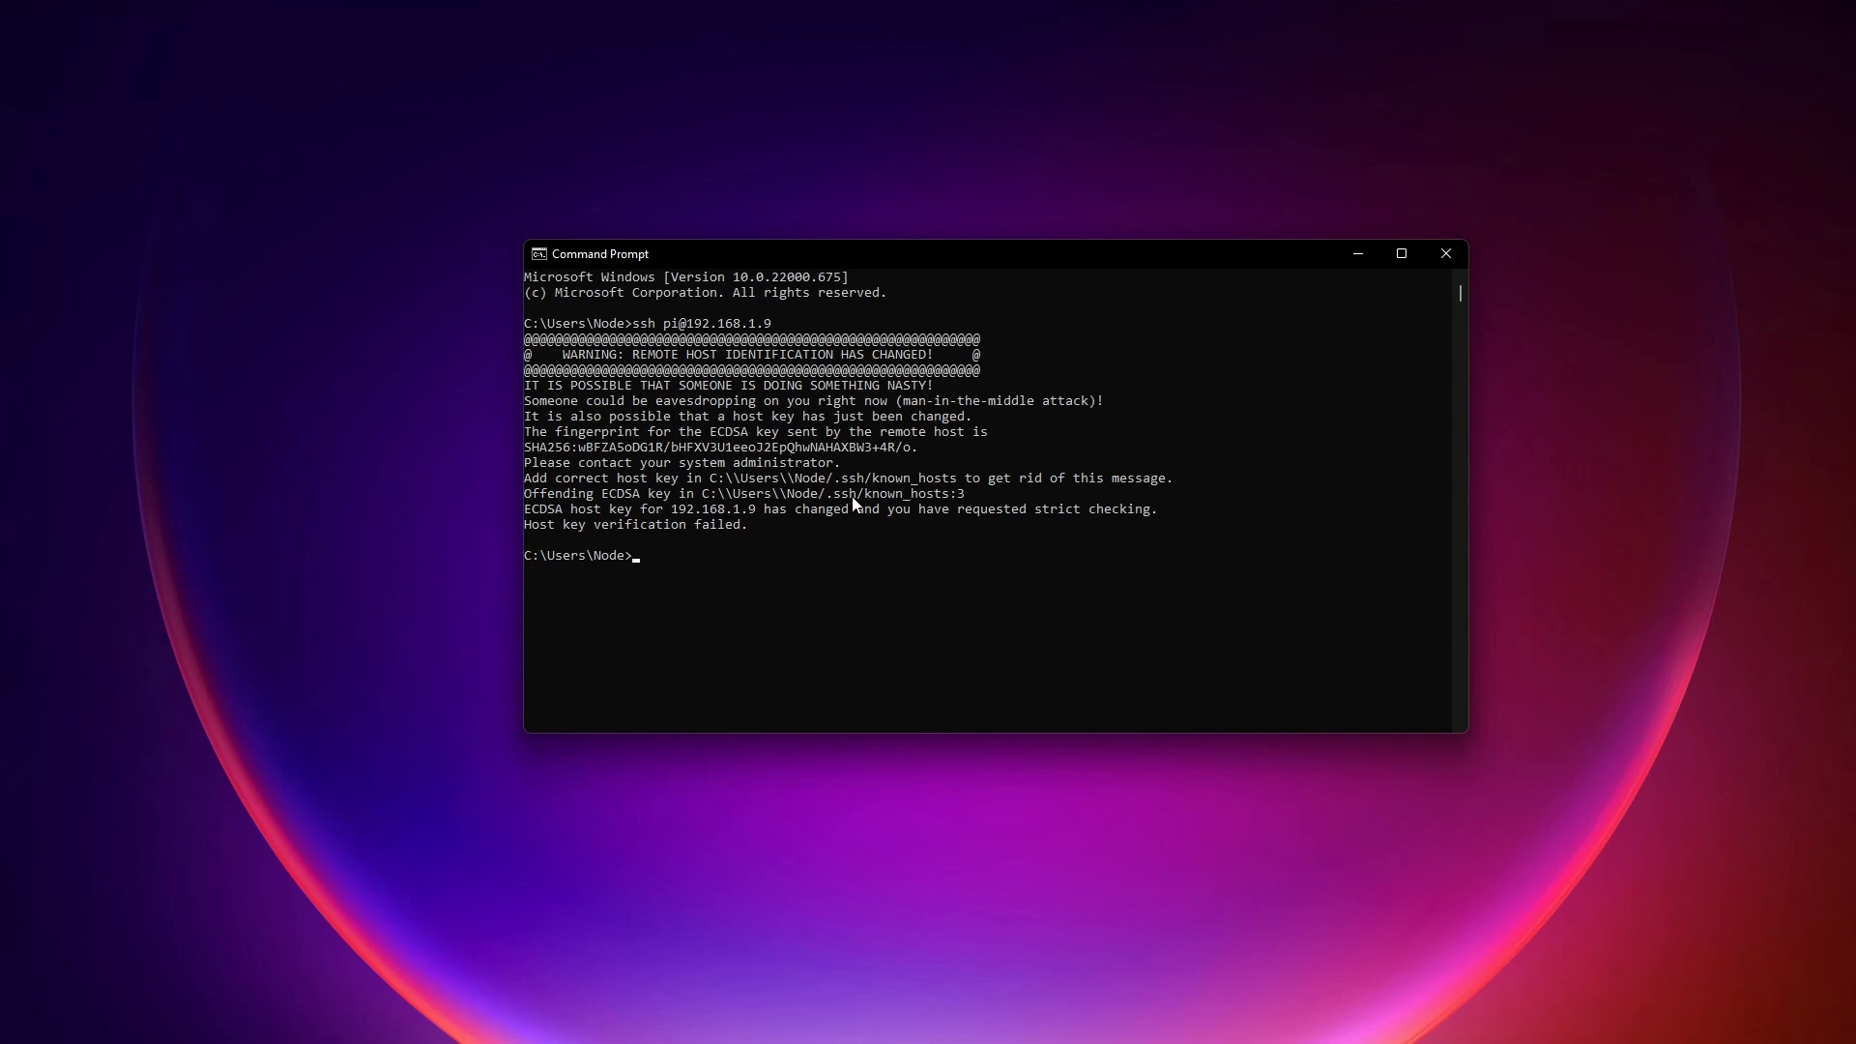
Remove the outdated host key with ssh-keygen -R 192.168.1.9.
text(ssh)
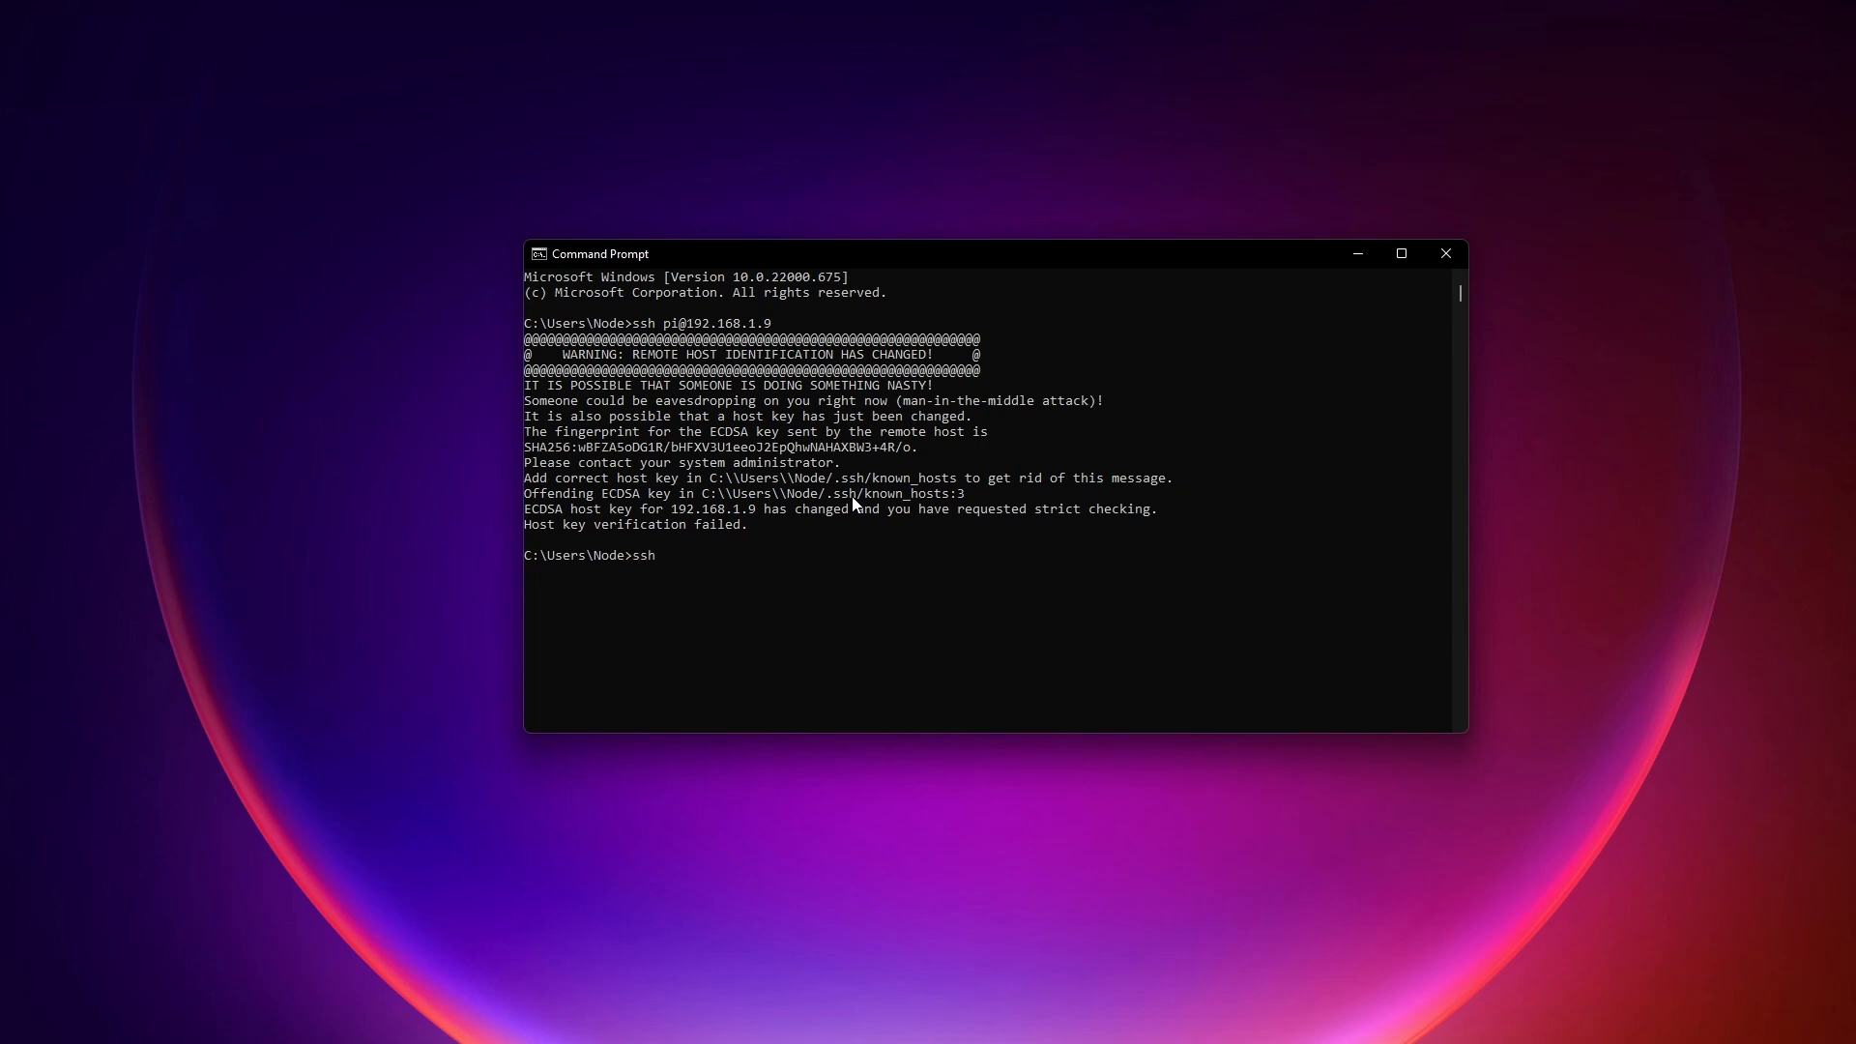
text(-key)
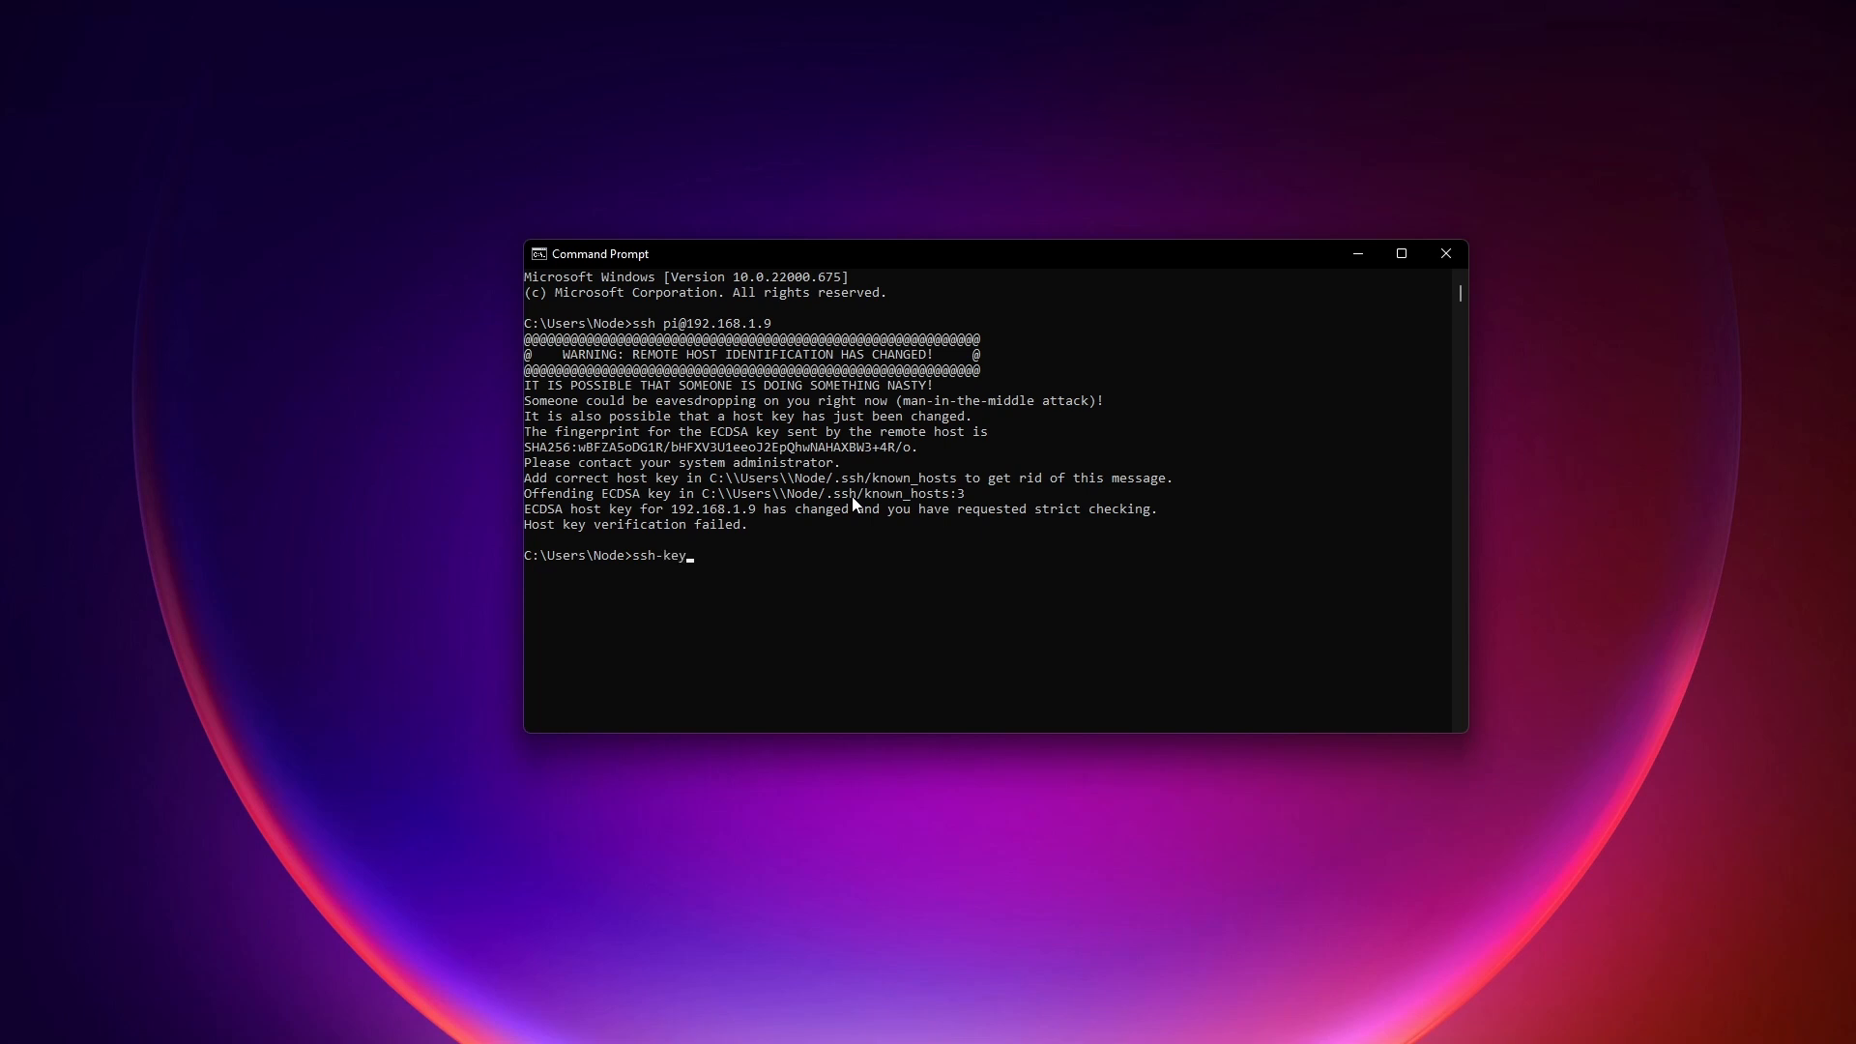
text(gen -)
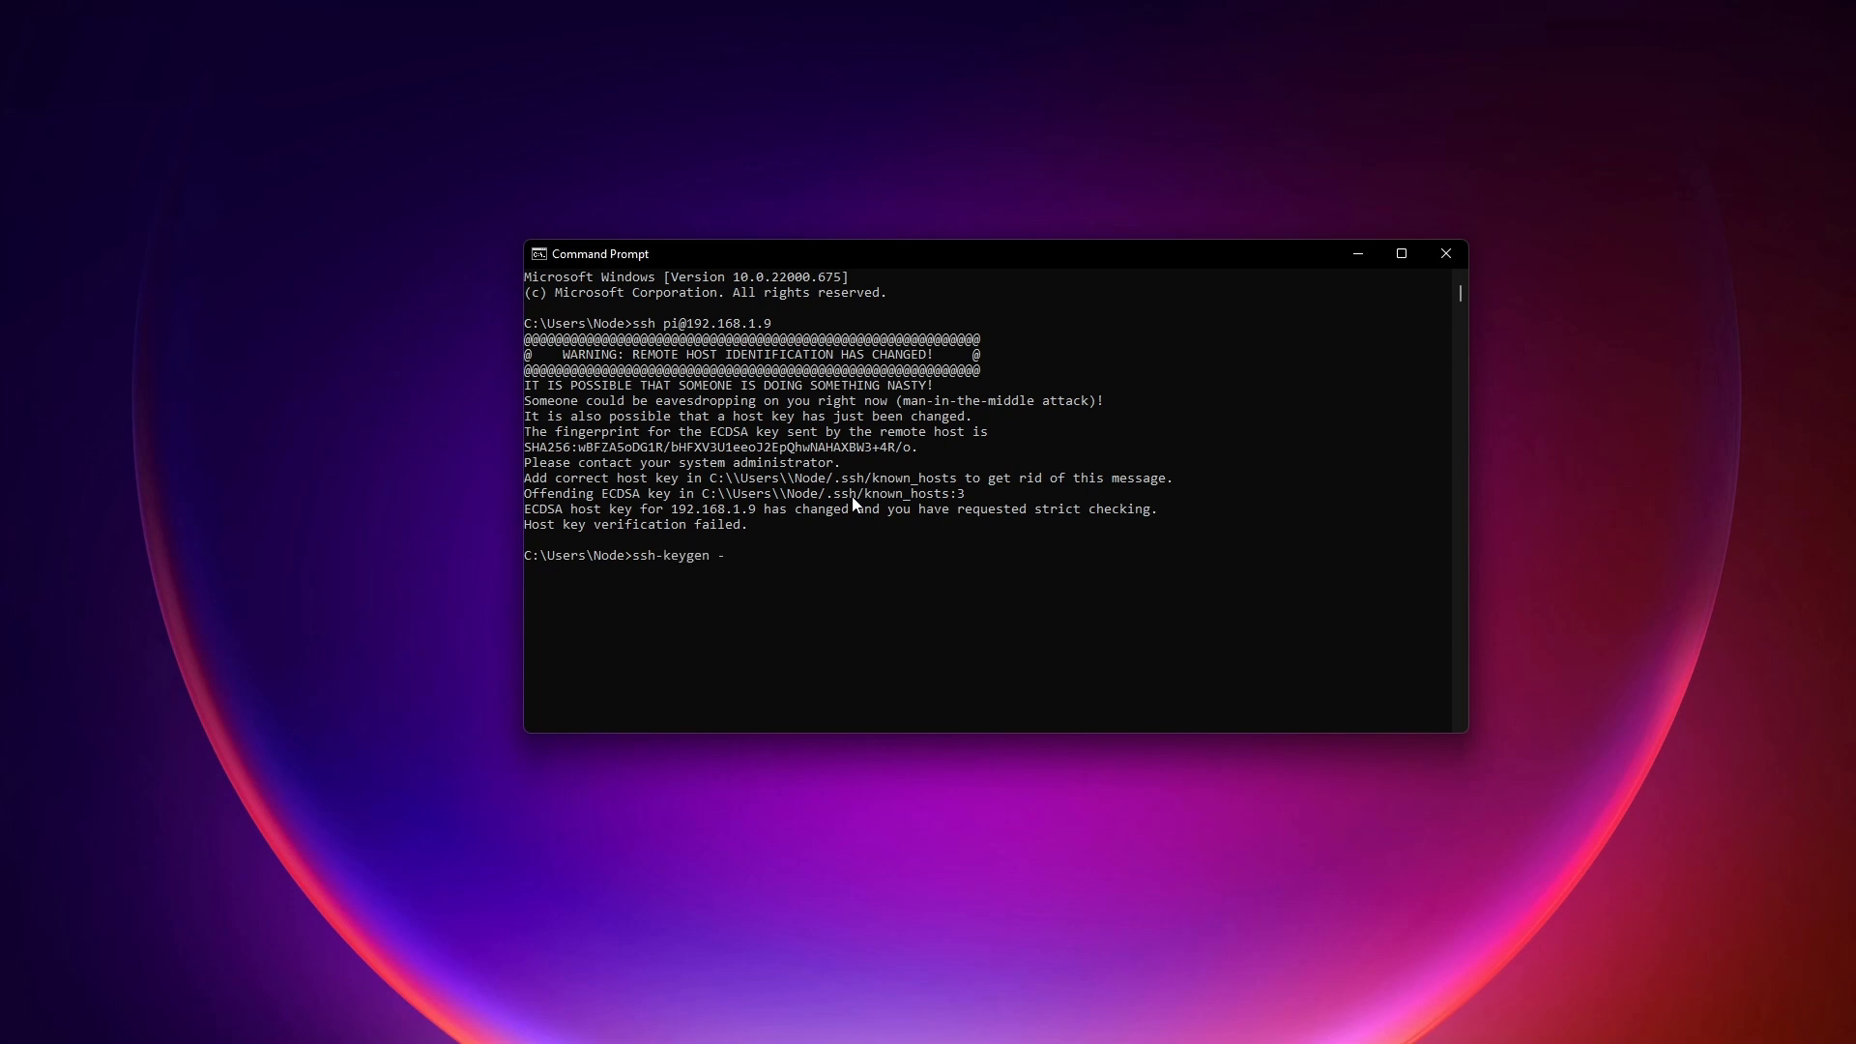
text(R 192)
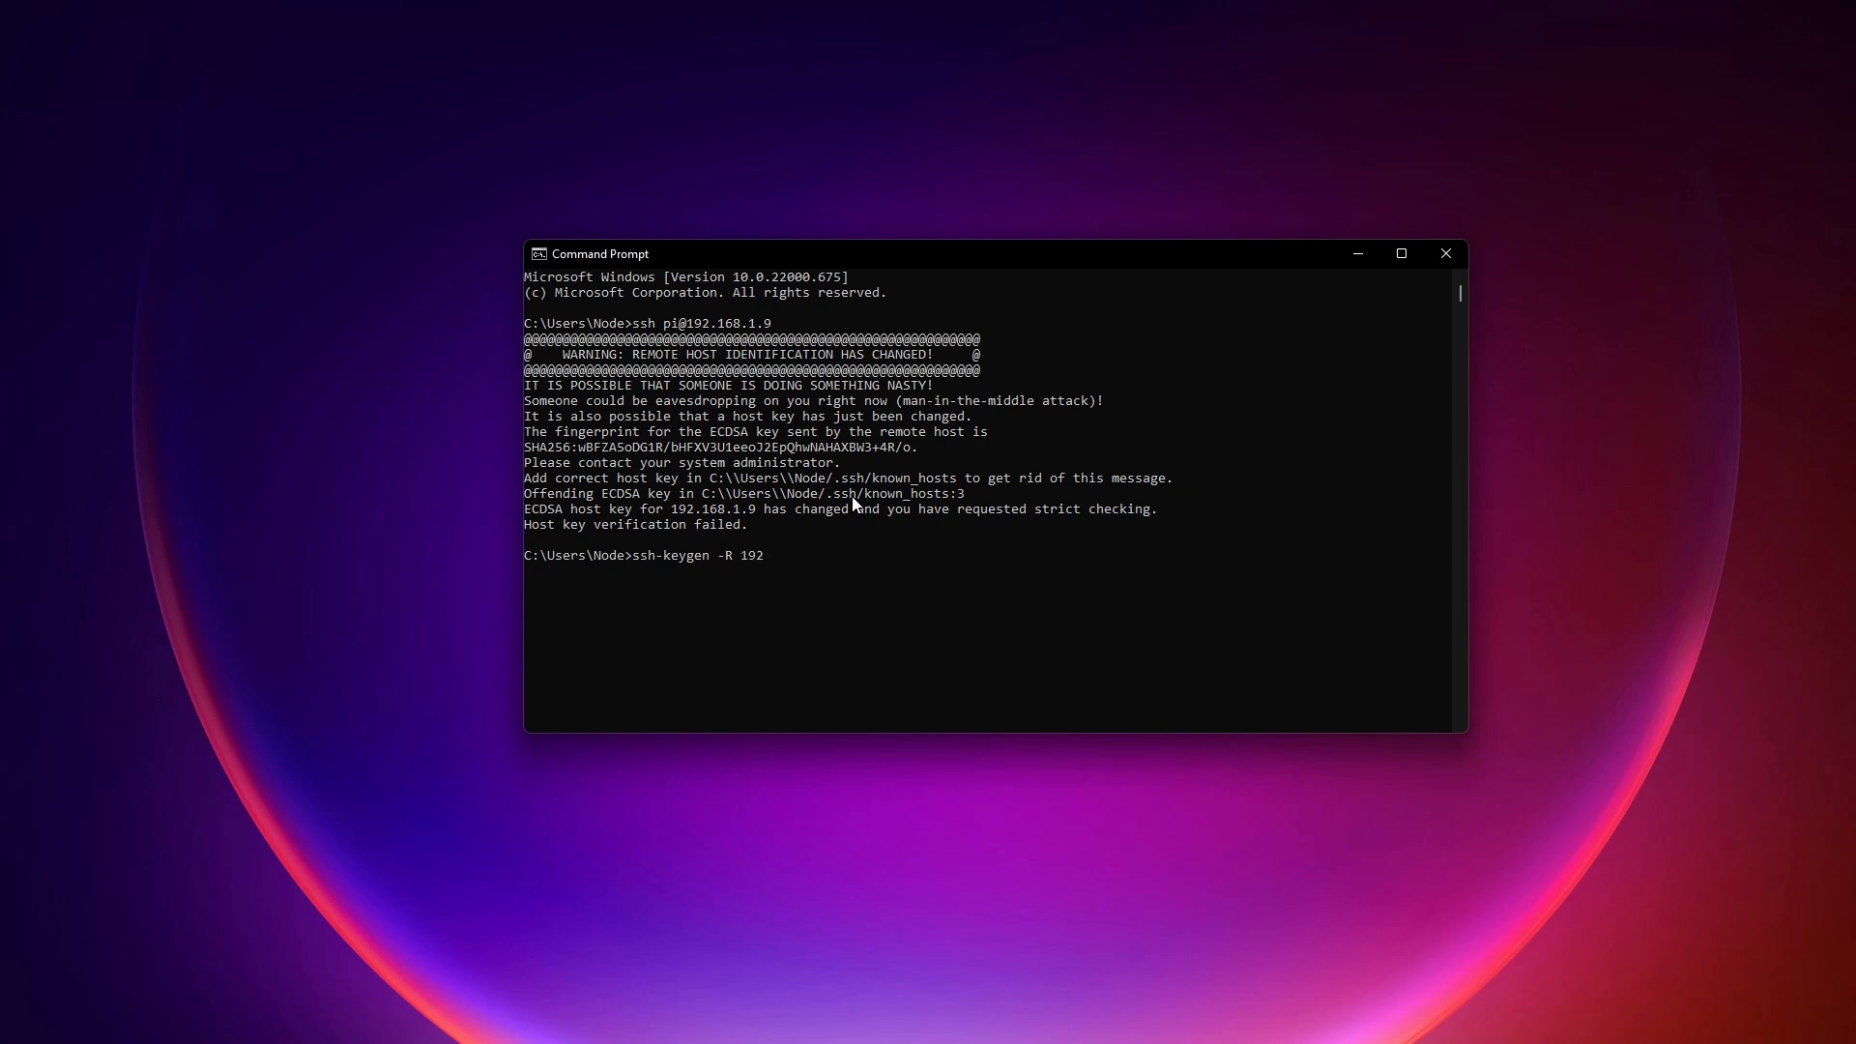
text(.168.1.9)
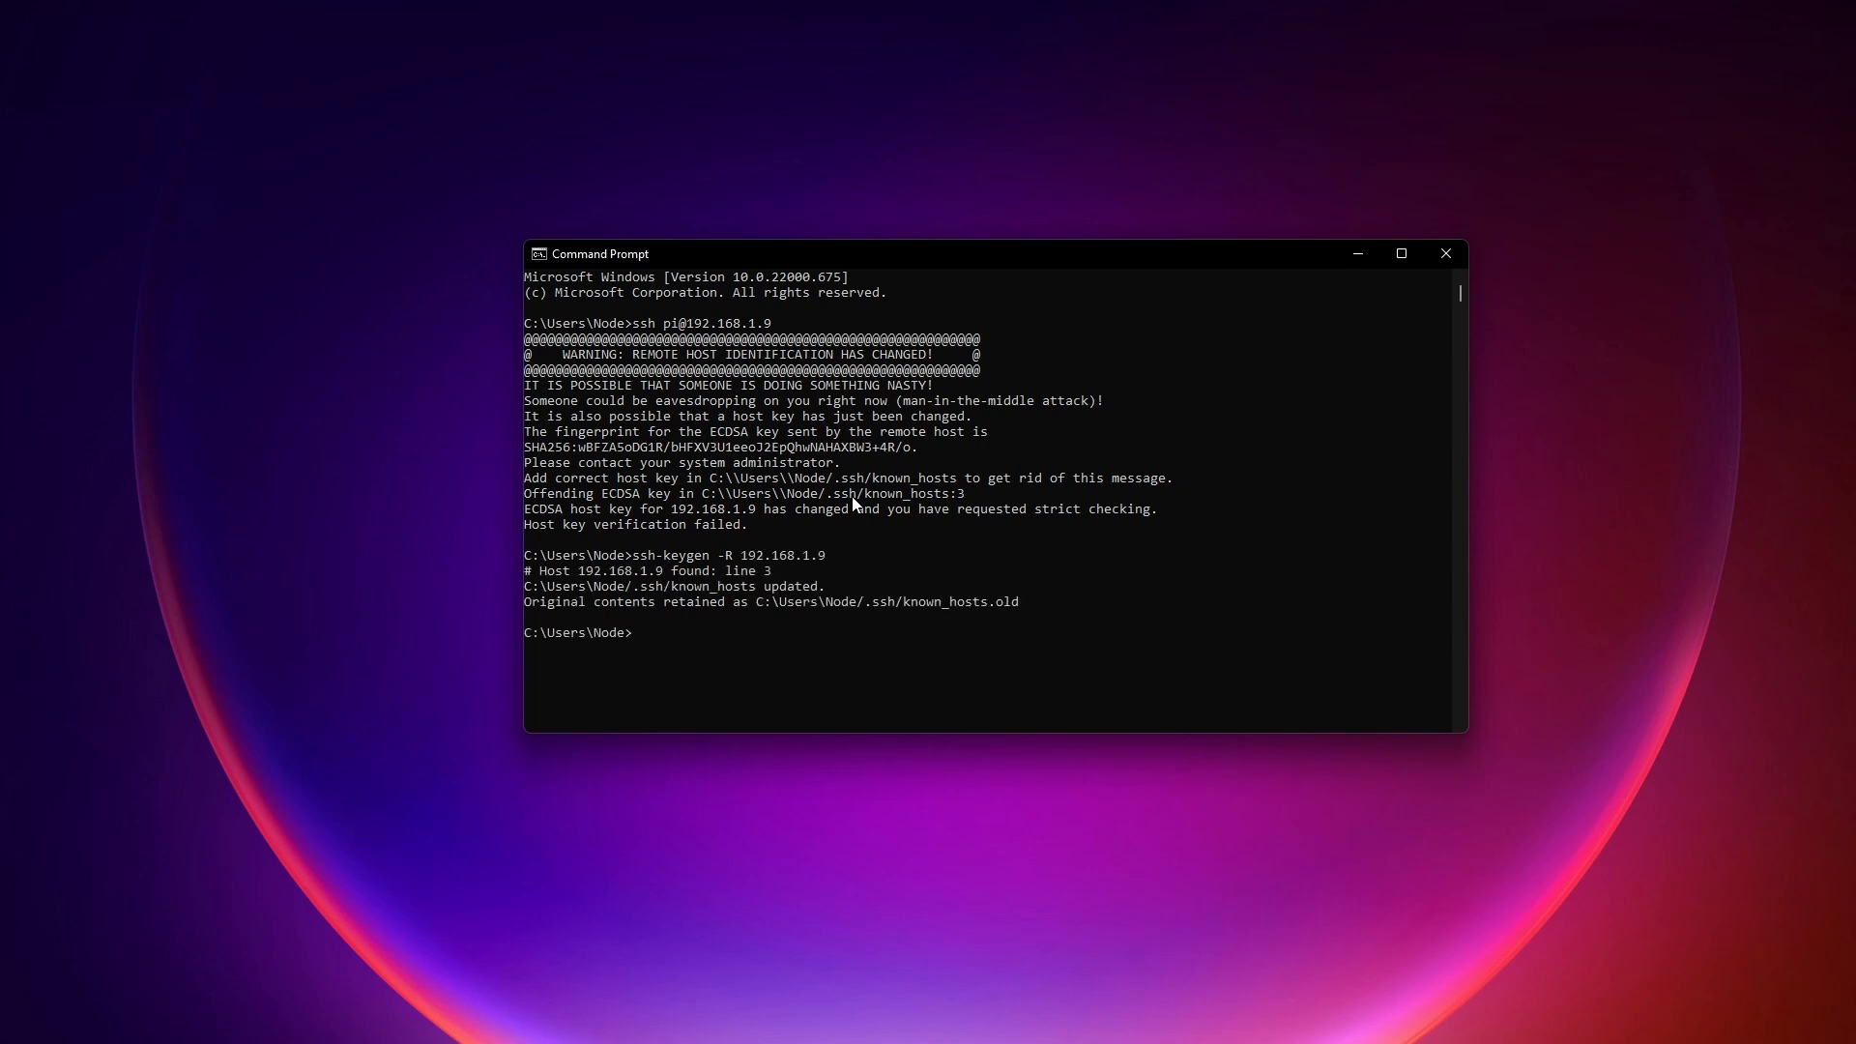
text(ssh pi@192.168.1.9)
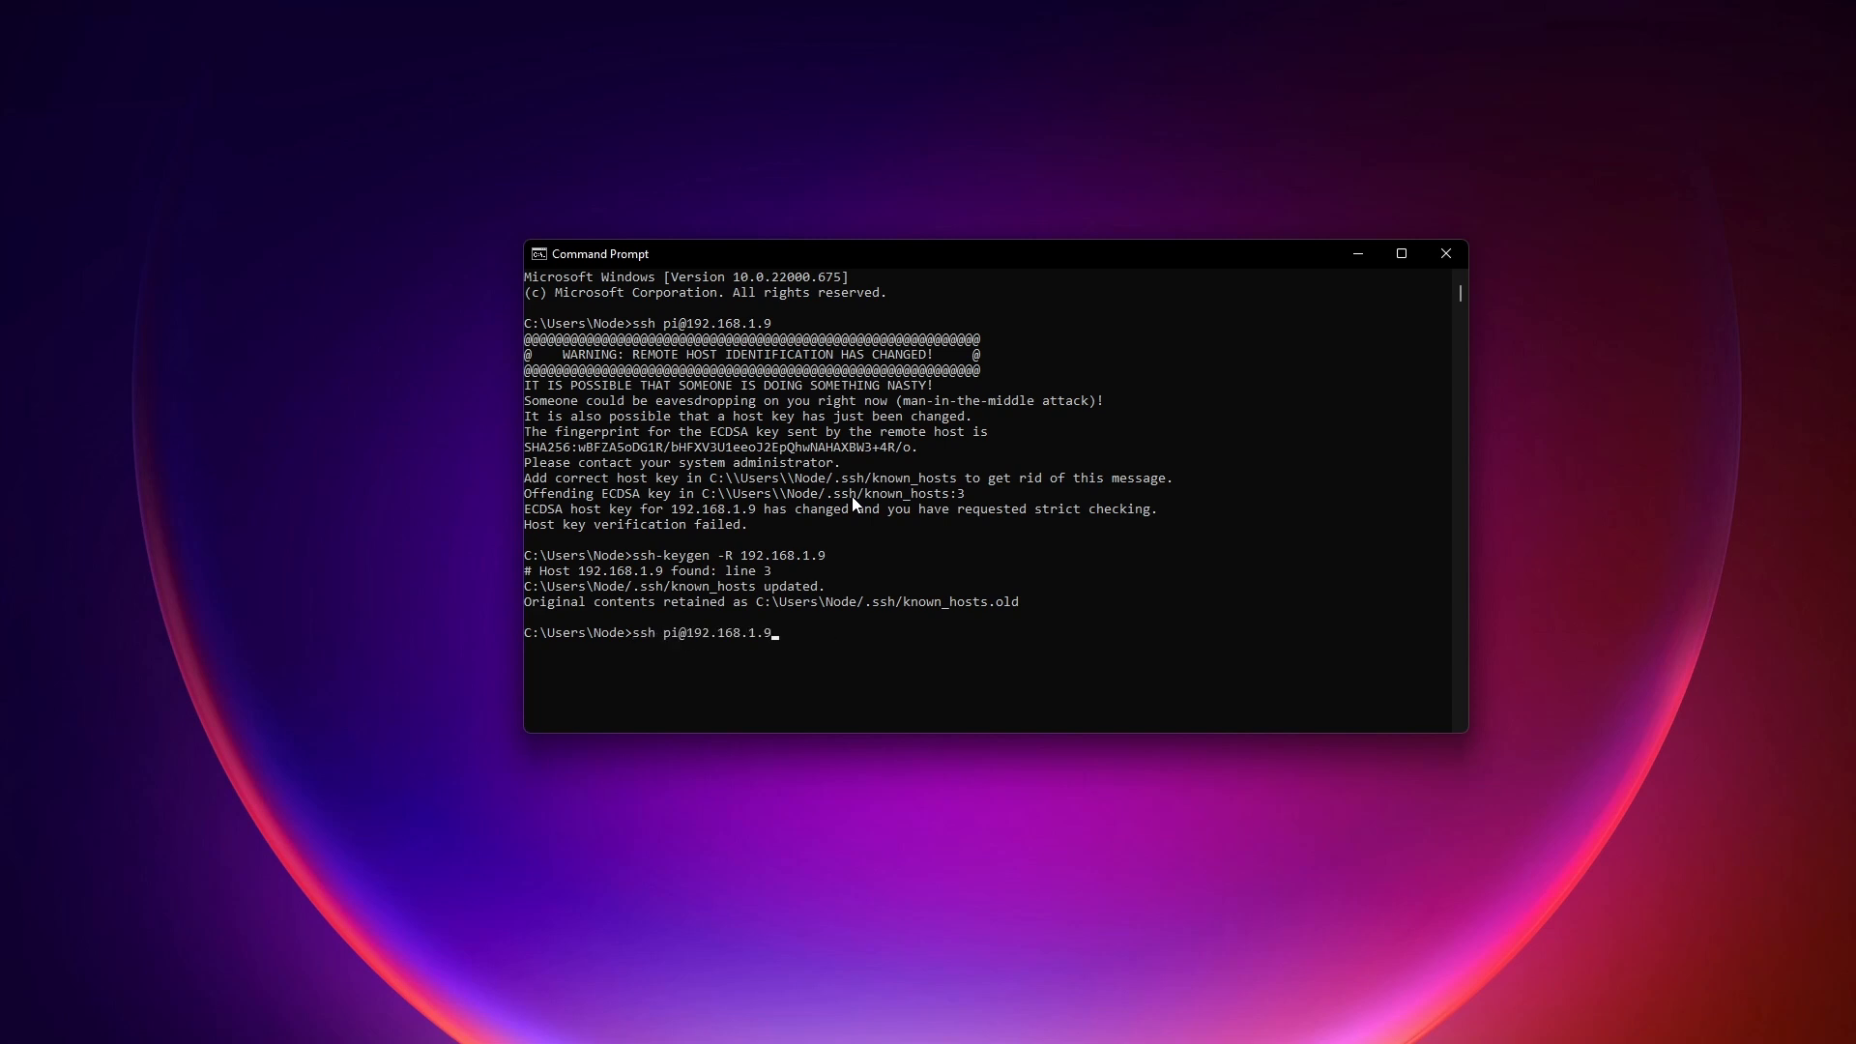
key(Enter)
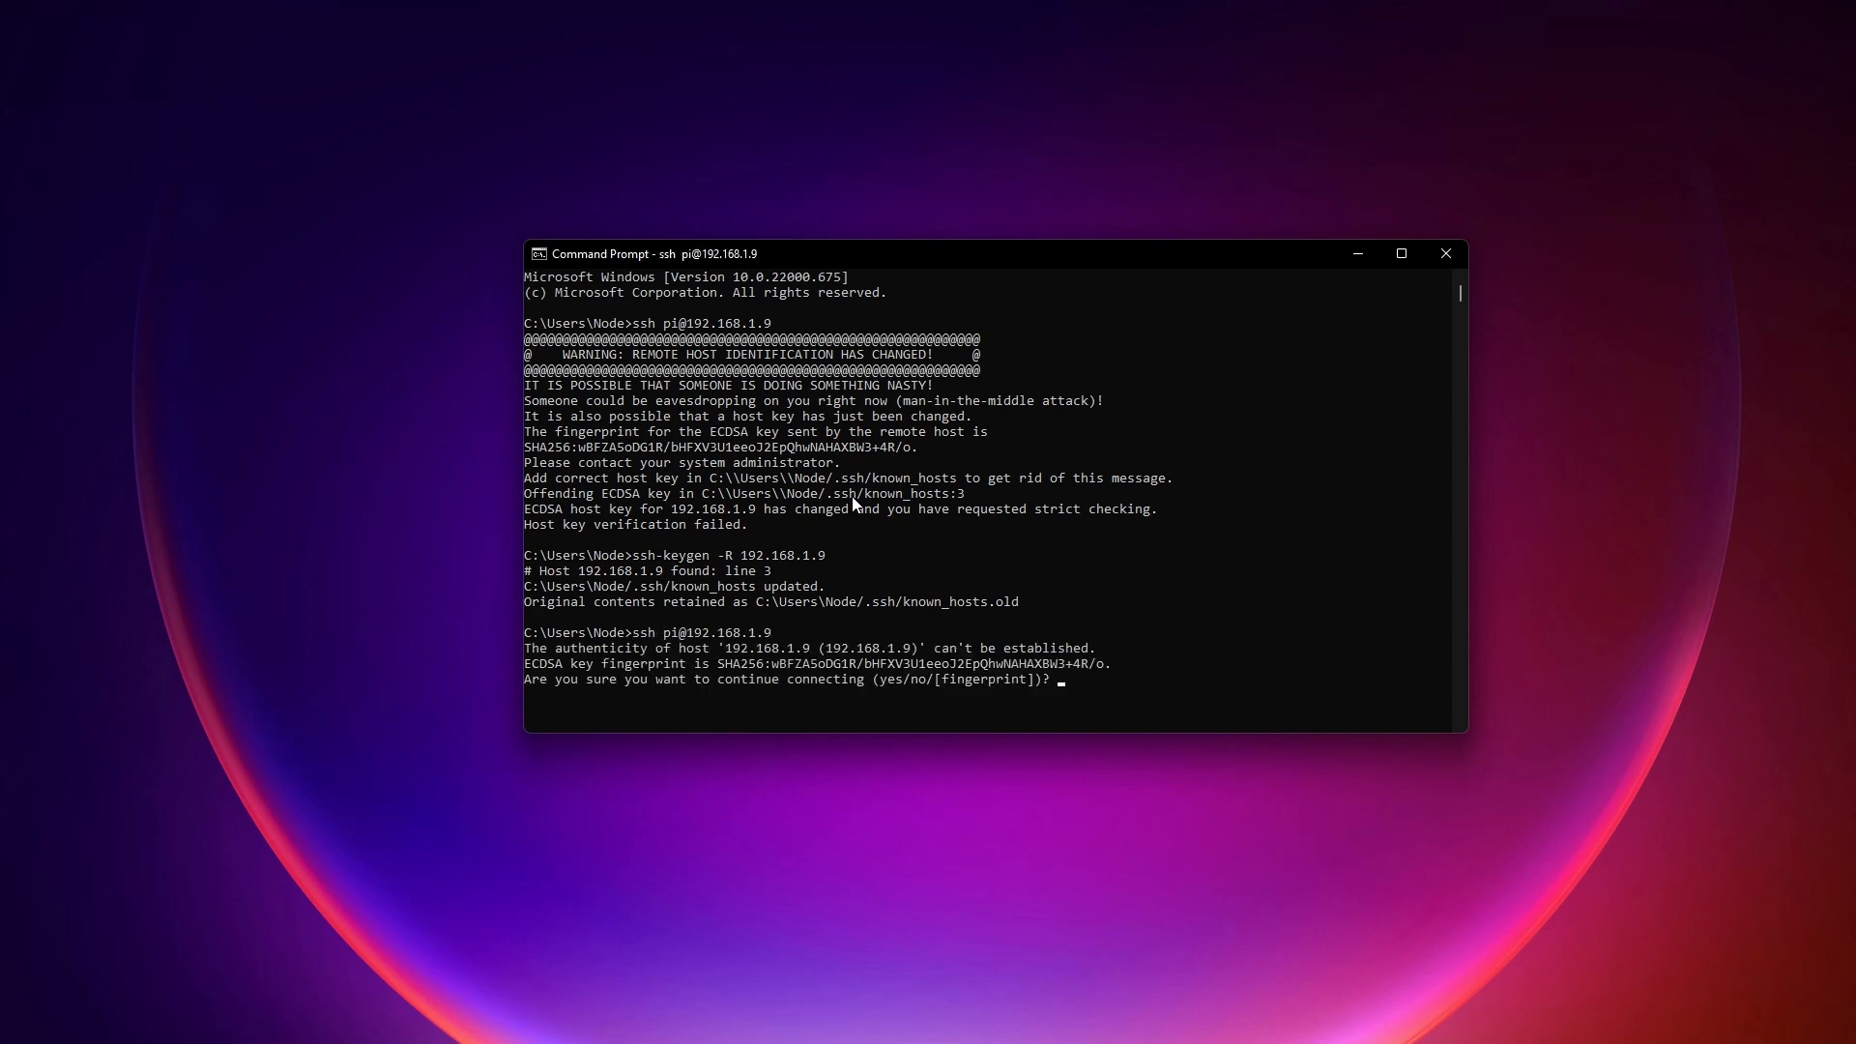
text(yes)
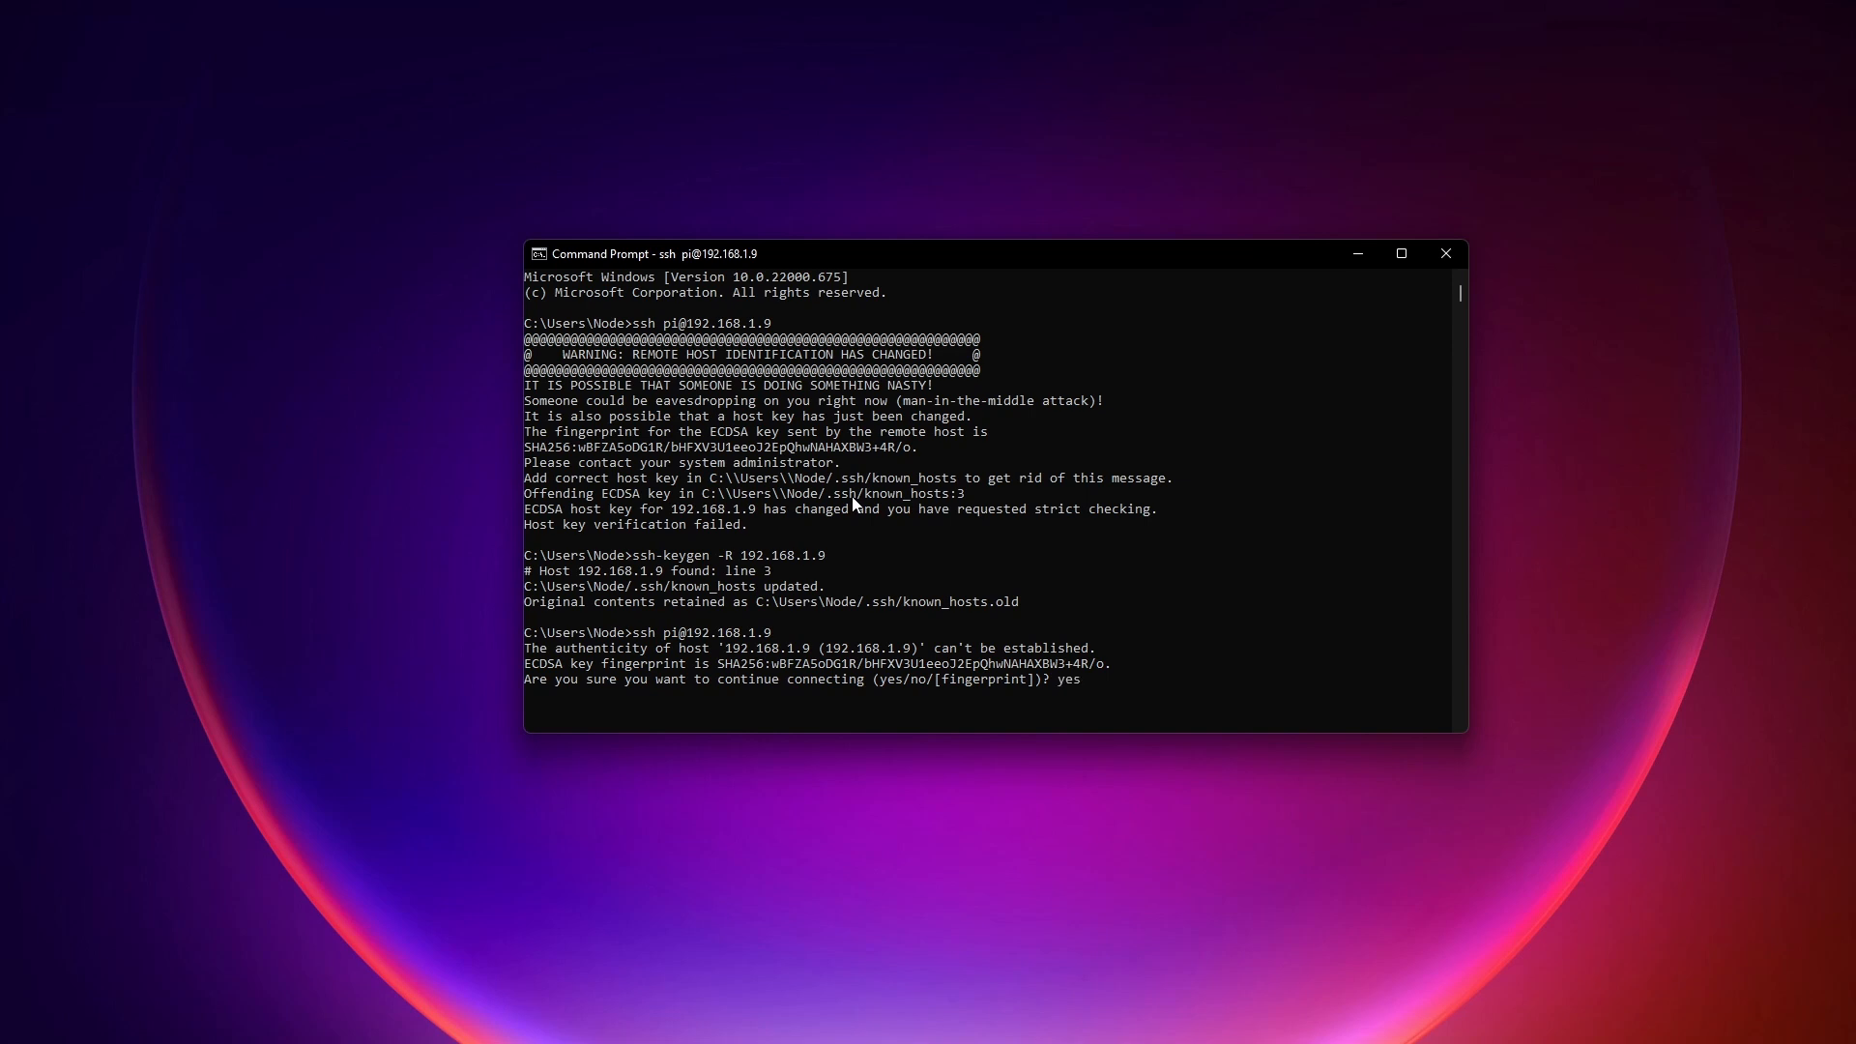
key(Enter)
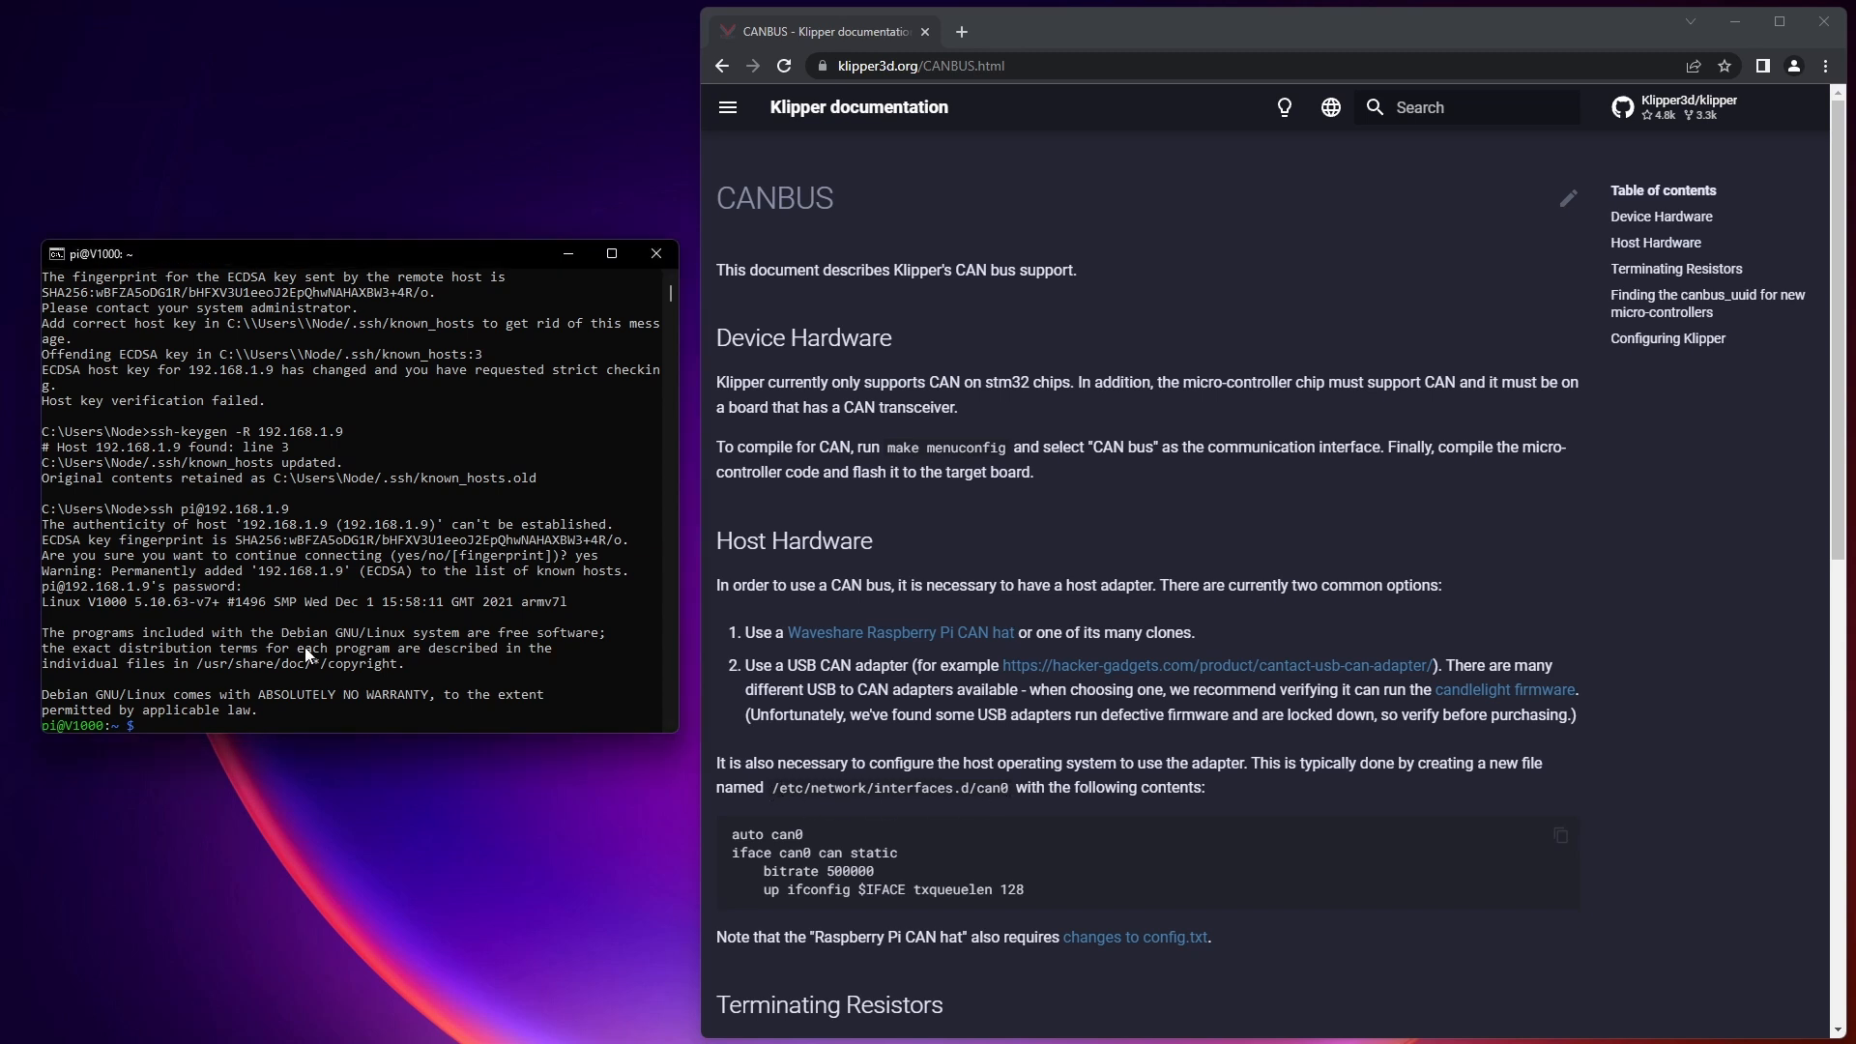
Open /etc/network/interfaces.d/can0 with sudo nano.
text(sudo)
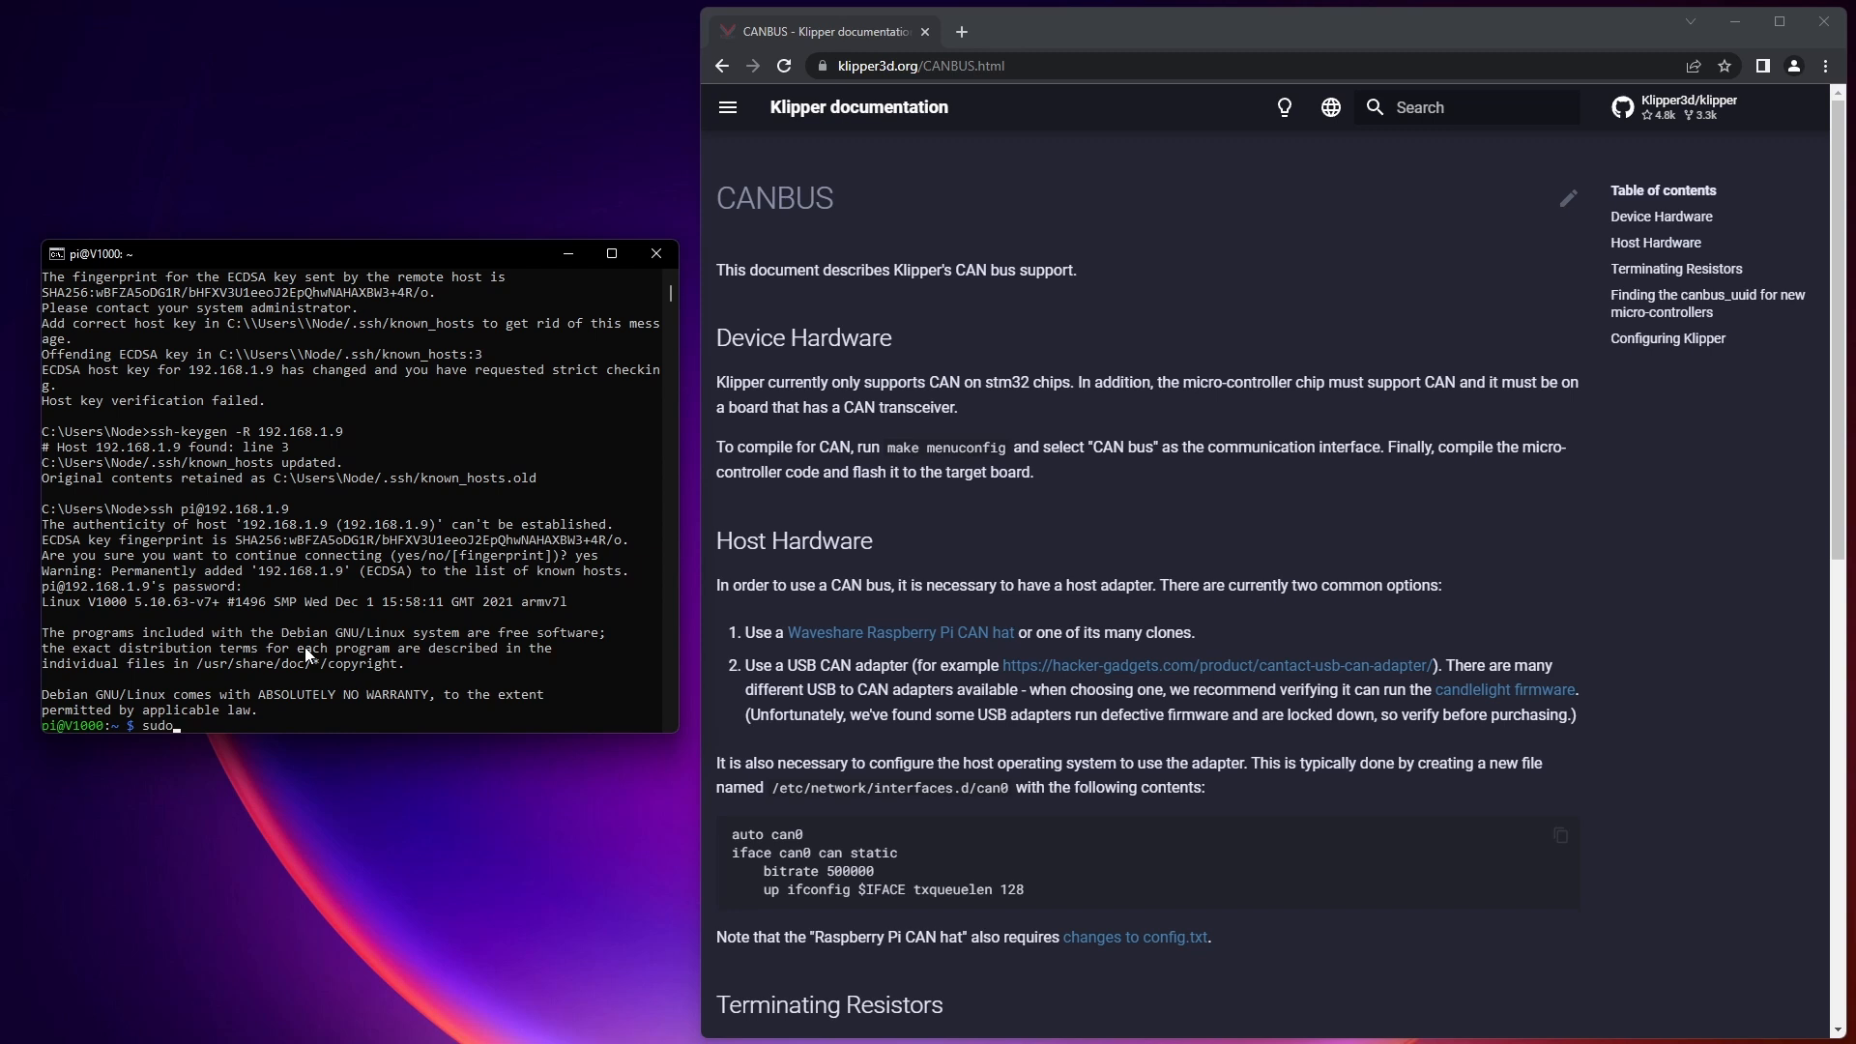
text(nano ?)
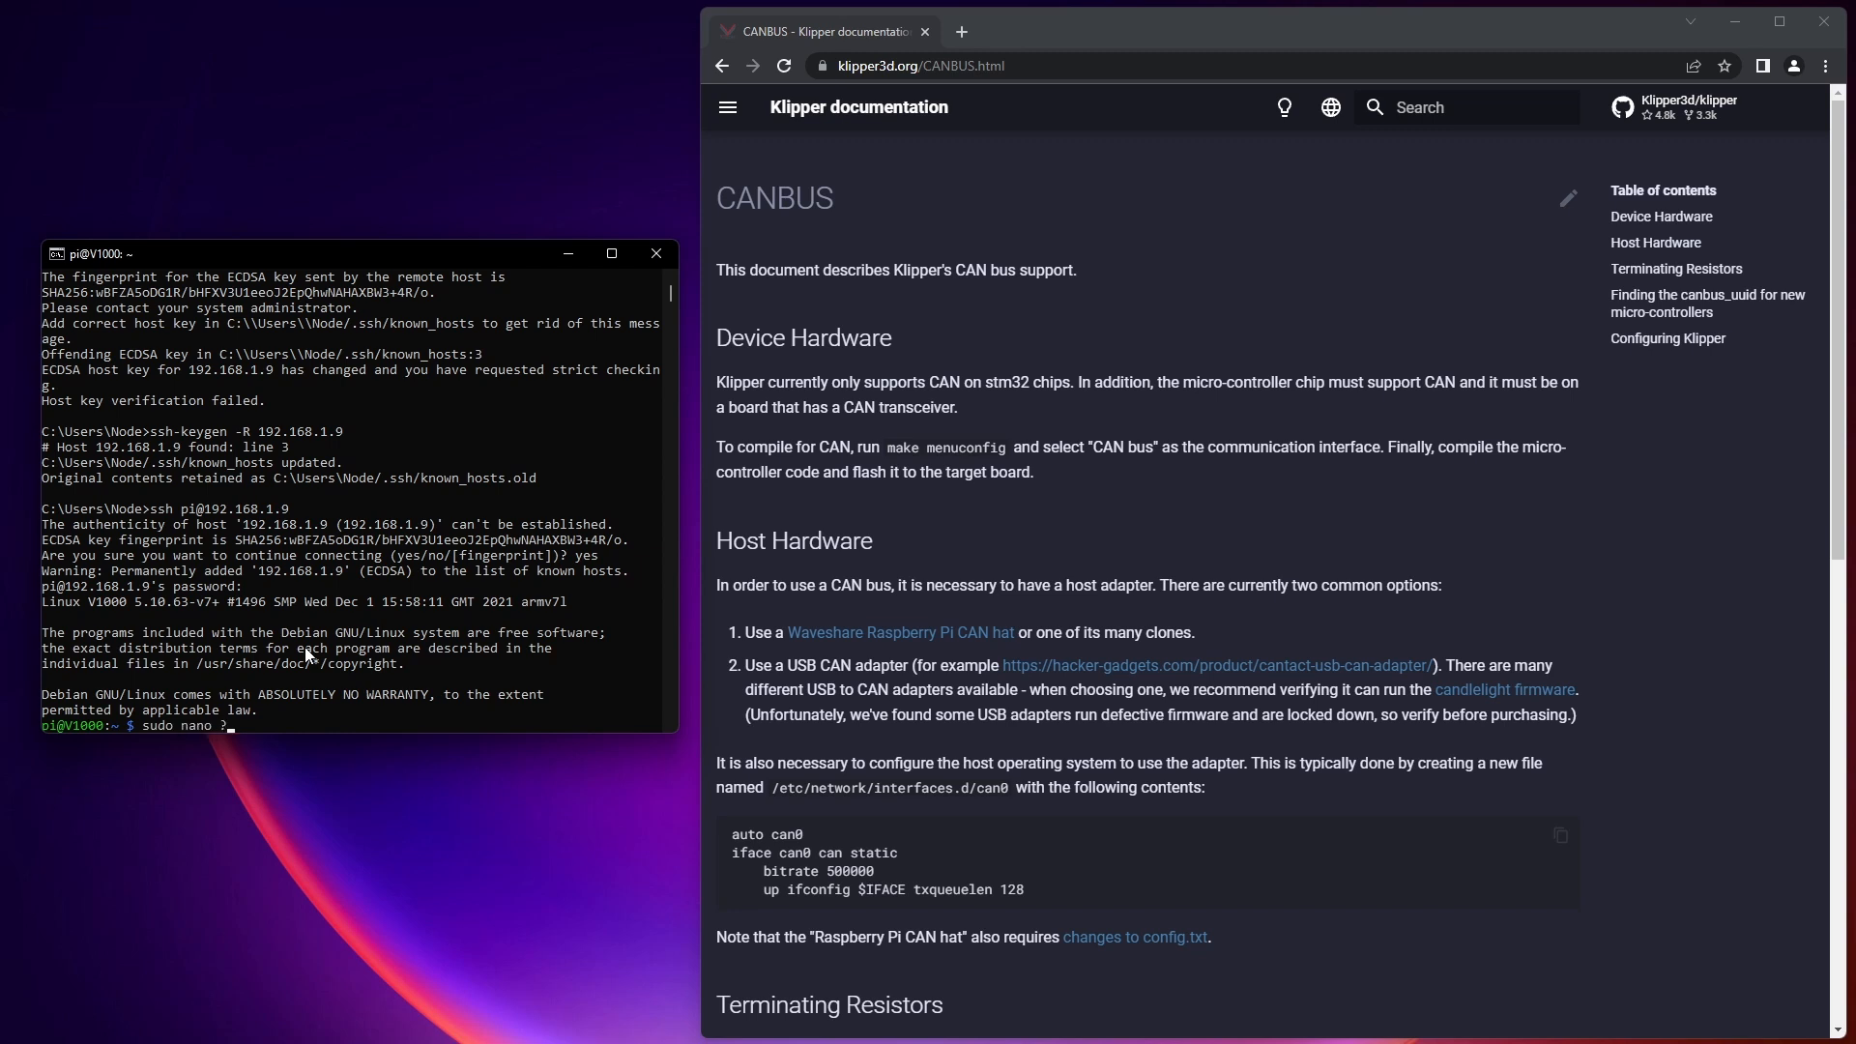
text(/etc/)
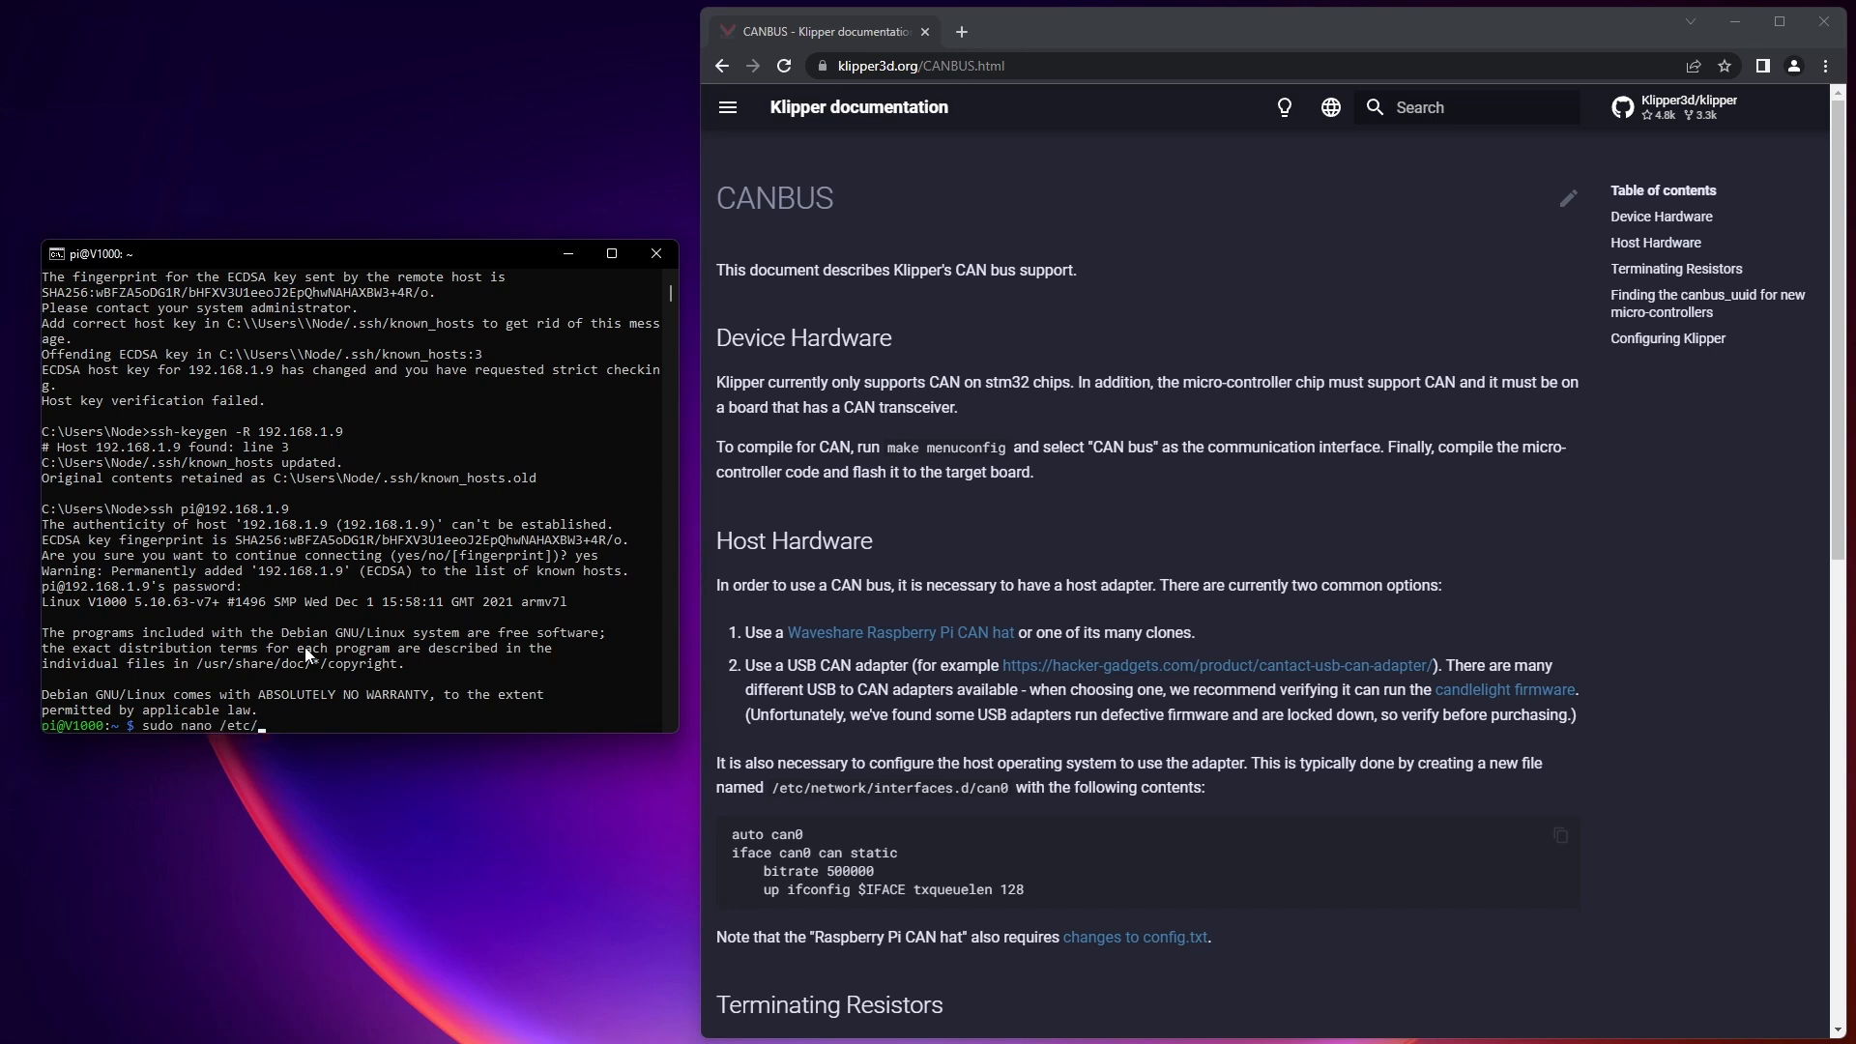
text(network/inte)
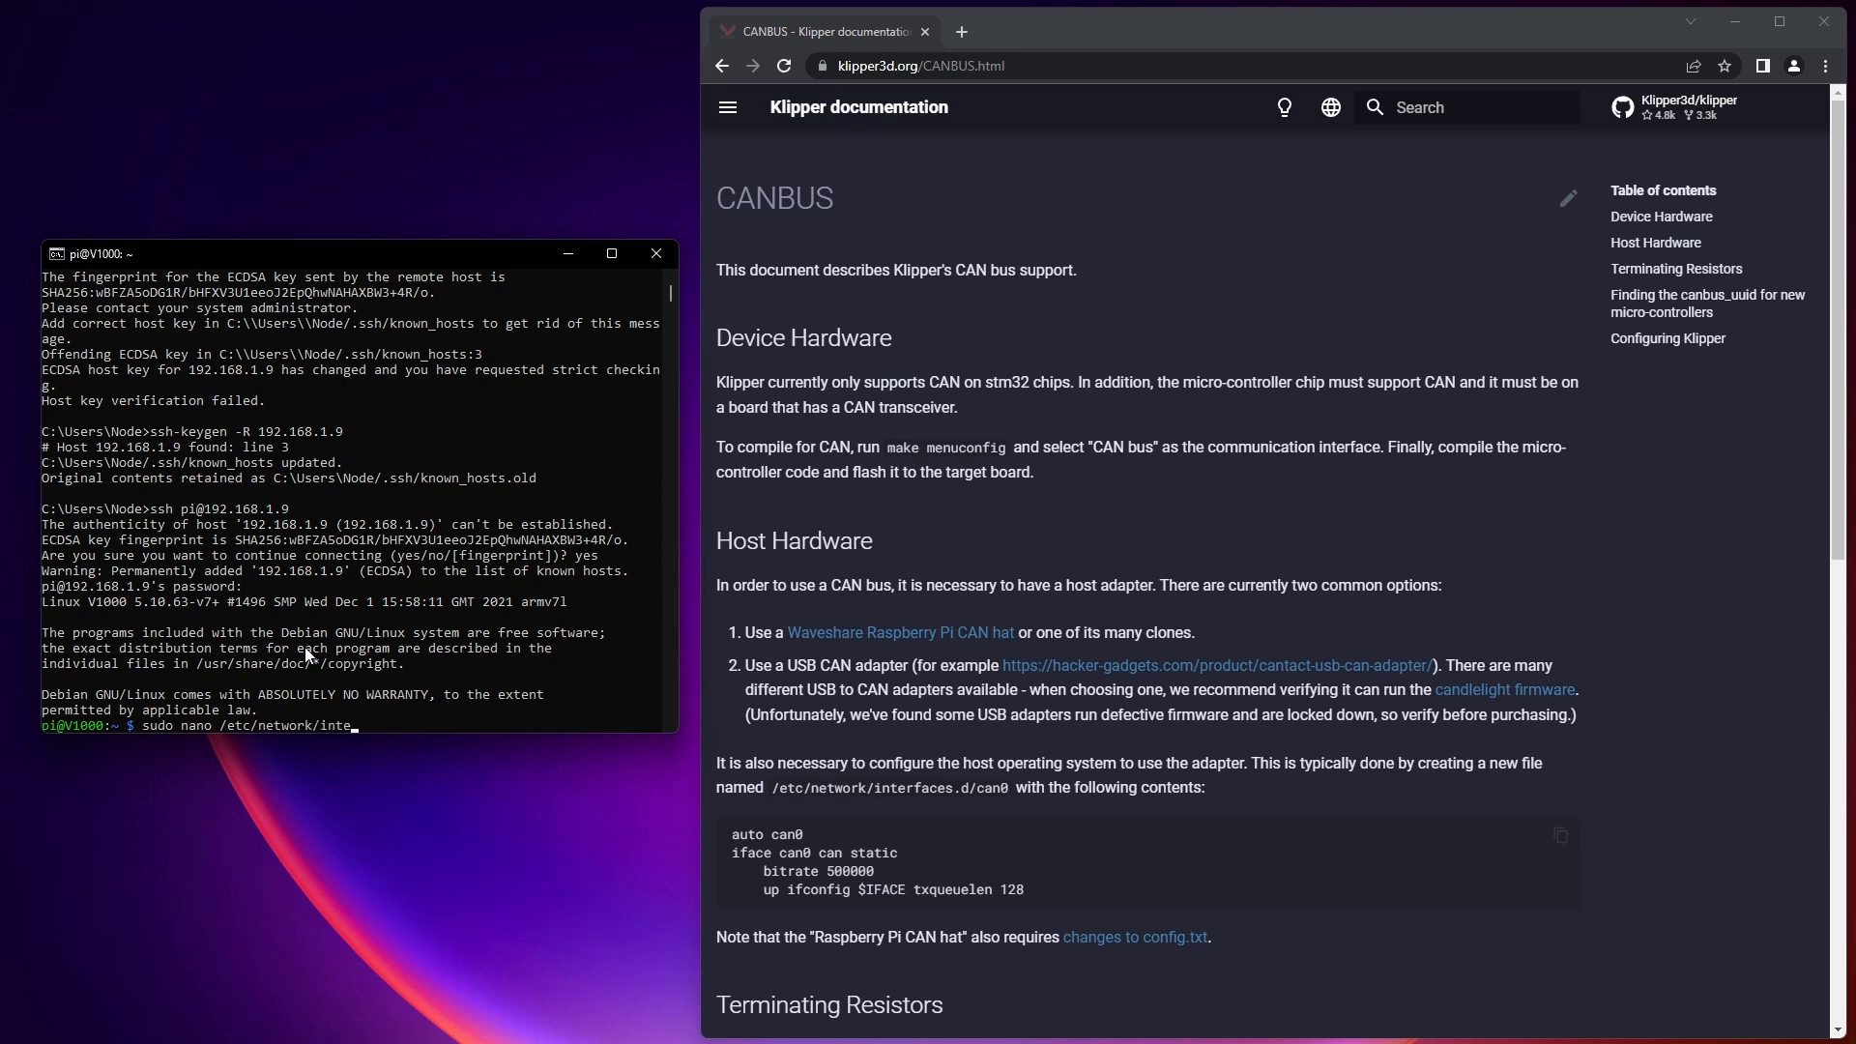
text(rfaces.d)
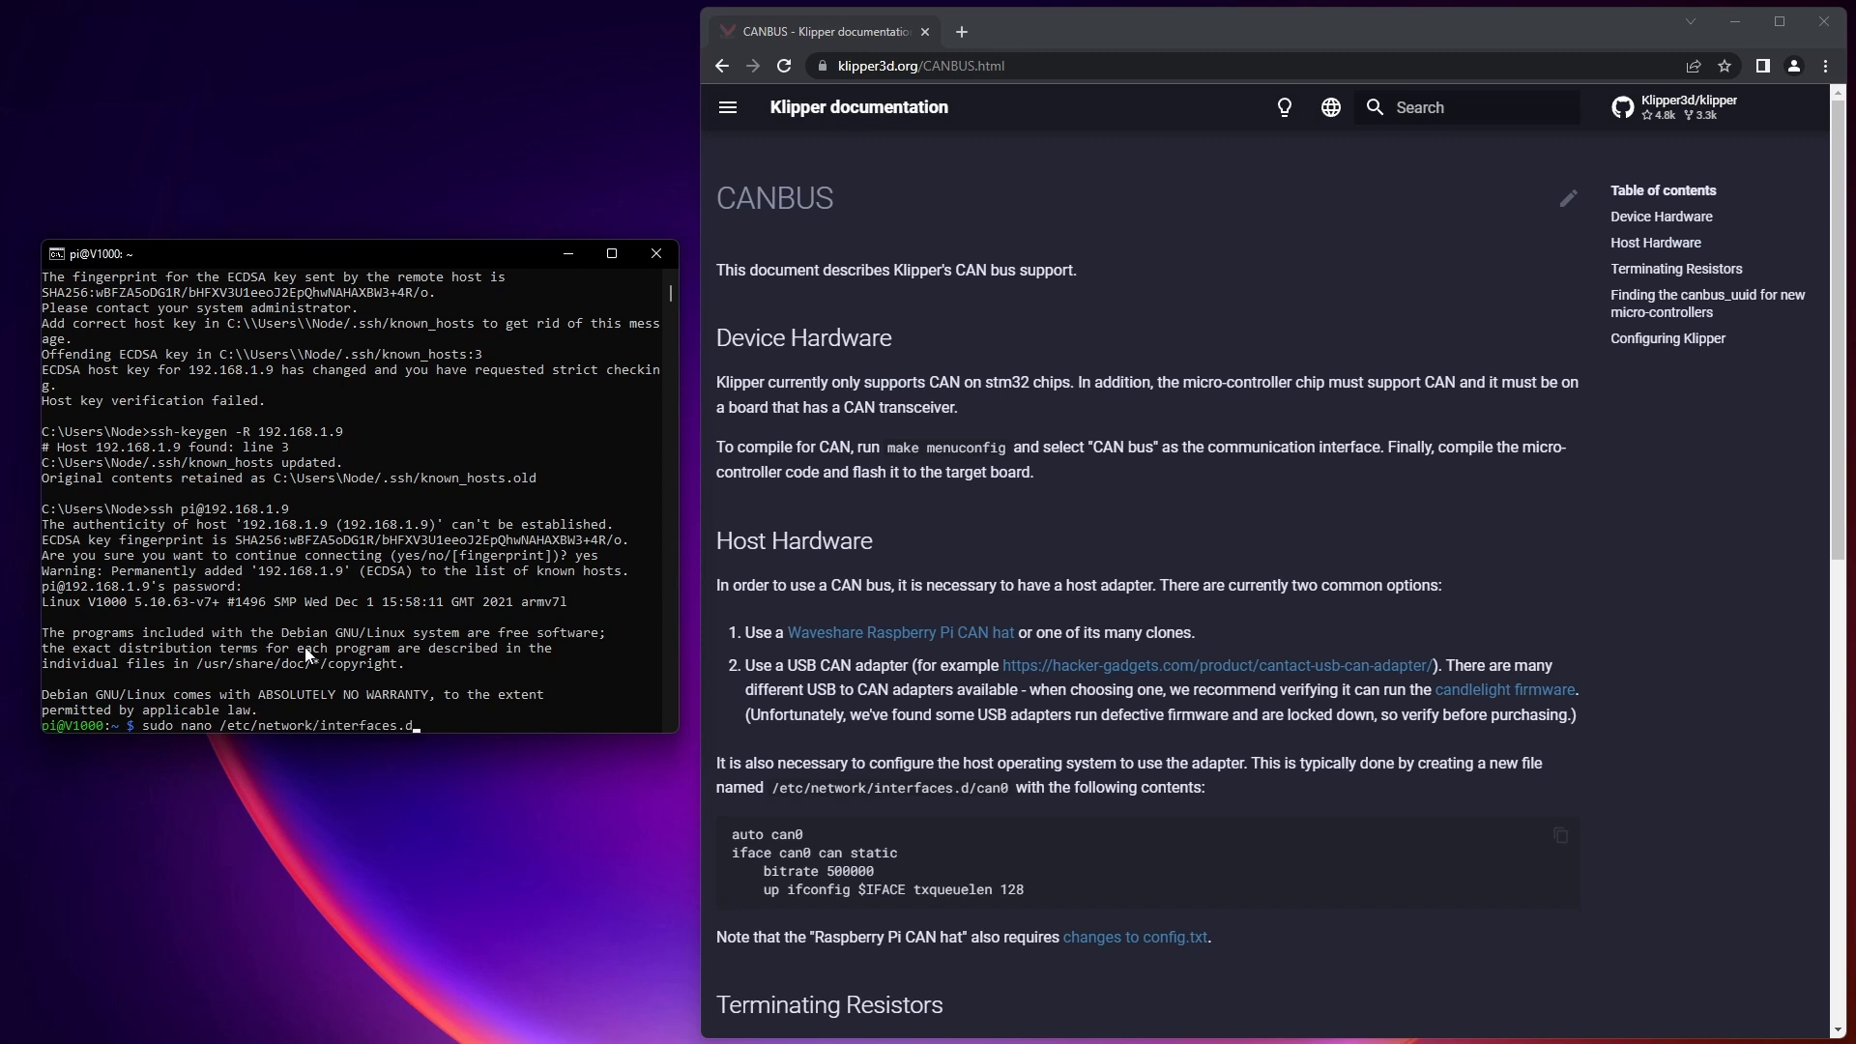
text(can0)
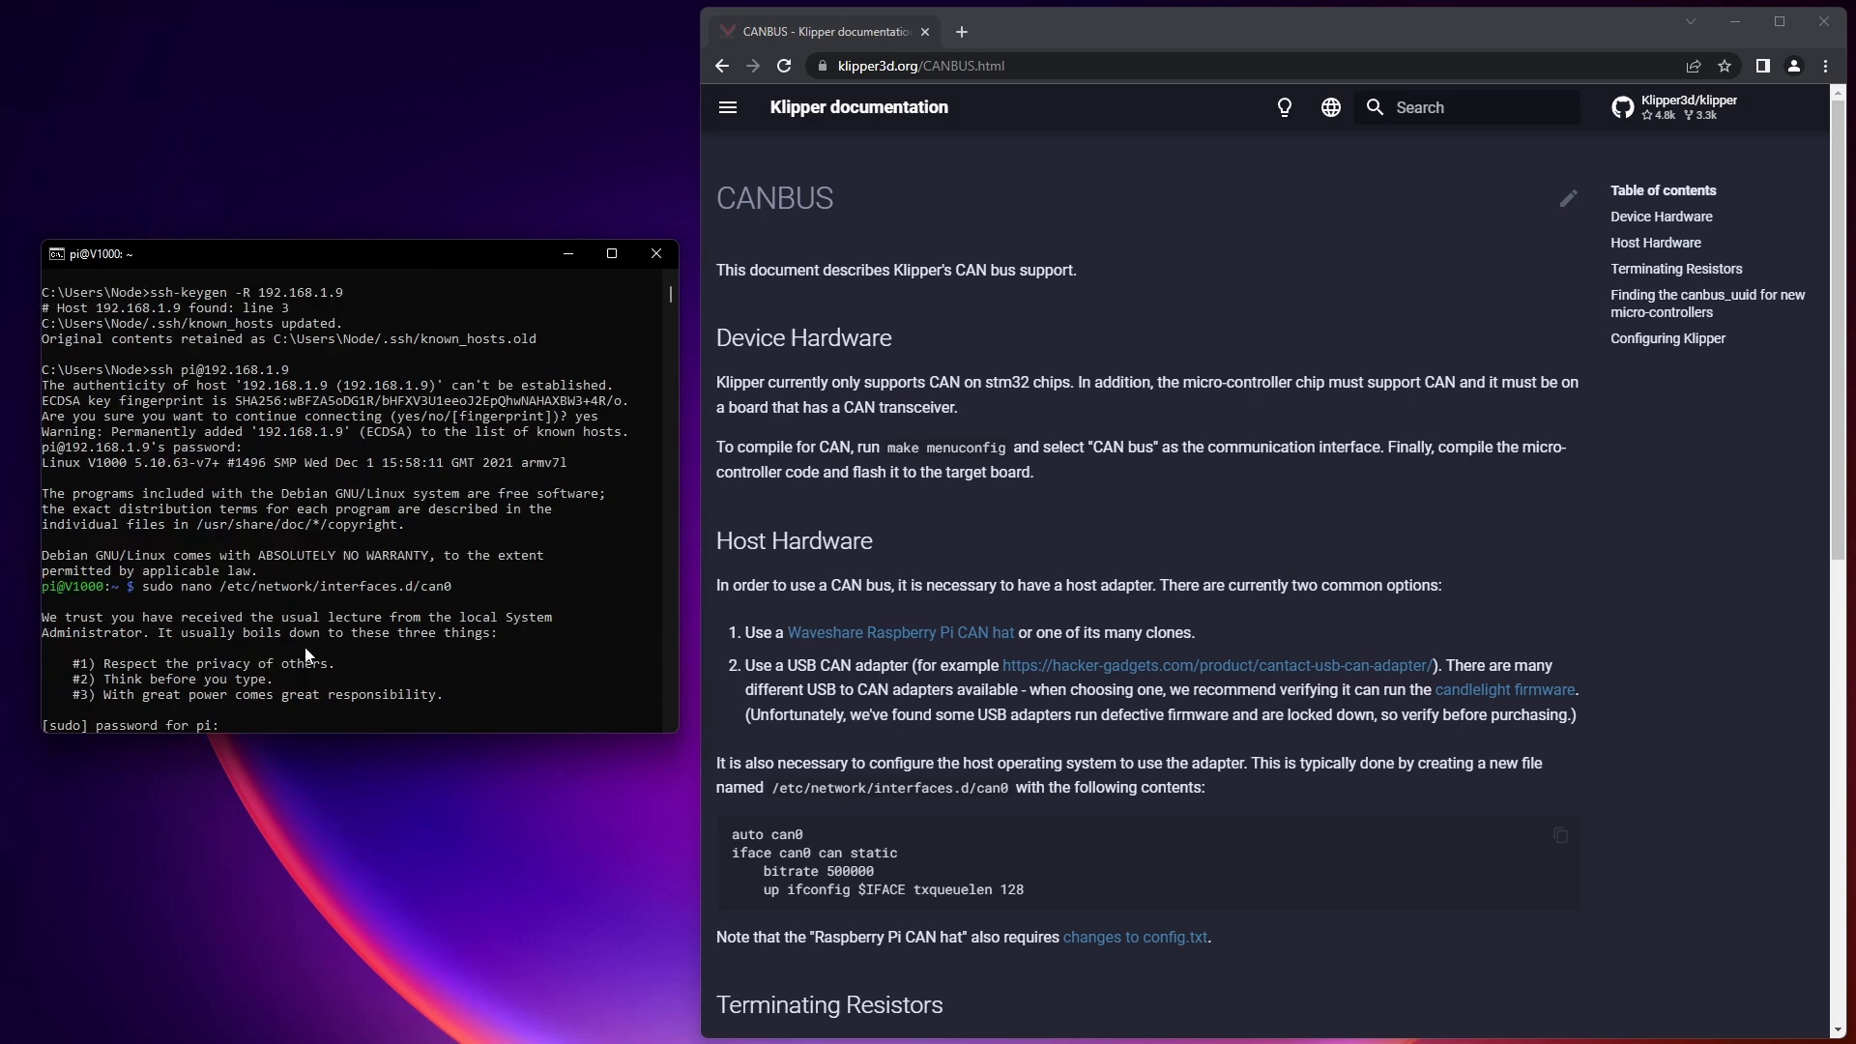
key(Enter)
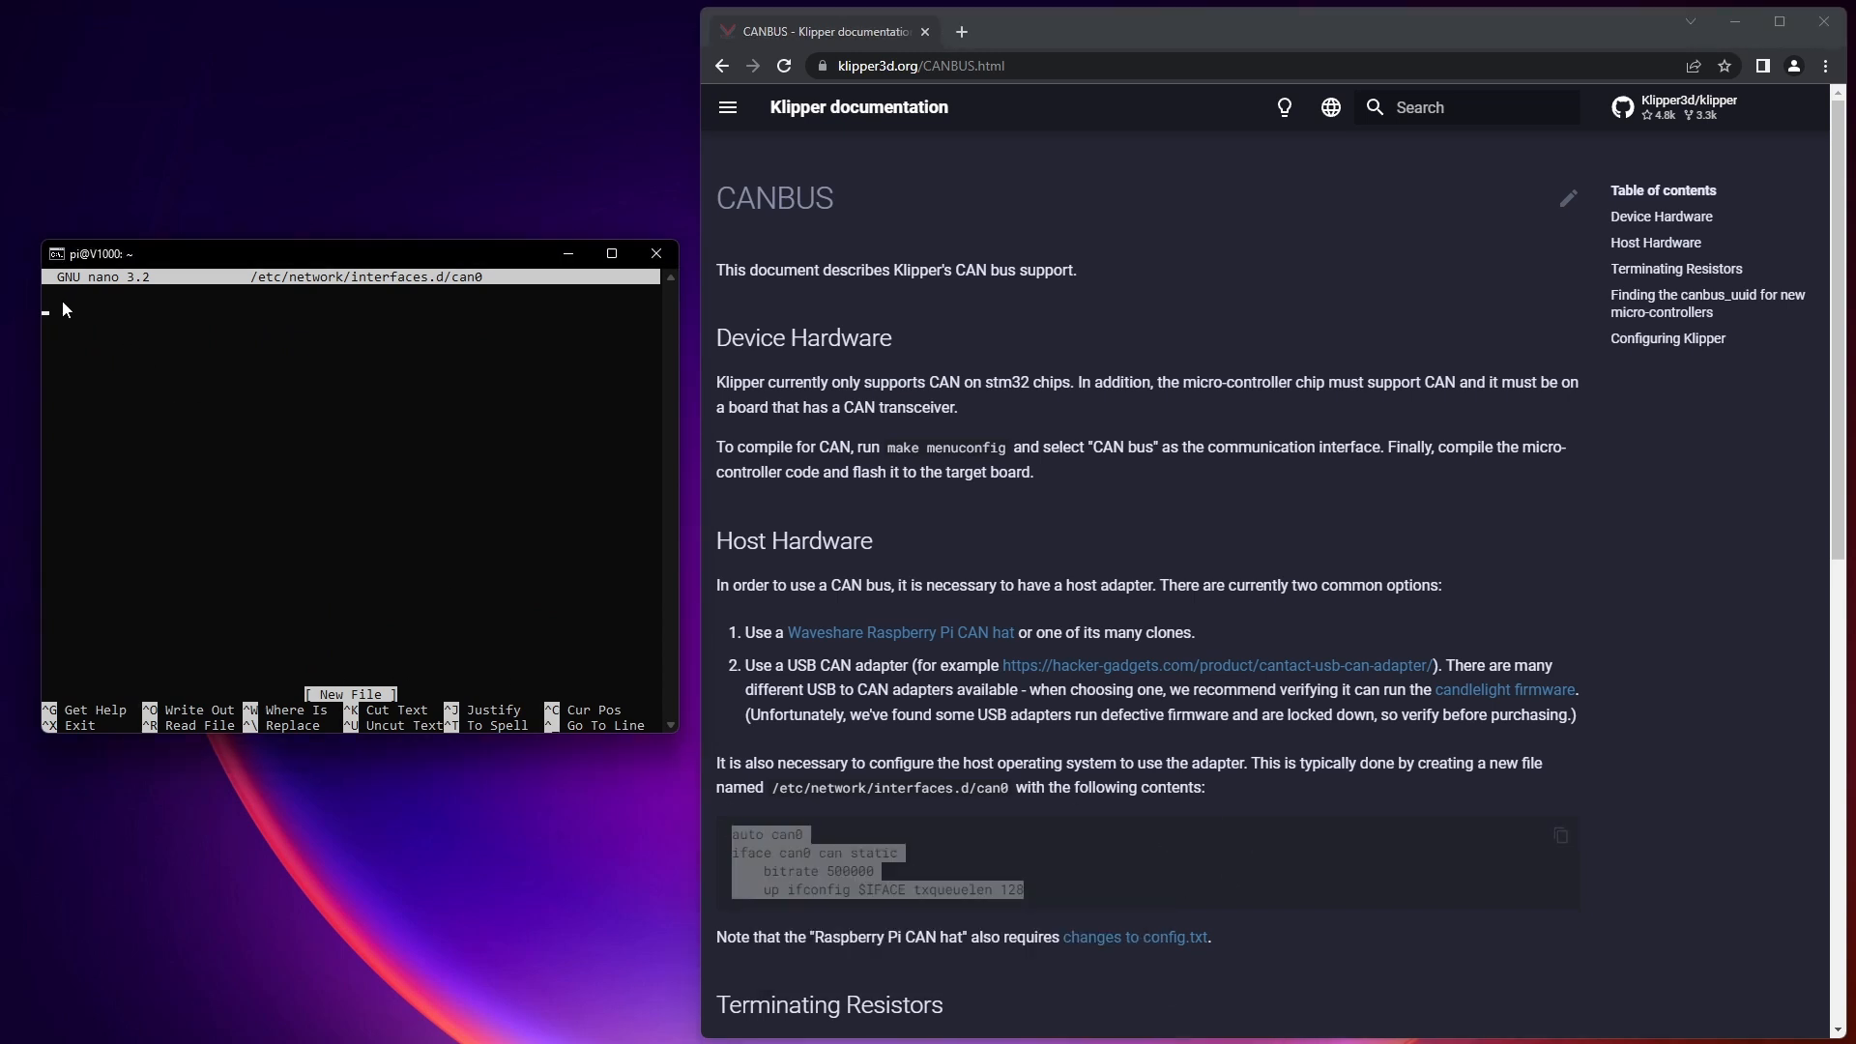
Enter the 'auto can0' interface block, save the file and exit nano.
text(auto can0)
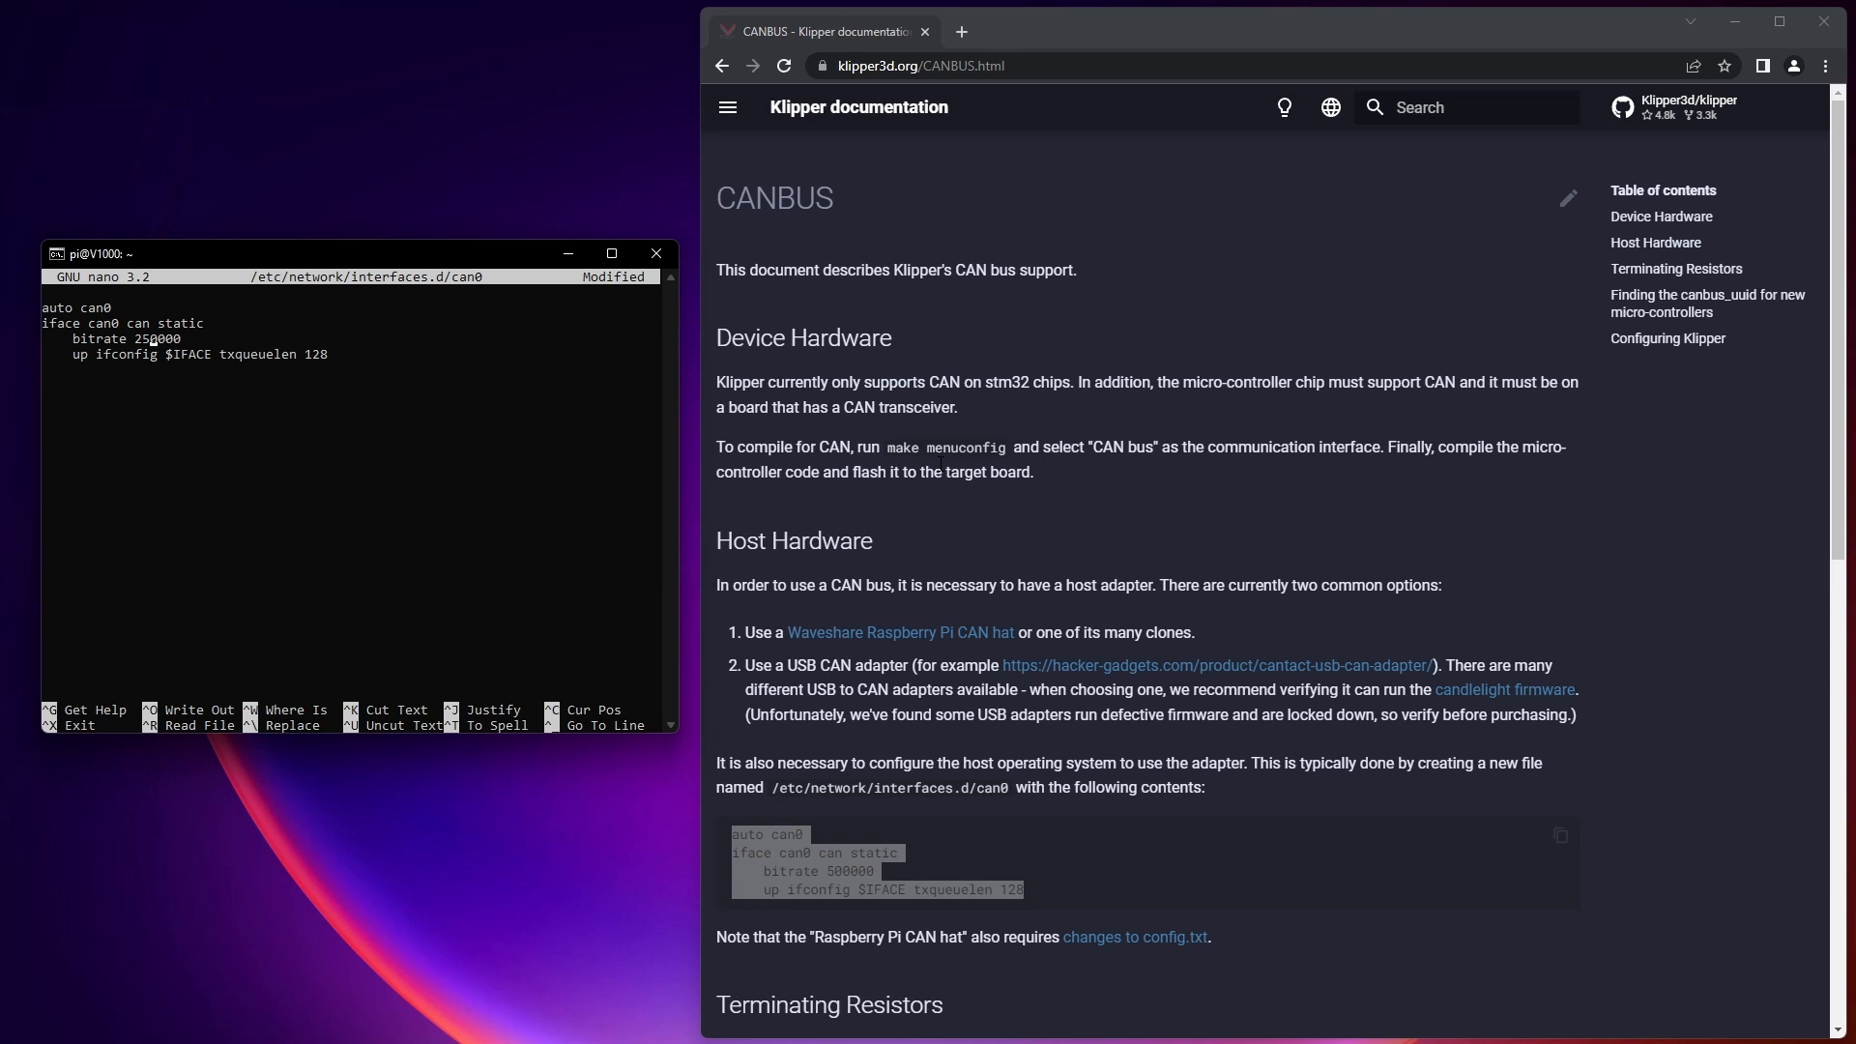
key(ctrl+x)
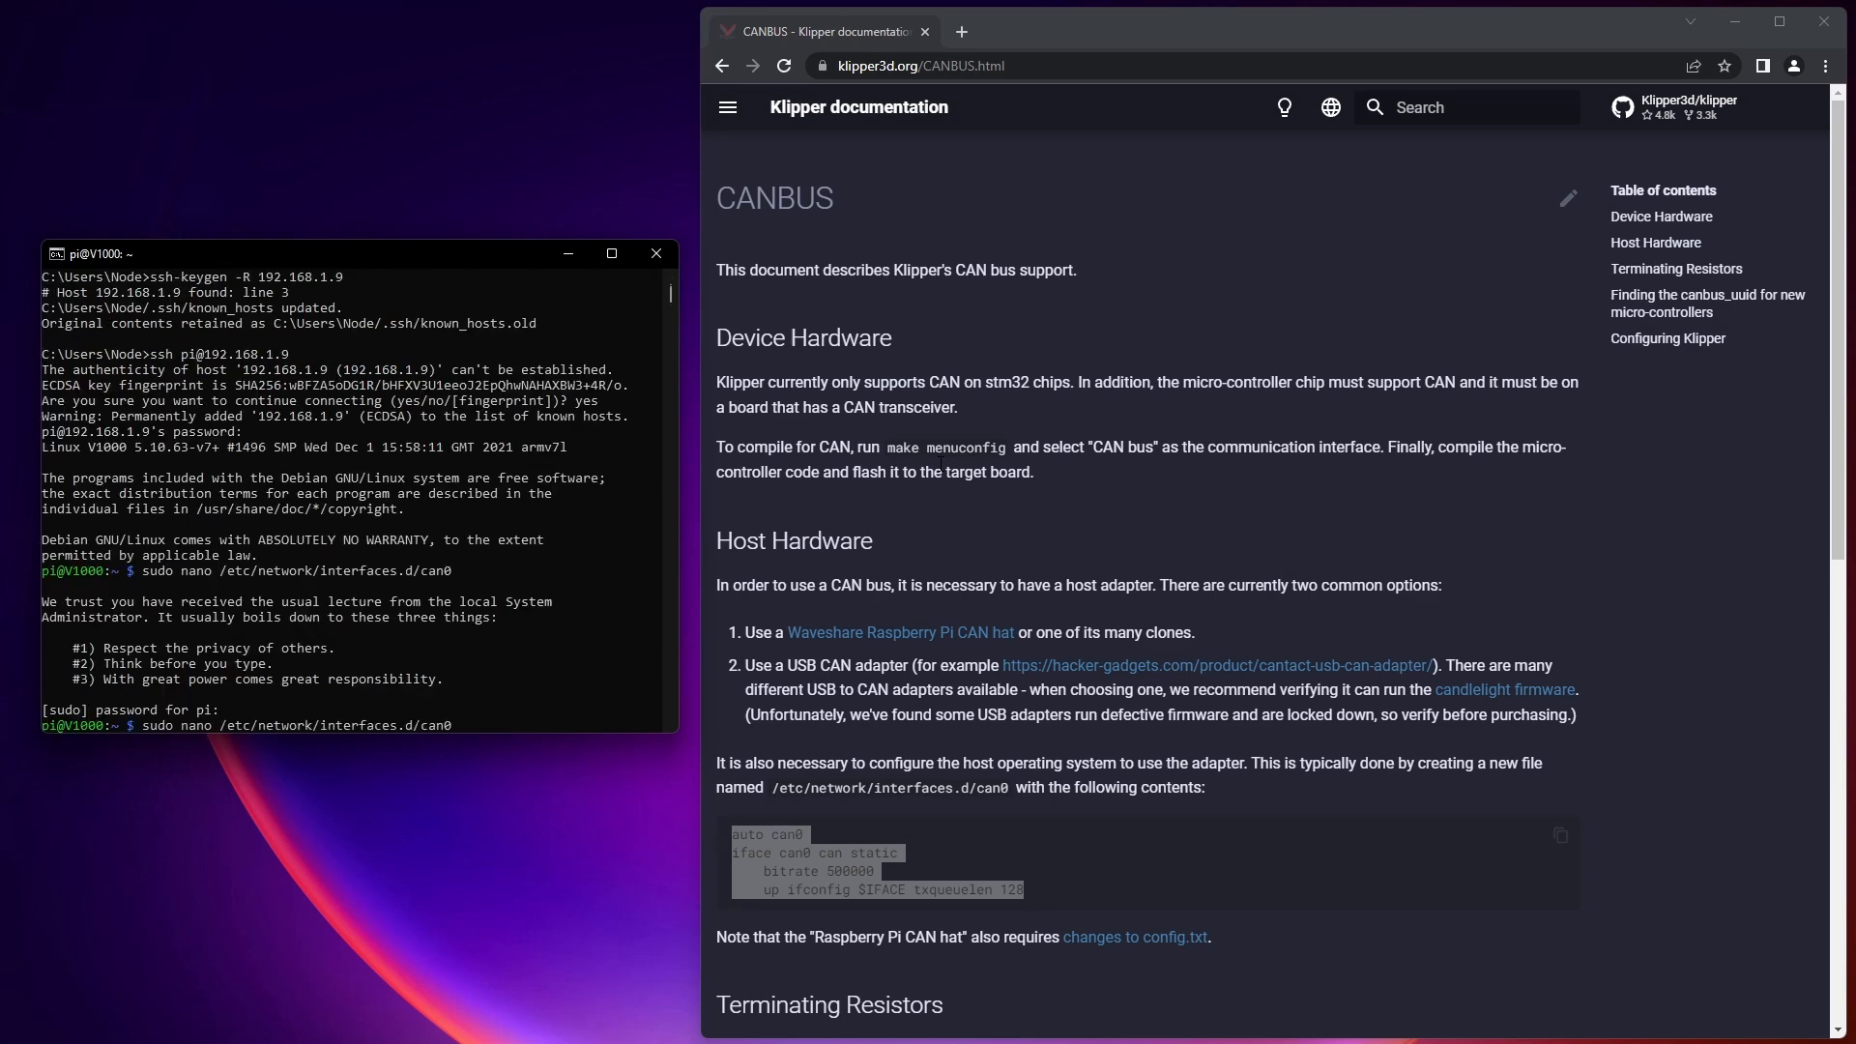
Open the Waveshare RS485 CAN HAT wiki and highlight the 12M crystal figure in the config.txt note.
key(Enter)
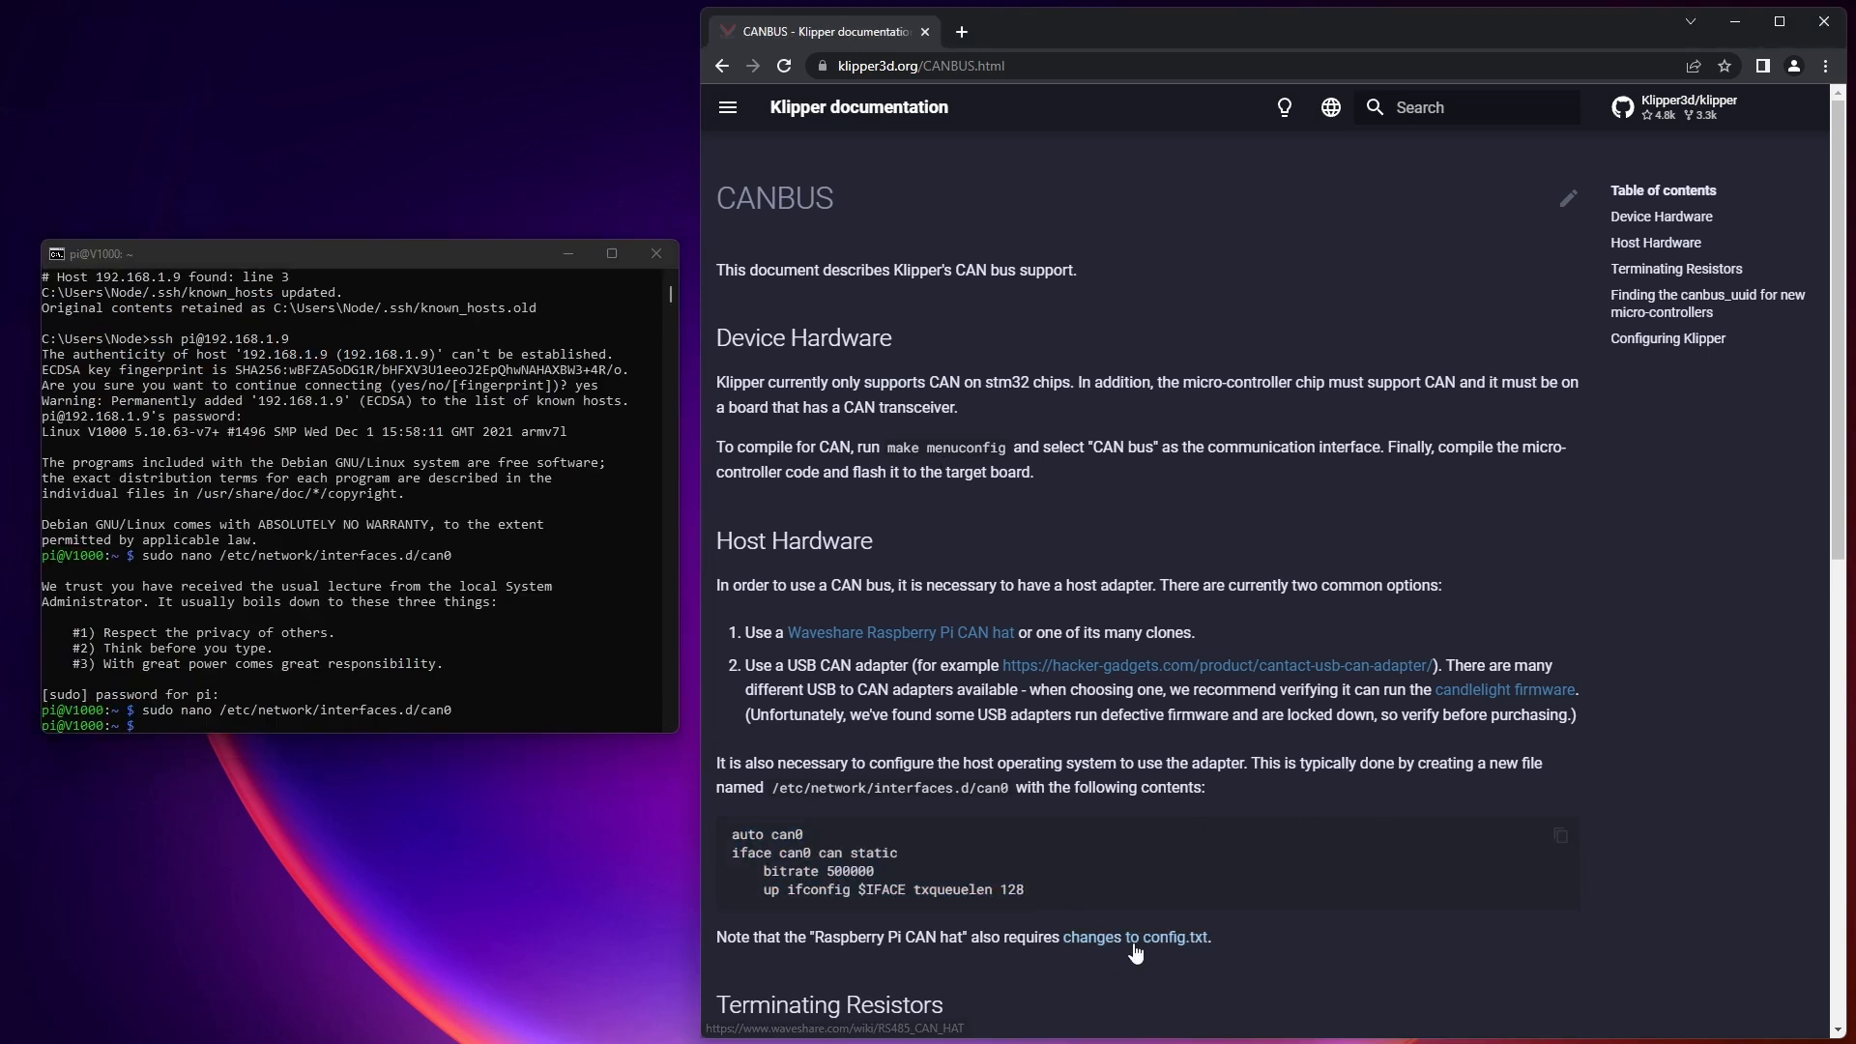
mouse_move(1195, 950)
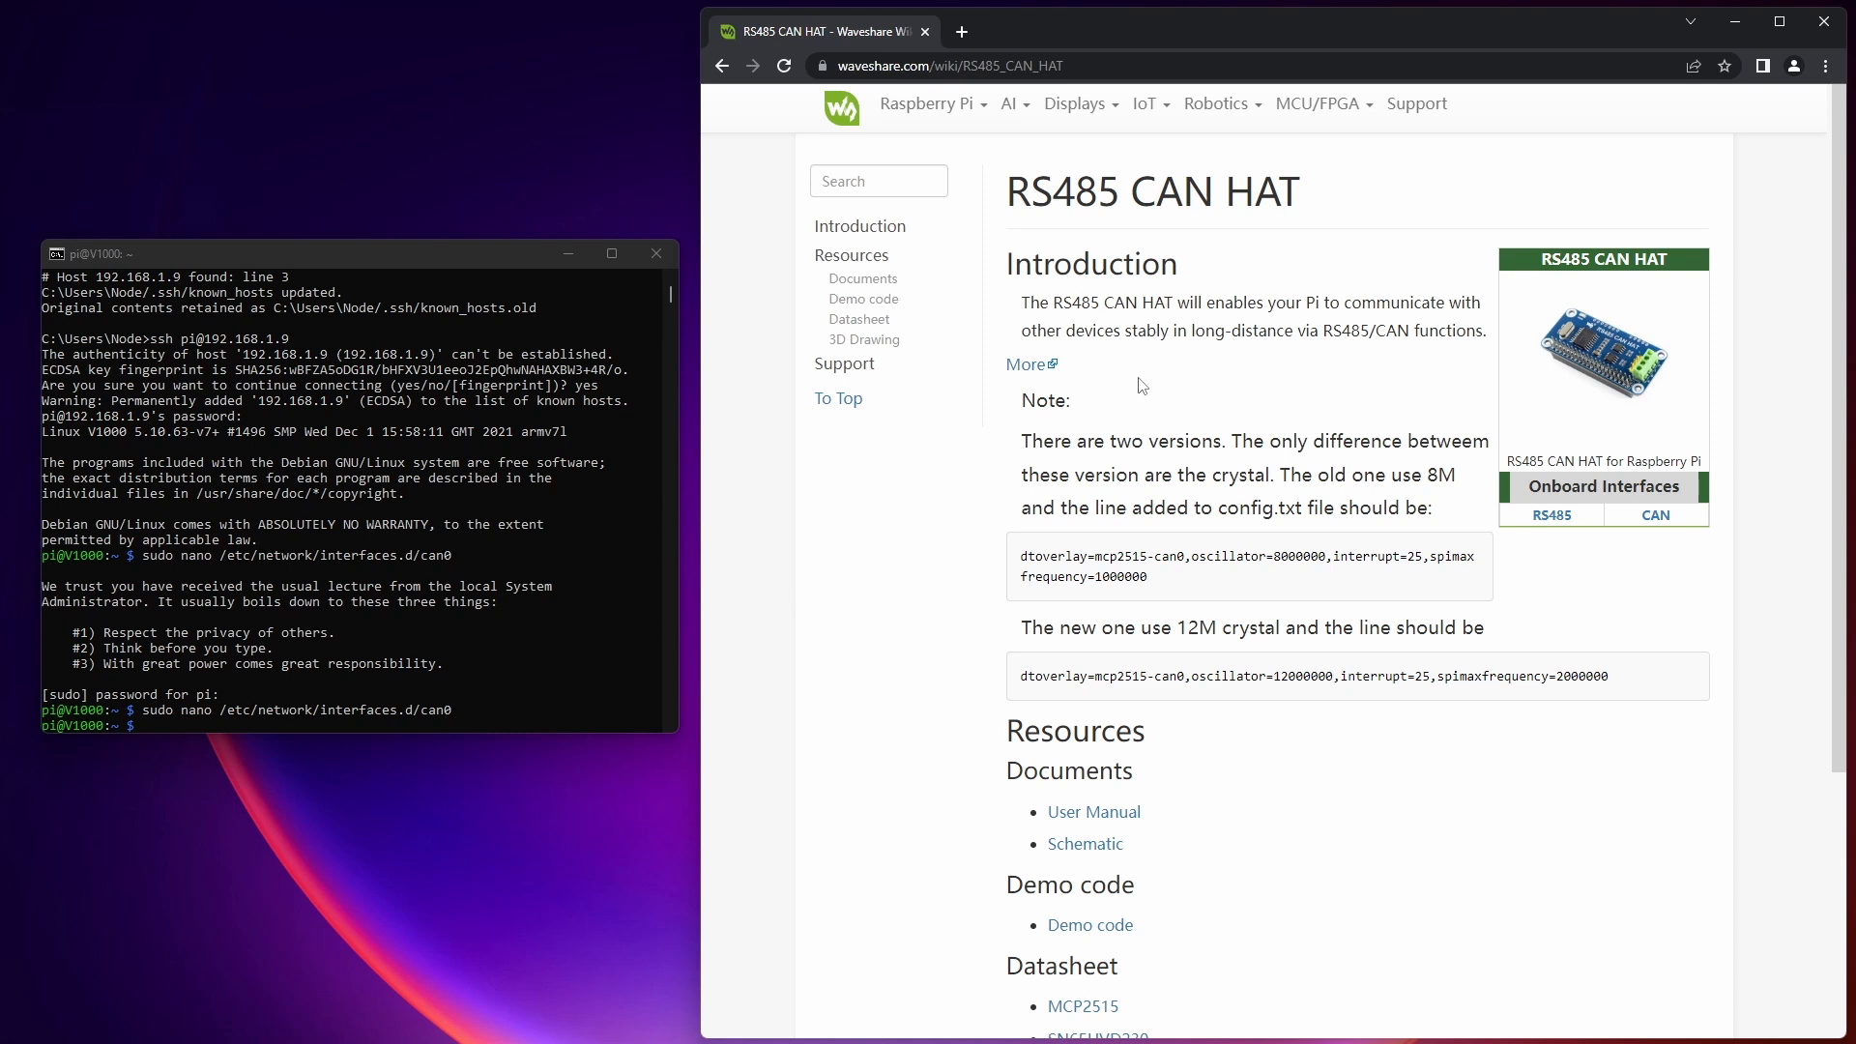
mouse_move(1227, 677)
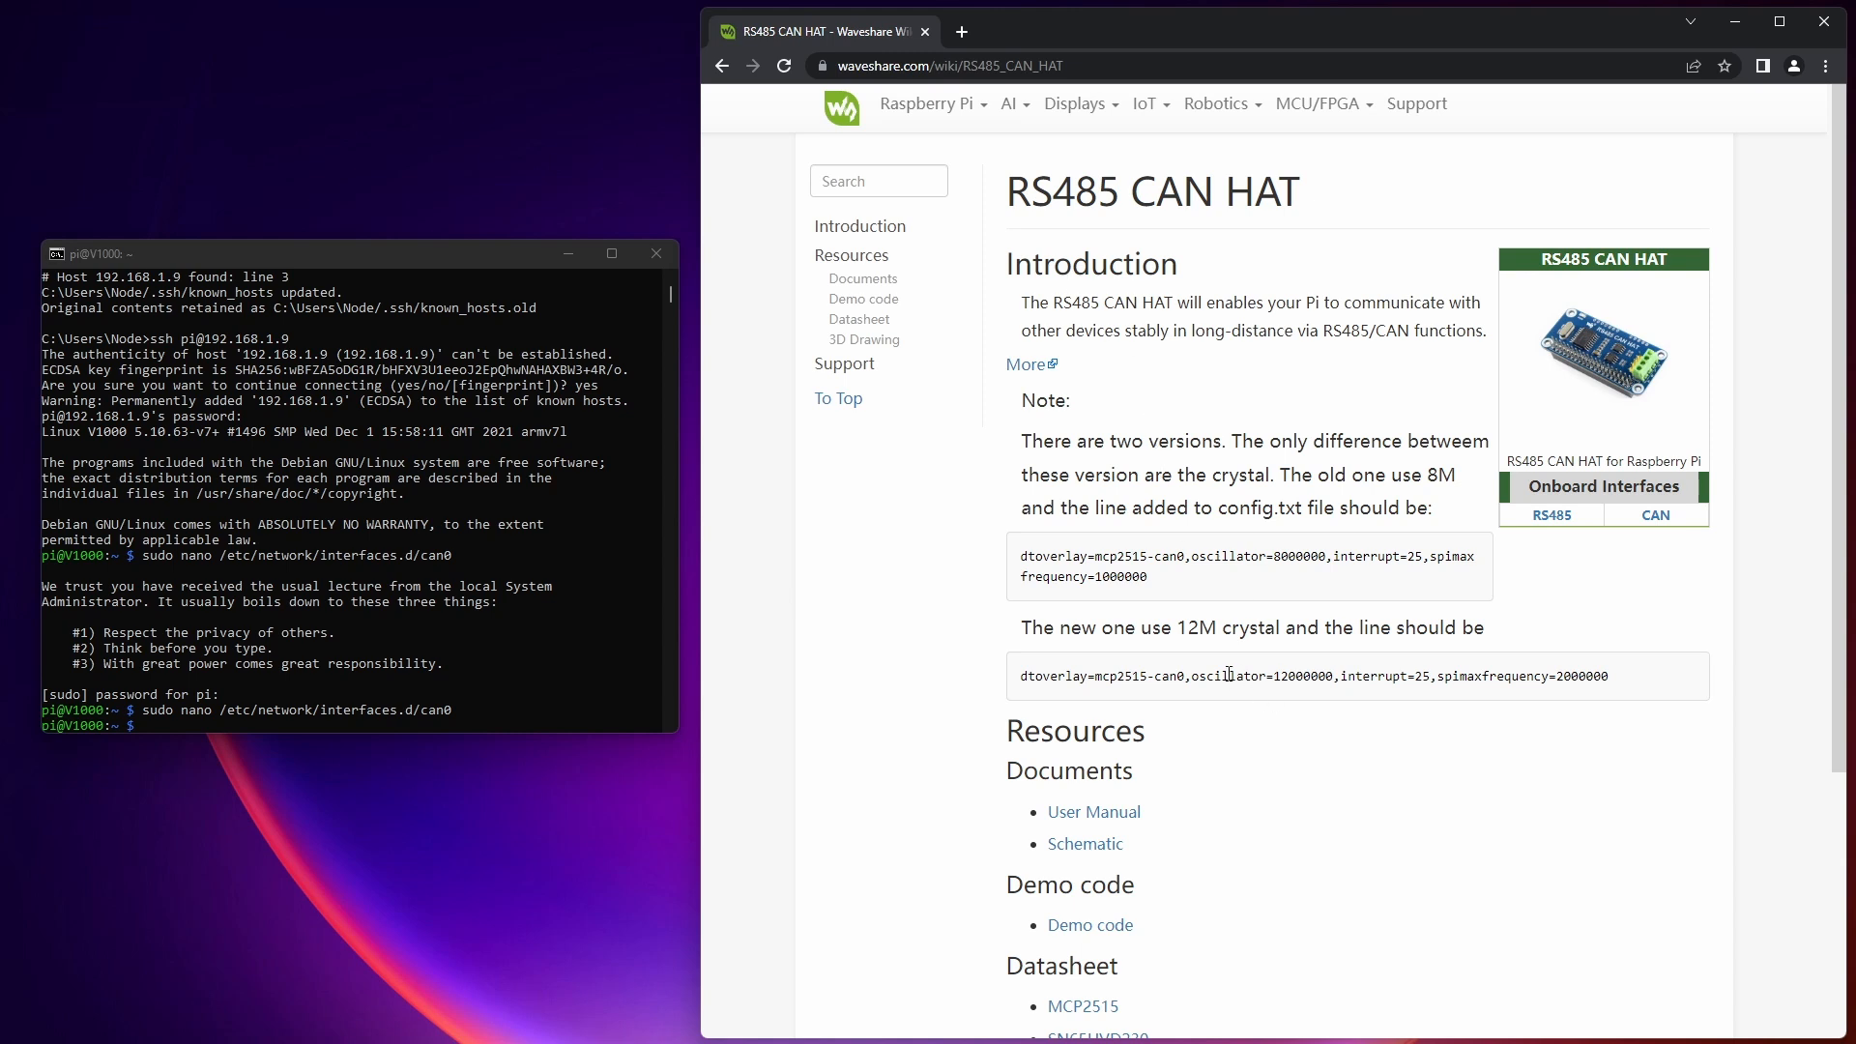
double_click(1191, 626)
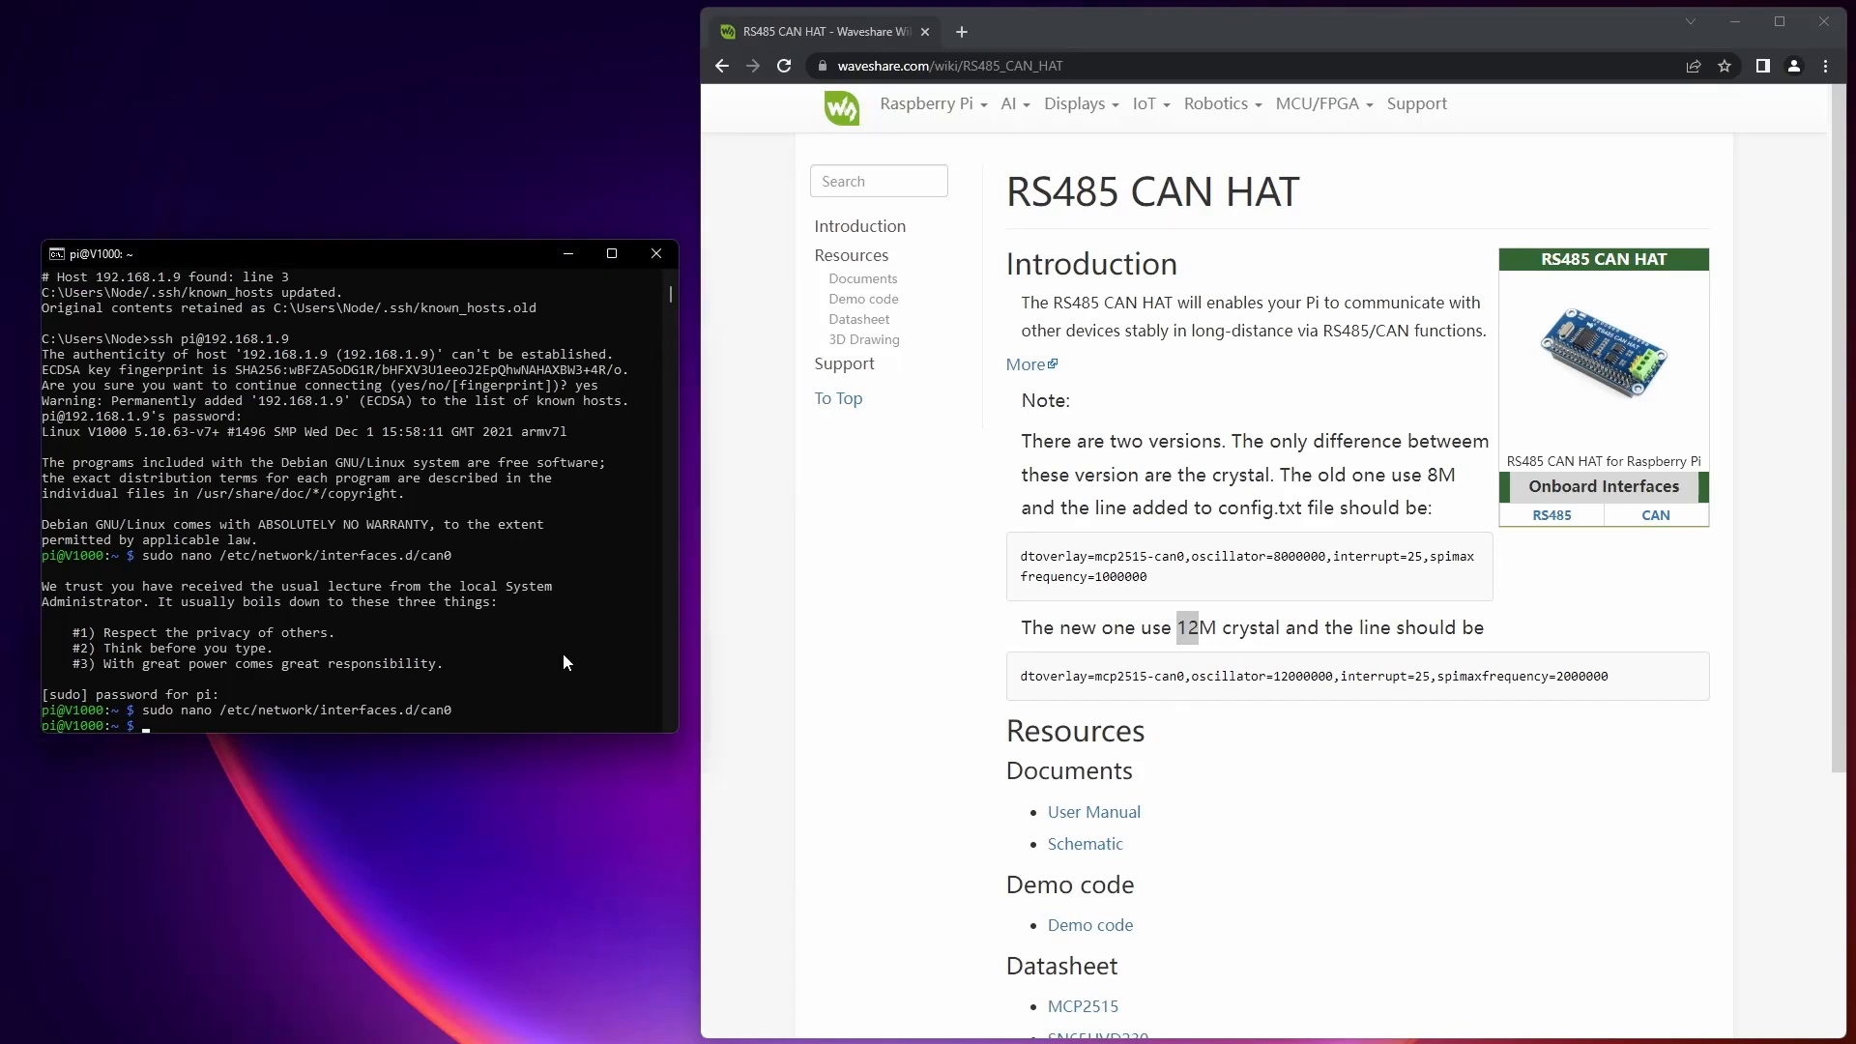
Add the dtoverlay=mcp2515-can0,oscillator=12000000,interrupt=25,spimaxfrequency=2000000 line to /boot/config.txt in nano and save.
text(sudo nano /boot/config.)
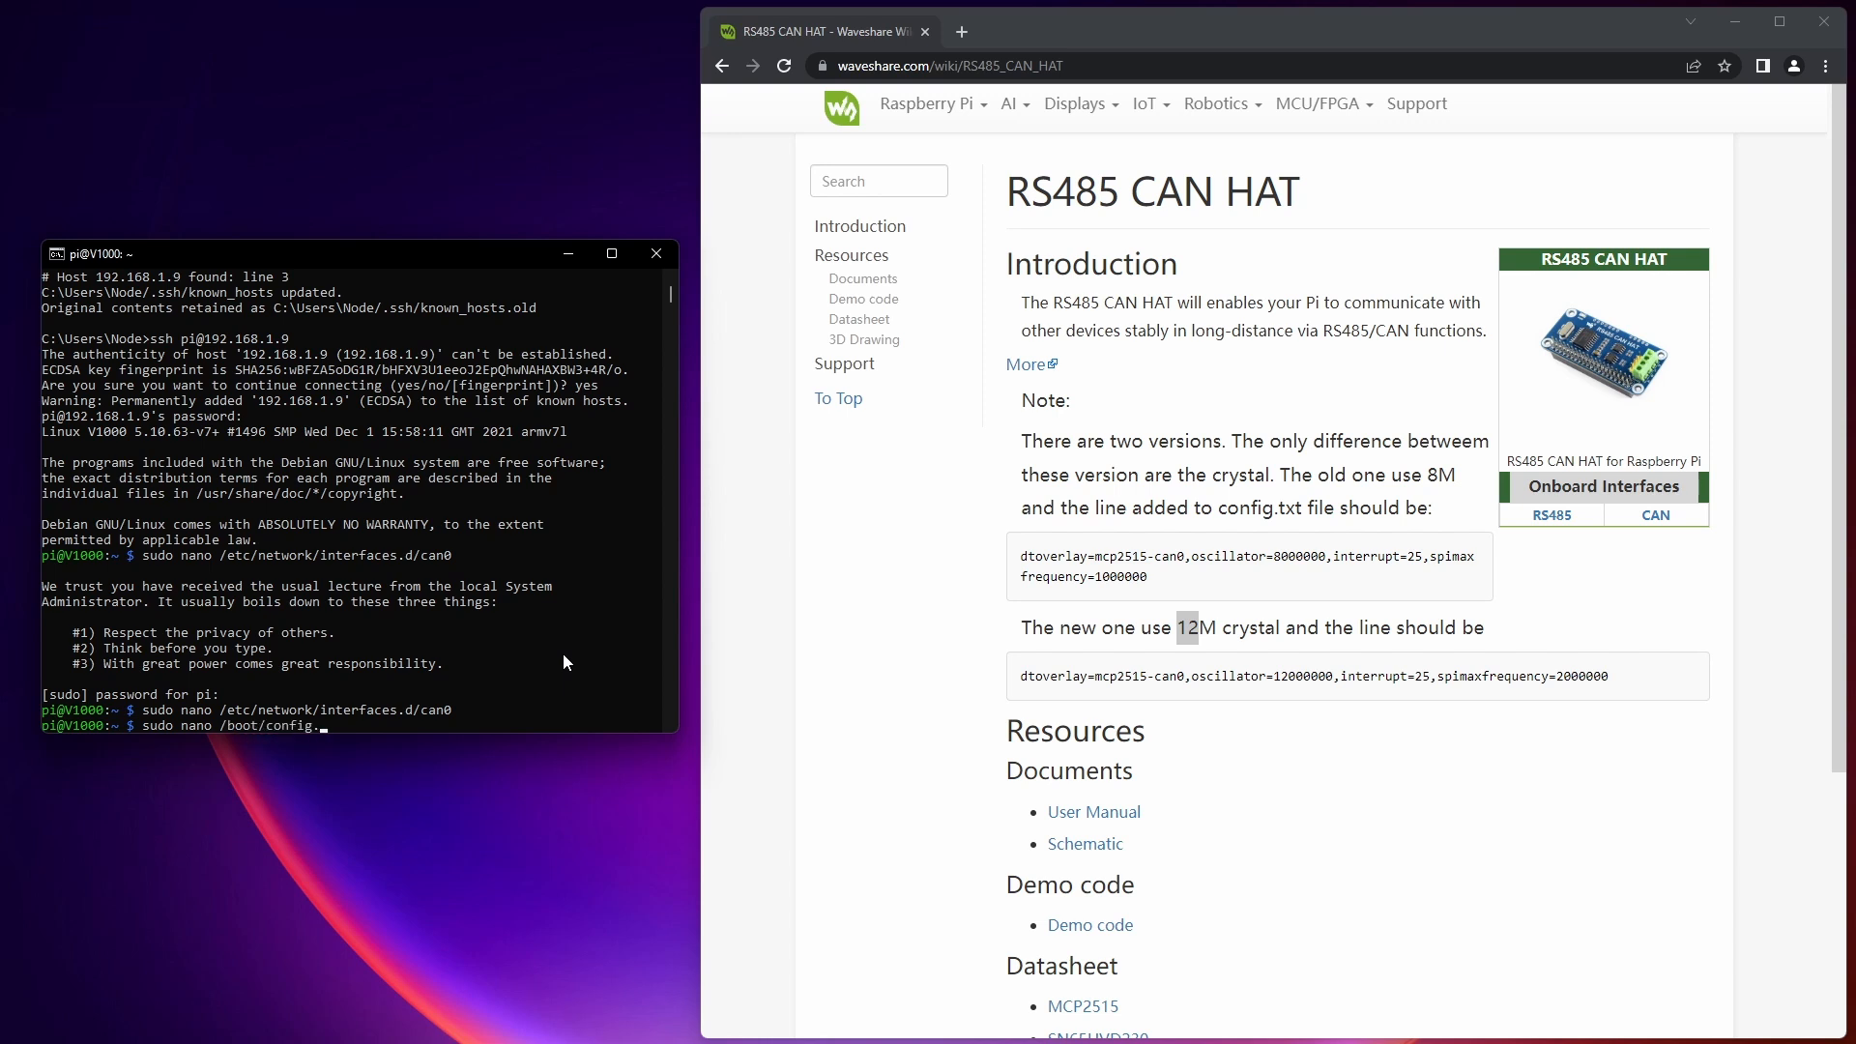
key(Enter)
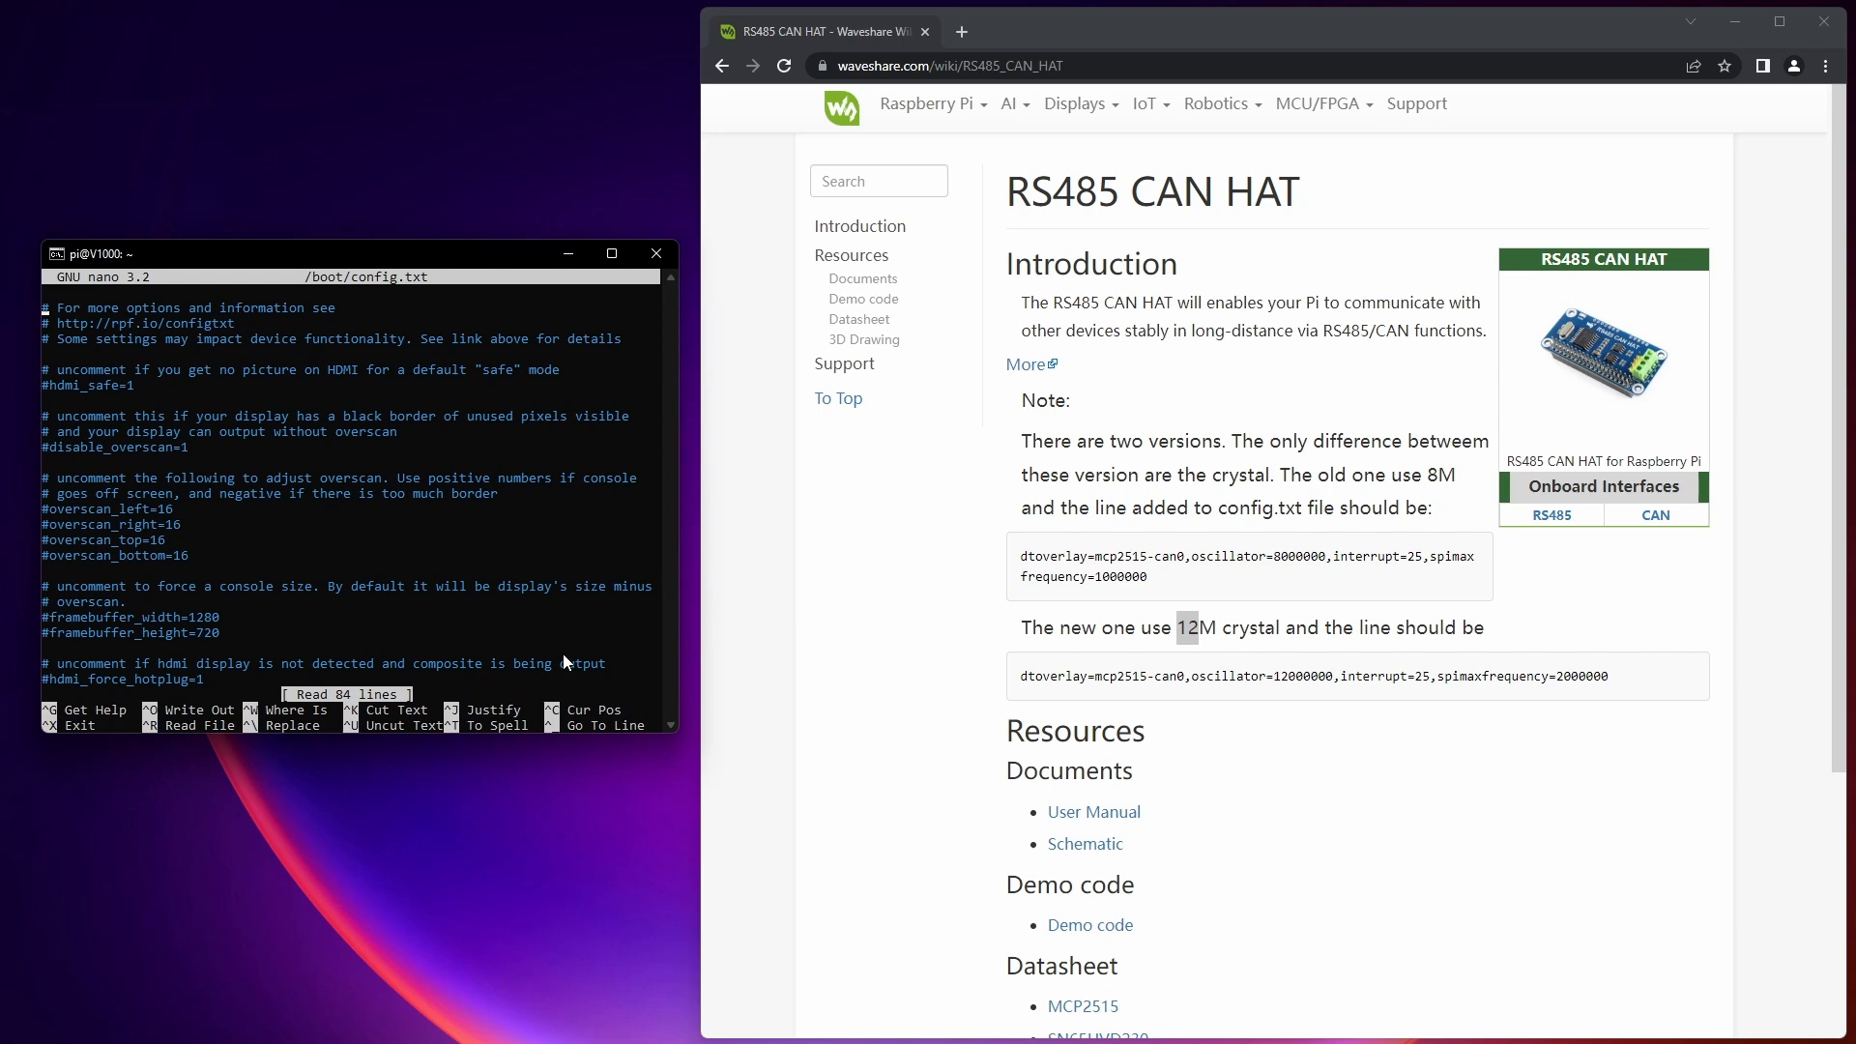
scroll(down, 3)
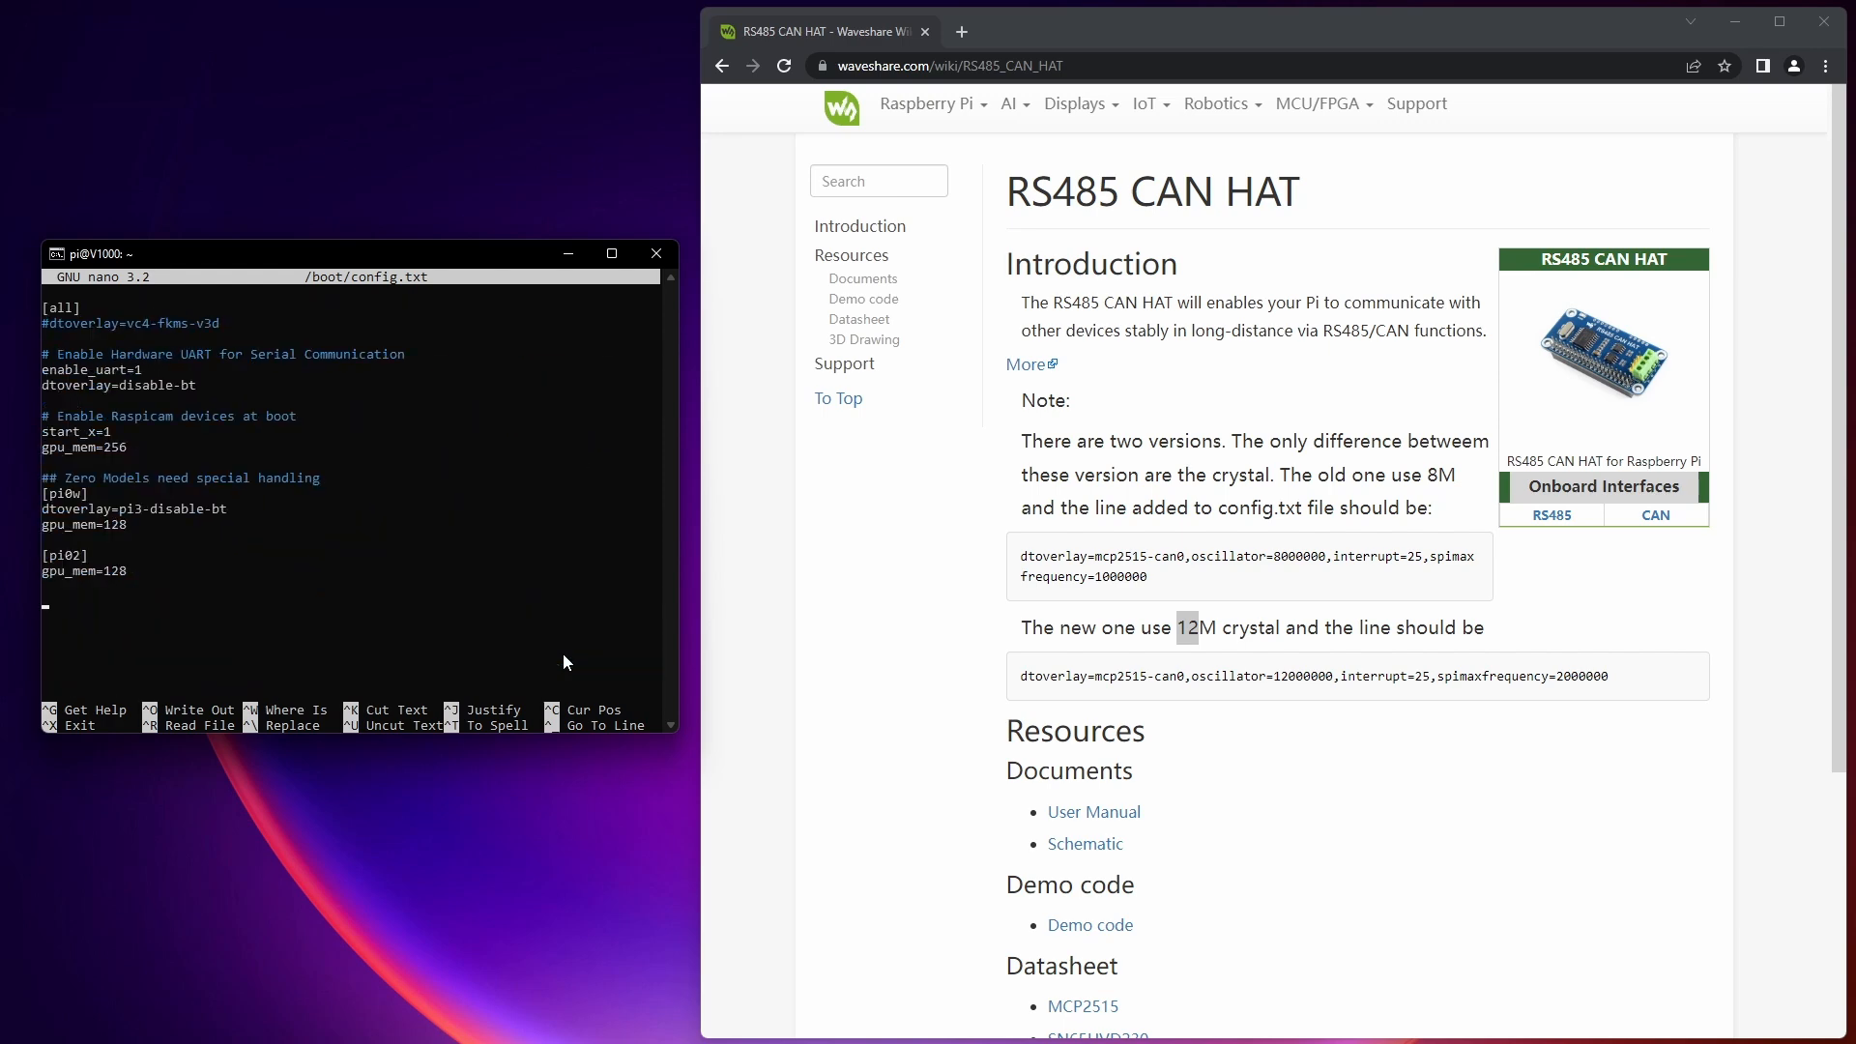
mouse_move(58, 615)
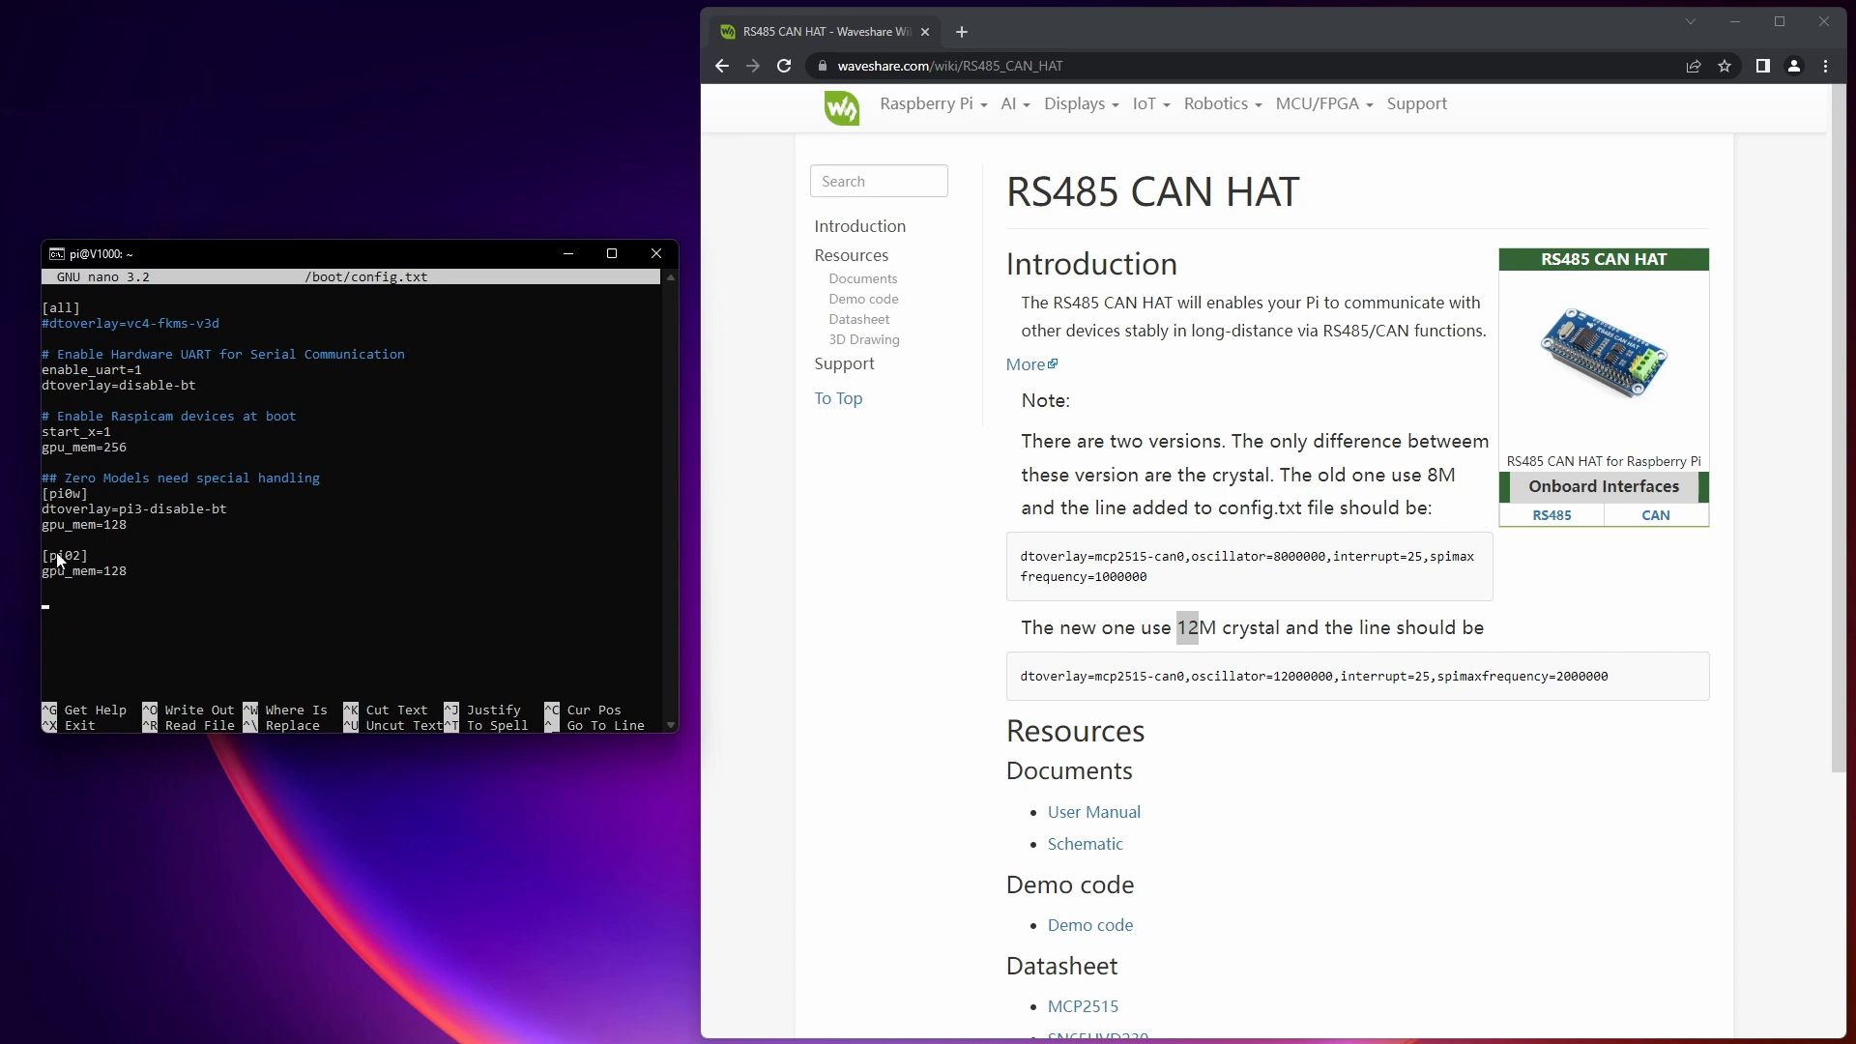
mouse_move(82, 568)
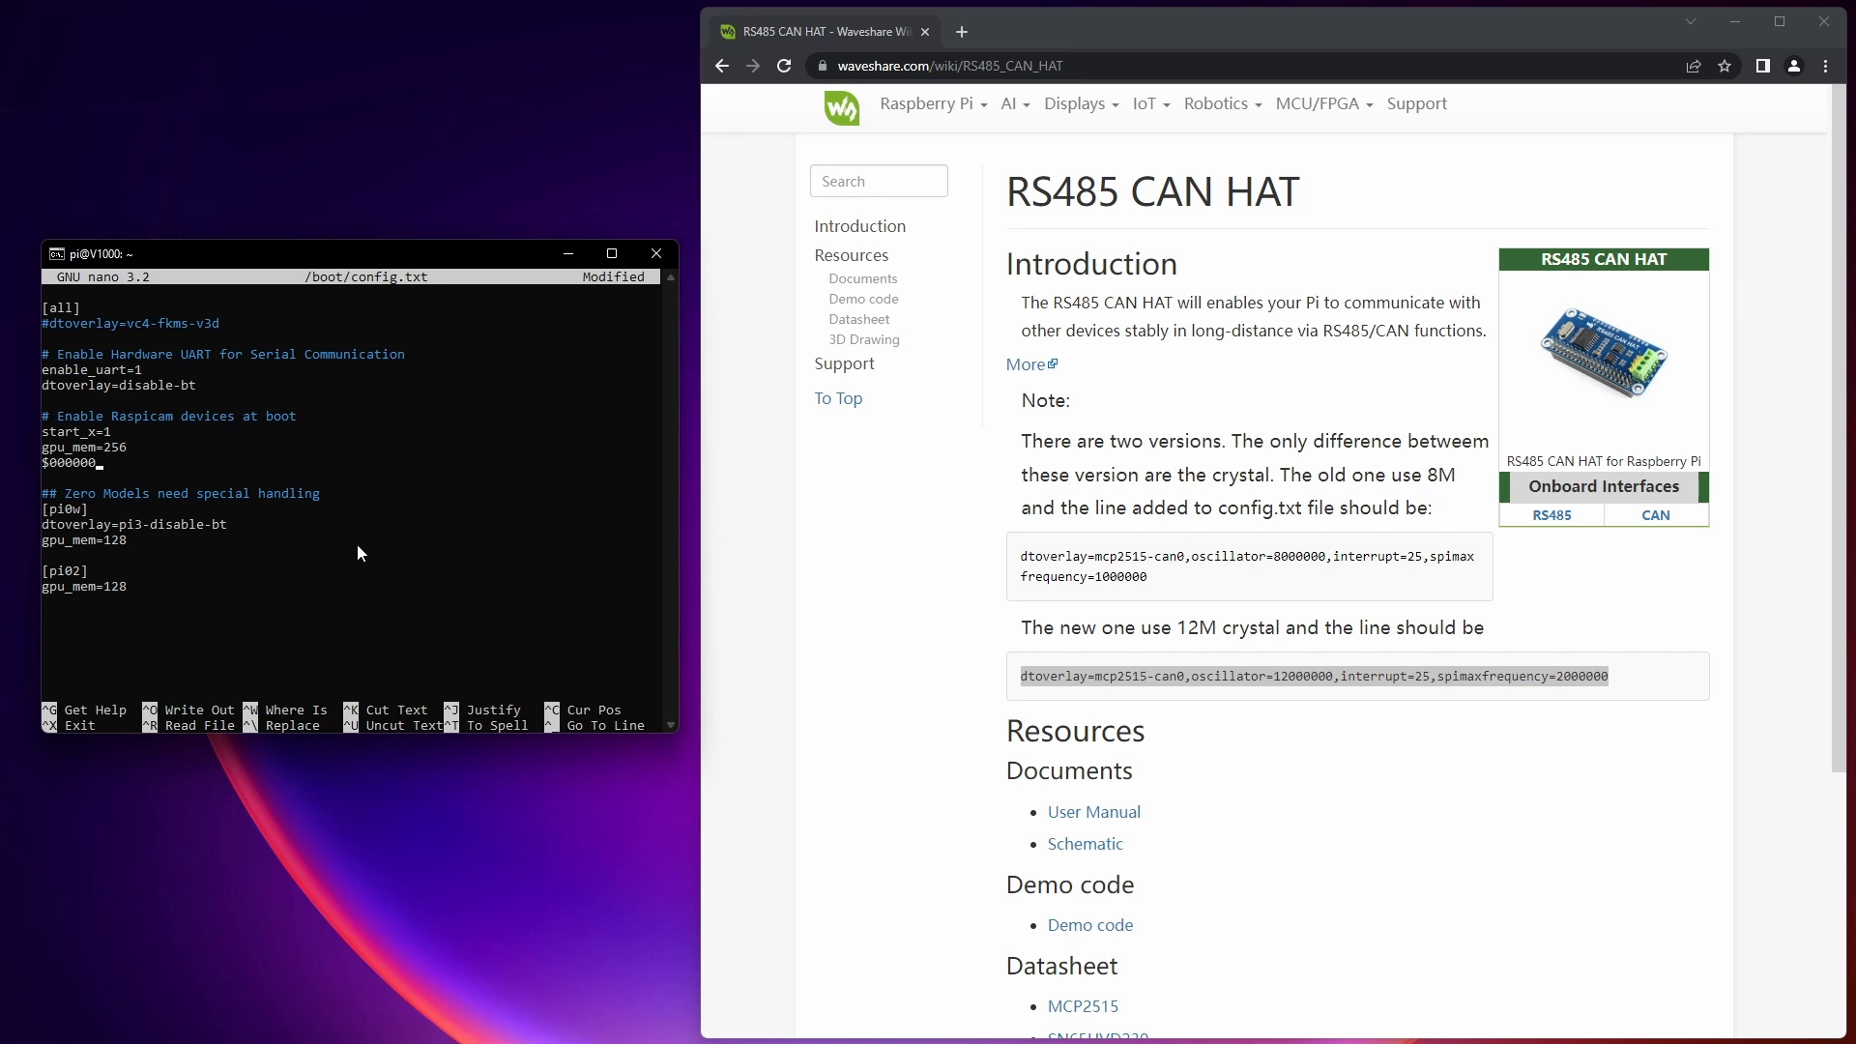
text(dtoverlay=mcp2515-can0,oscillator=12000000,interrupt=25,spimaxfrequency=2000000)
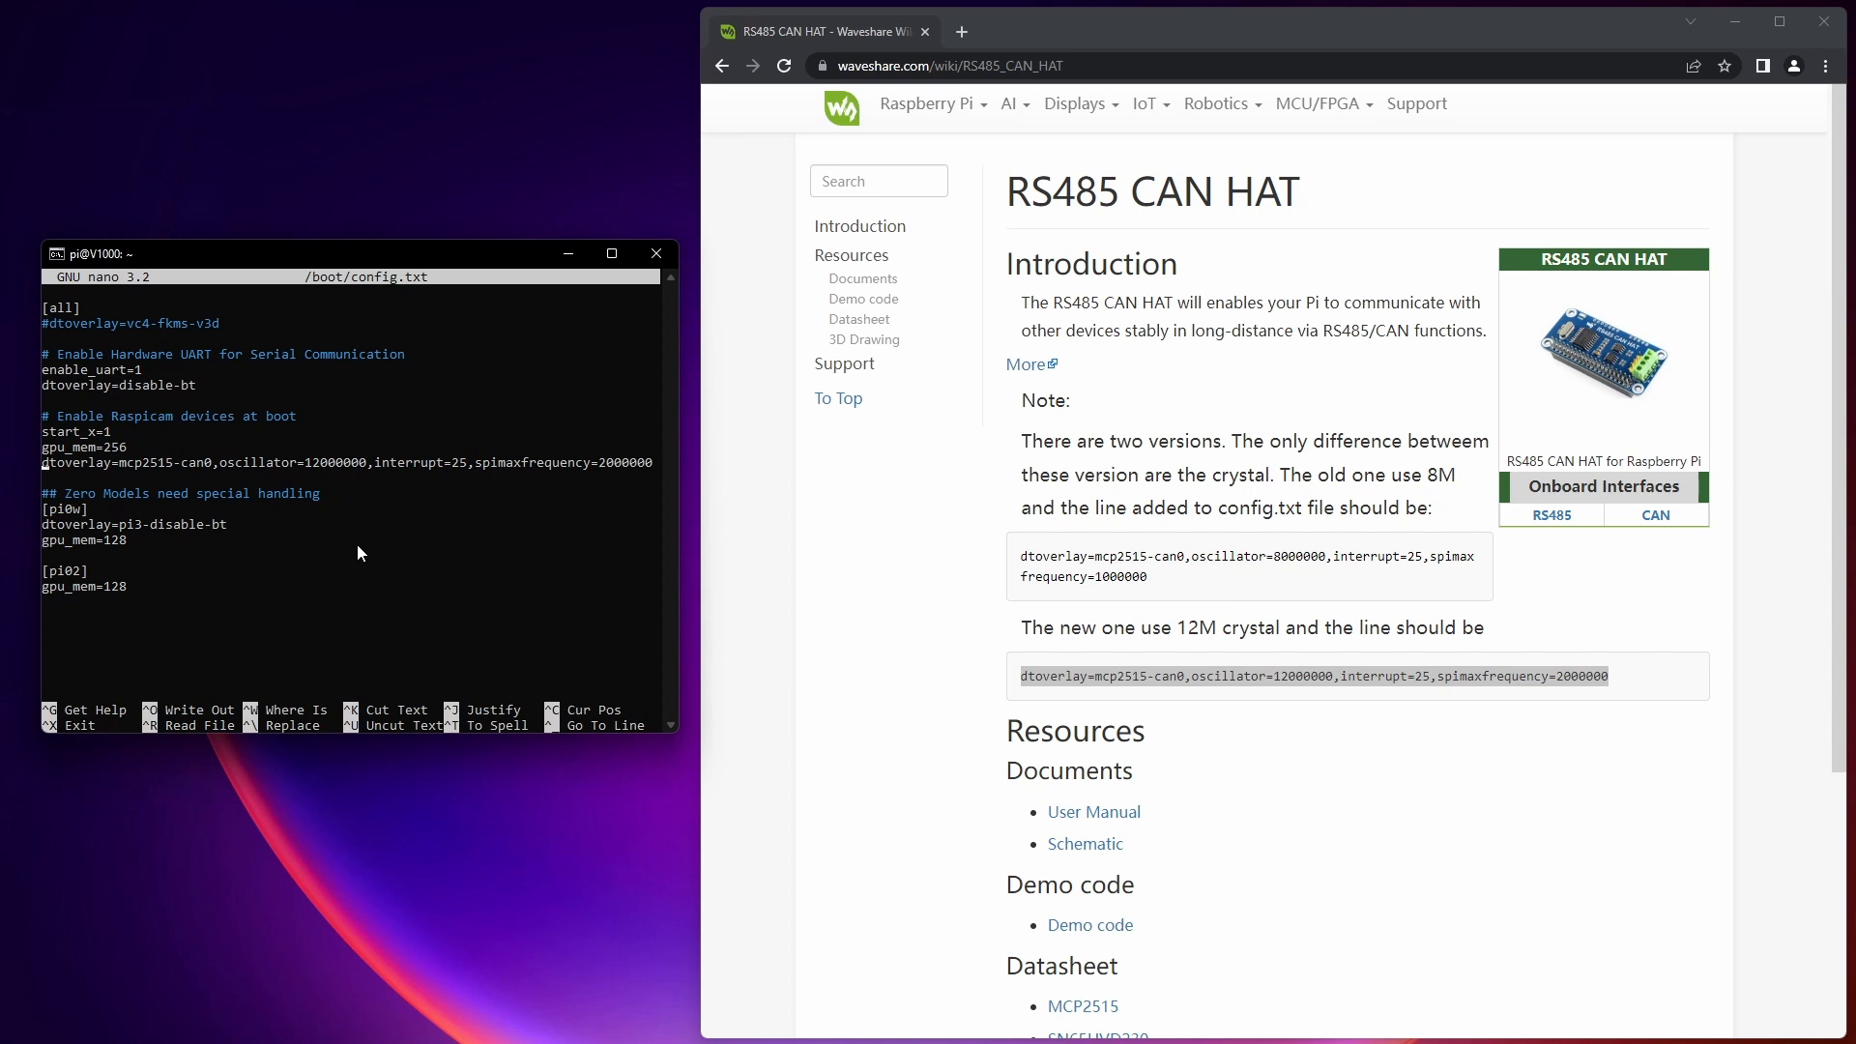
key(ctrl+x)
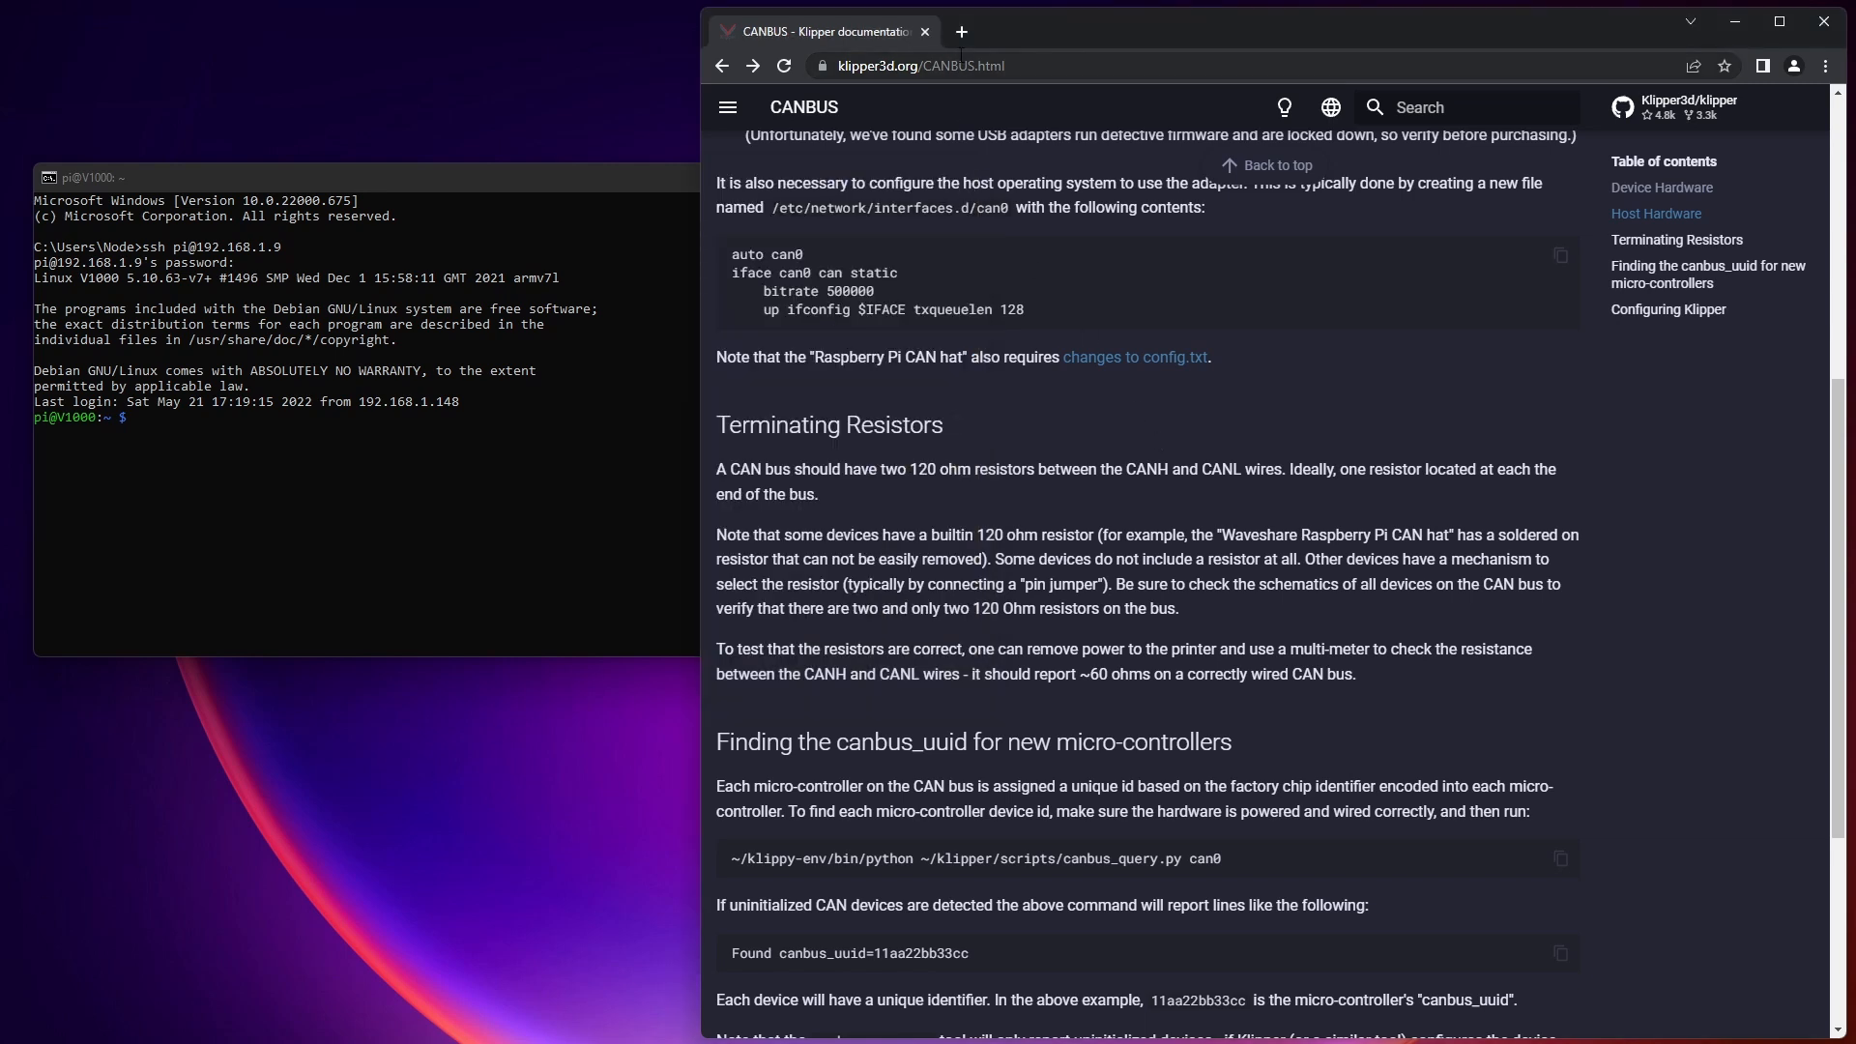
Browse to the printer's Mainsail address and reboot the Raspberry Pi host from Host Control.
click(959, 66)
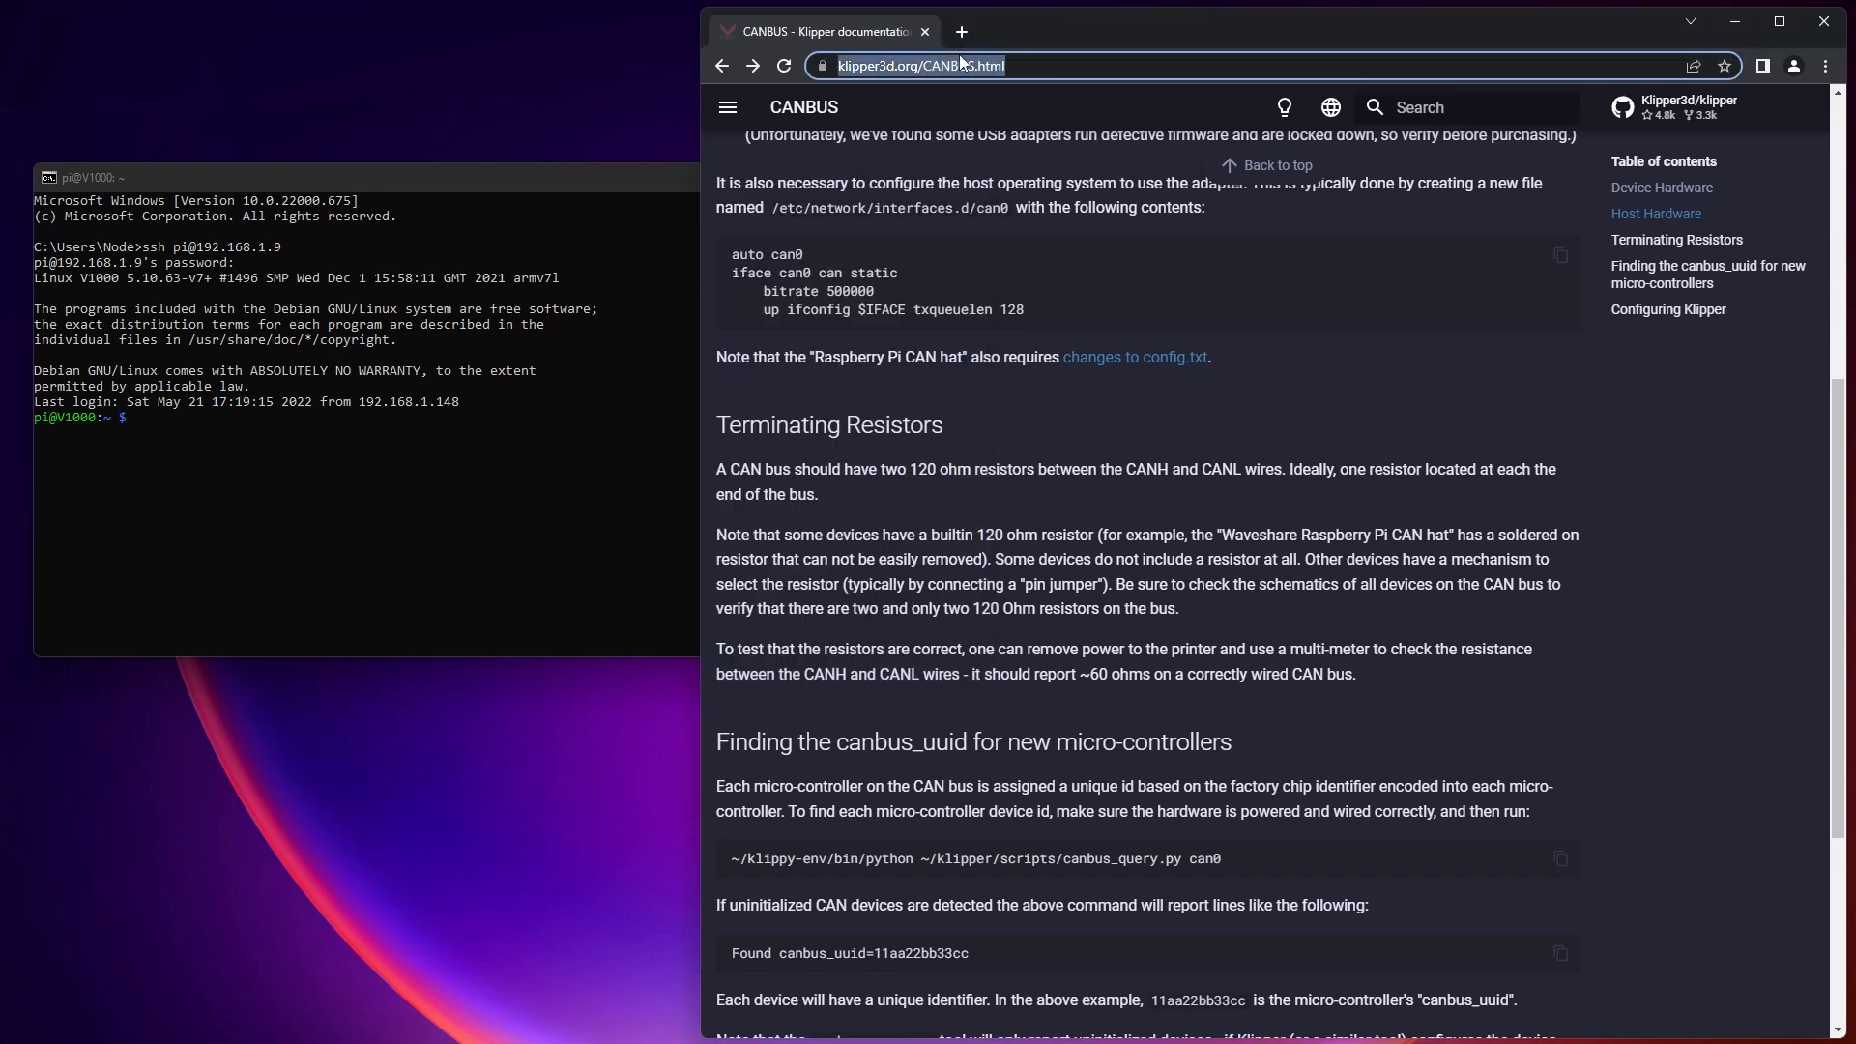
text(192.168.1.1)
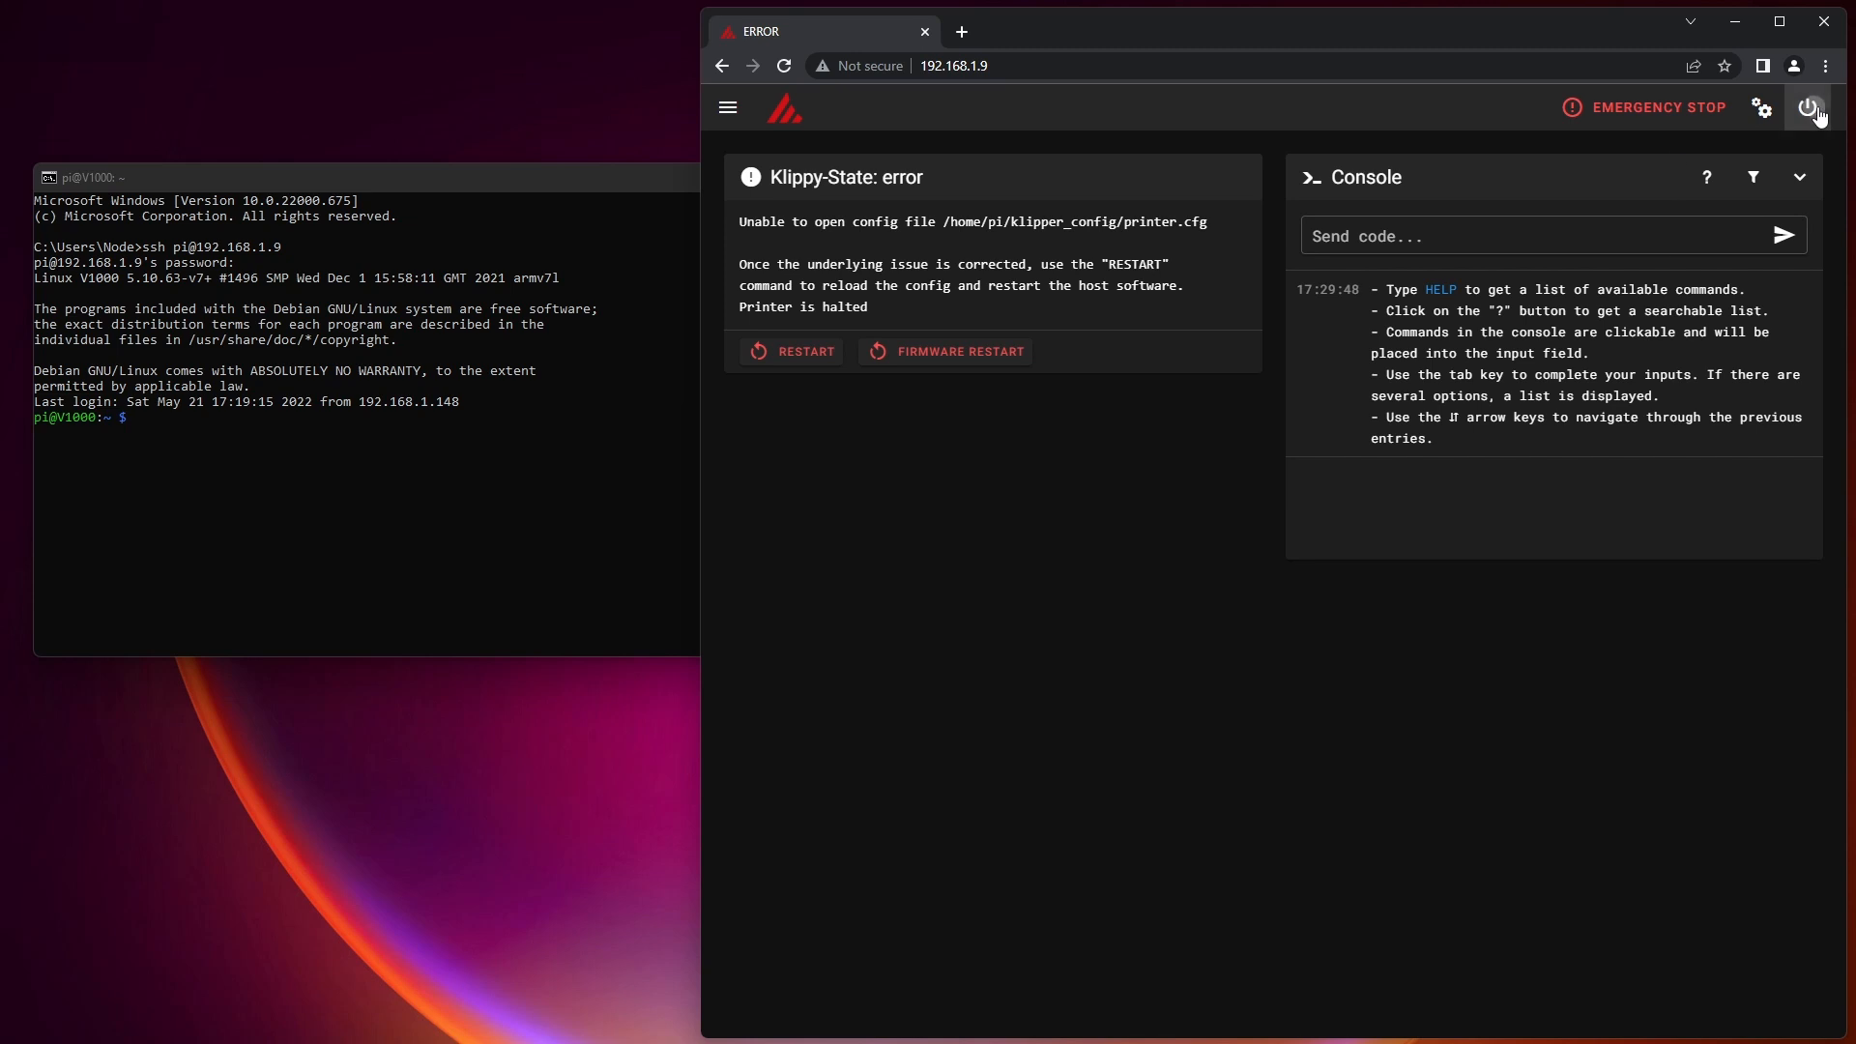
click(1808, 106)
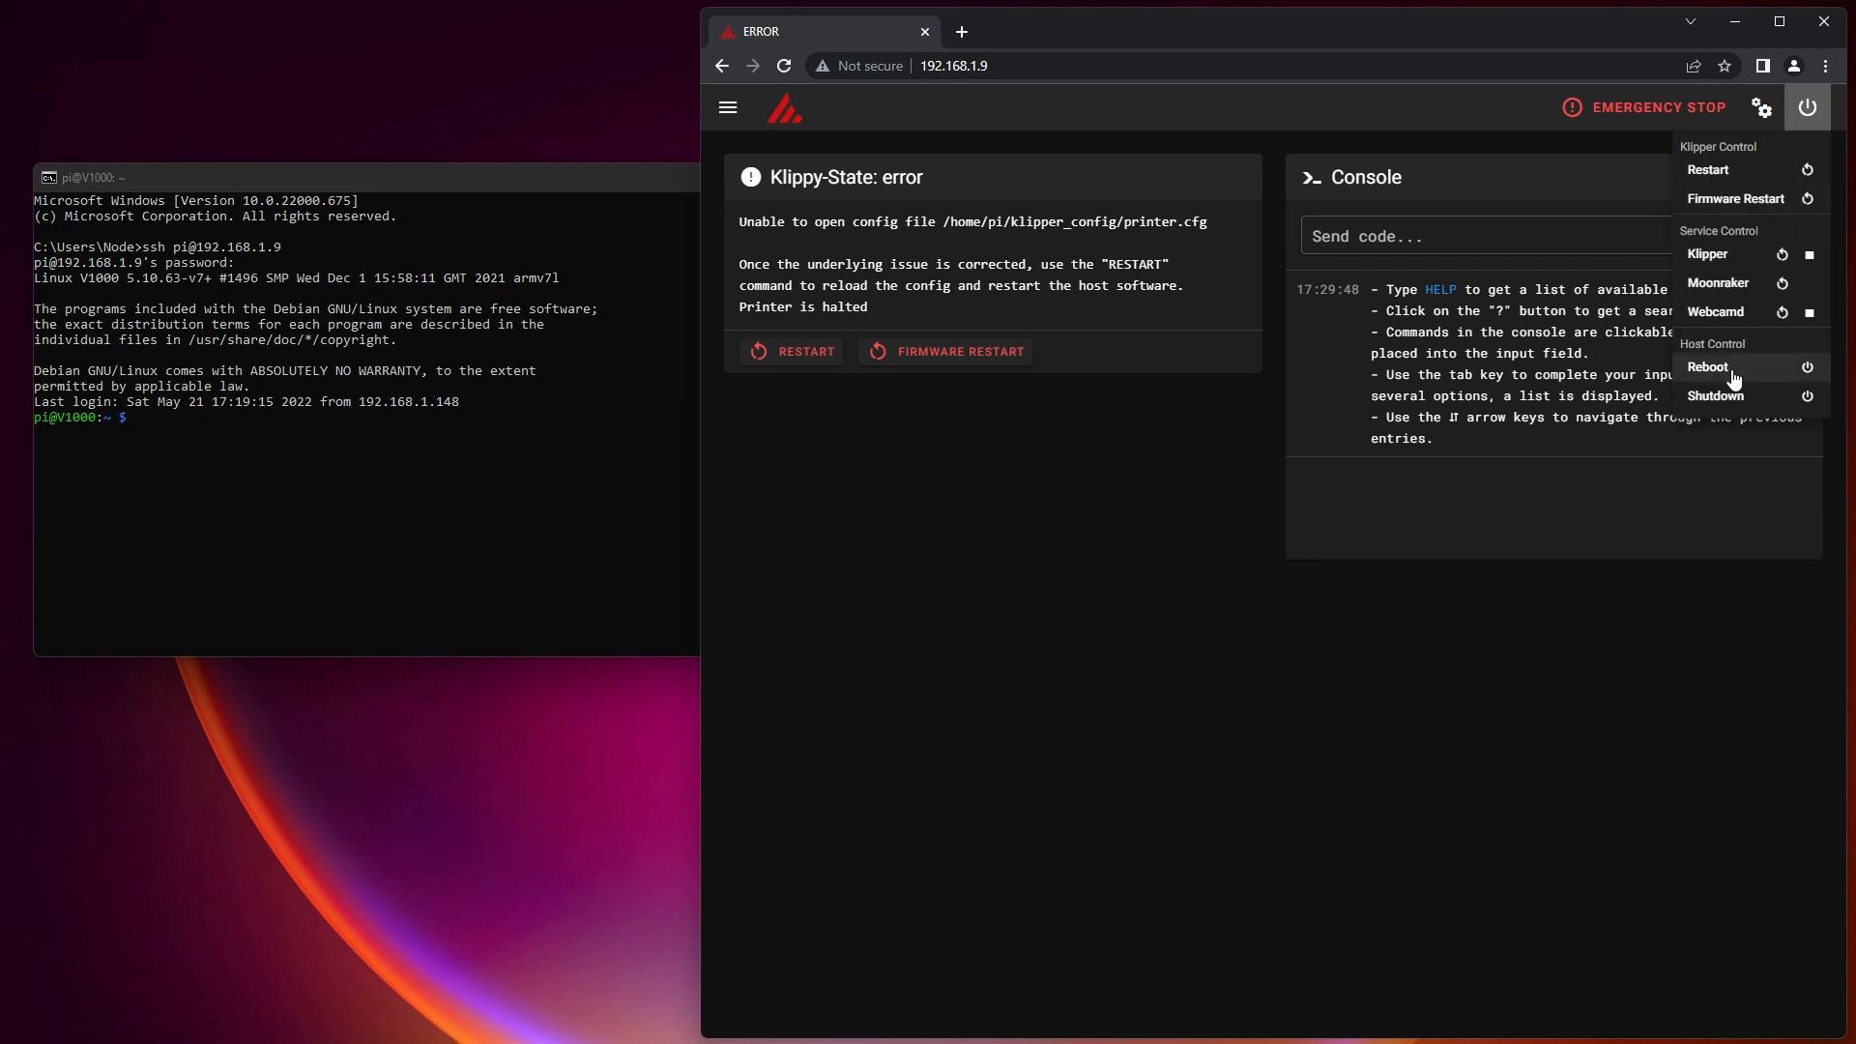
click(1707, 367)
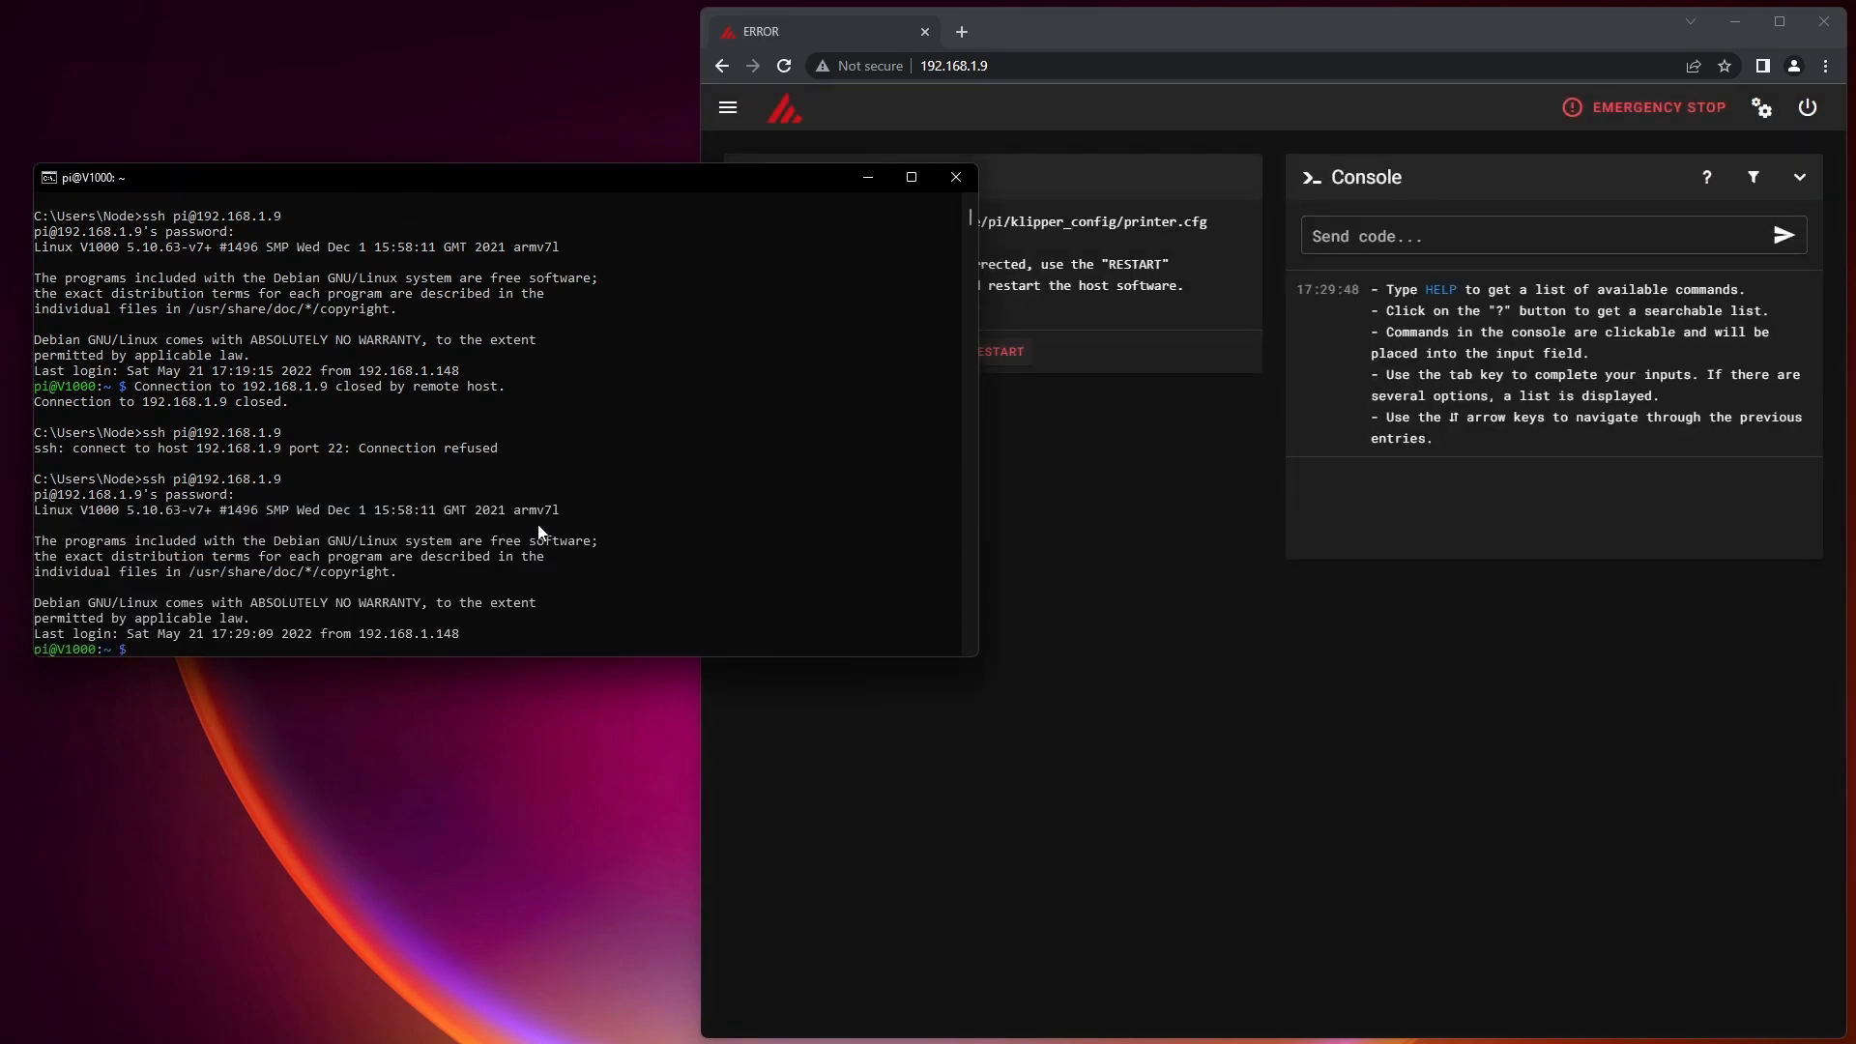
Run ip addr list on the Pi to confirm can0 is up with qlen 128.
text(sudo nano /boot/config.txt)
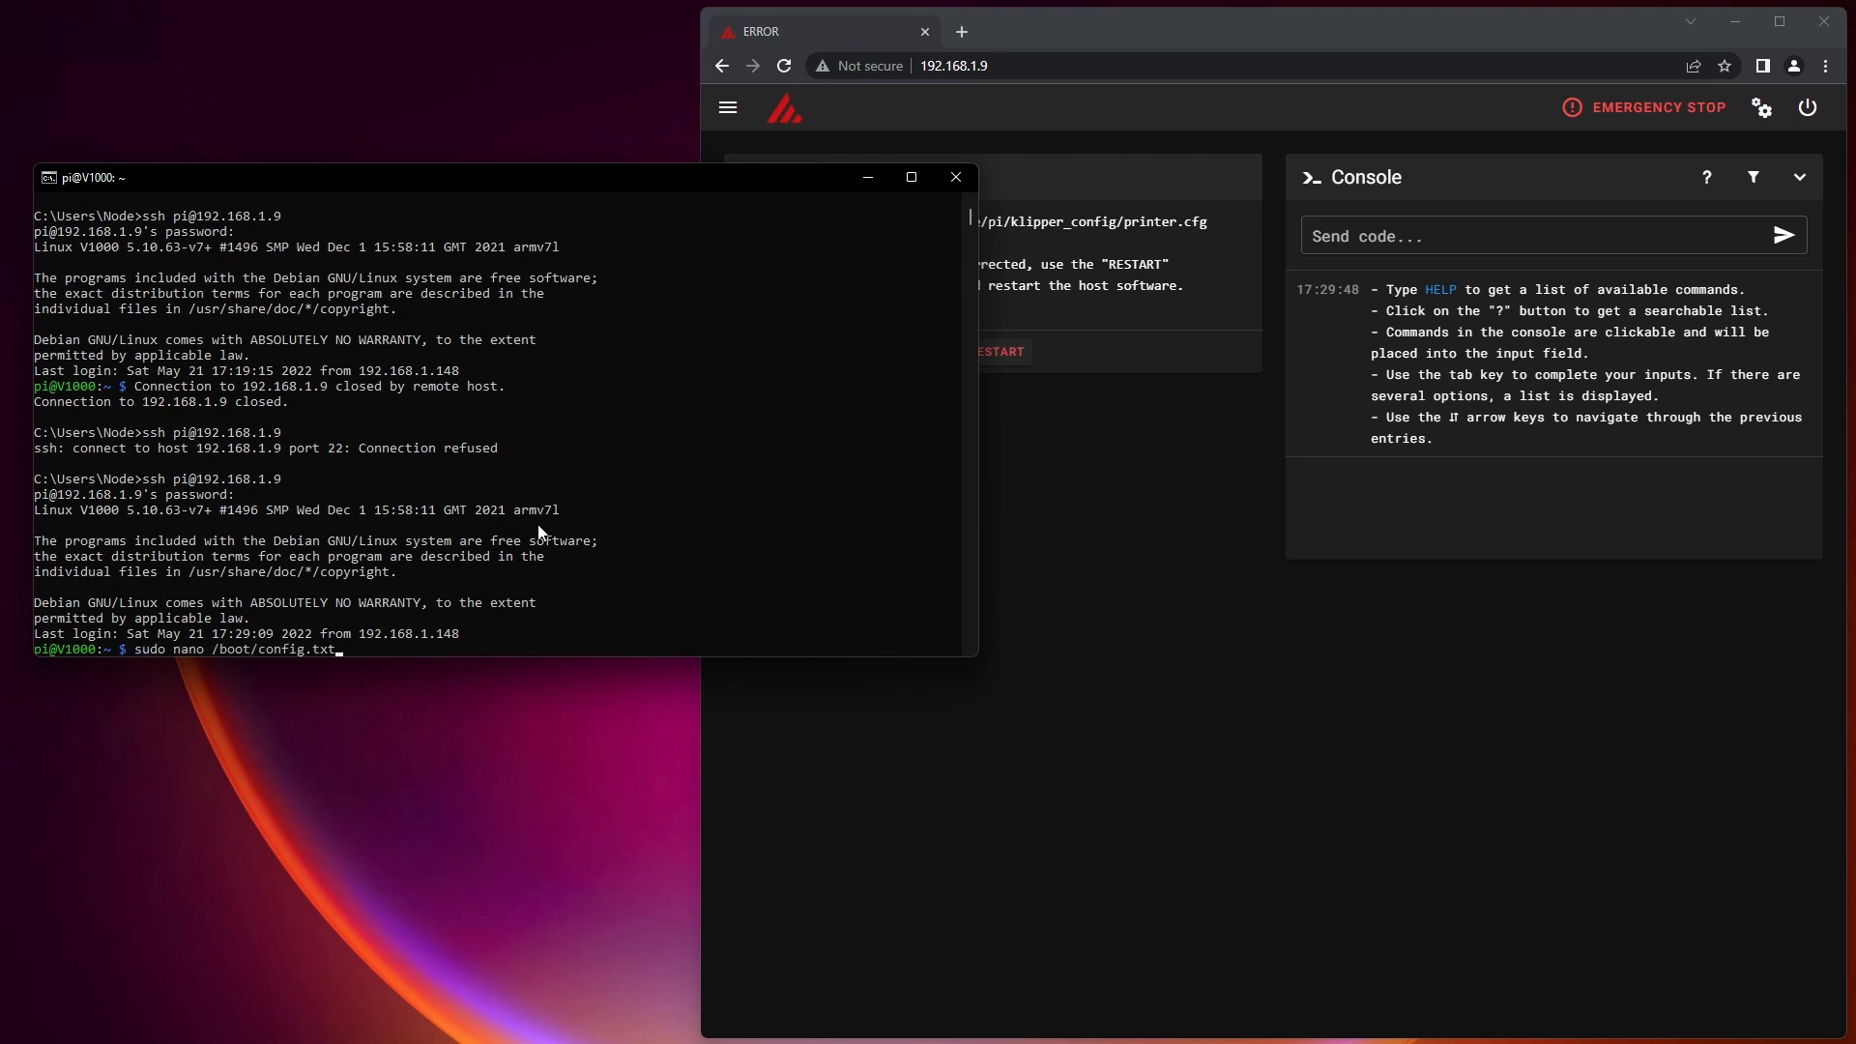
text(ip addr list)
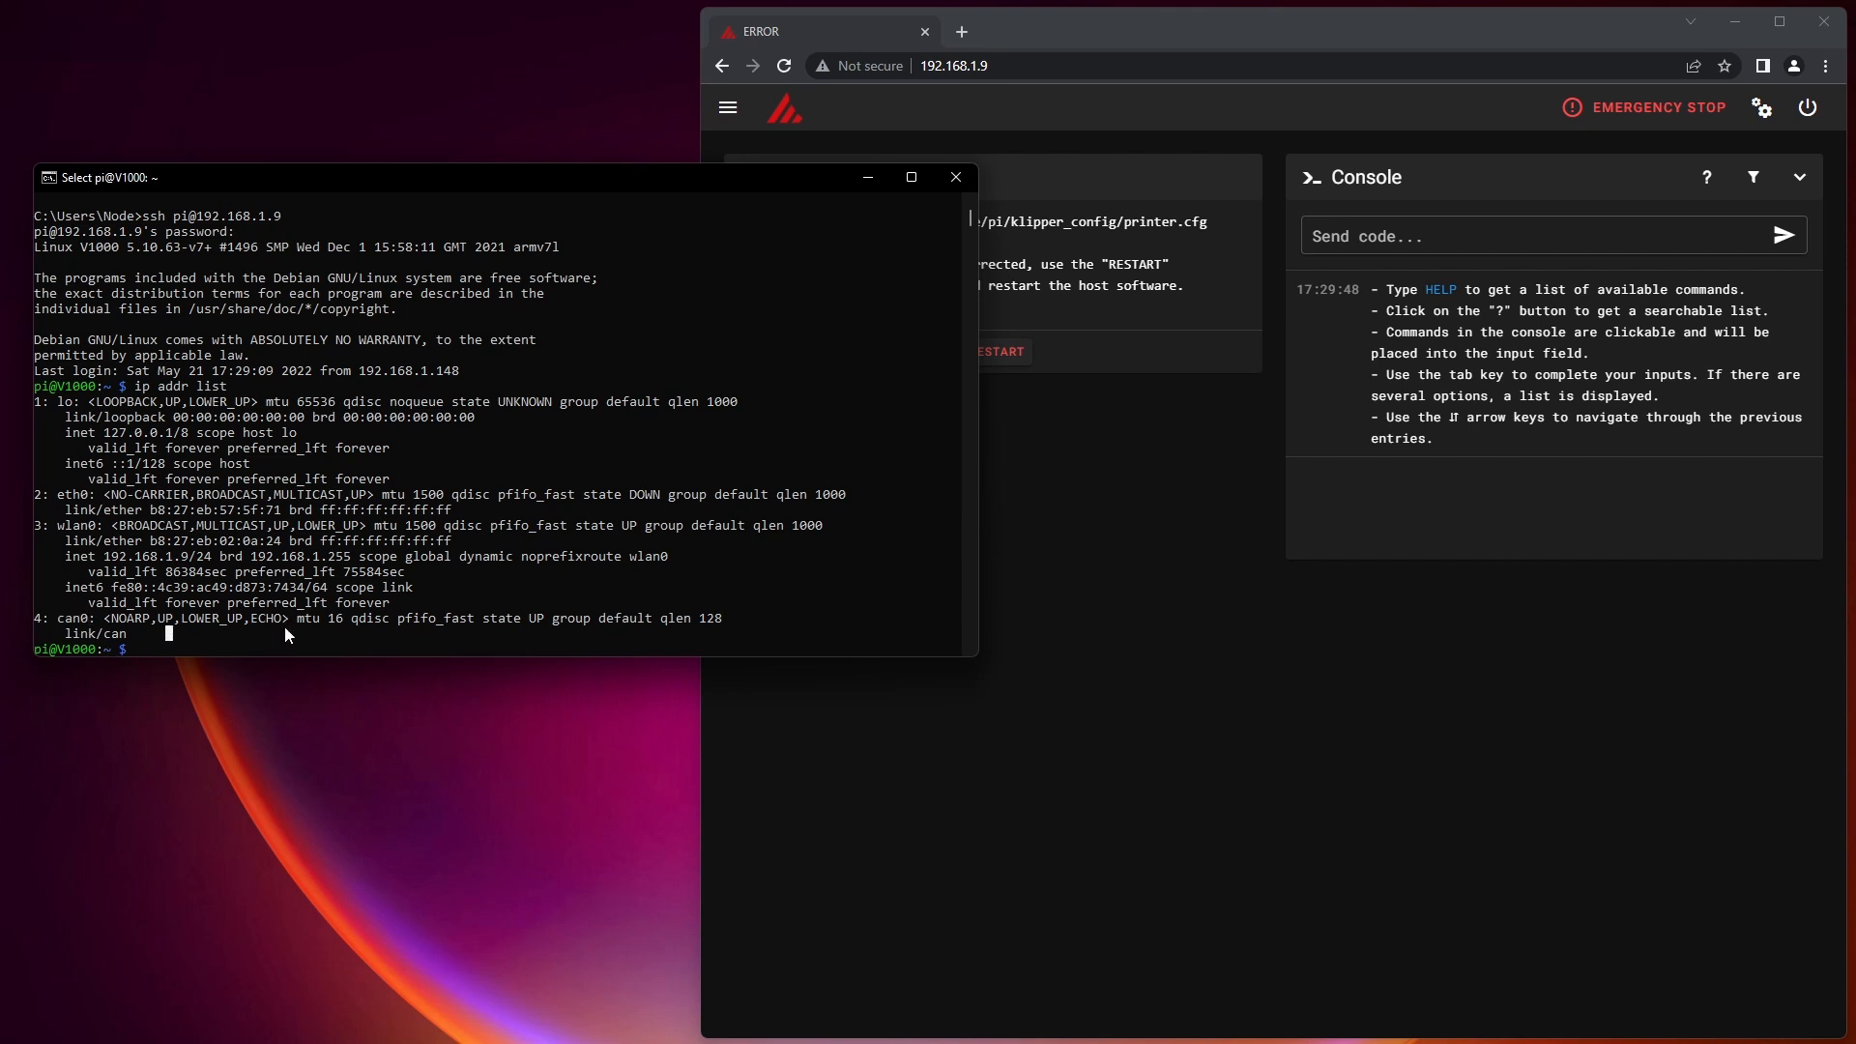
mouse_move(189, 646)
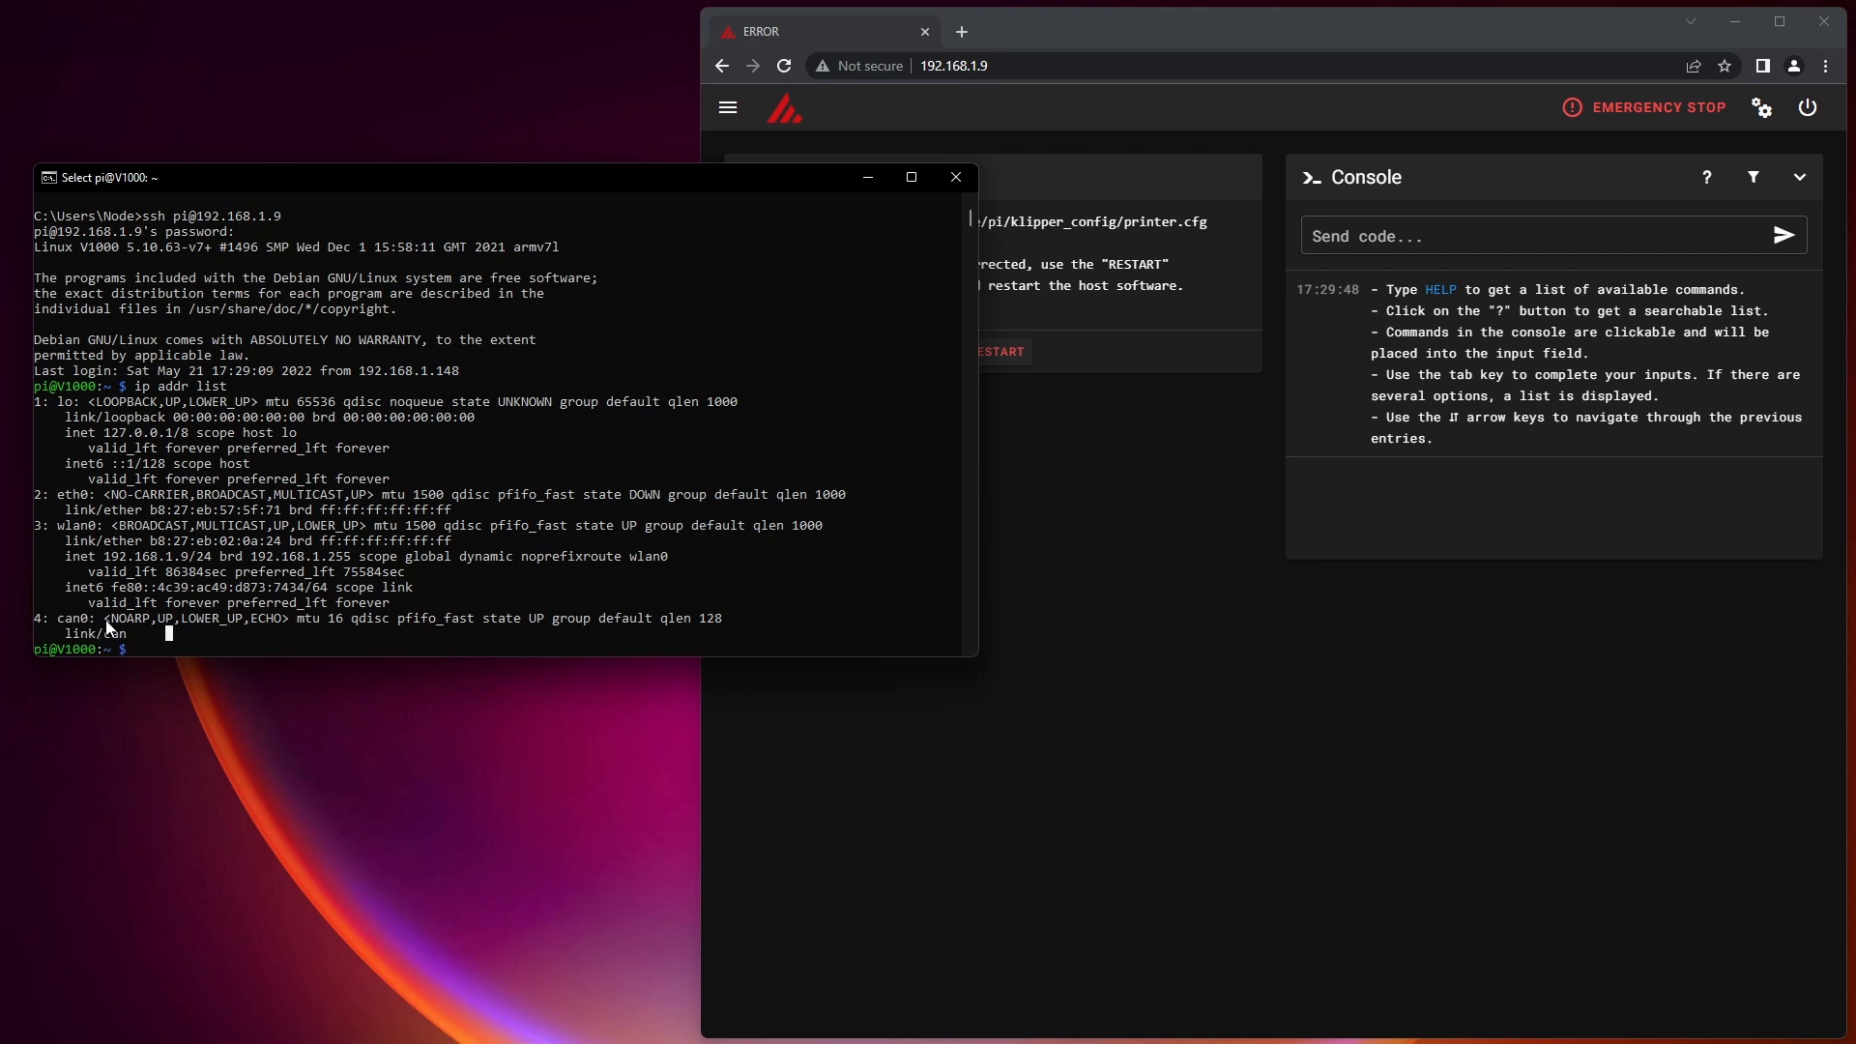
mouse_move(532, 646)
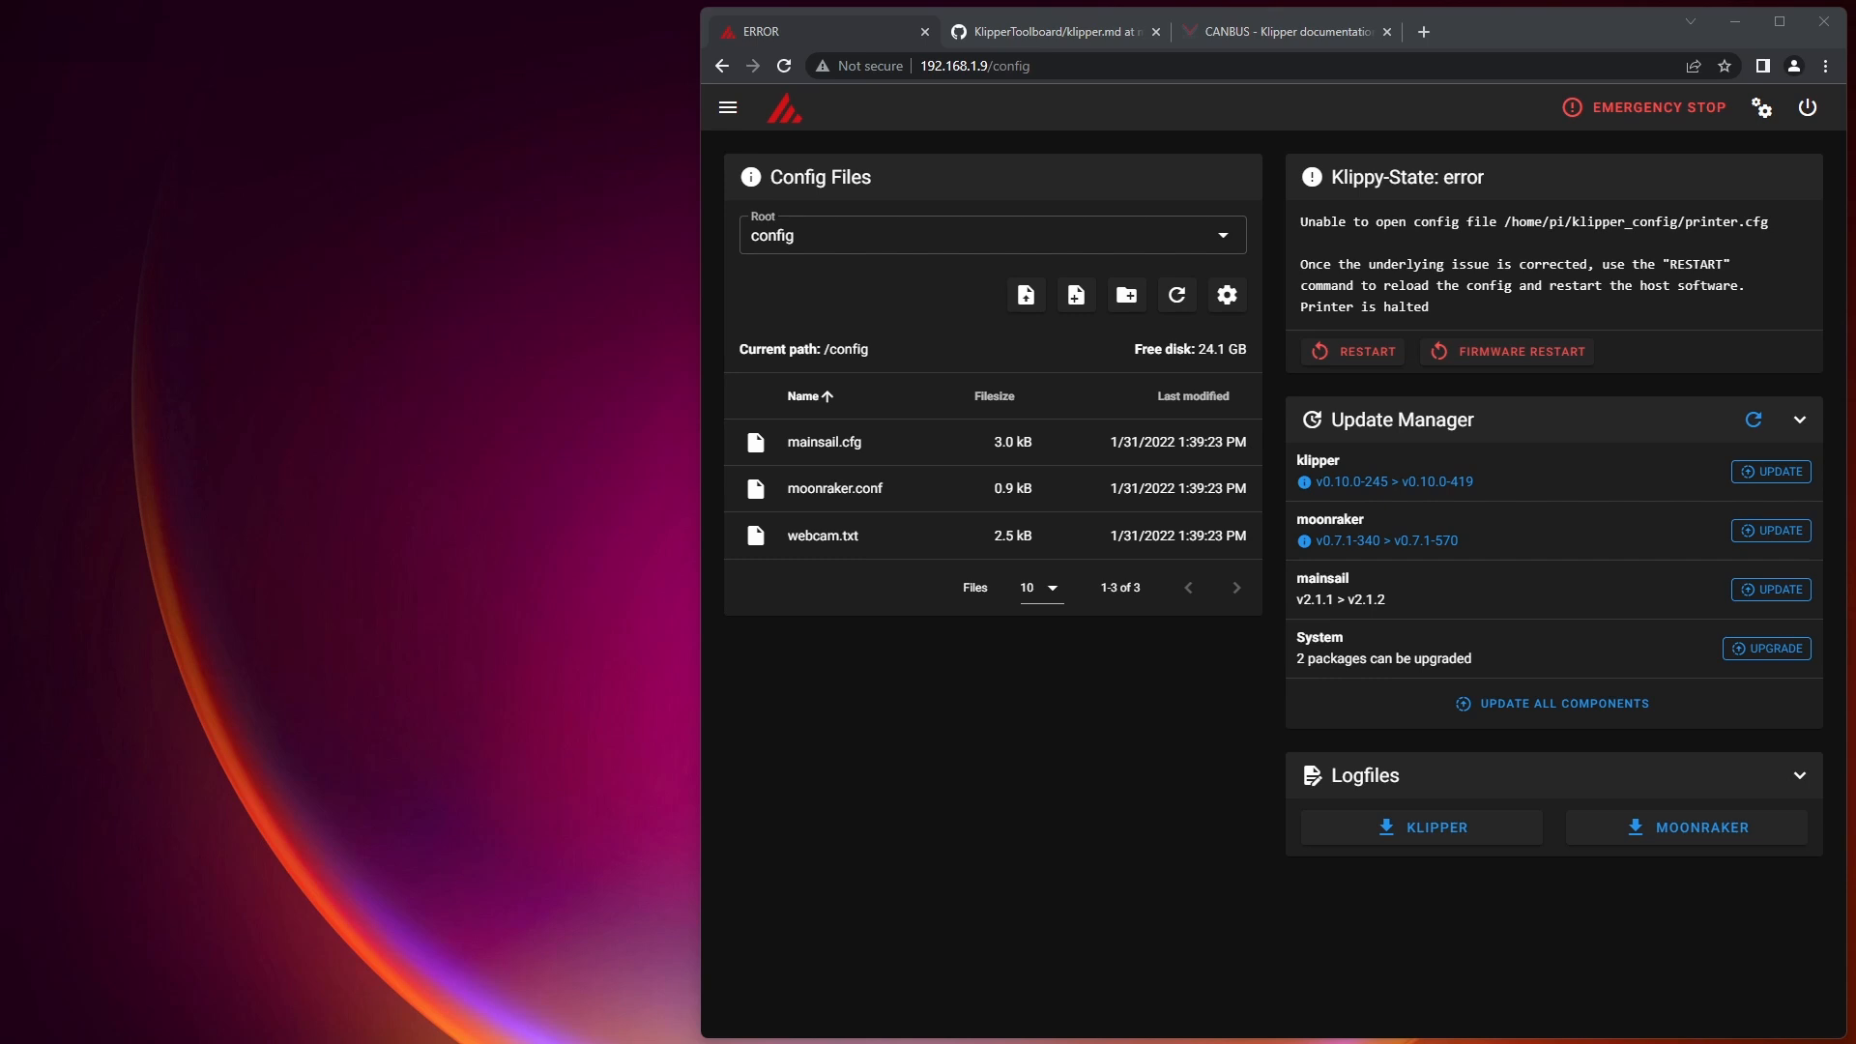
mouse_move(338, 785)
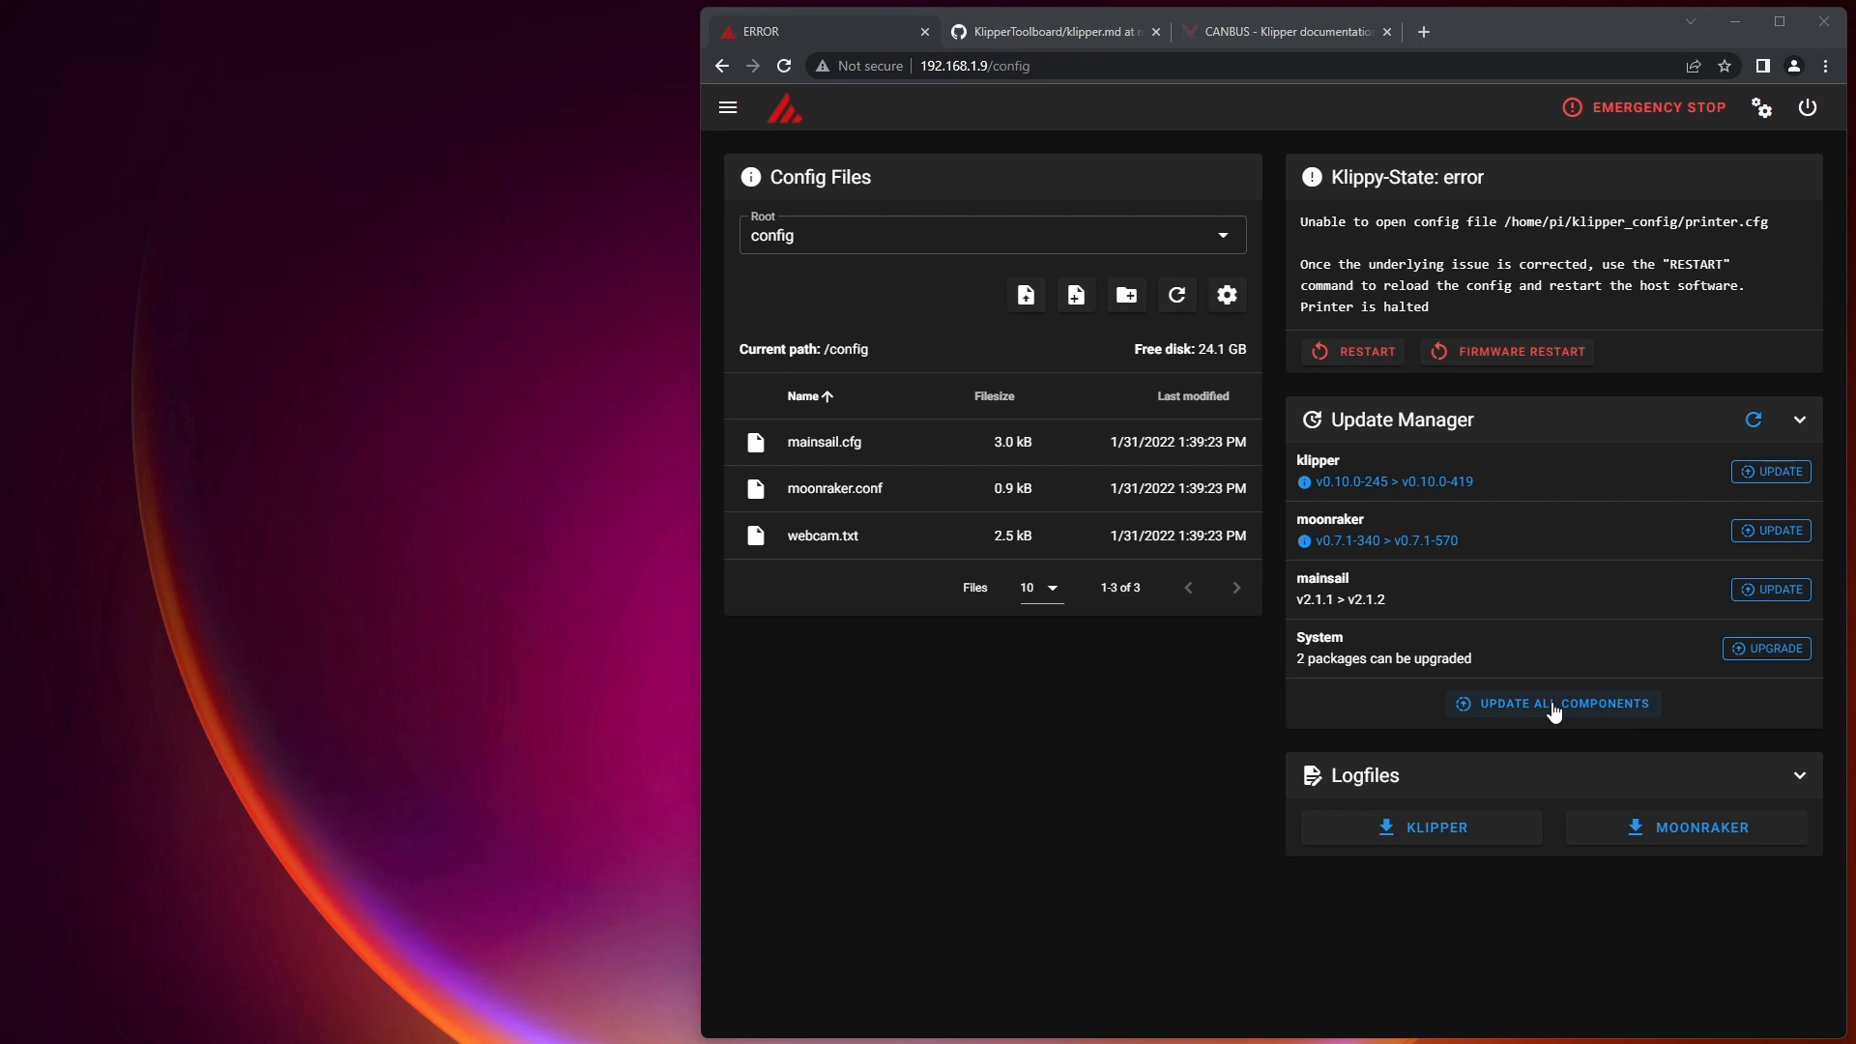
Start Update All Components in Mainsail's Update Manager.
click(1554, 703)
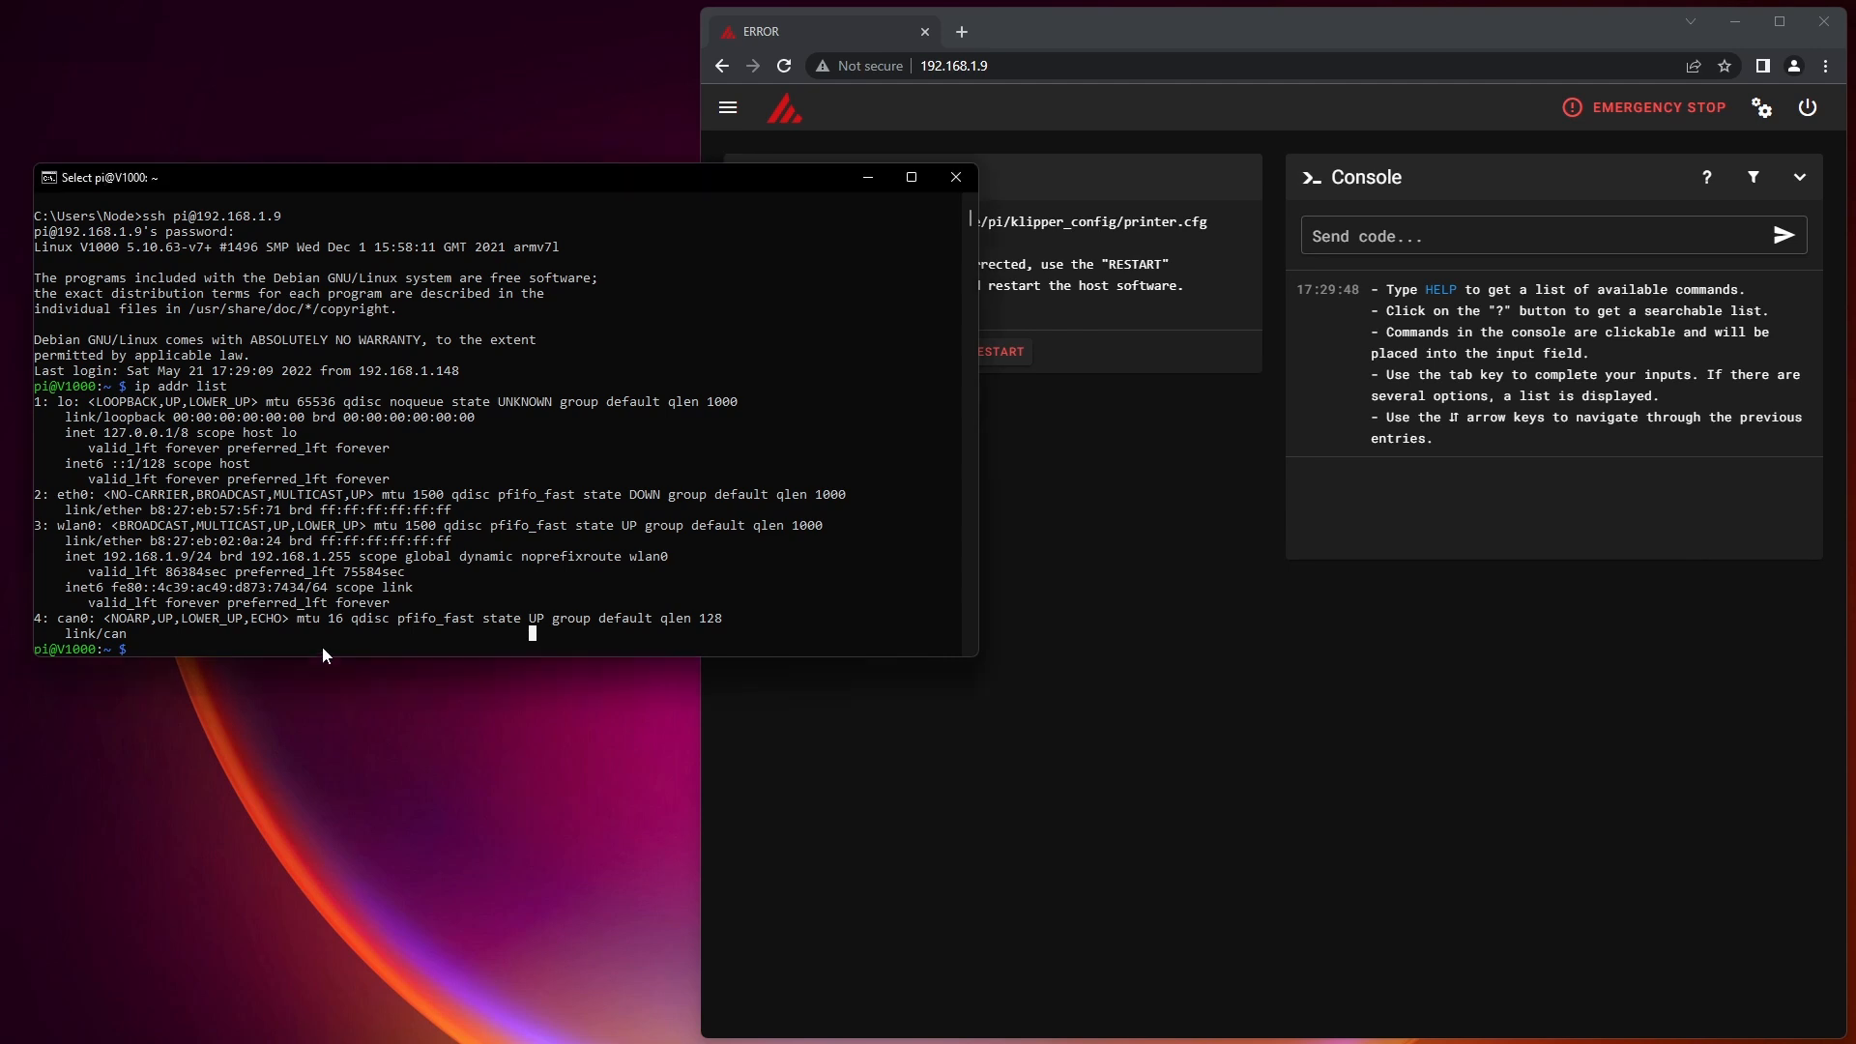
Launch make menuconfig in the klipper folder and select the HID bootloader offset and CAN bus on PB8/PB9.
text(cd klipper)
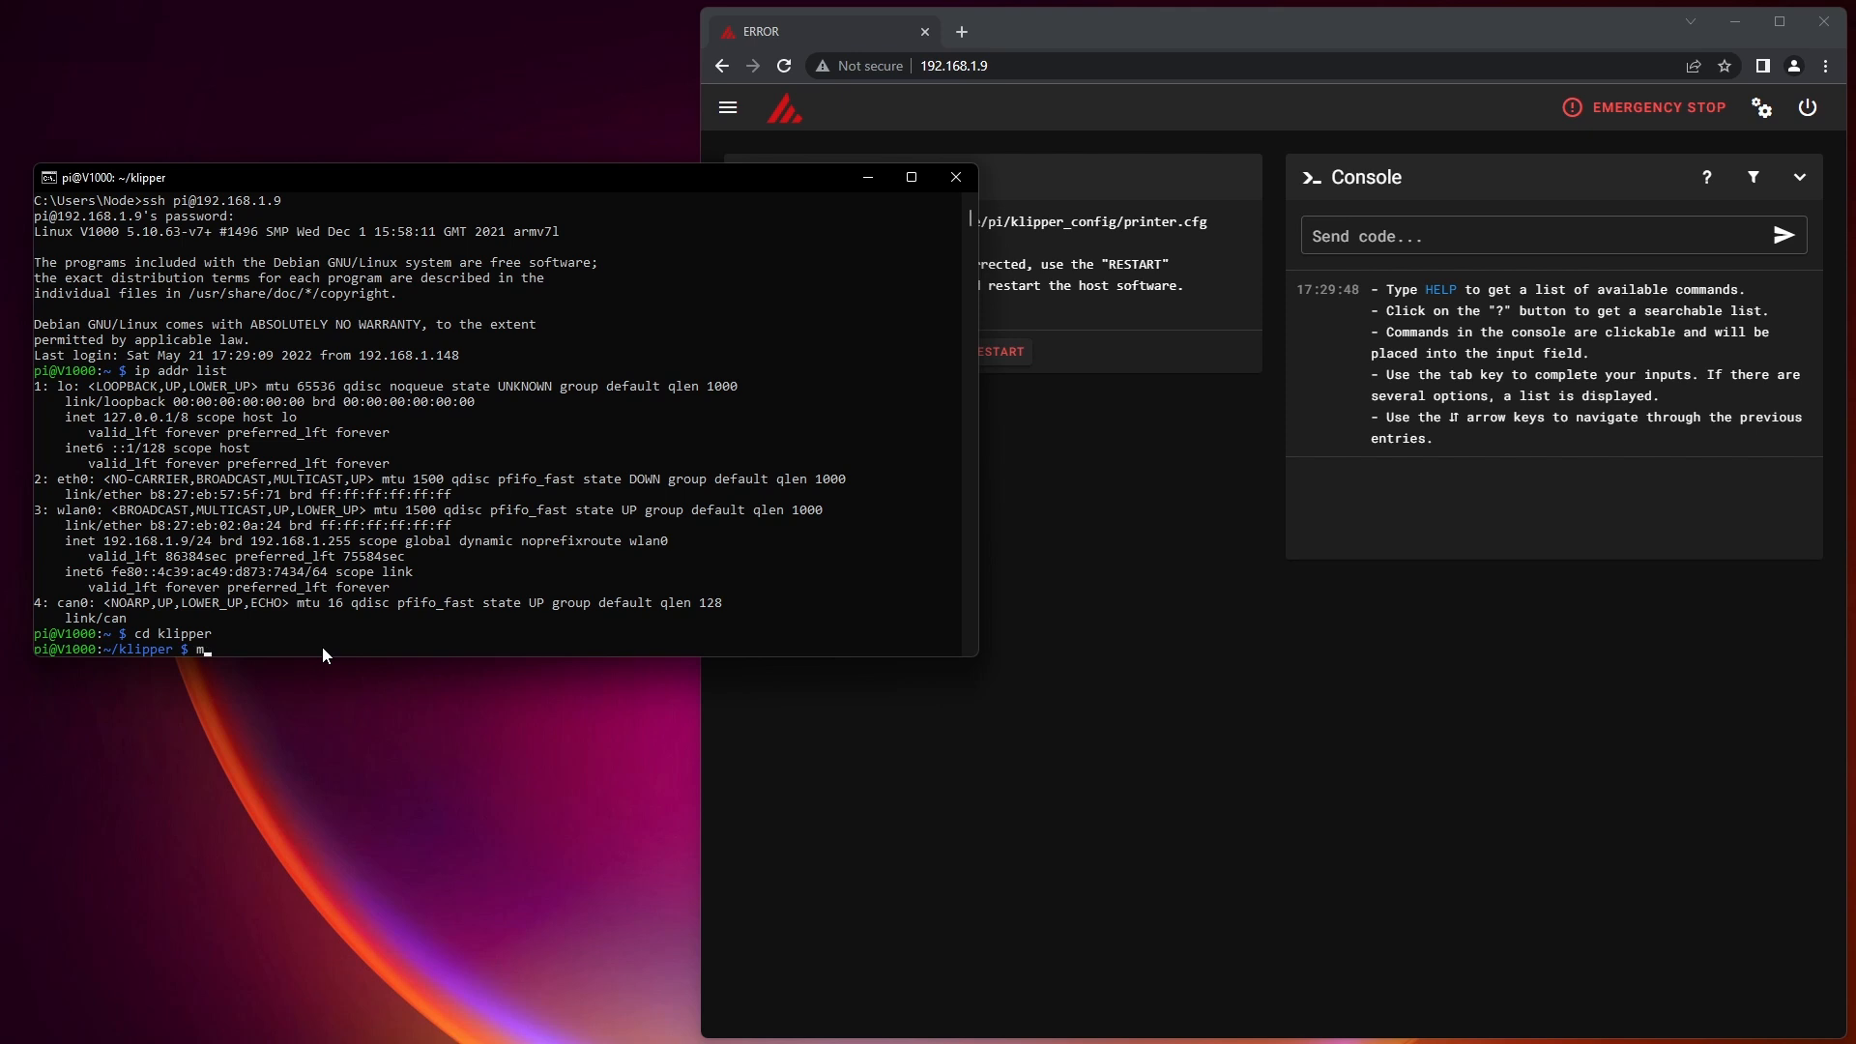
text(make menuconfig)
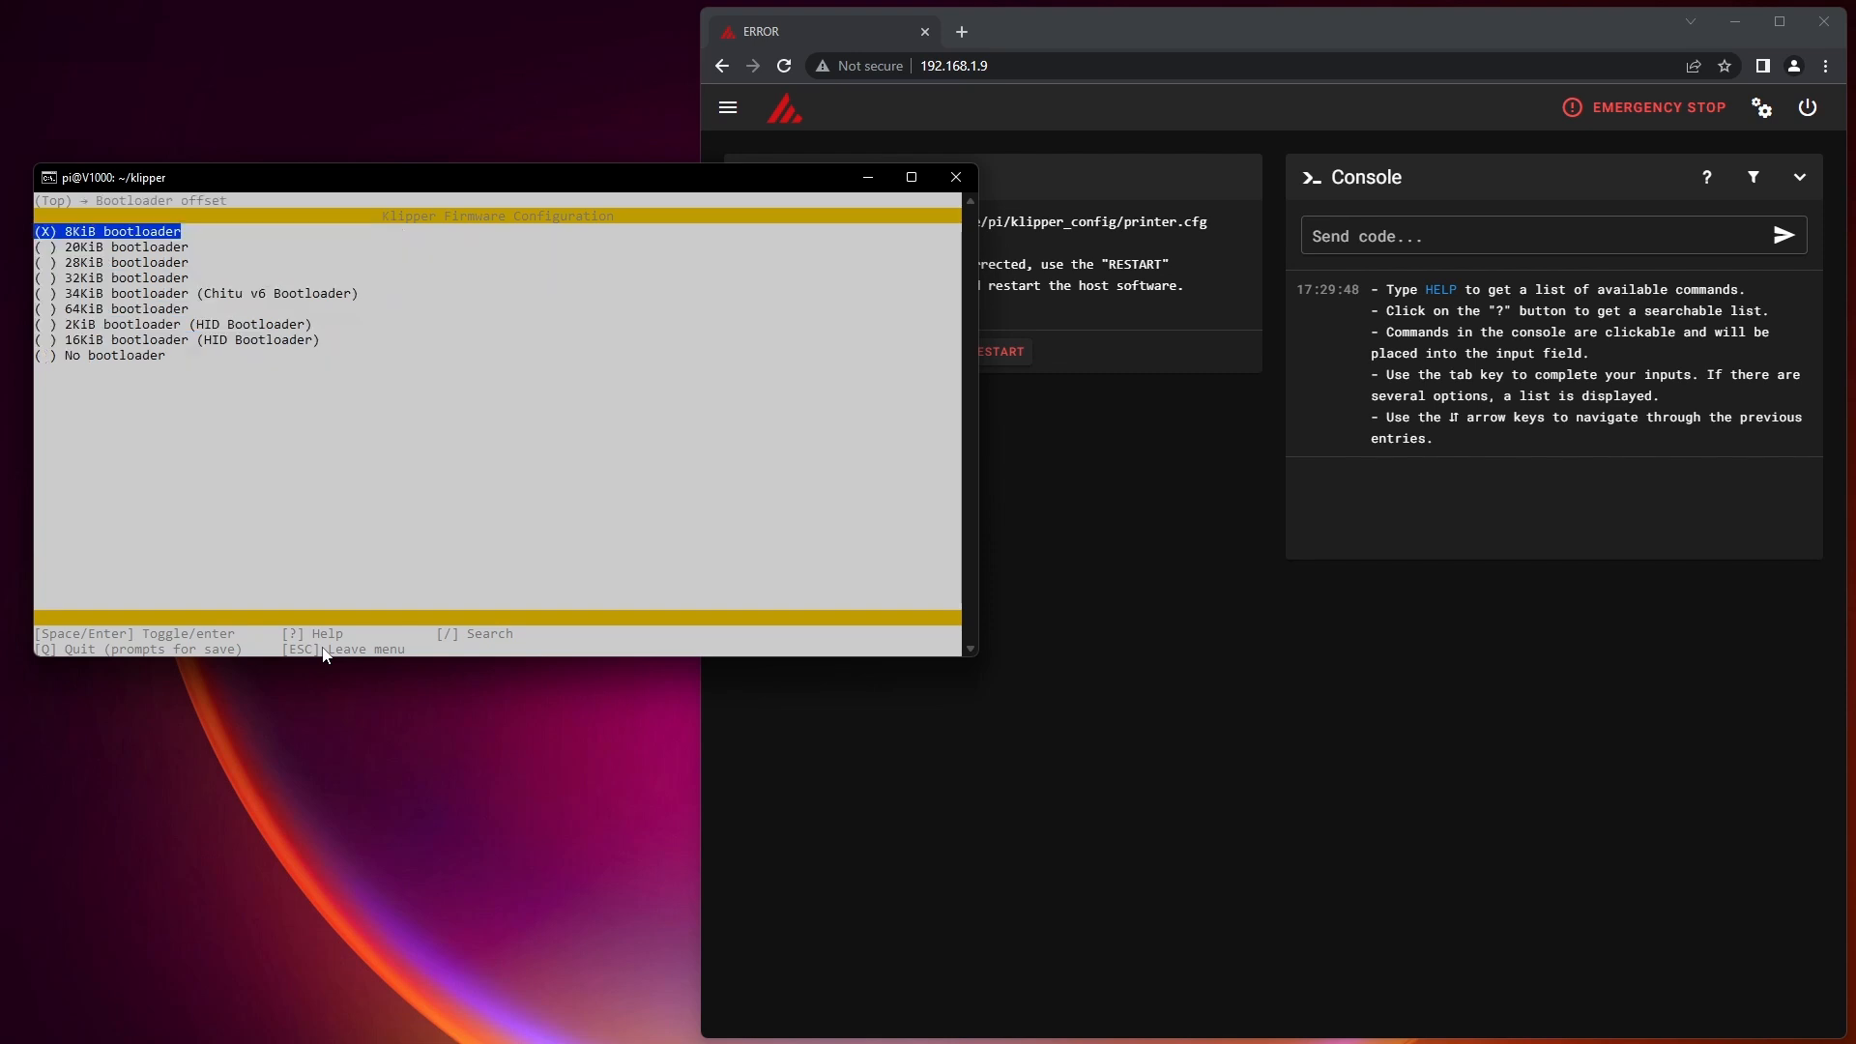
key(Down)
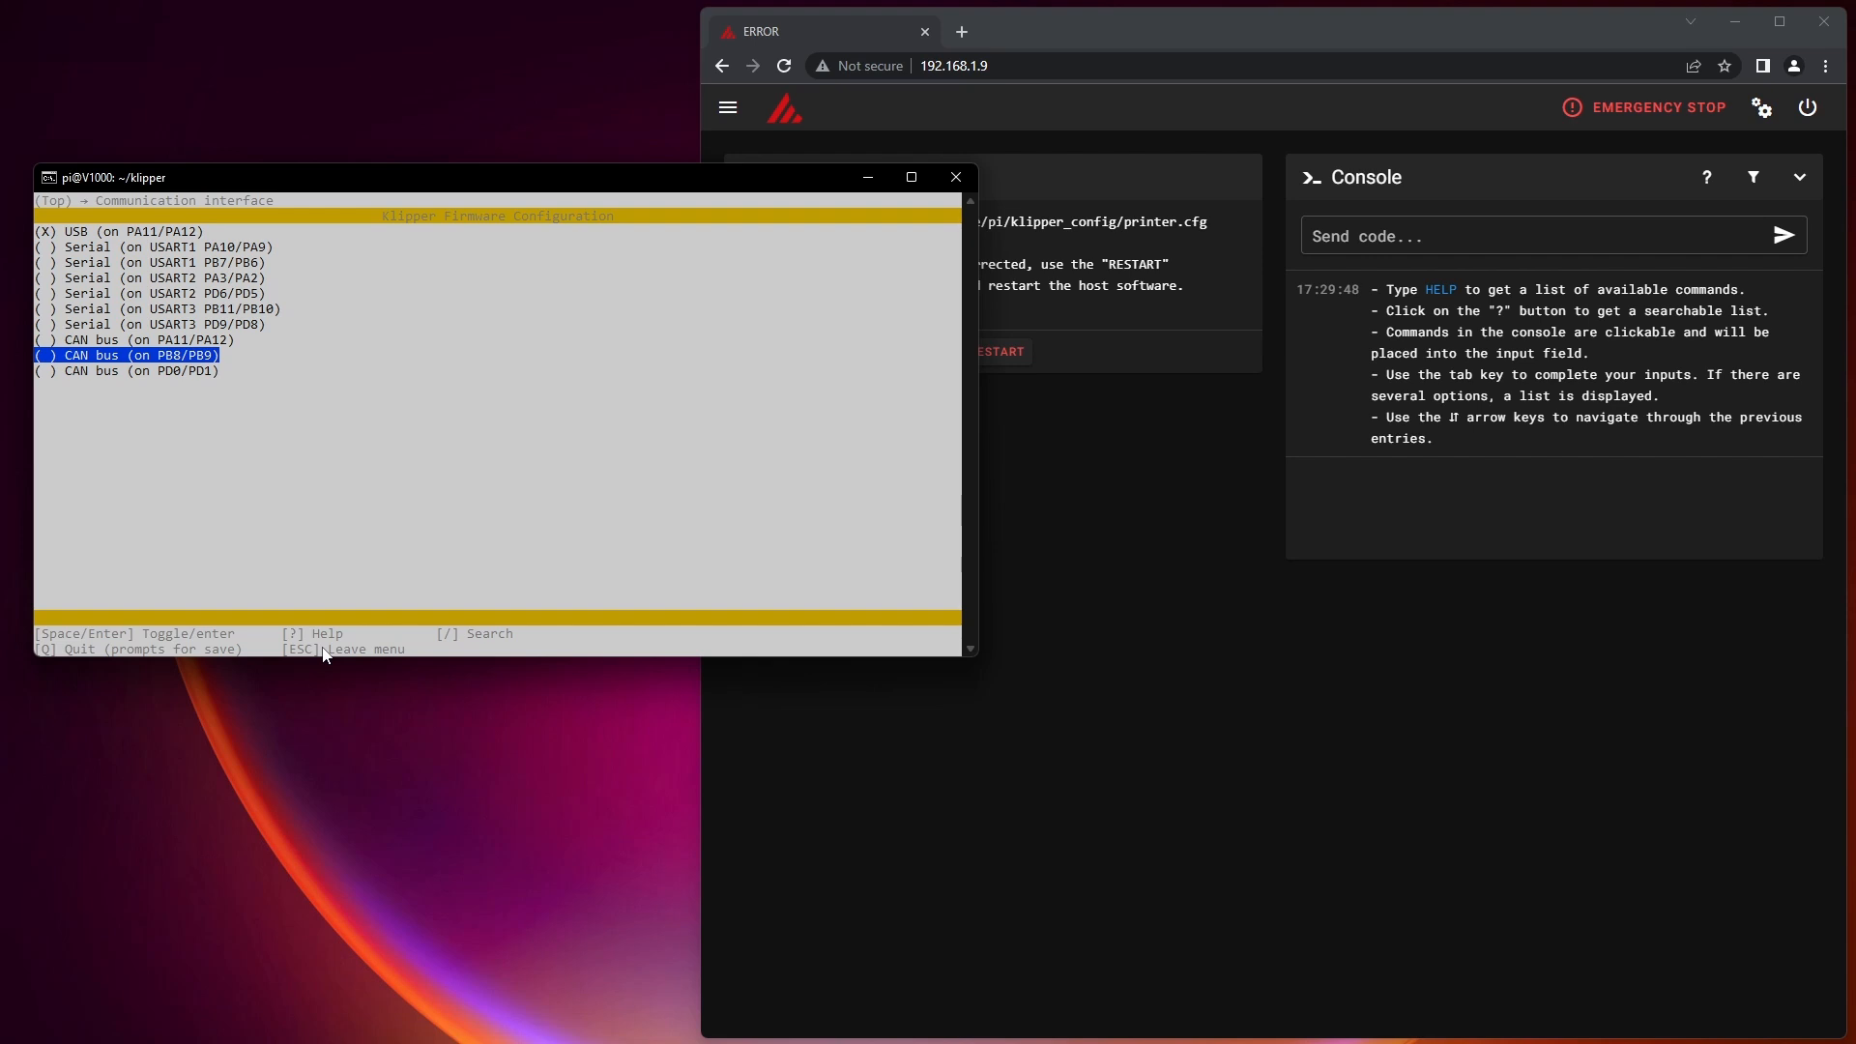
key(Enter)
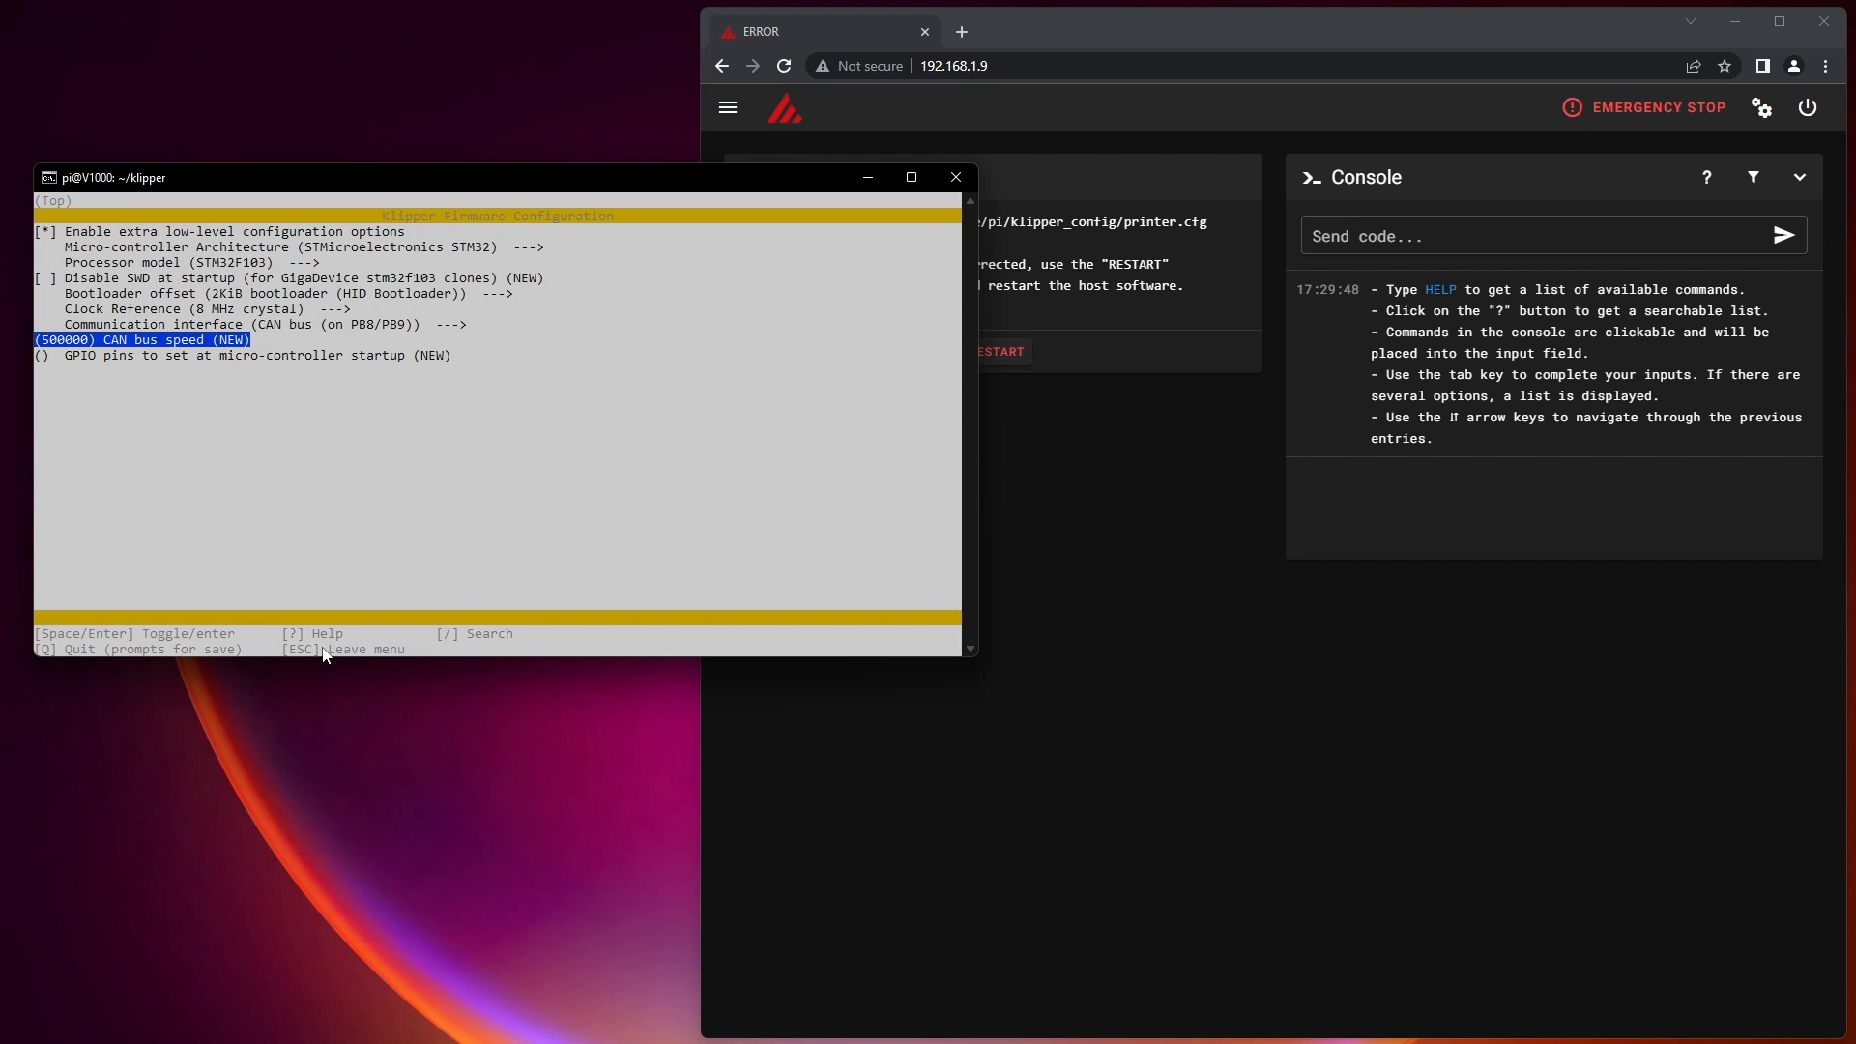
Set the CAN bus speed to 250000 and save the firmware configuration on exit.
key(Enter)
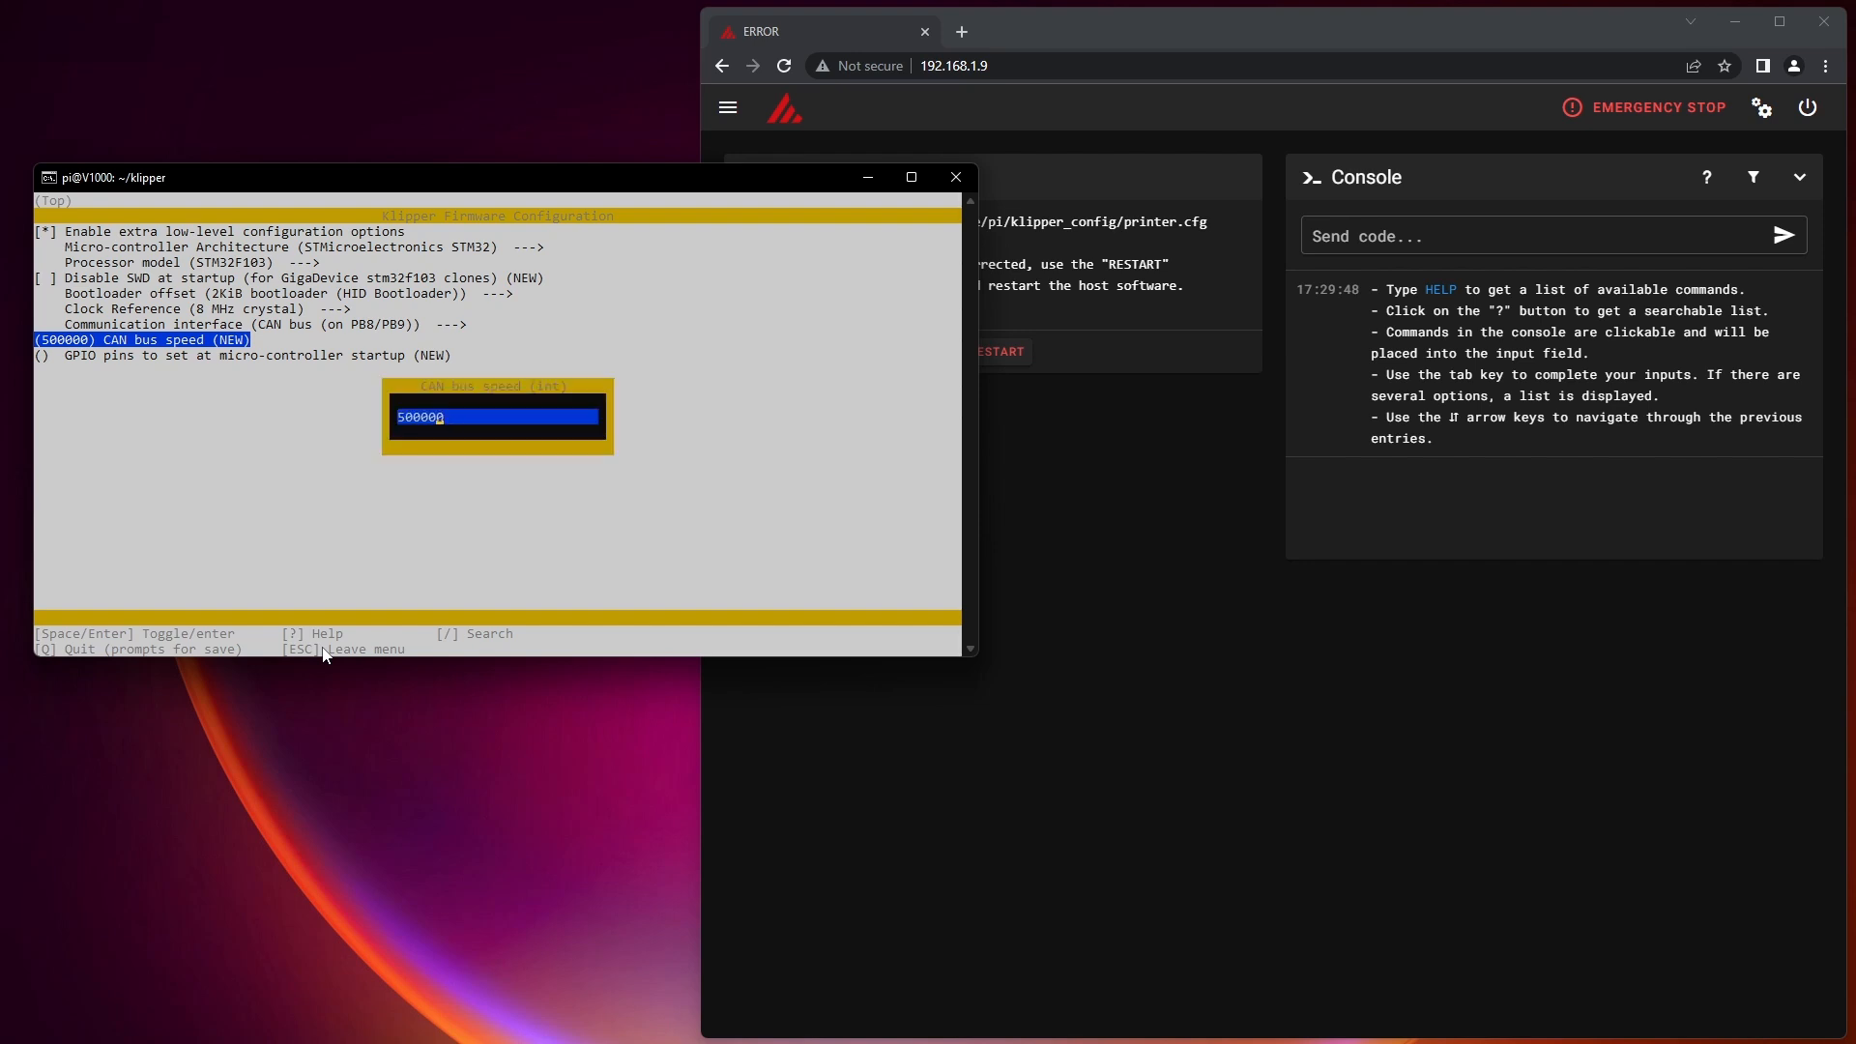
text(250000)
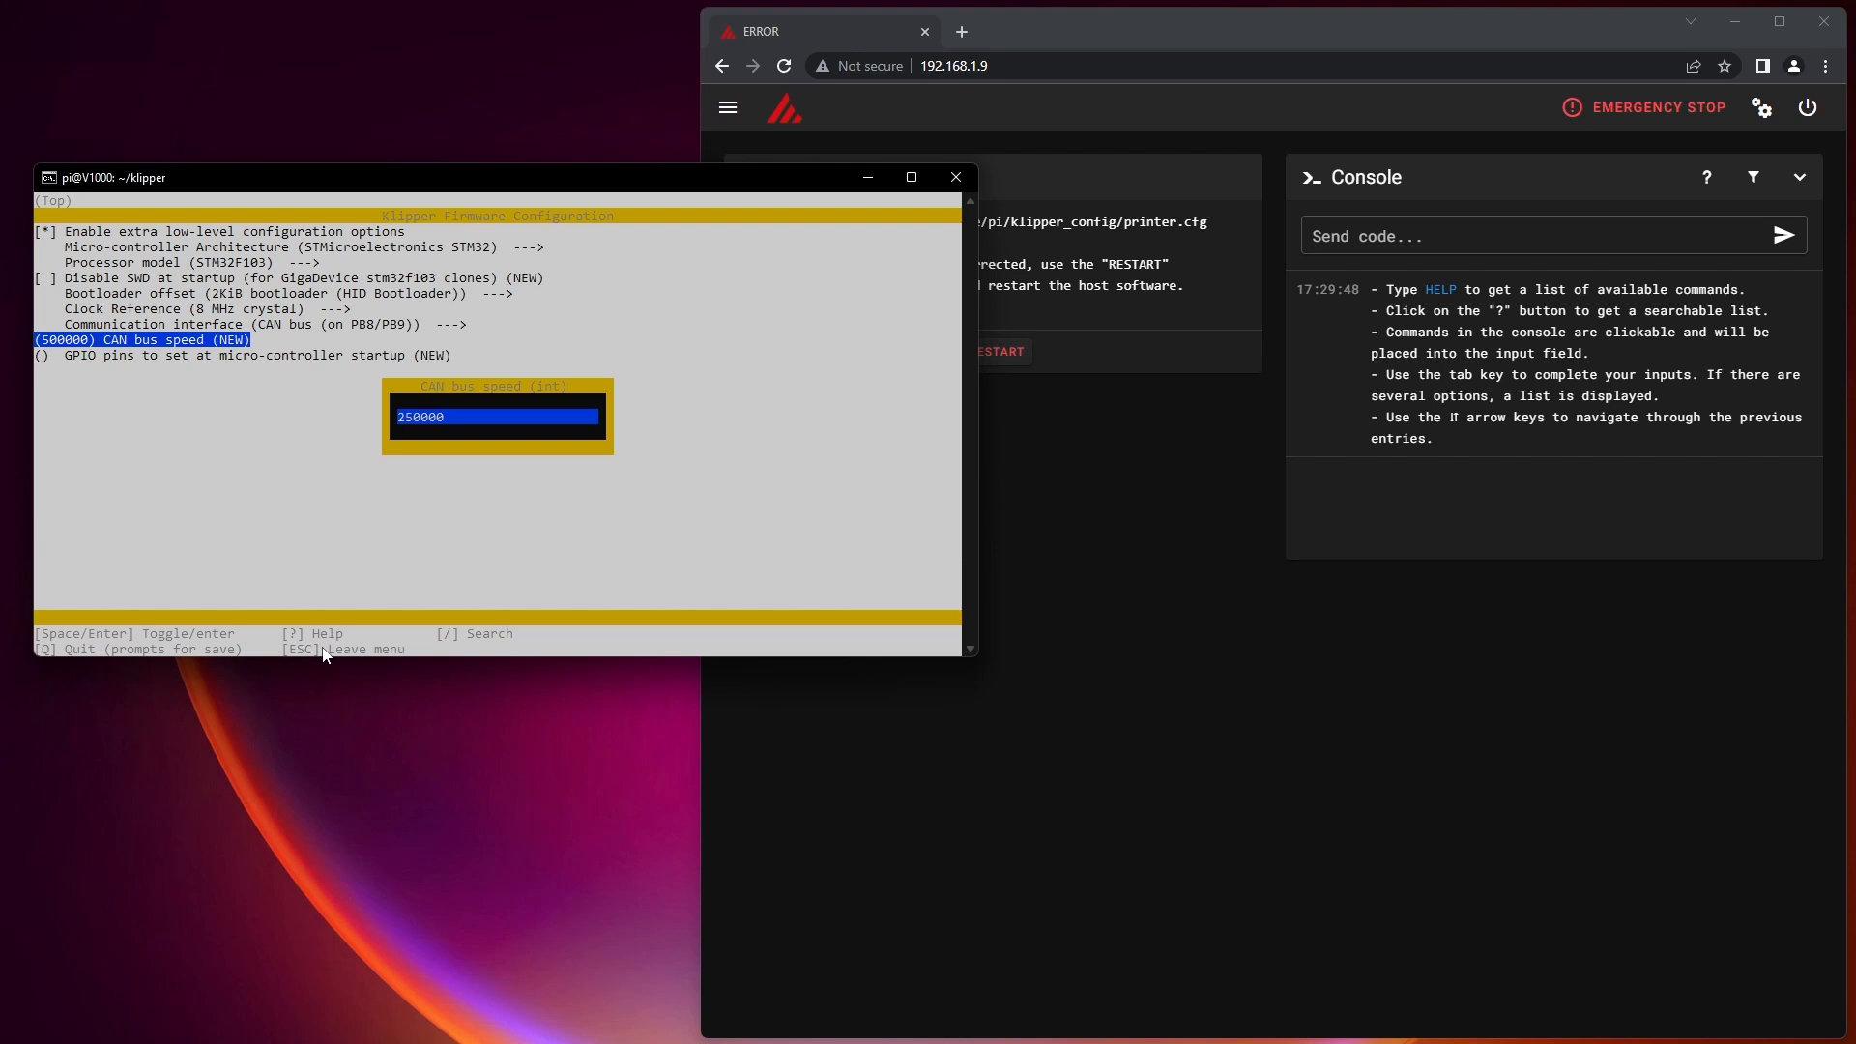
key(Enter)
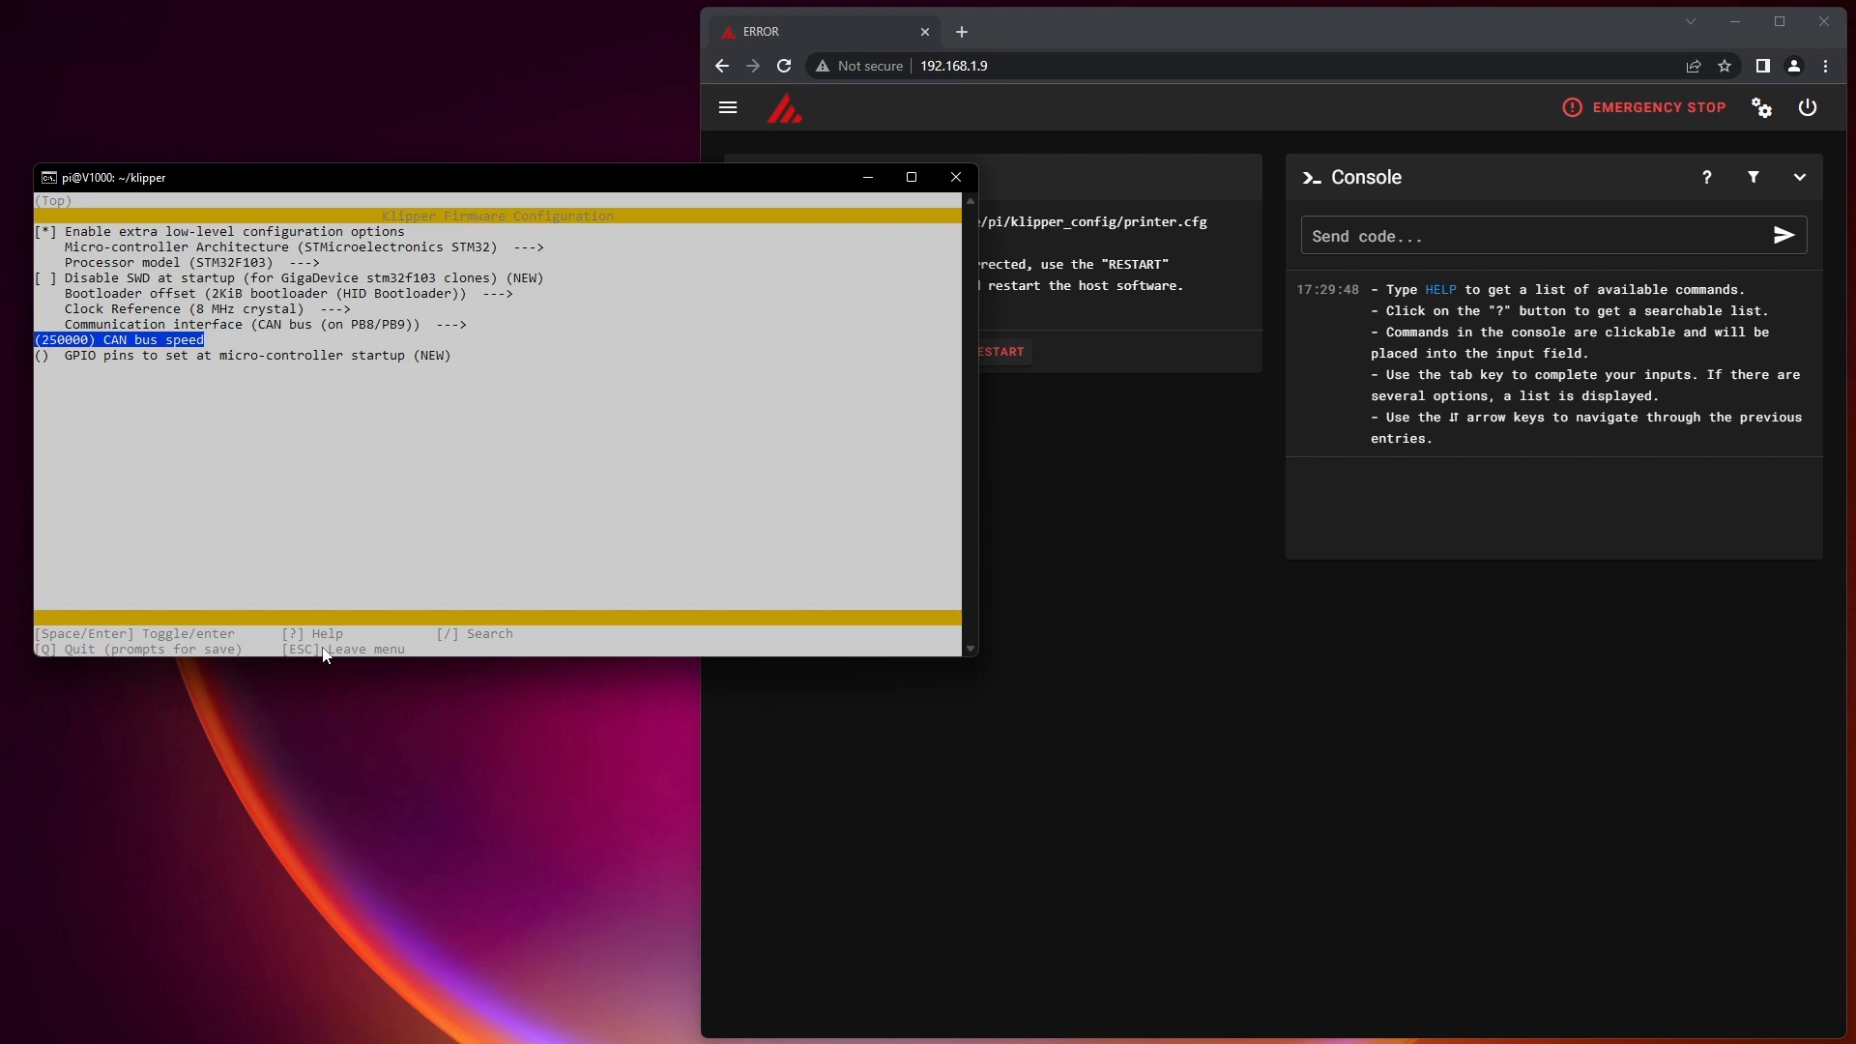
key(q)
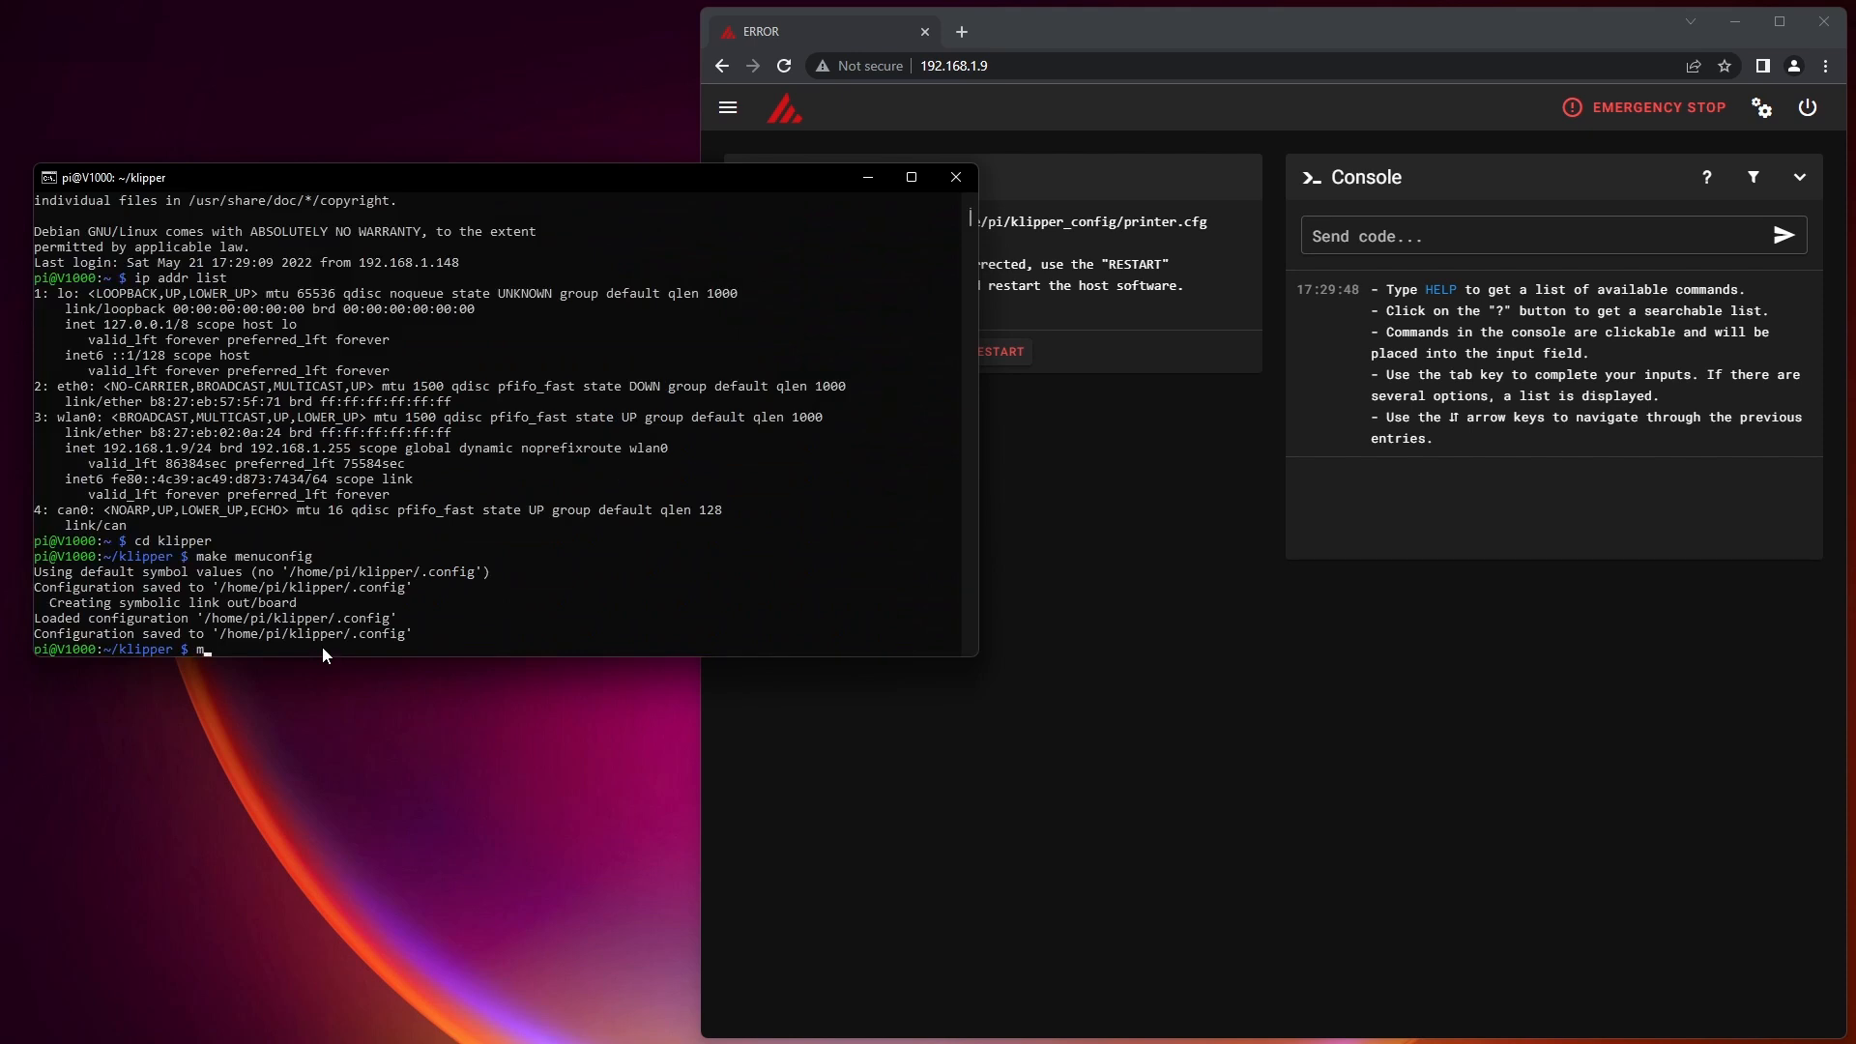
Run make clean to clear the earlier Klipper build output.
text(make clean)
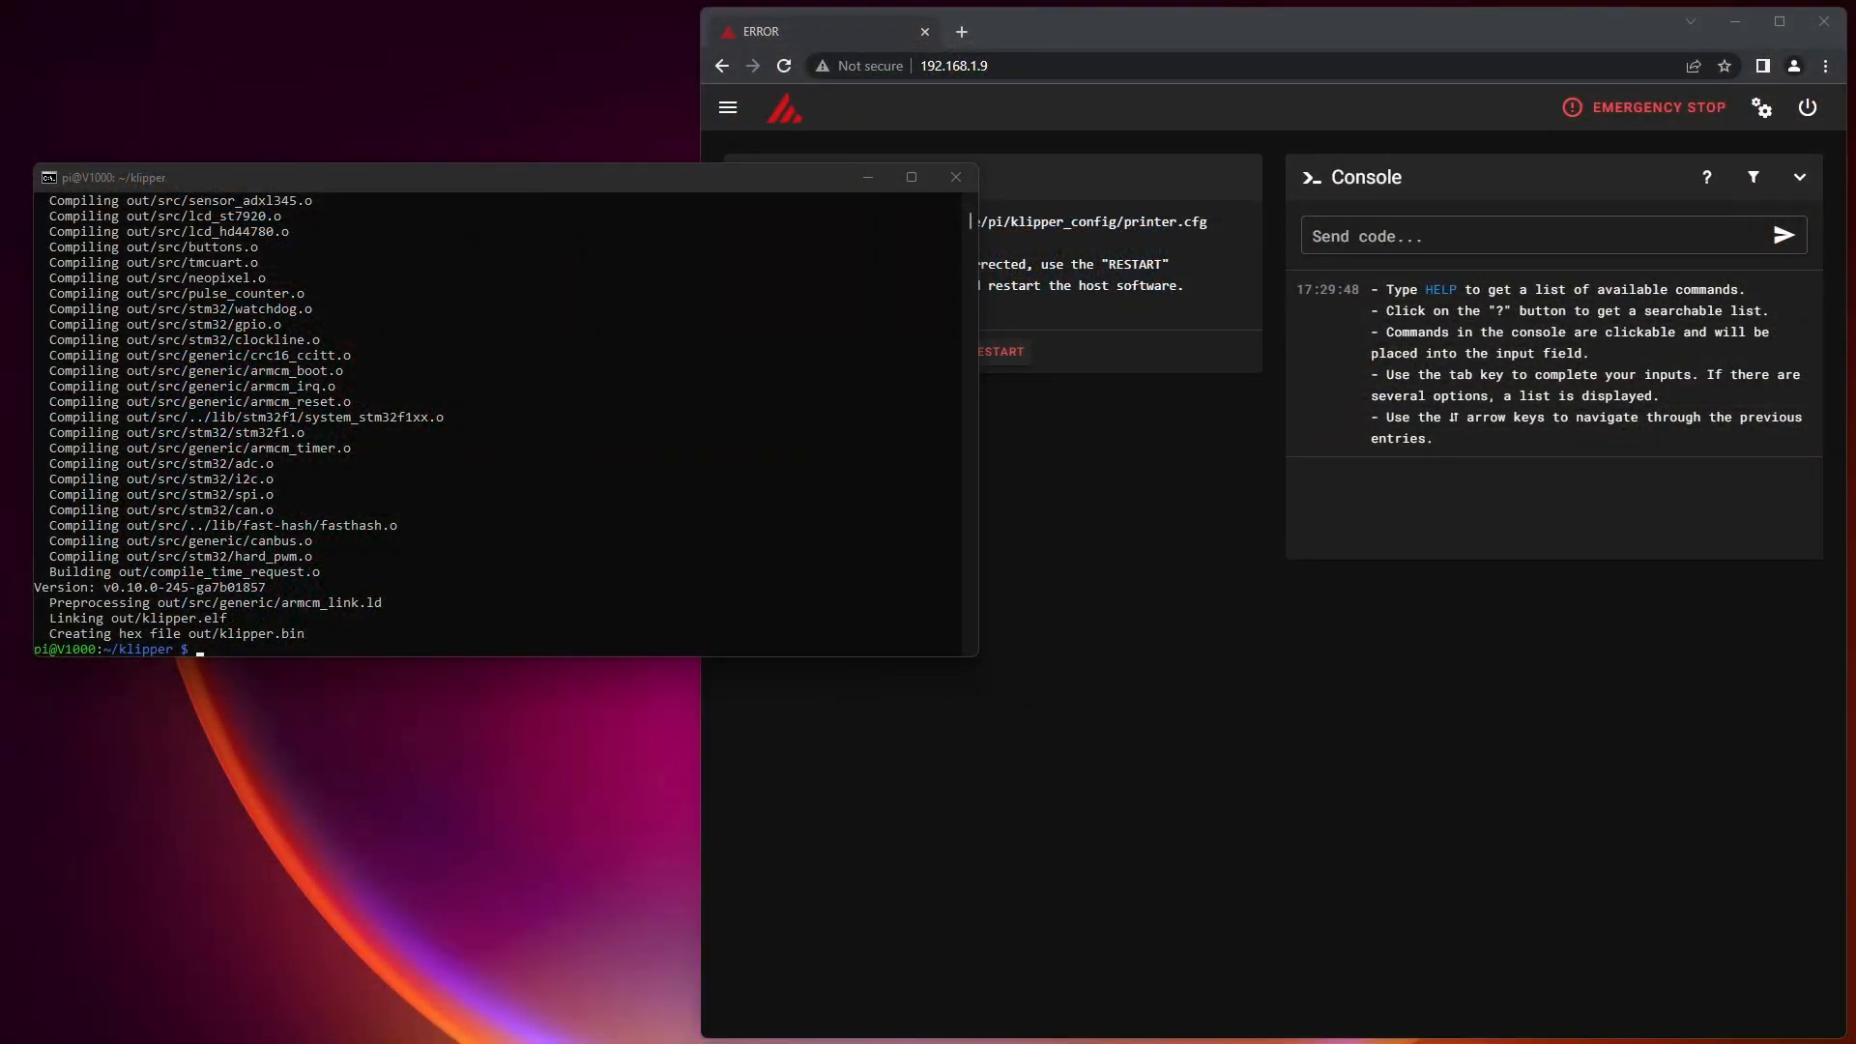
mouse_move(274, 643)
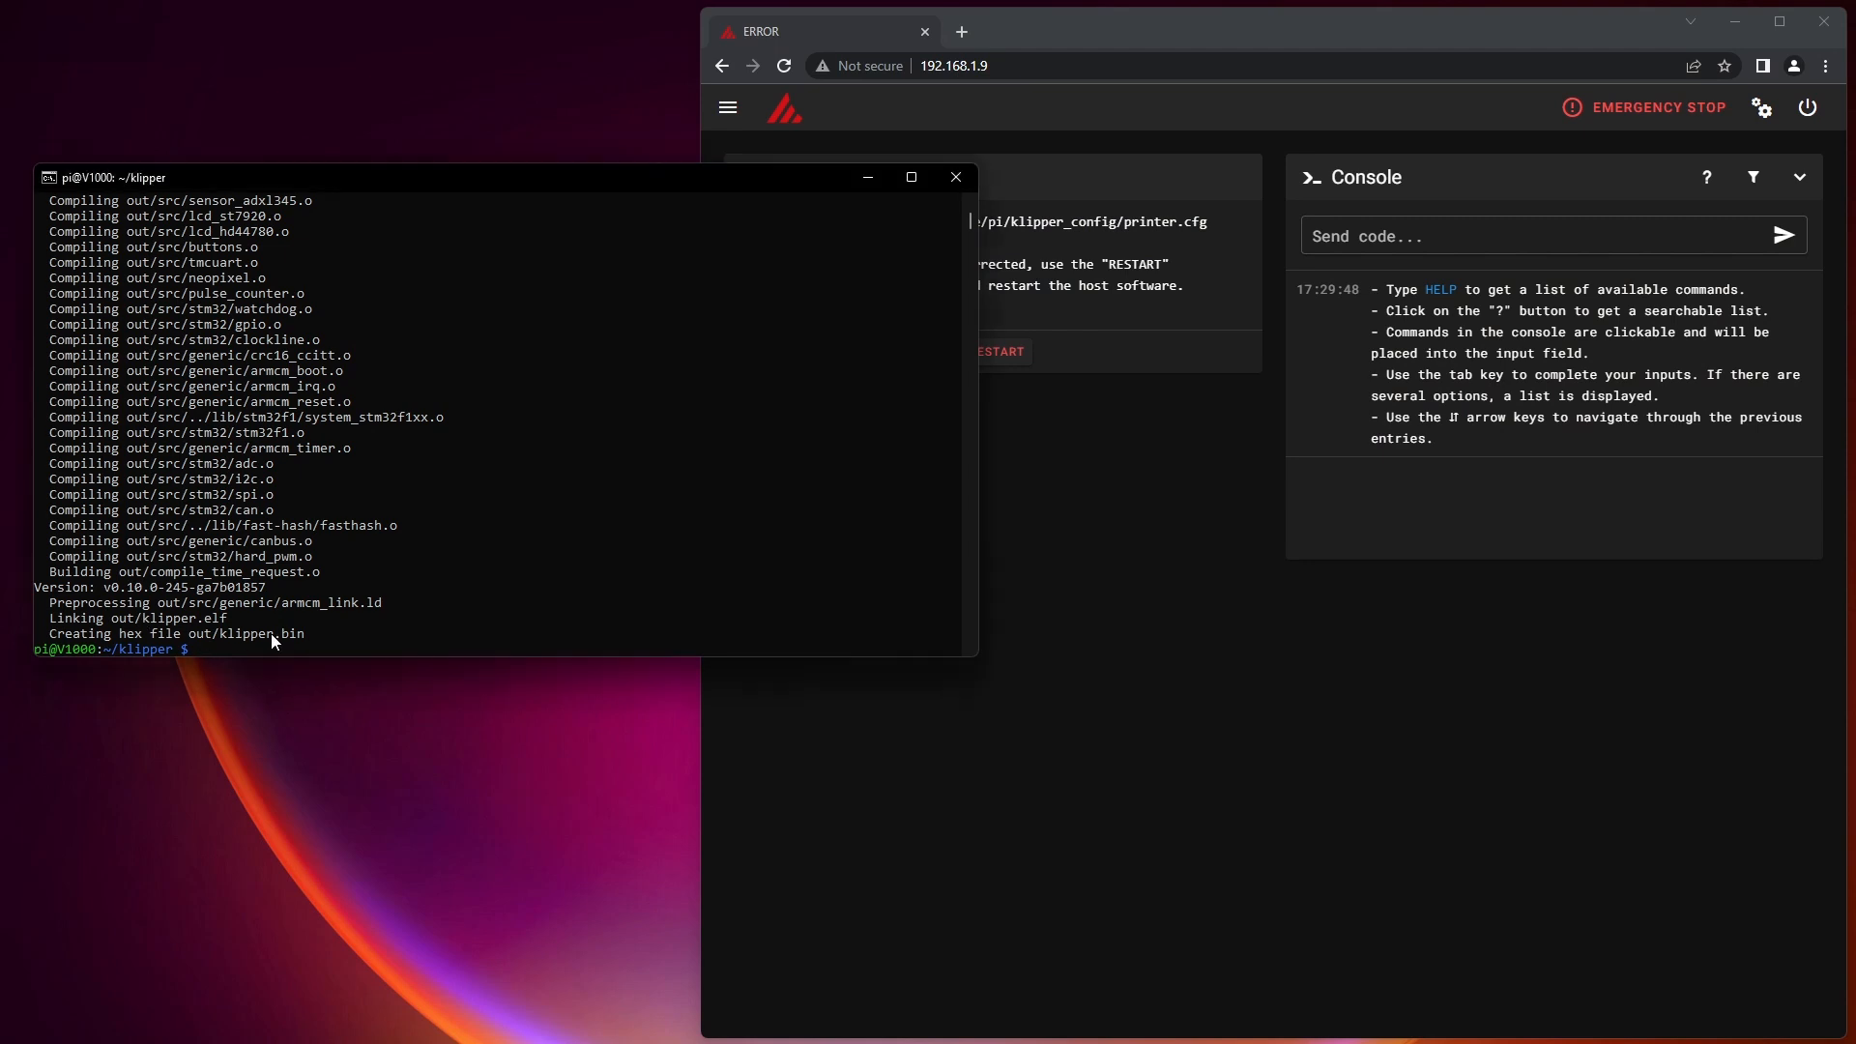
mouse_move(309, 654)
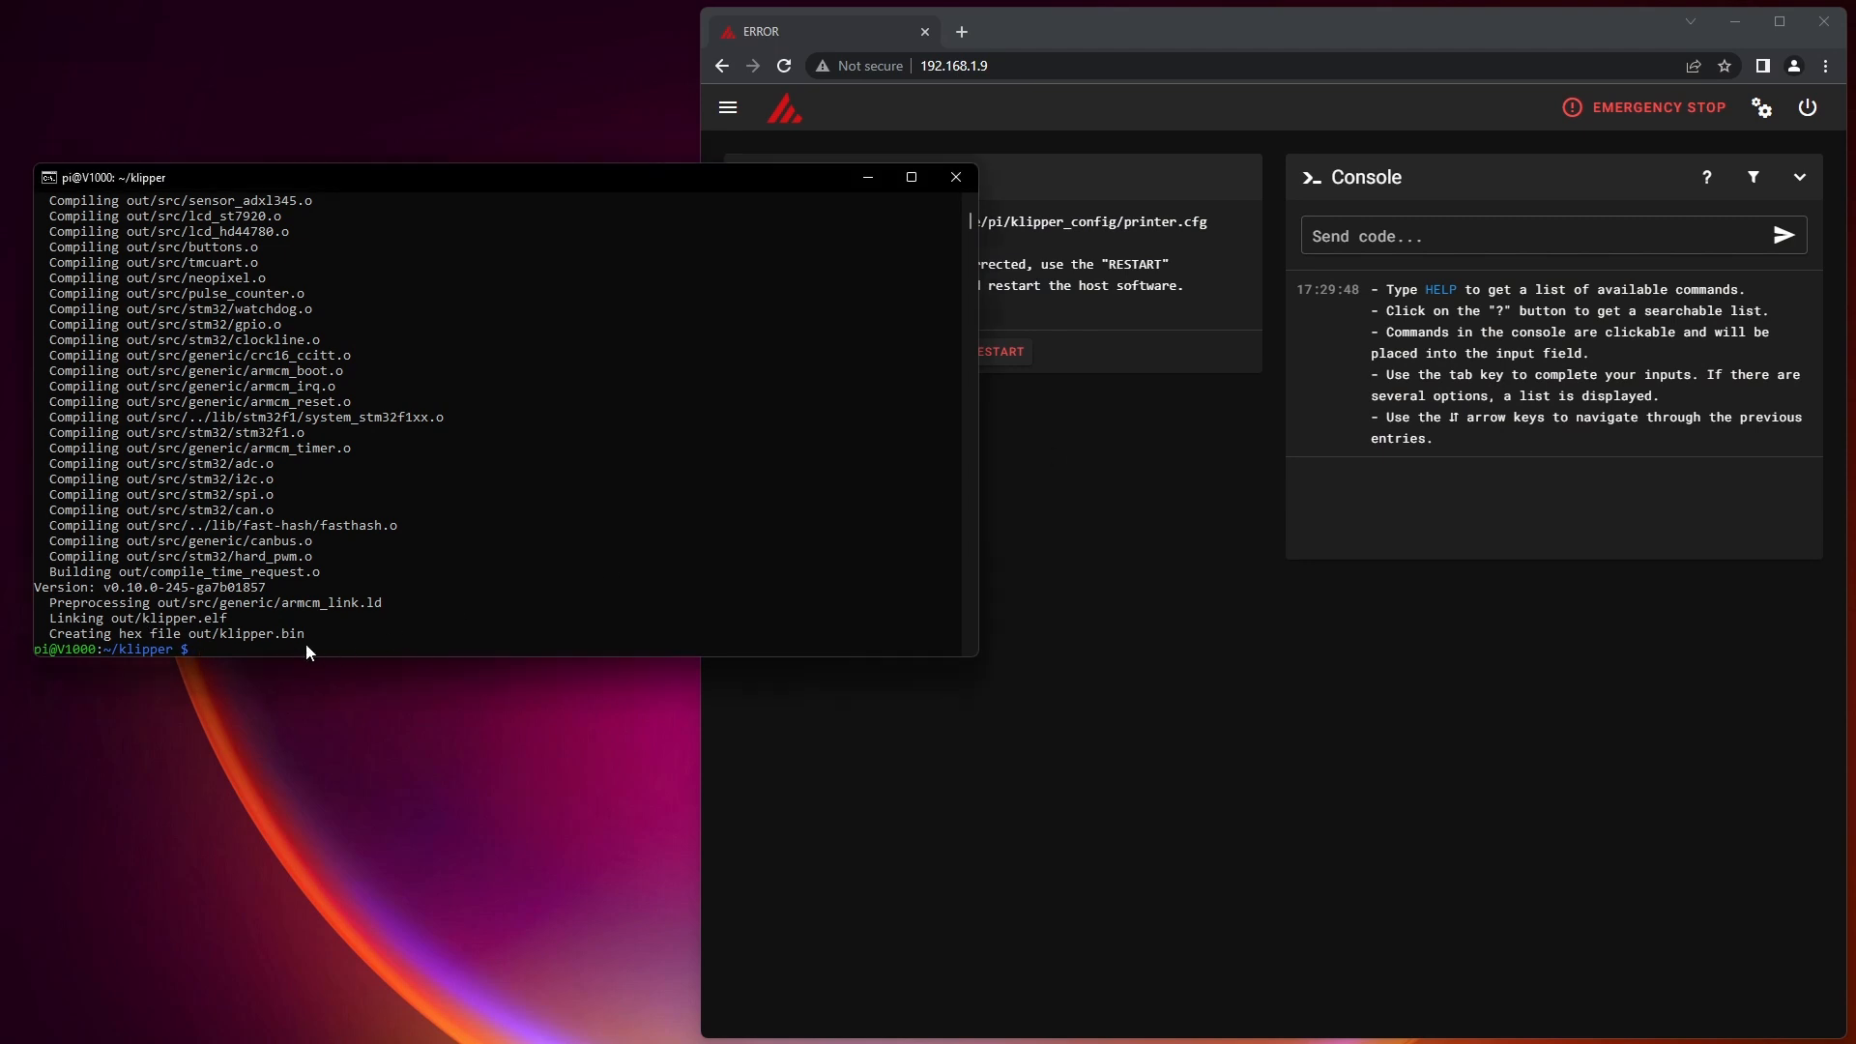
mouse_move(198, 657)
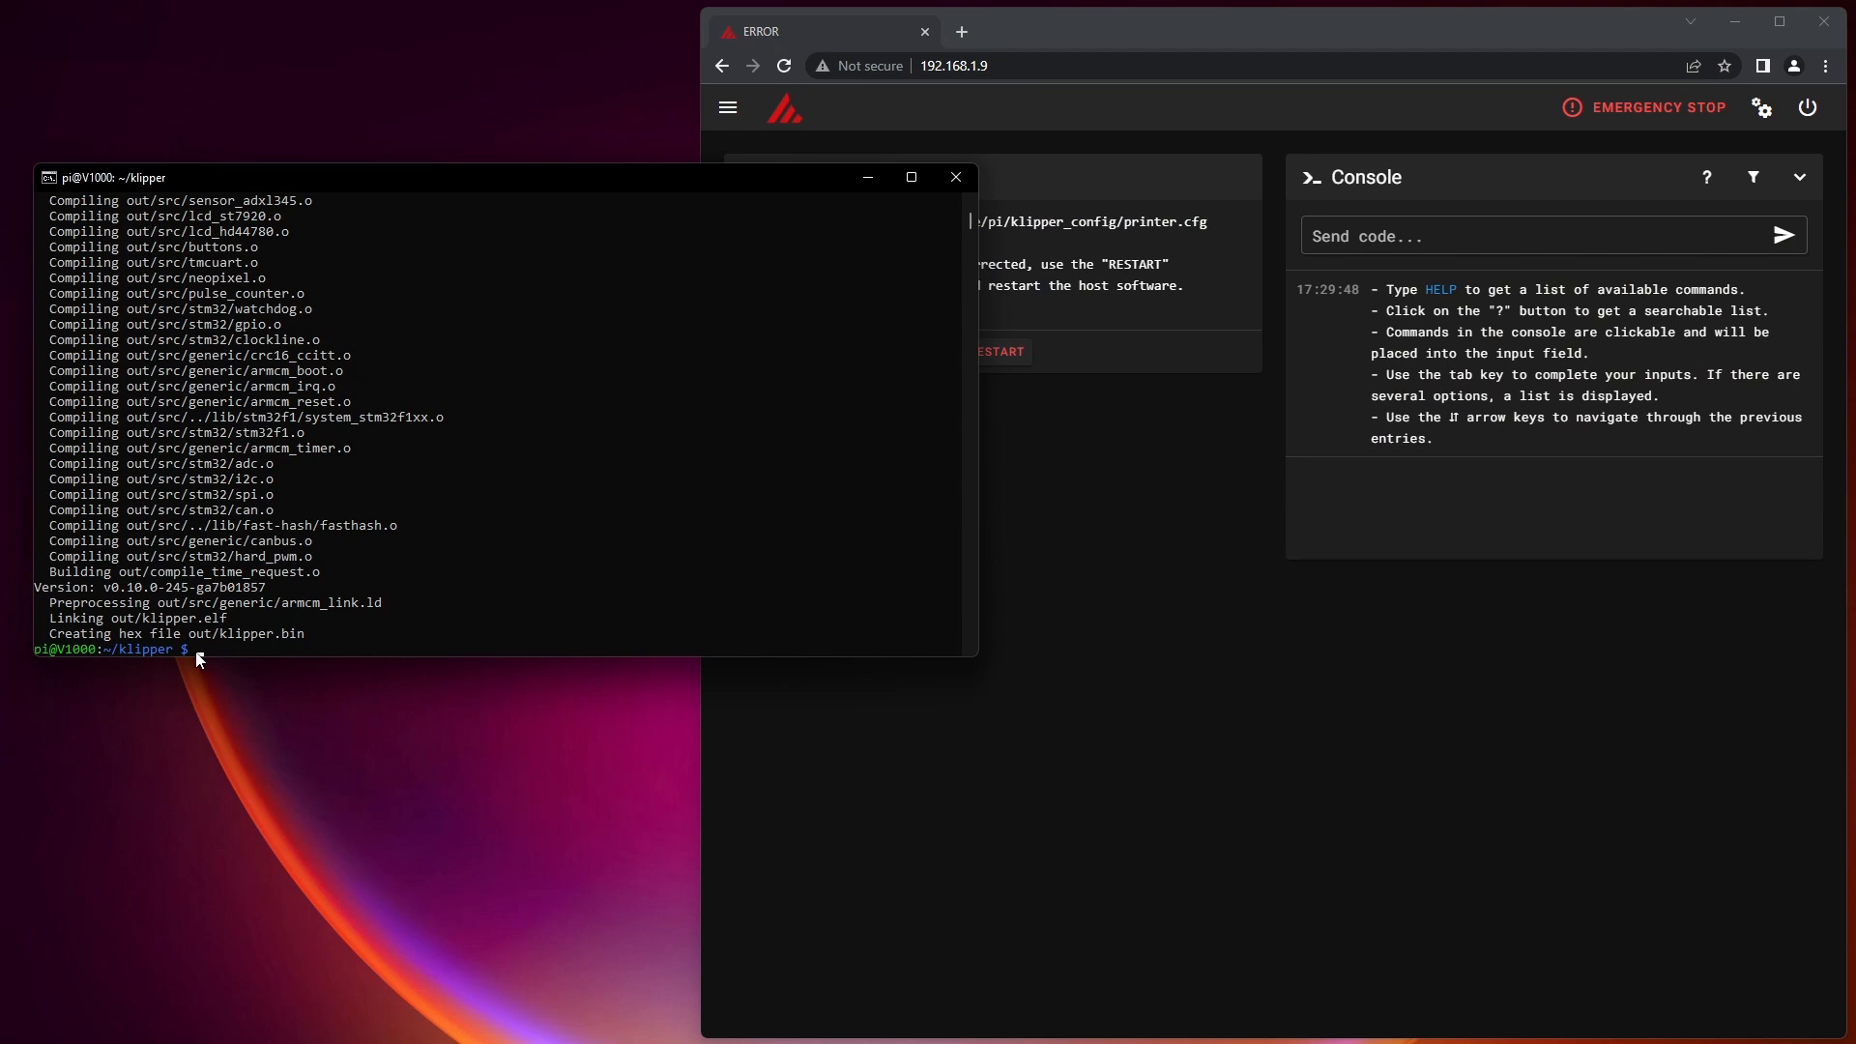
mouse_move(963, 31)
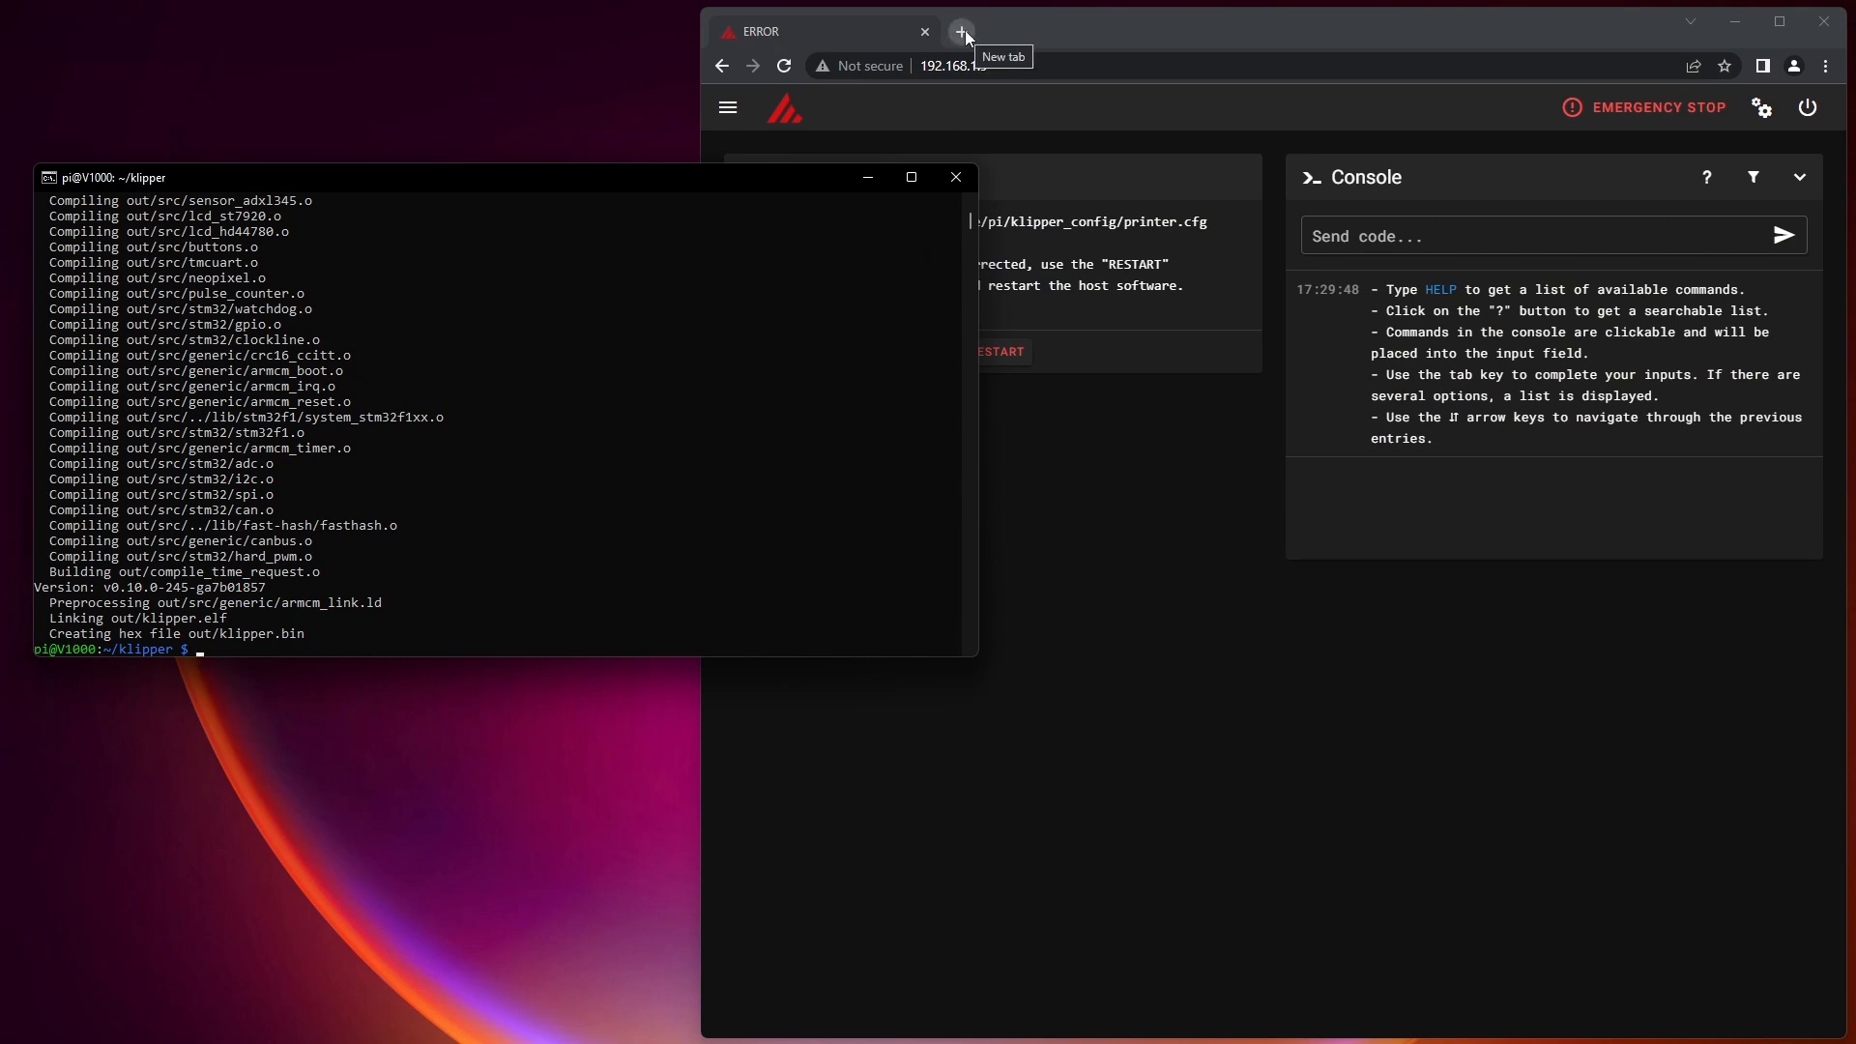
Search for the Huvud toolhead board, reach its GitHub Klipper configuration notes and select the make flash command.
click(961, 31)
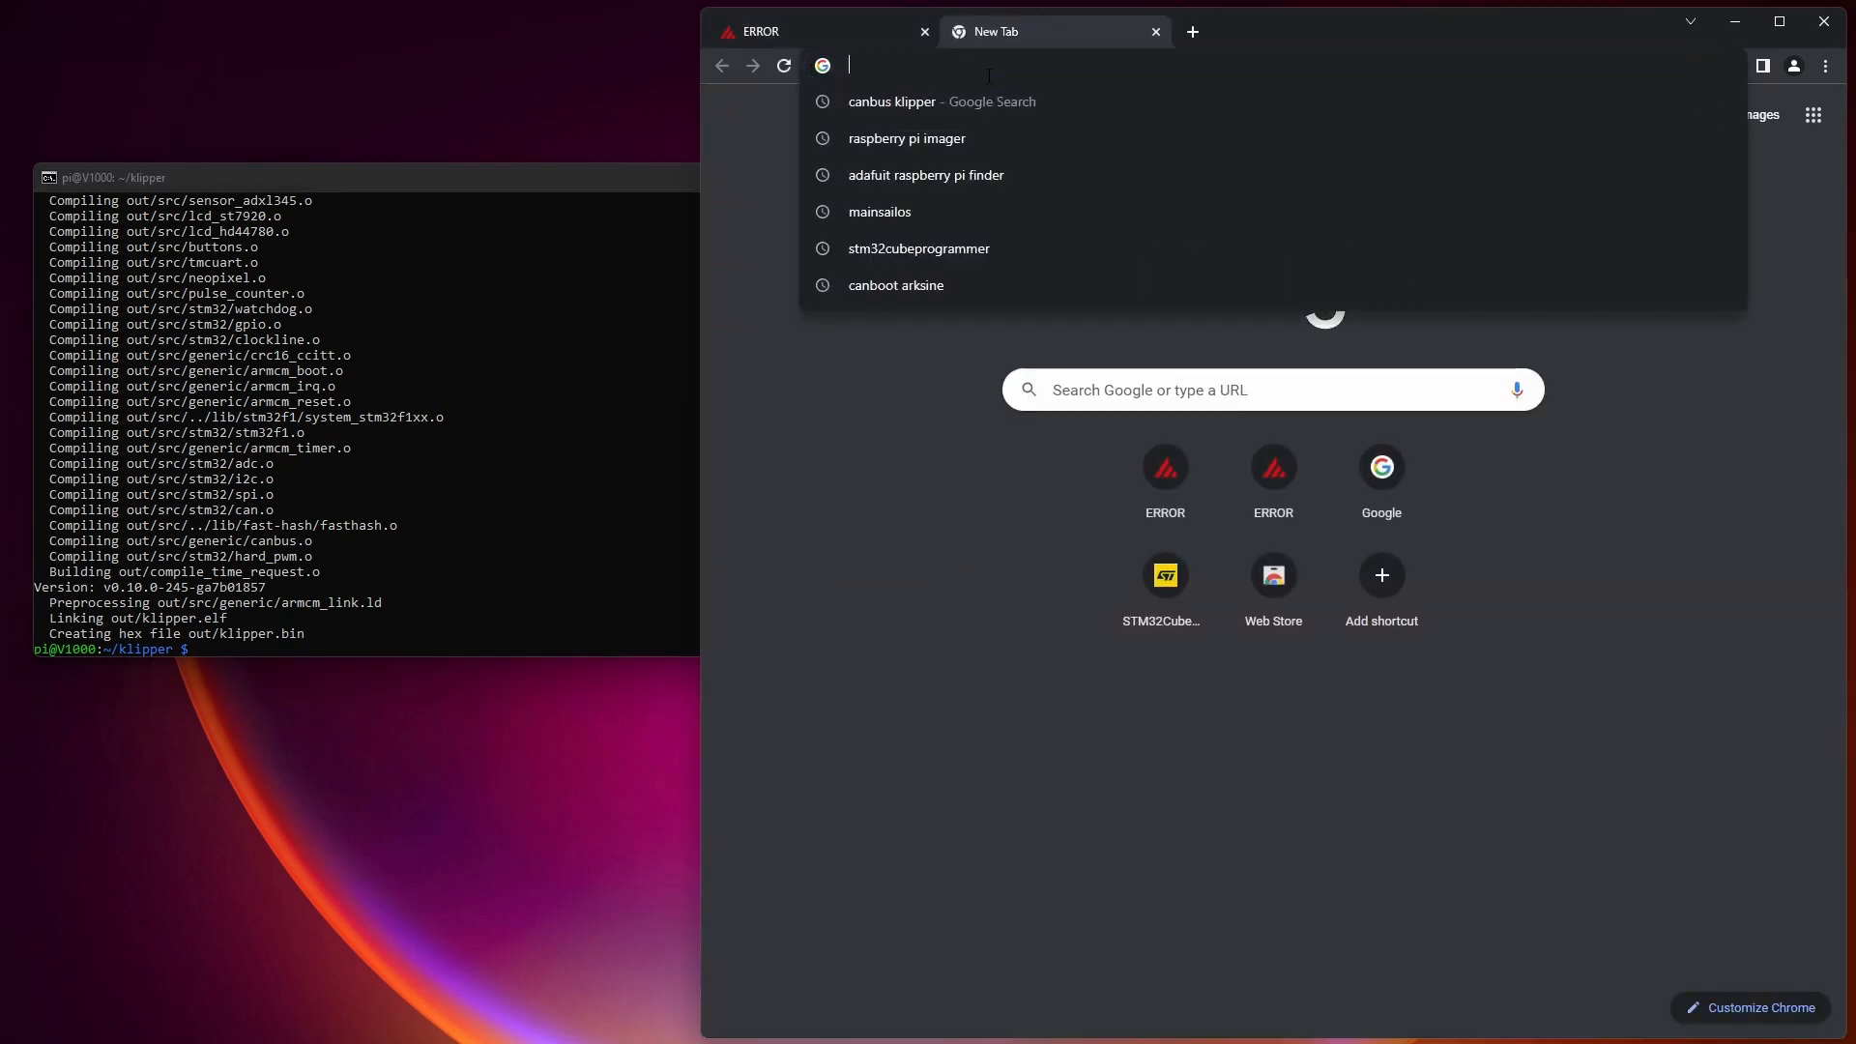
text(klipper)
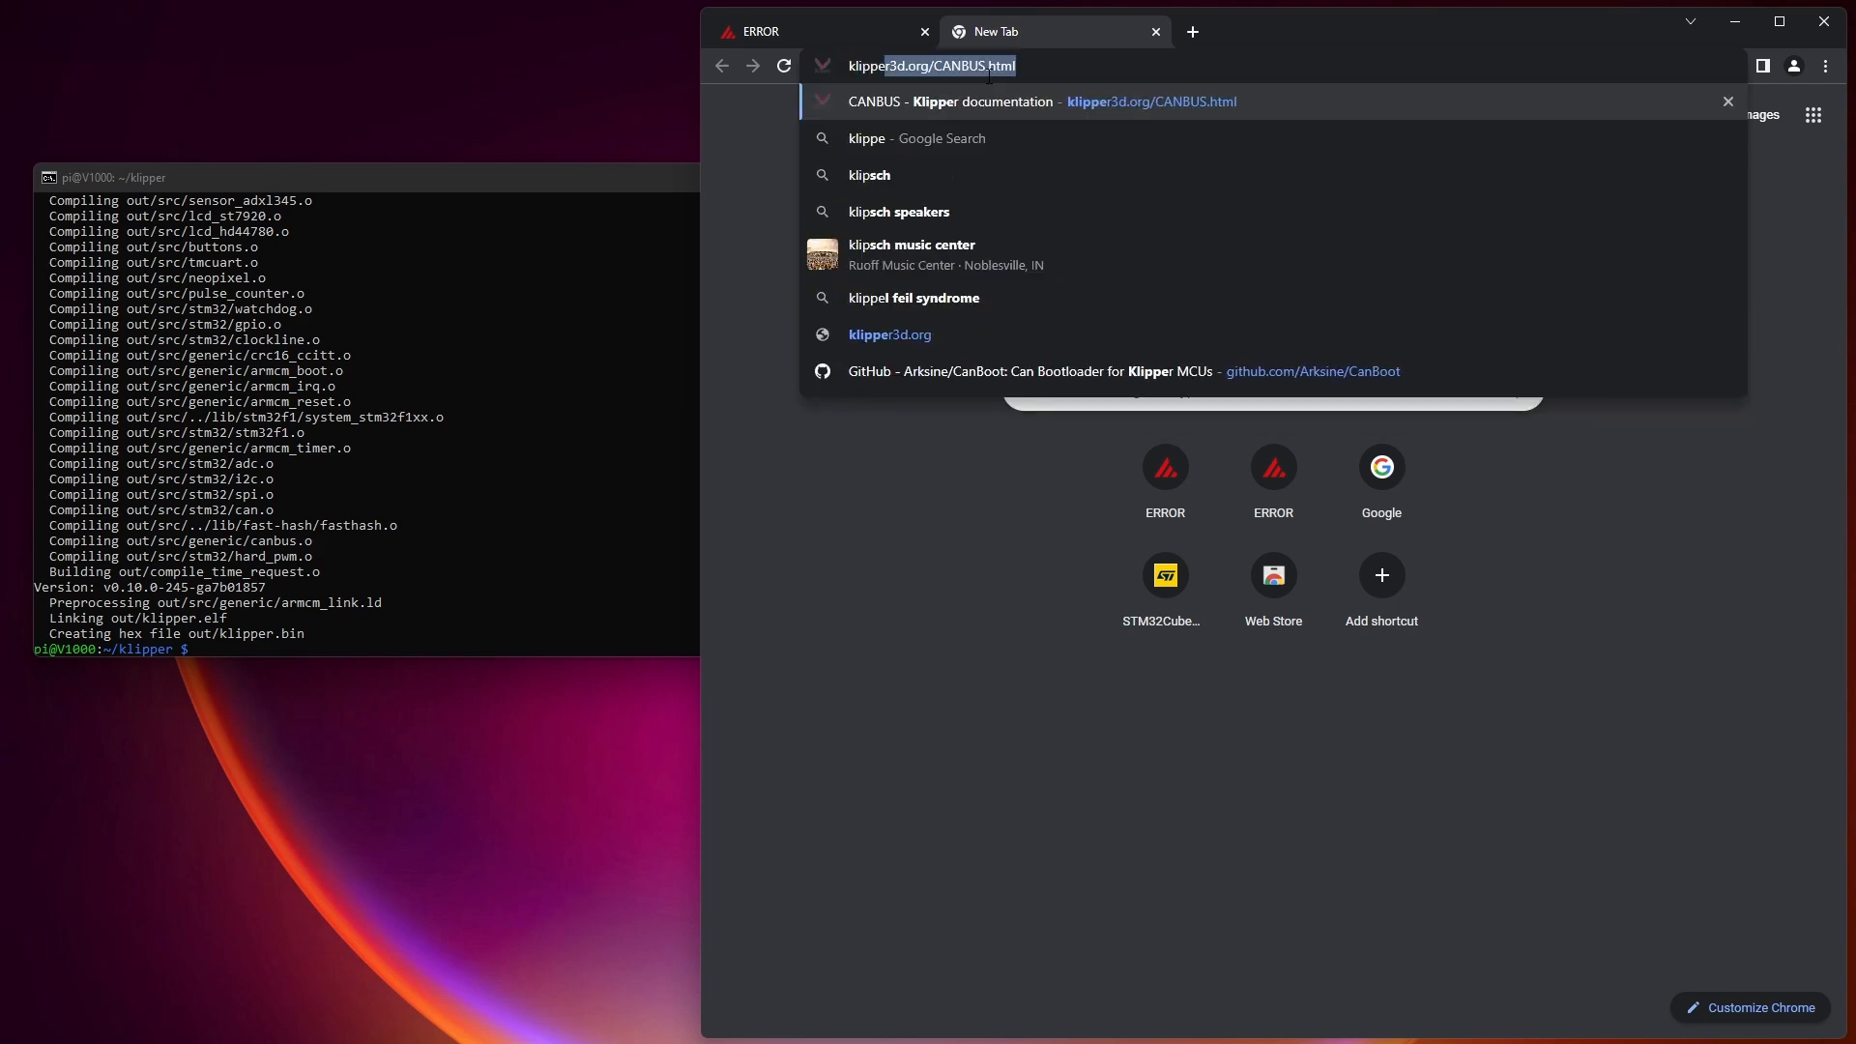
text(klipper tool changer)
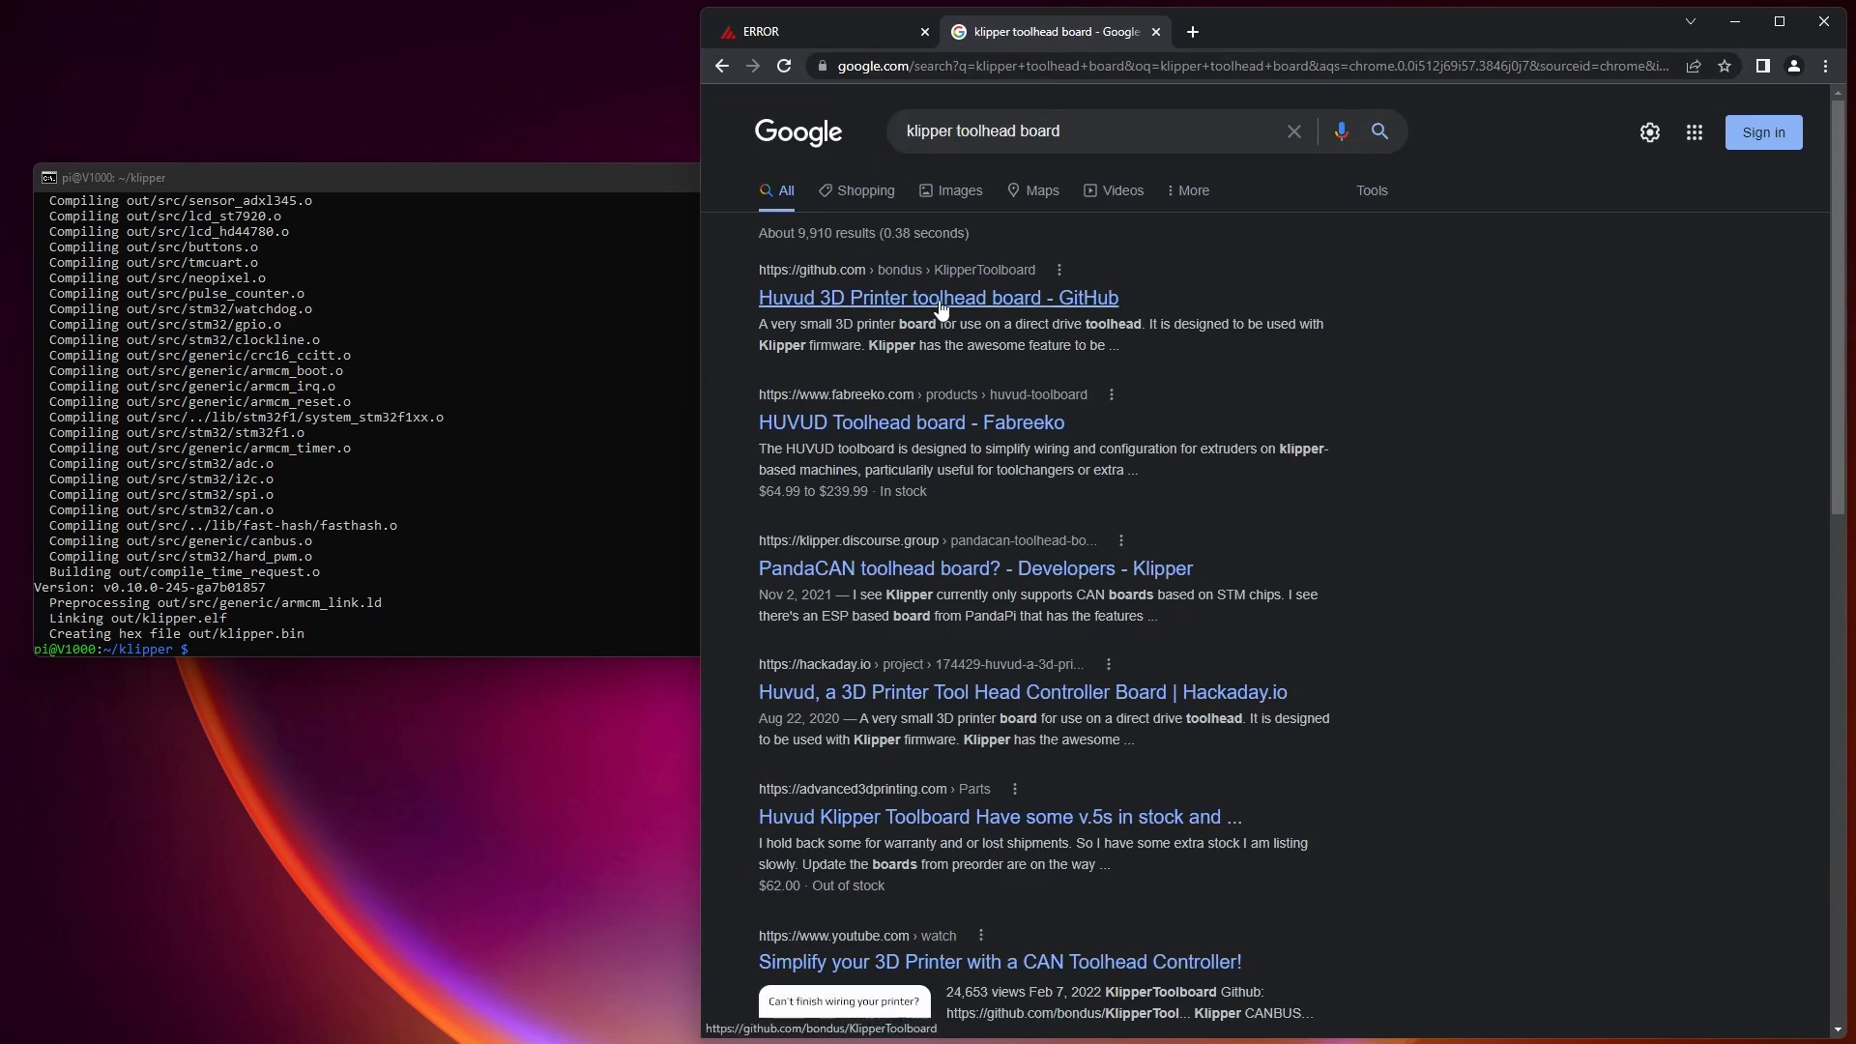
click(937, 298)
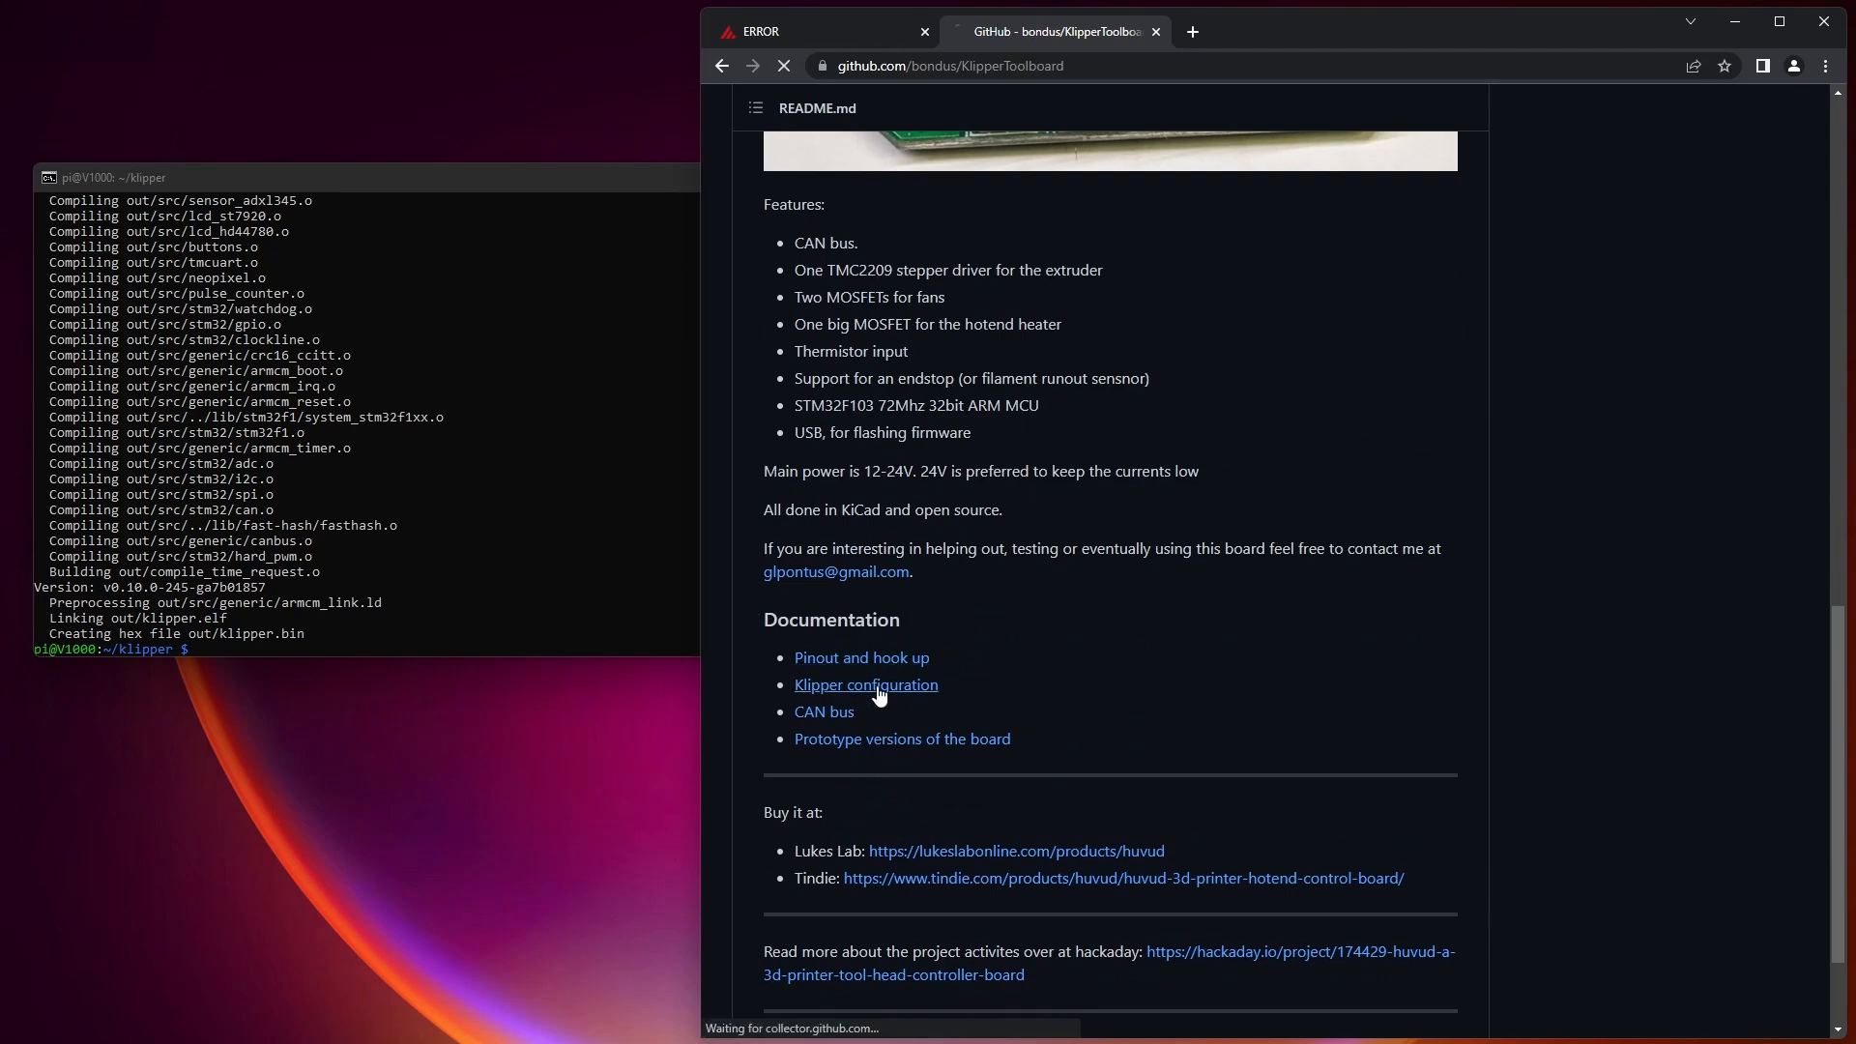
click(866, 685)
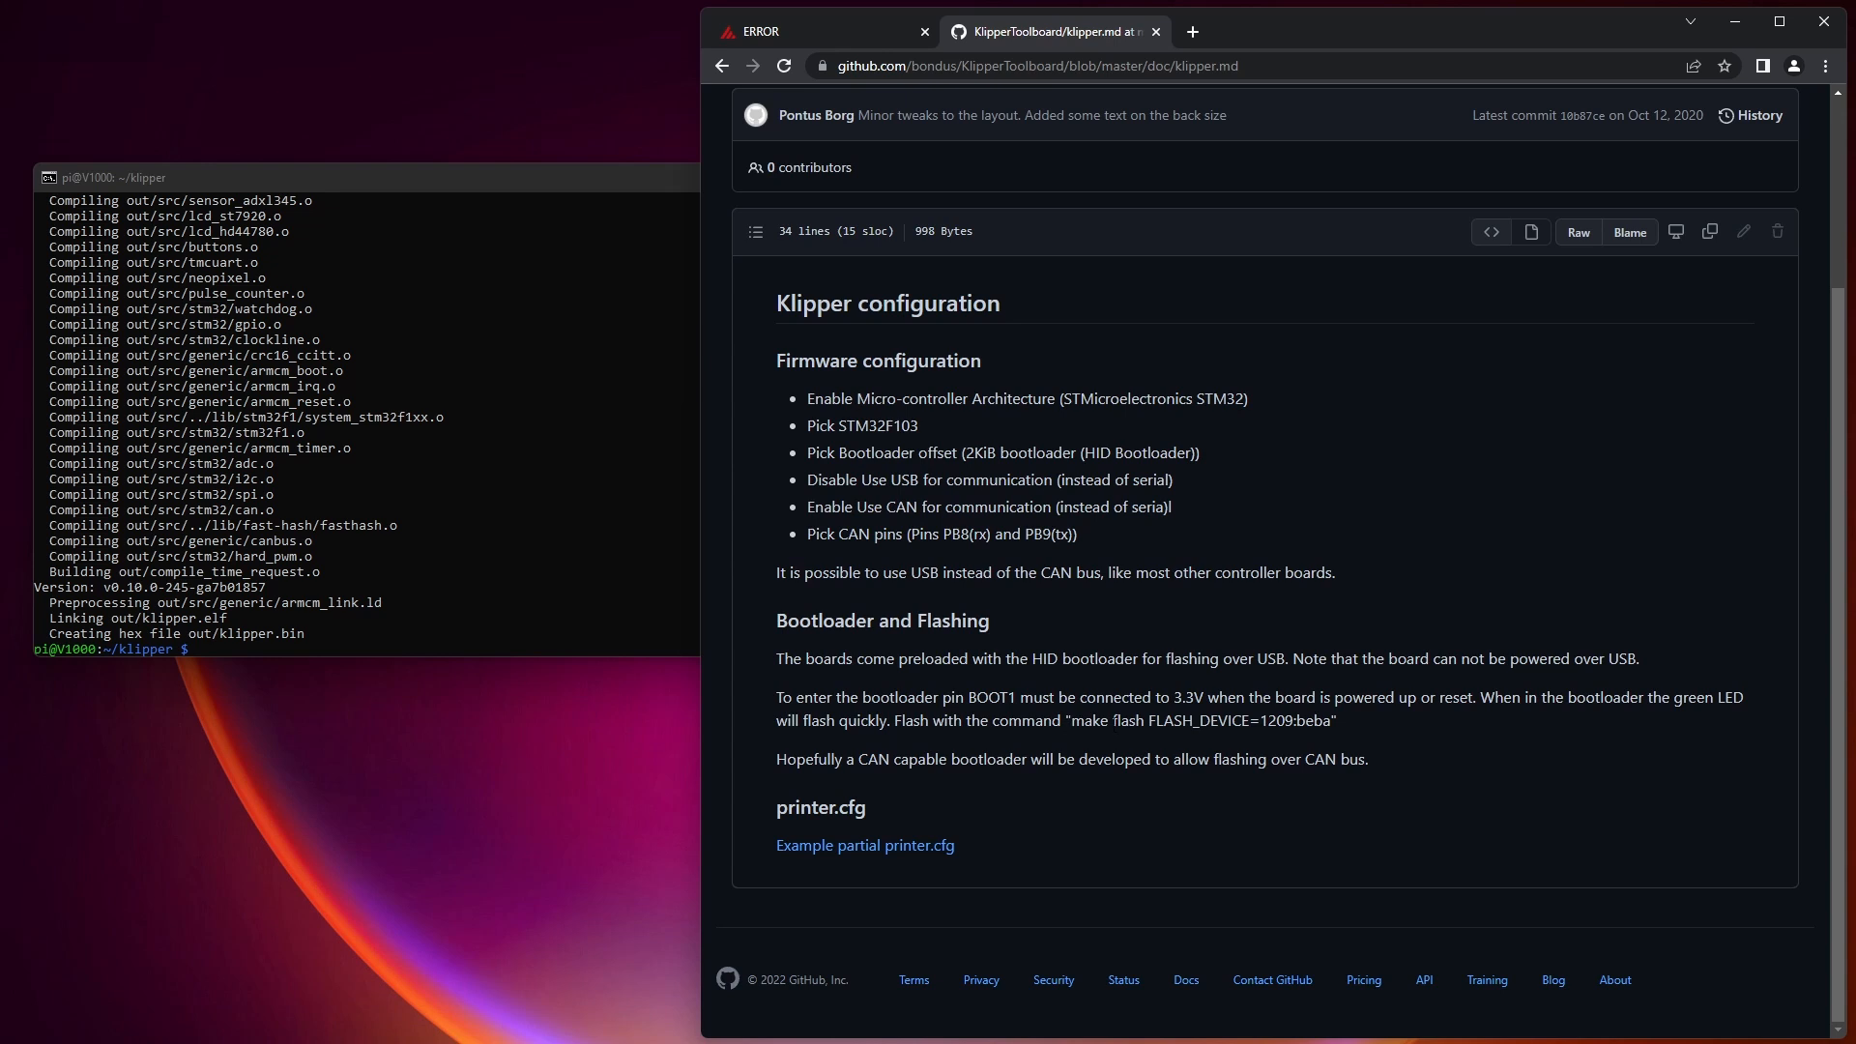
double_click(1208, 720)
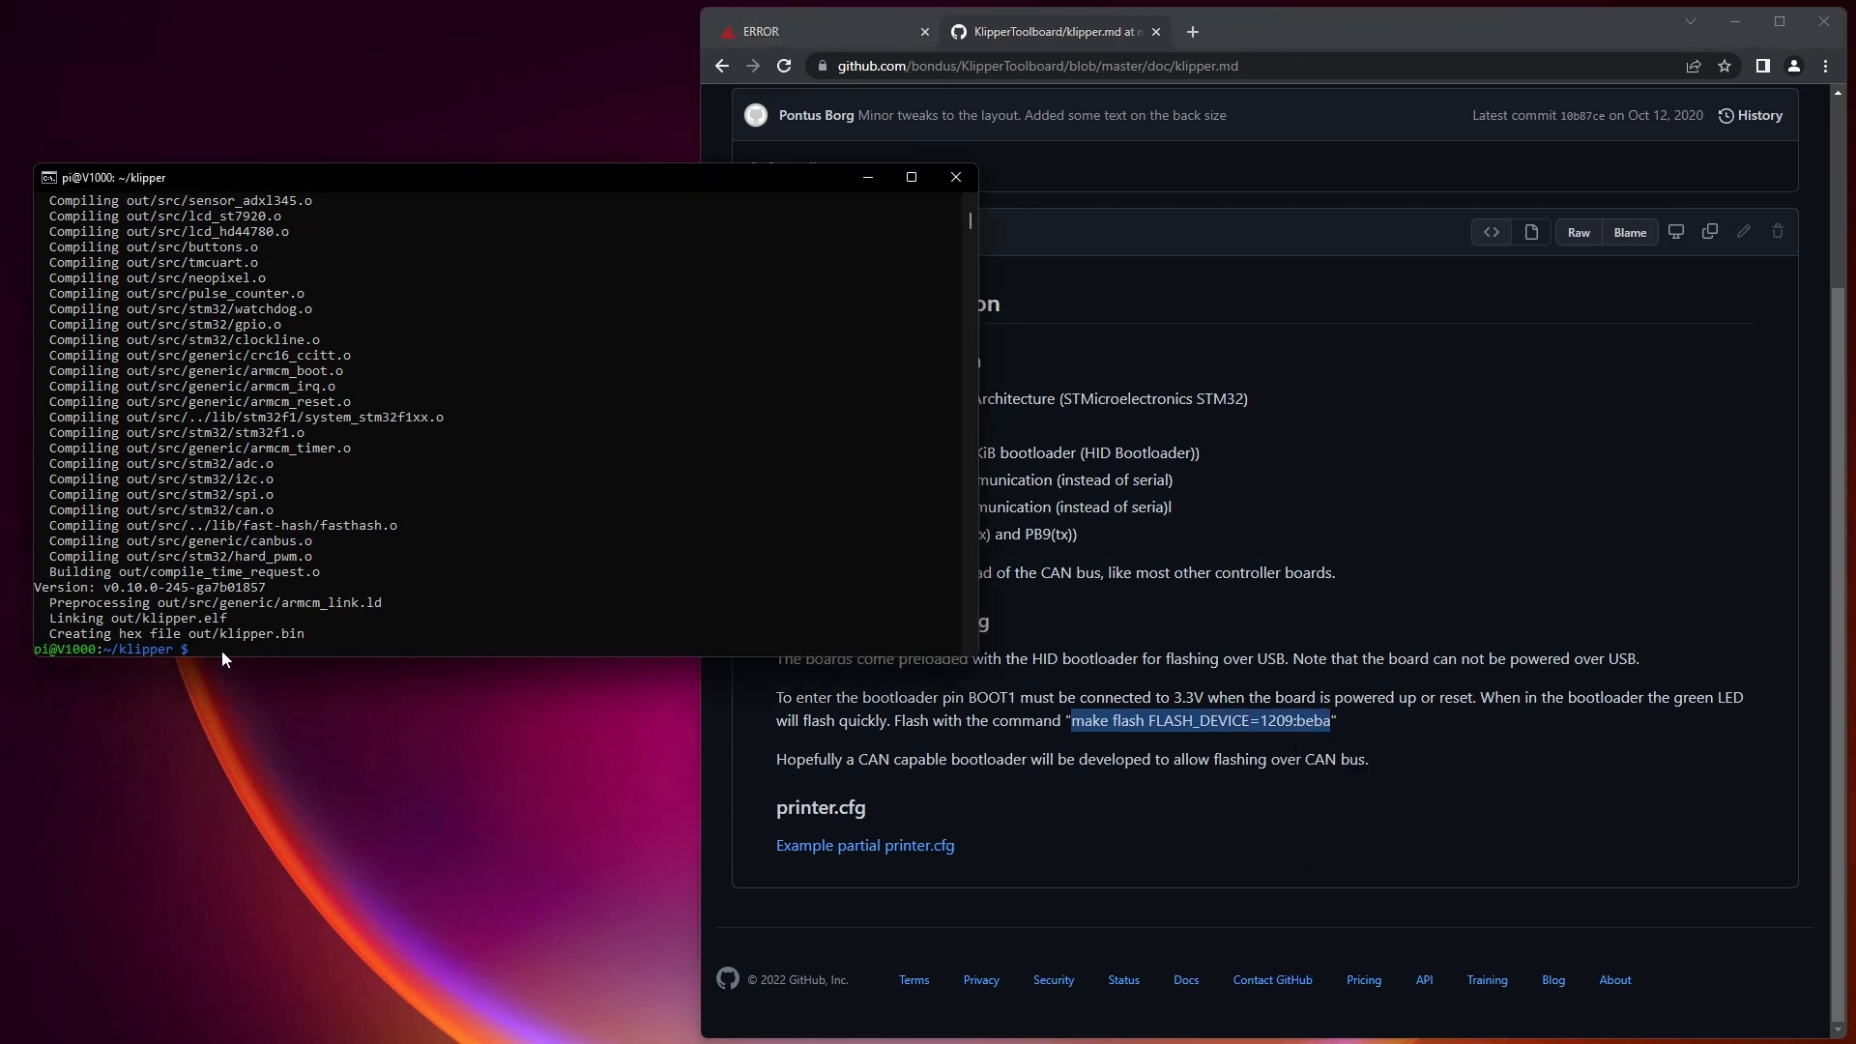
Flash the firmware to the board with make flash FLASH_DEVICE=1209:beba.
text(make flash FLASH_DEVICE=1209:beba)
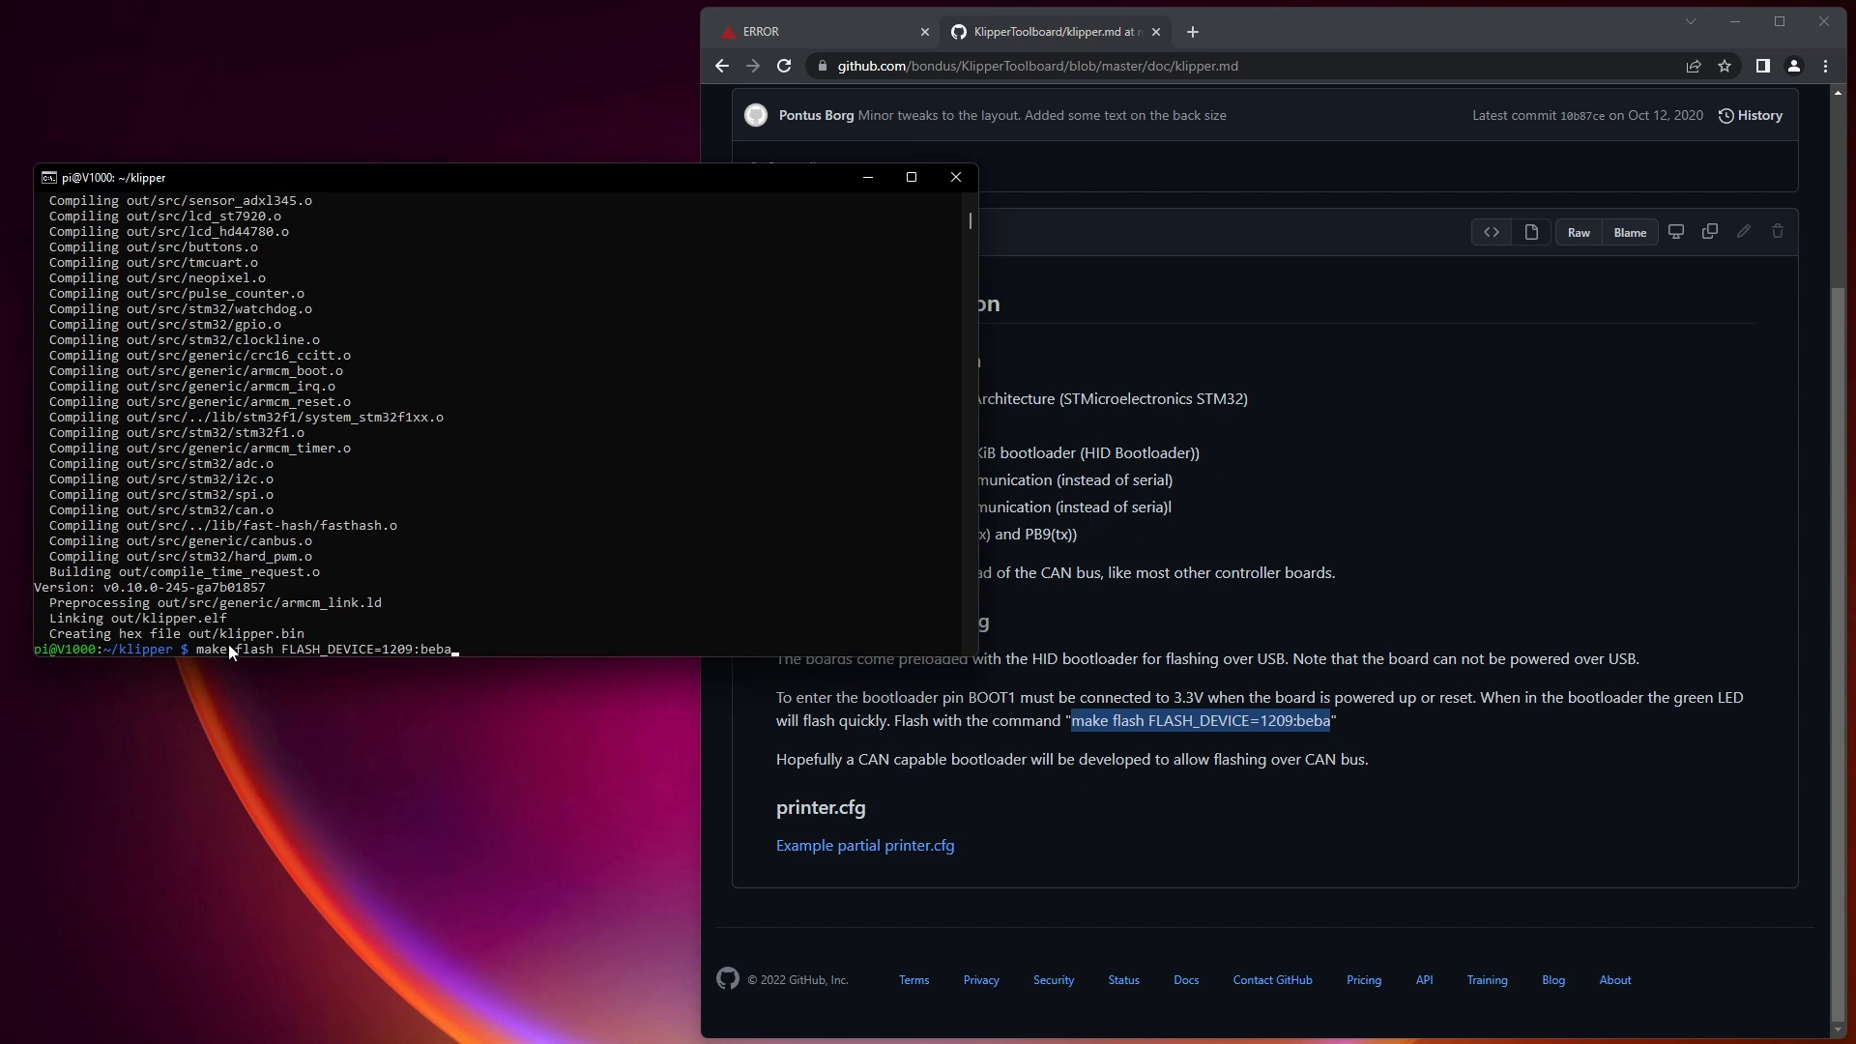
key(Return)
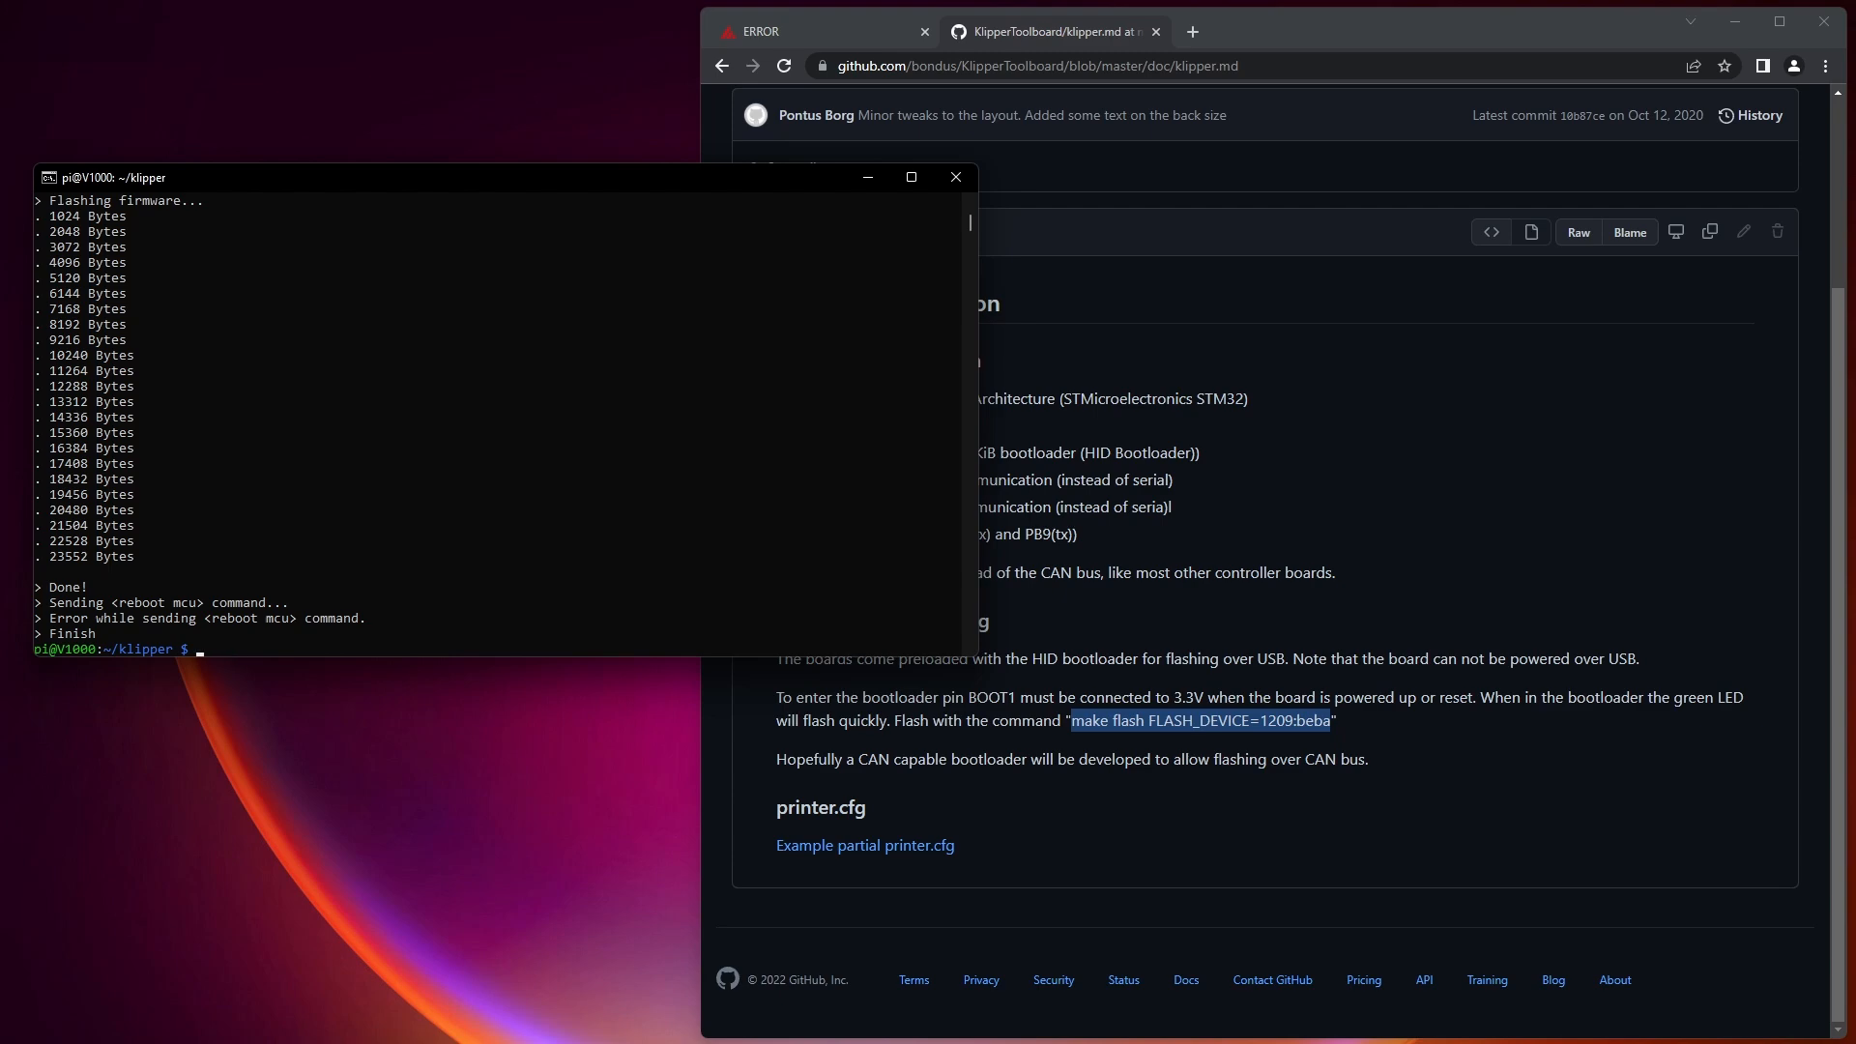
mouse_move(294, 522)
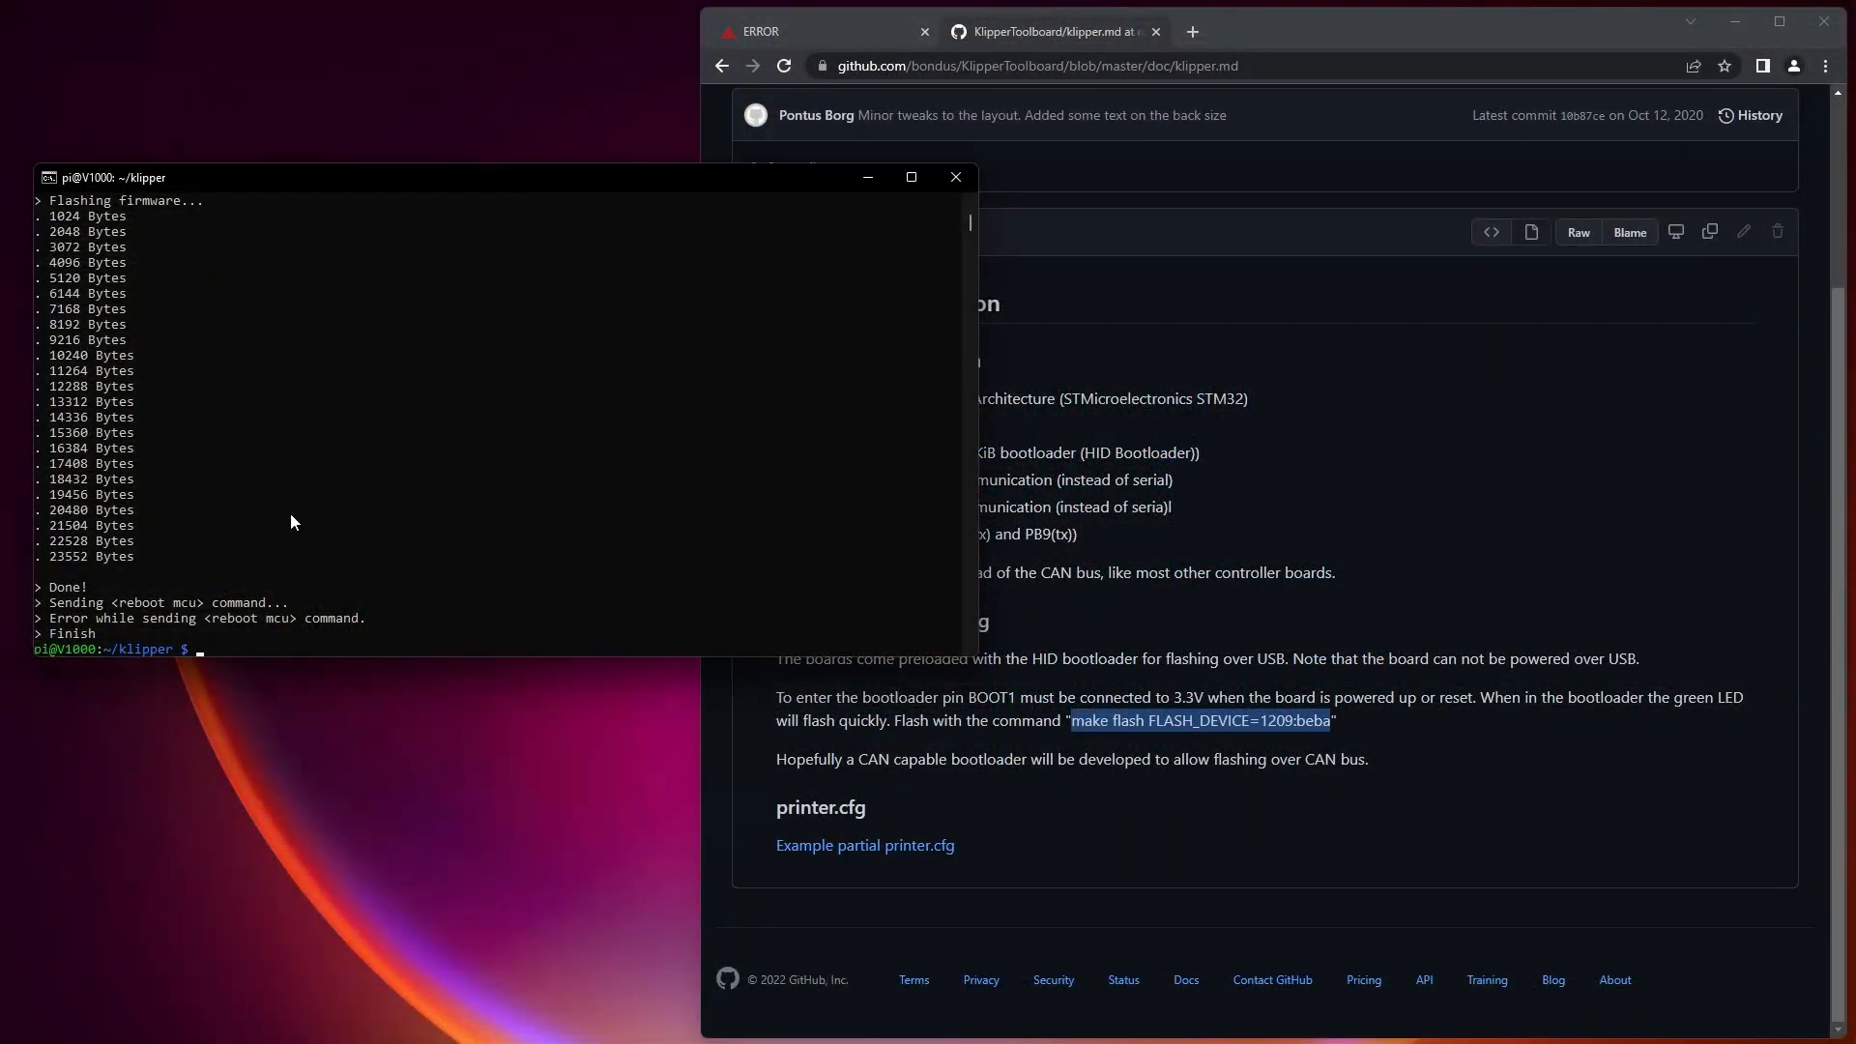
Shut down the Raspberry Pi with sudo shutdown -h now.
text(sudo)
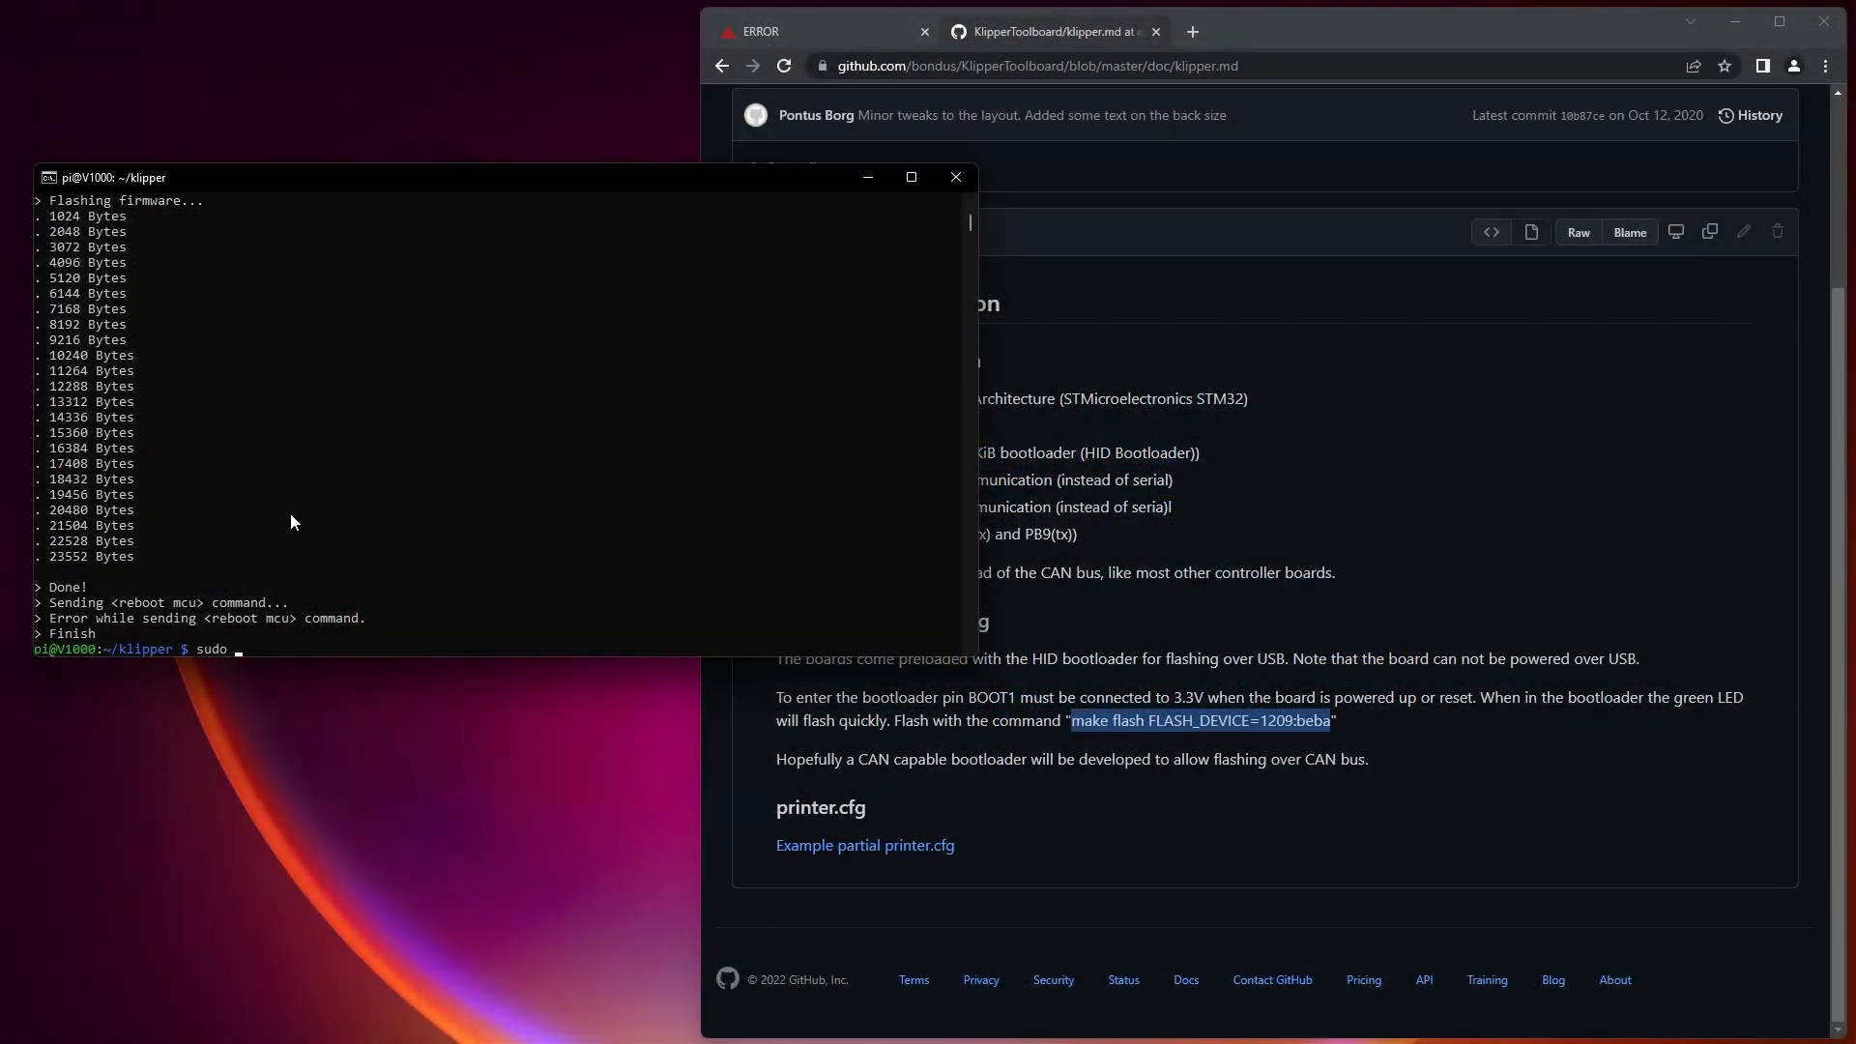
text(shutdown -h no)
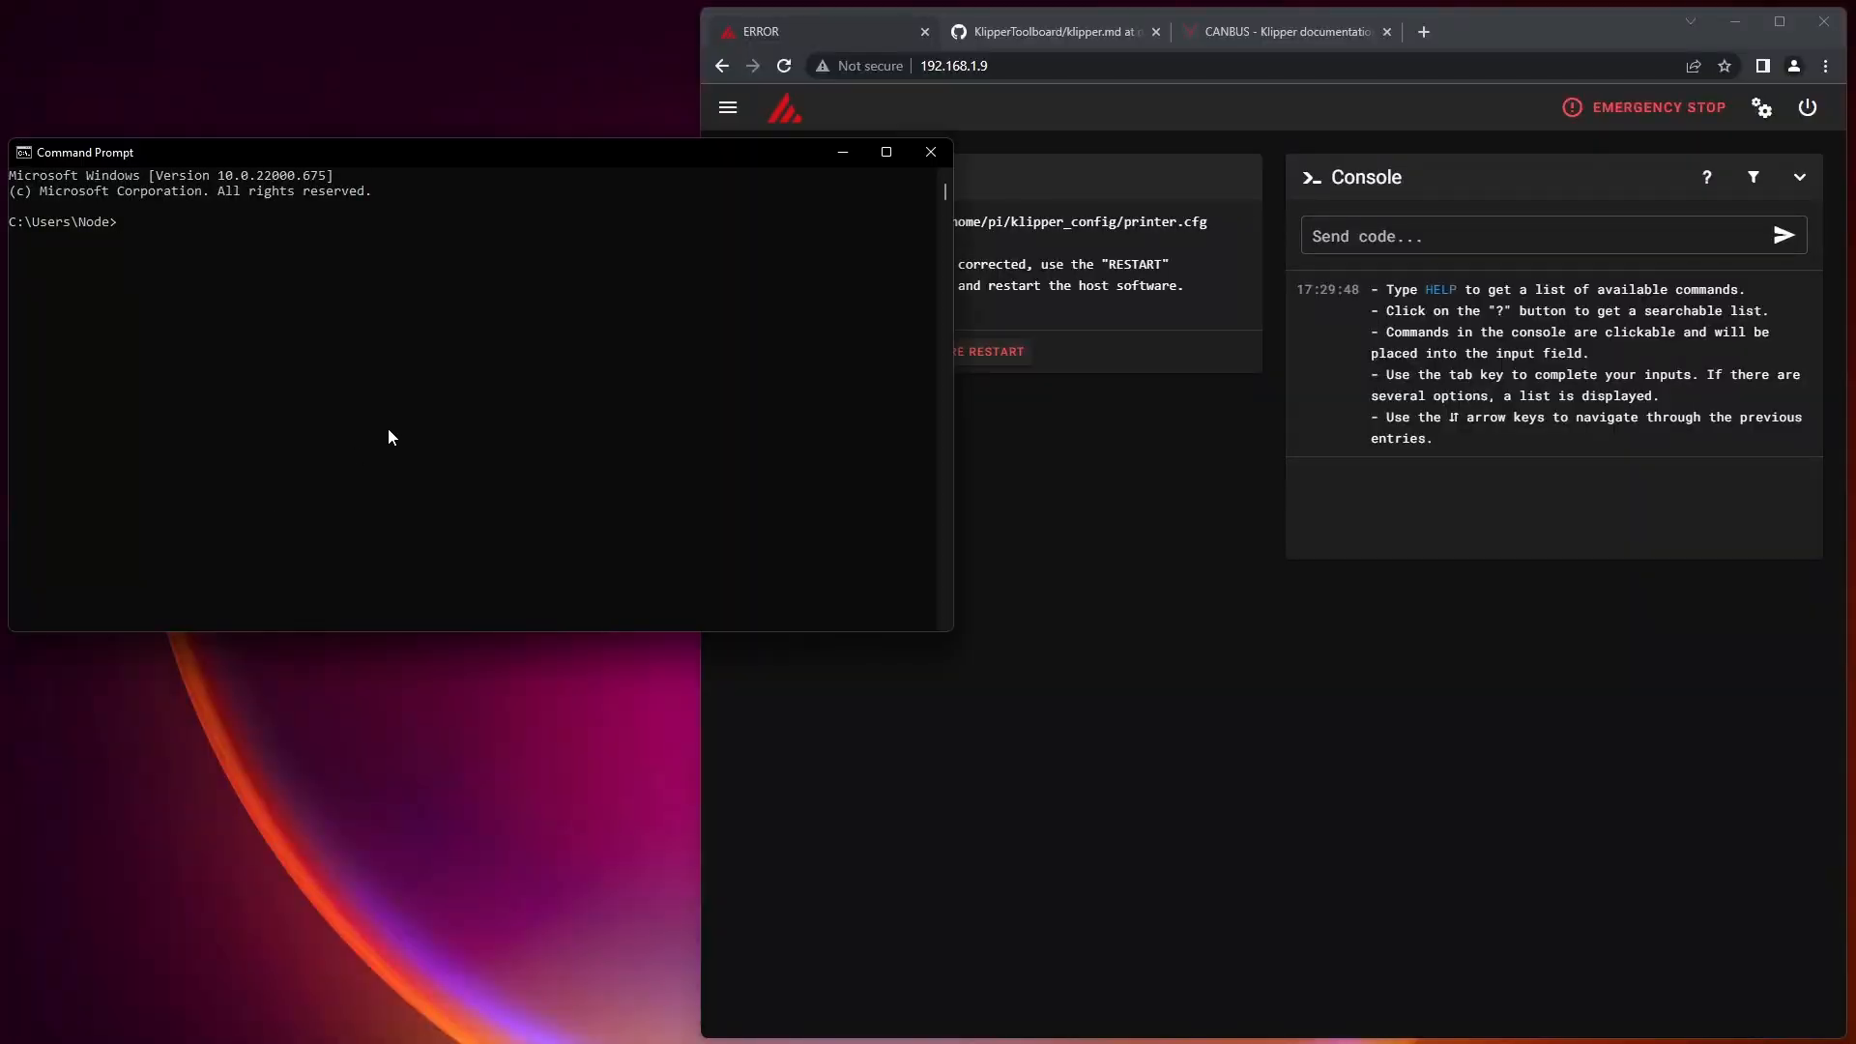
text(ssh pi@)
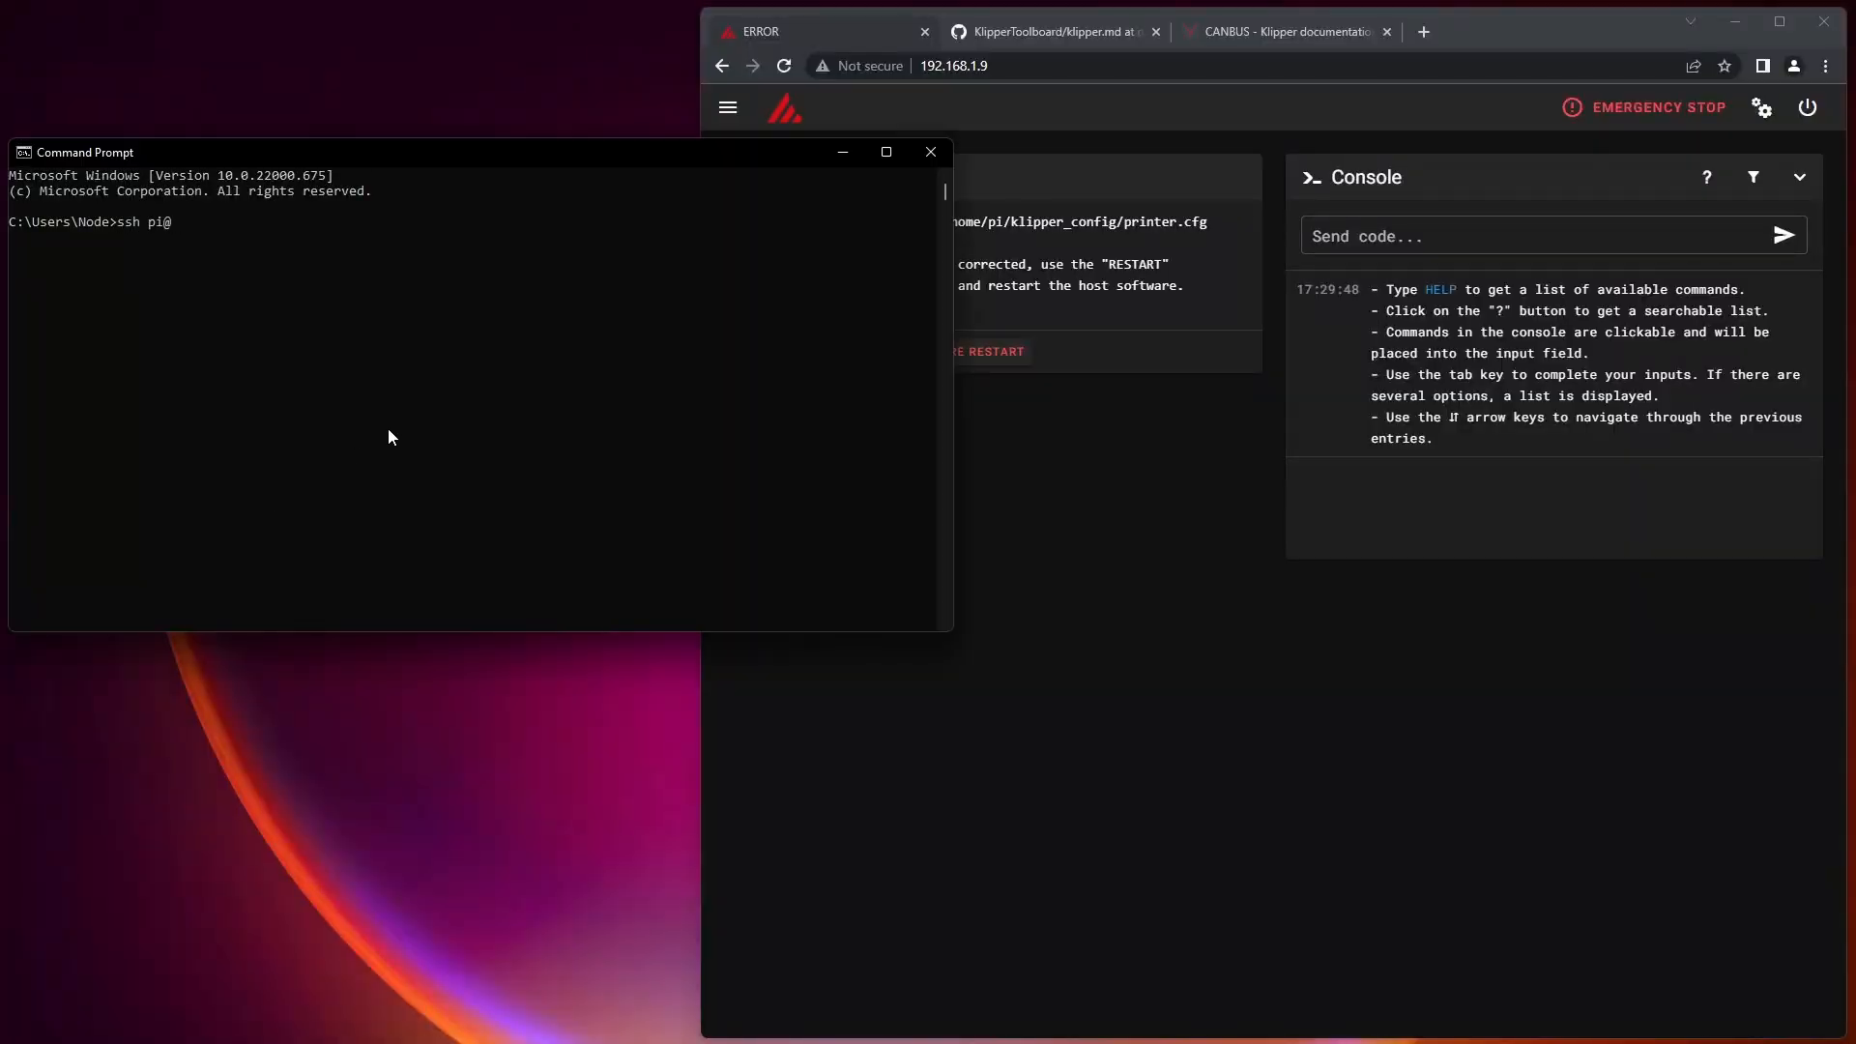
text(192.168.1.9)
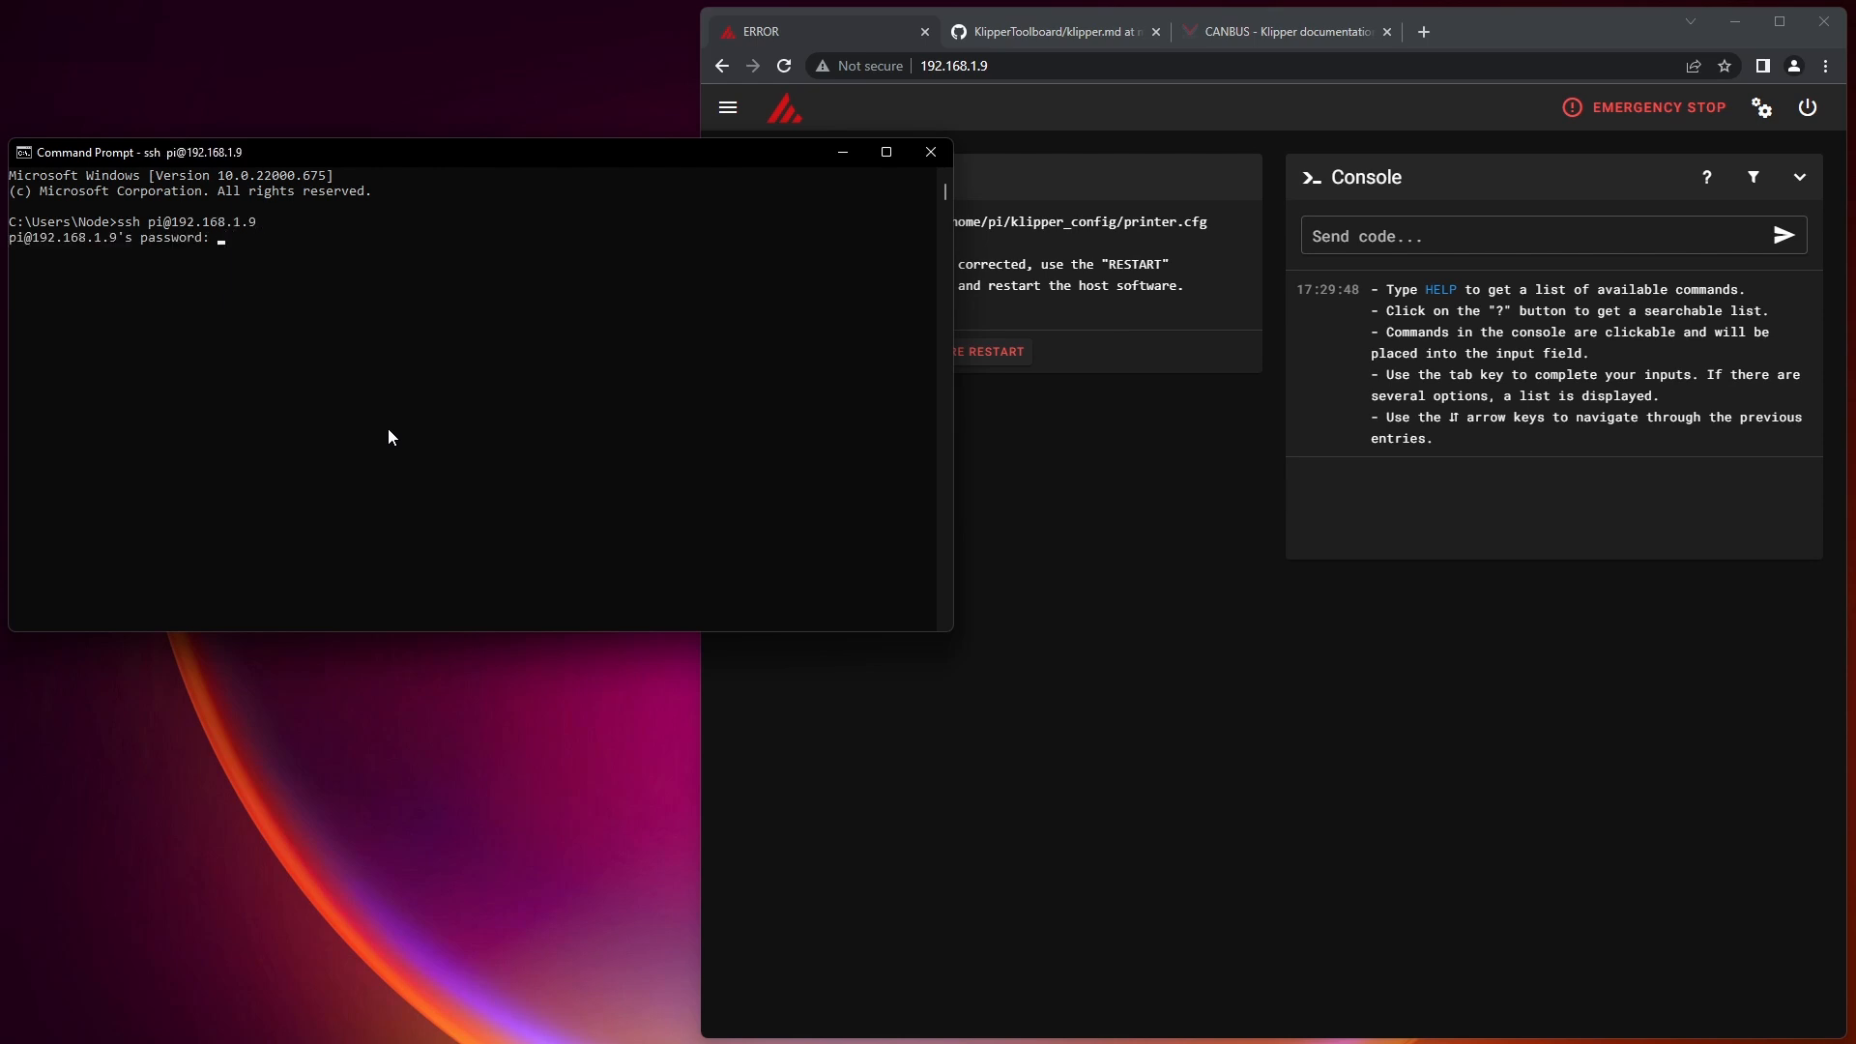
key(Enter)
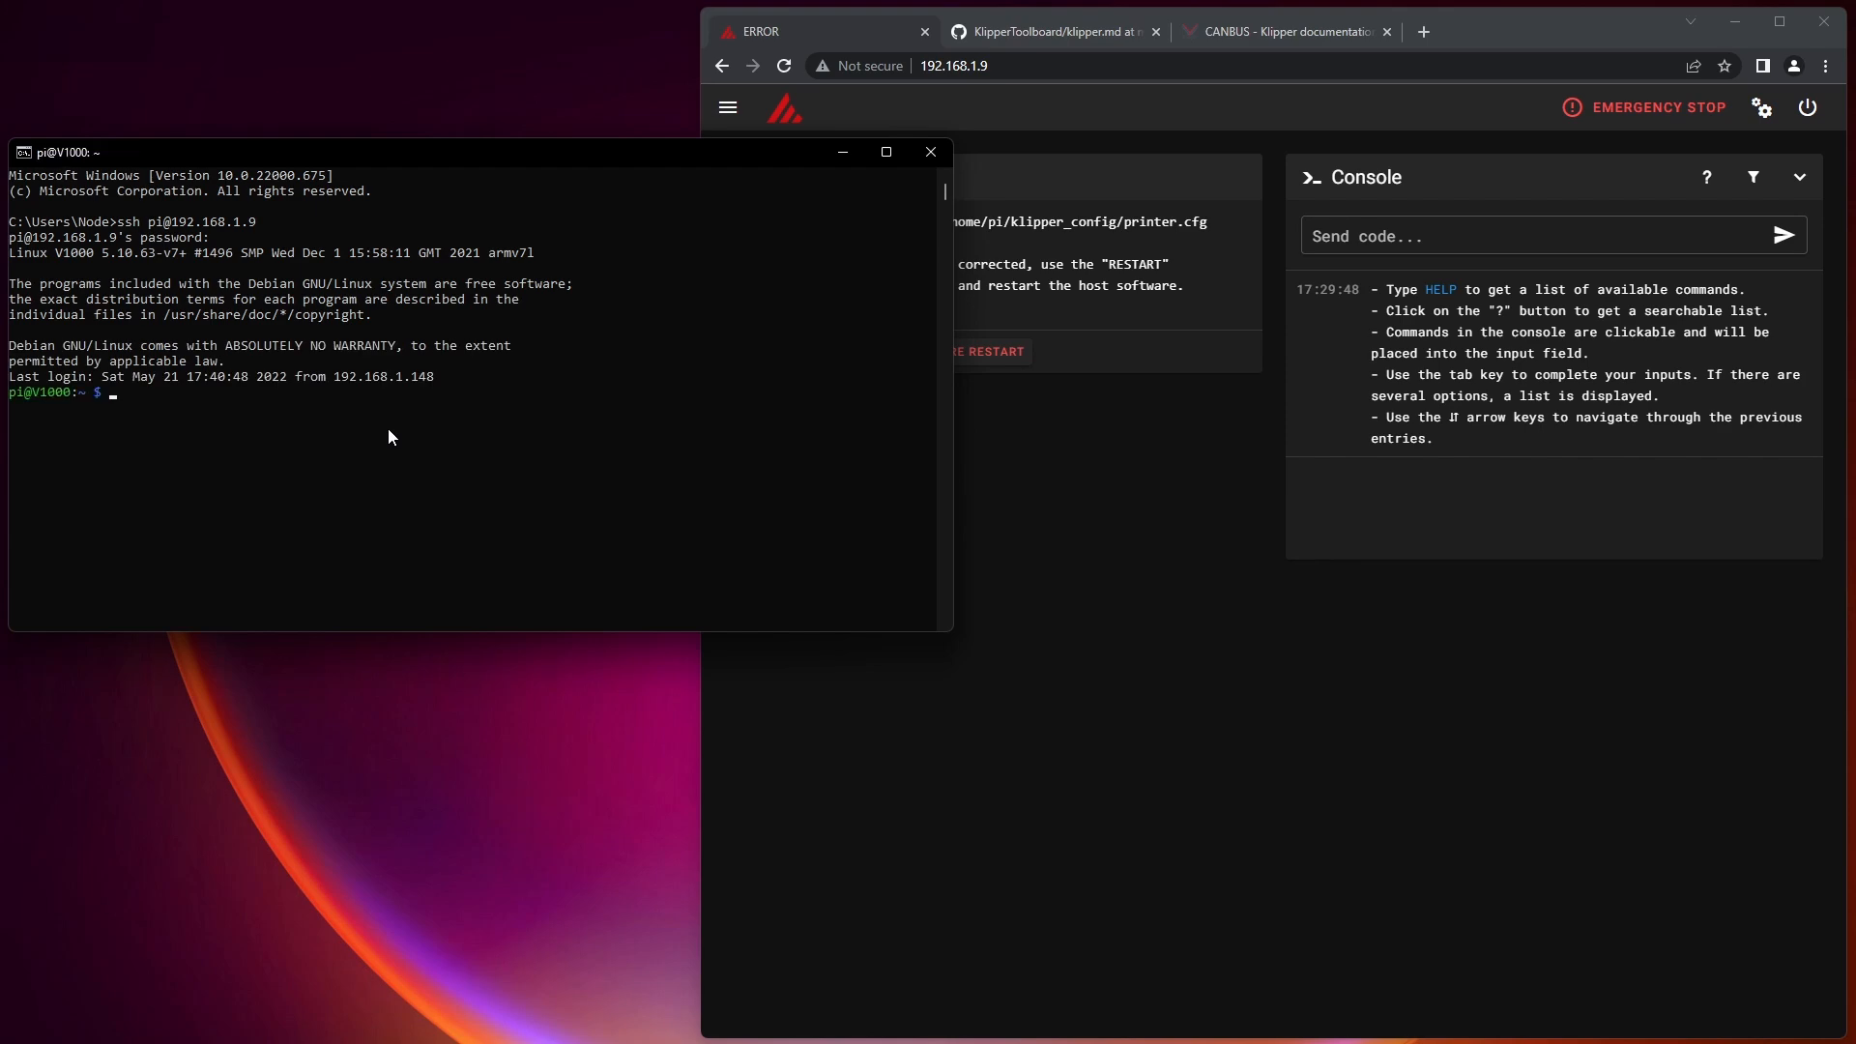
mouse_move(1019, 449)
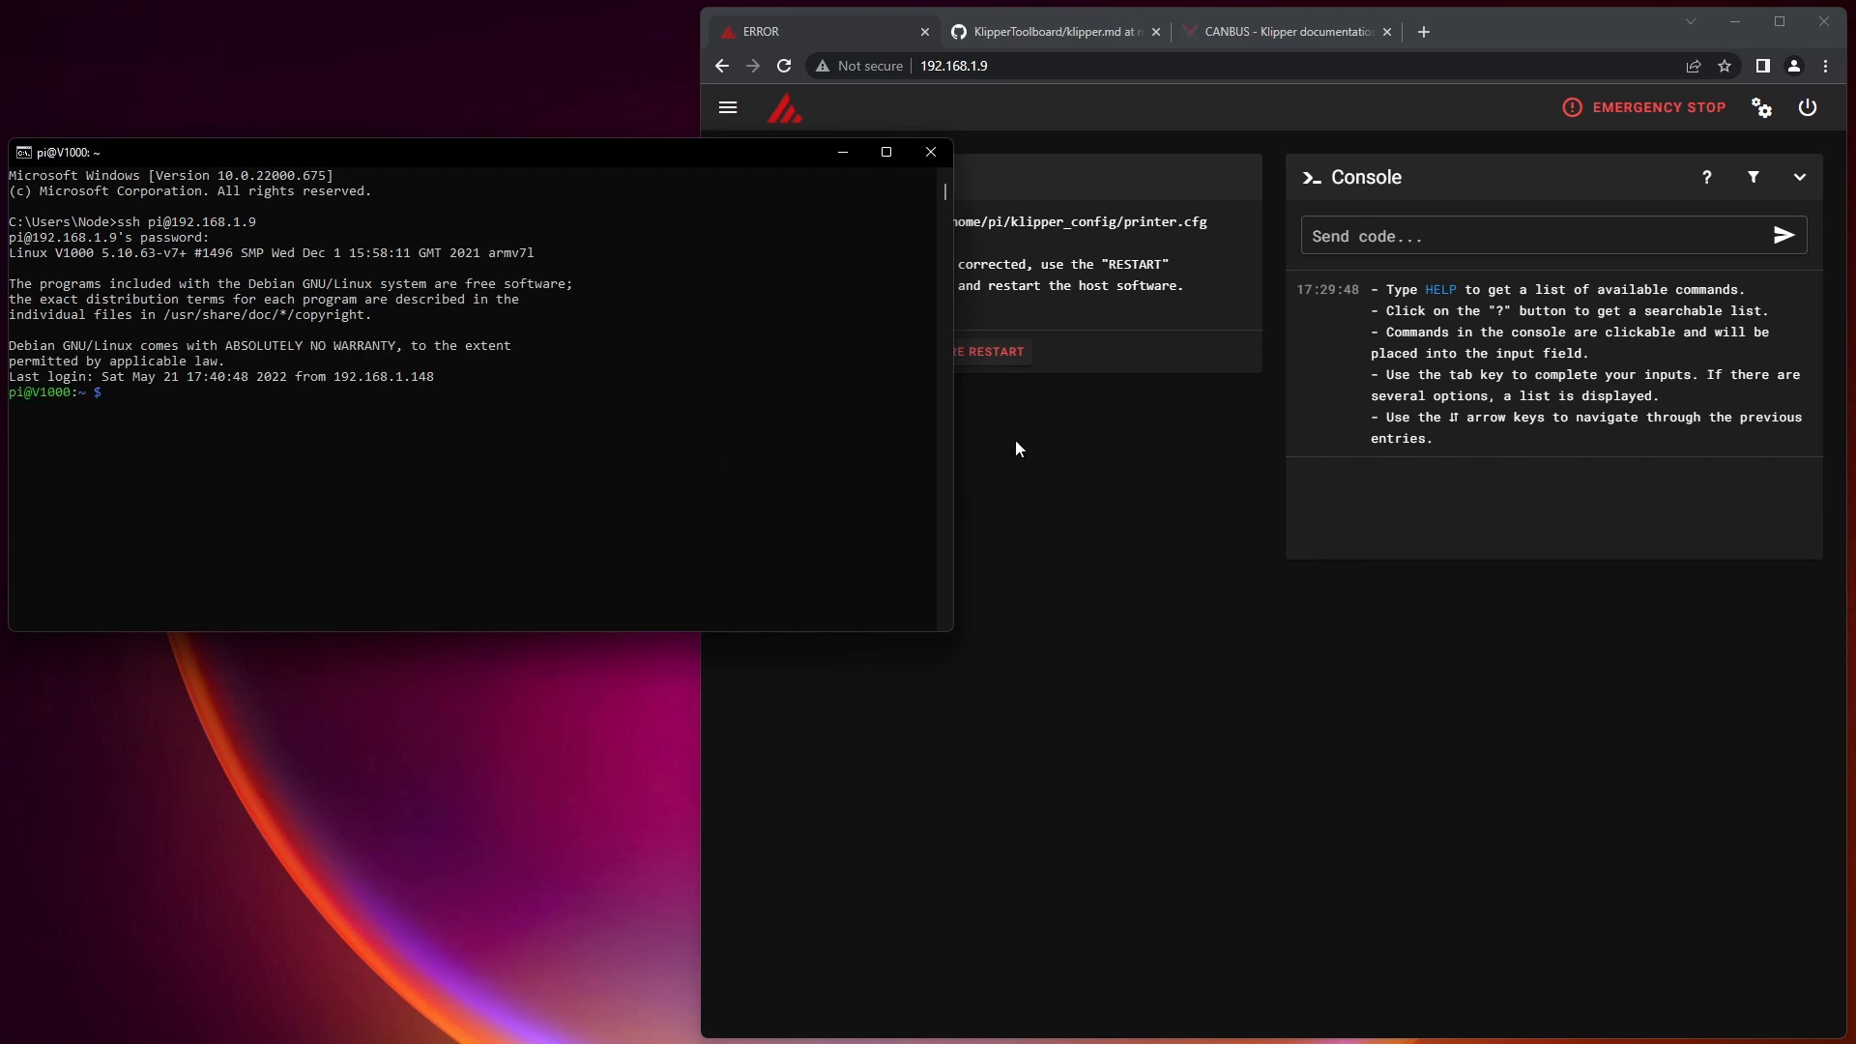
Copy the canbus_query.py can0 command from the 'Finding the canbus_uuid' docs section.
click(1284, 31)
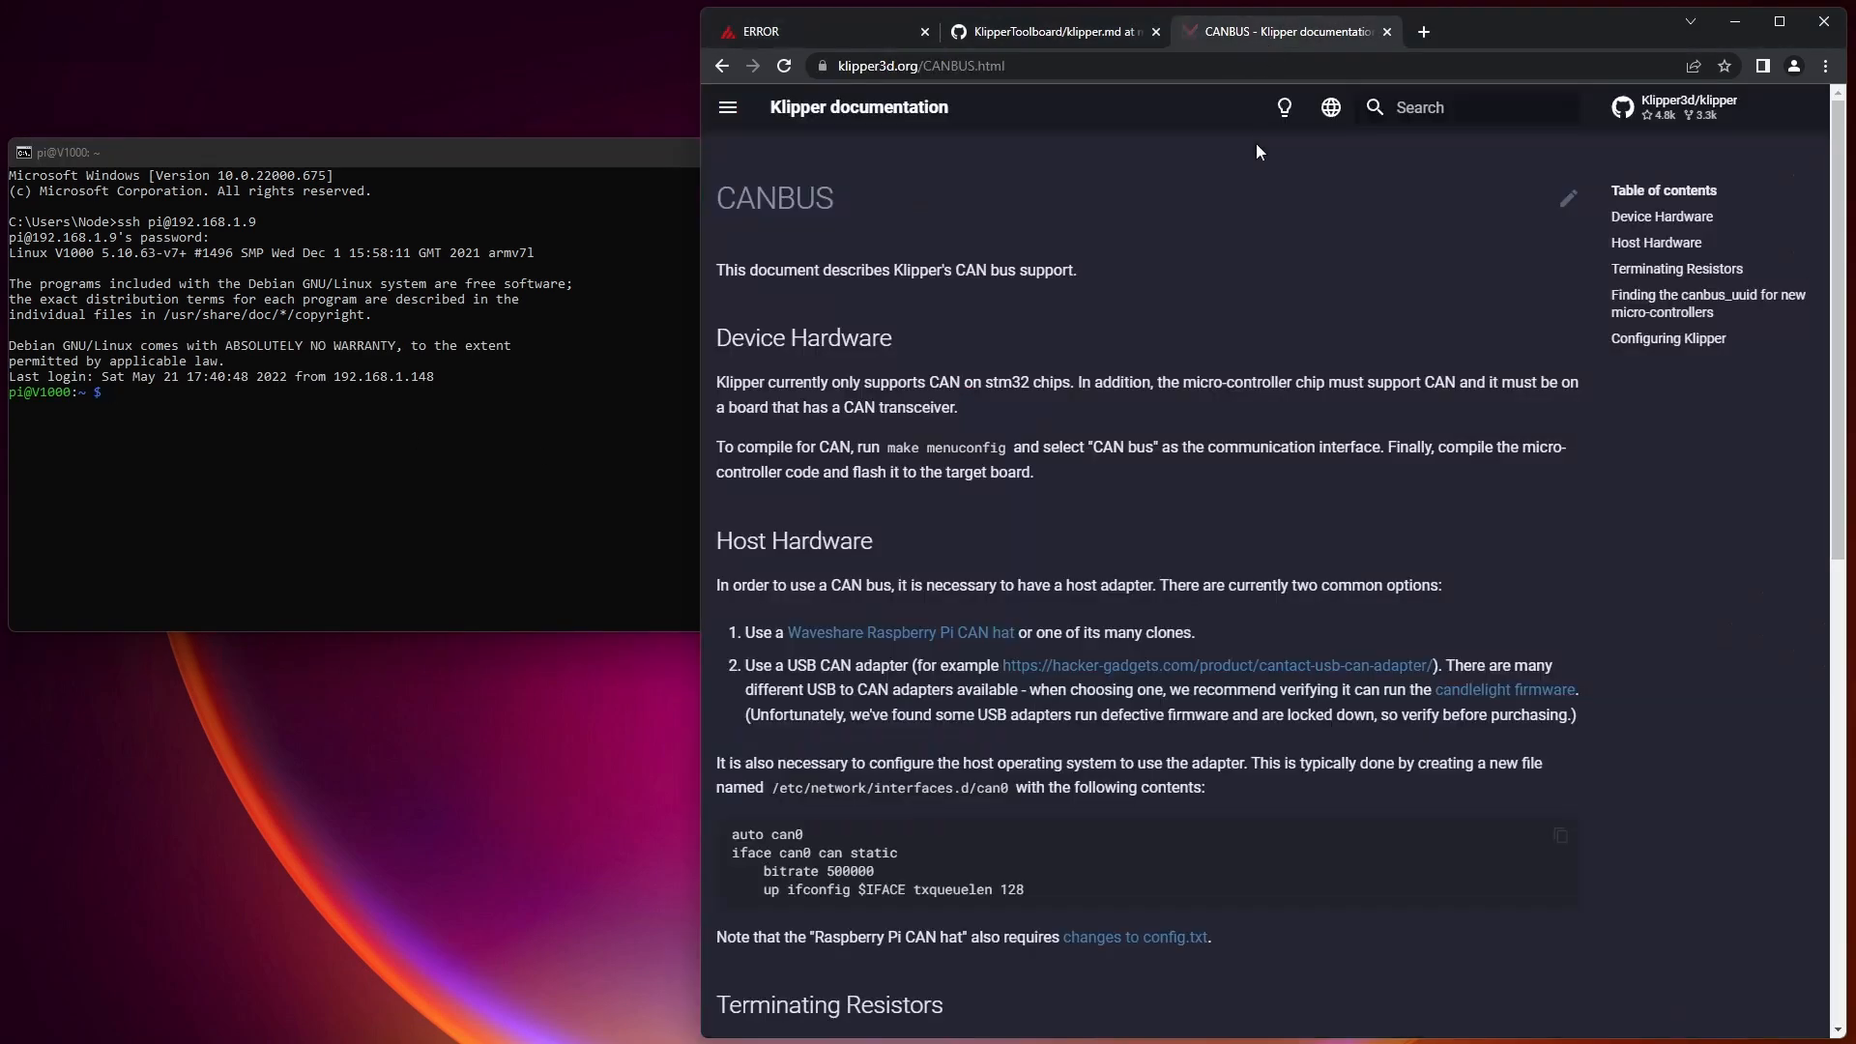
scroll(down, 3)
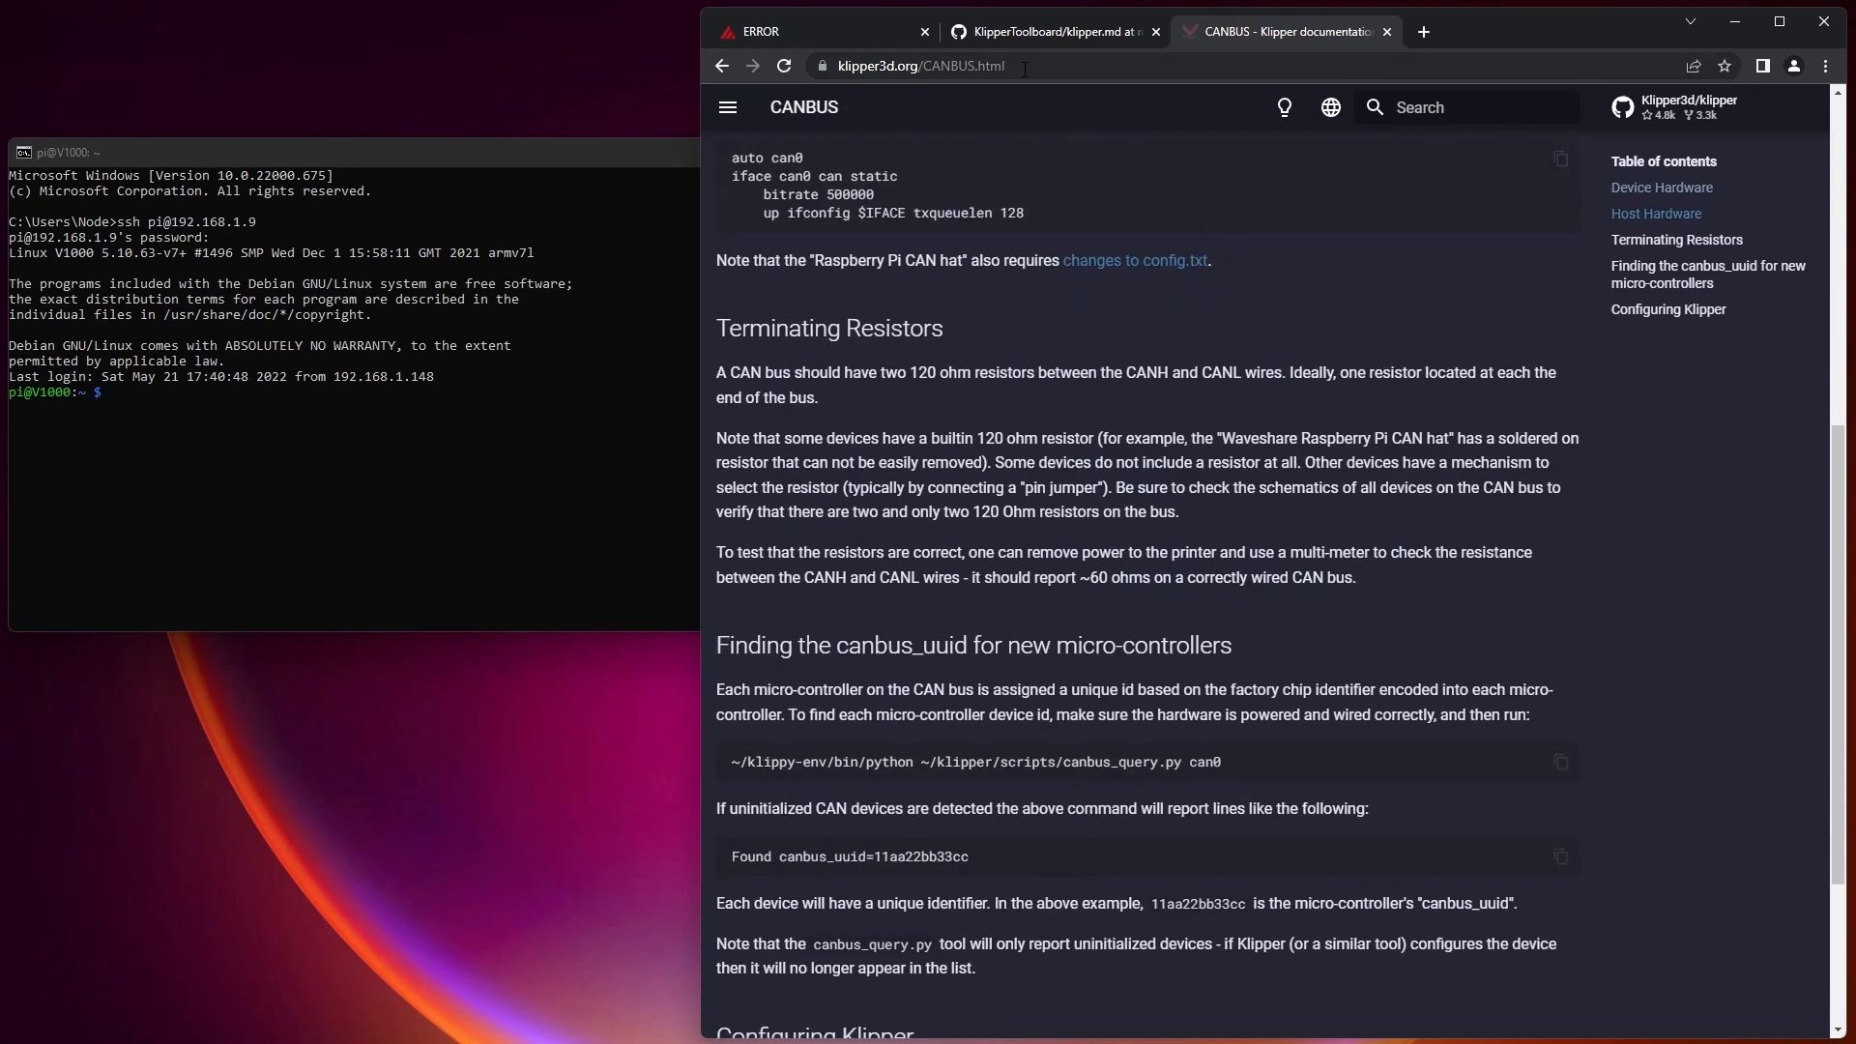
scroll(down, 3)
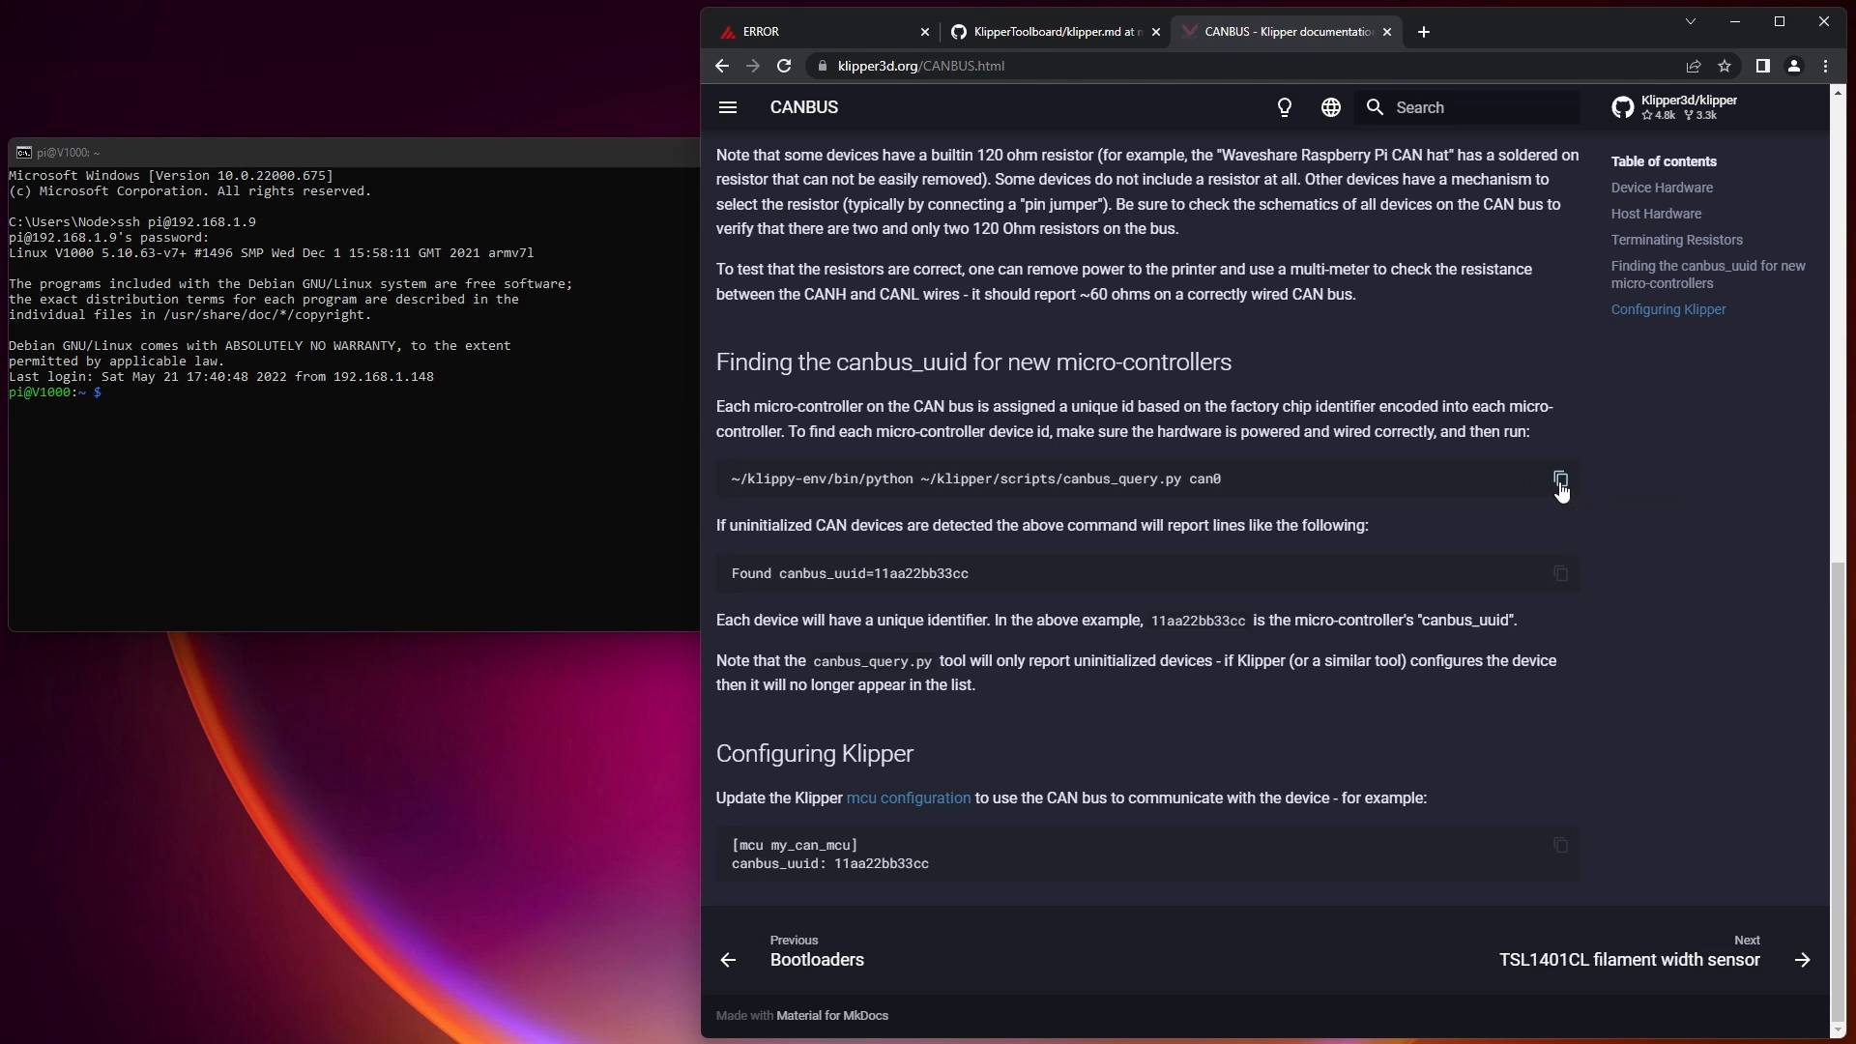
click(1560, 479)
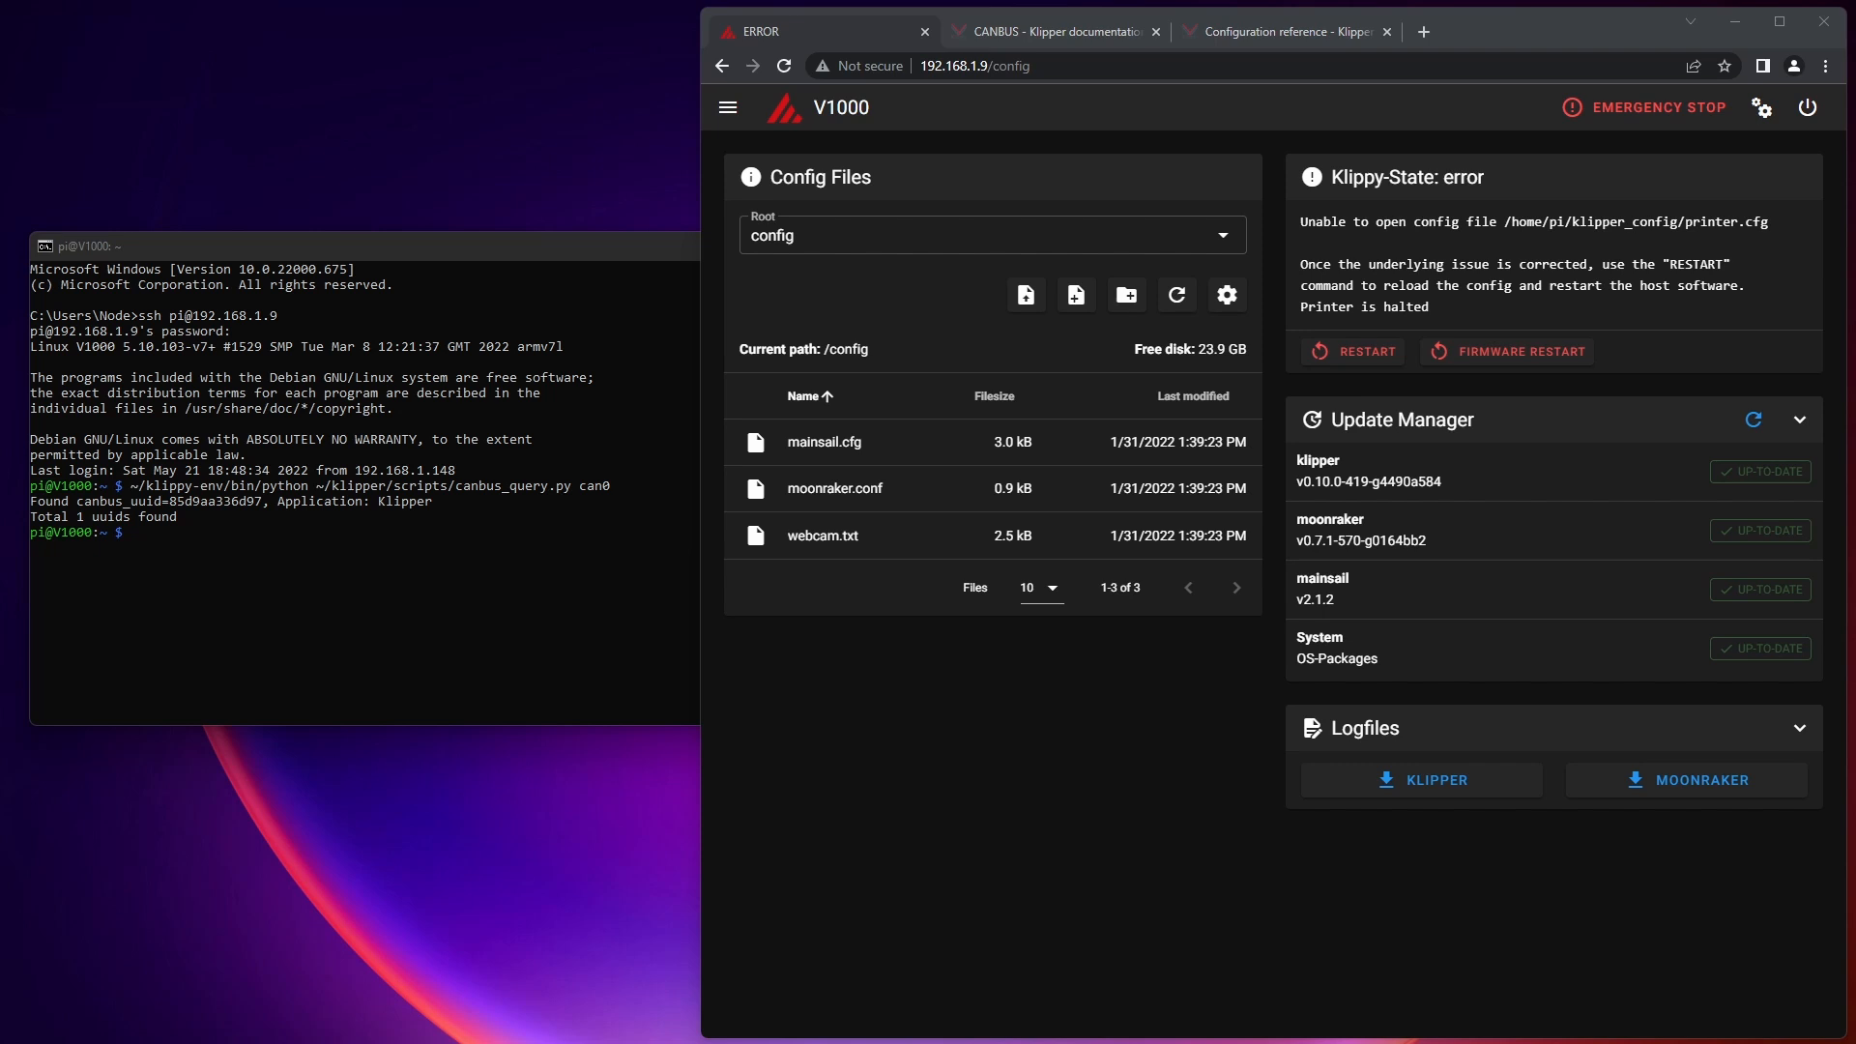
mouse_move(1054, 846)
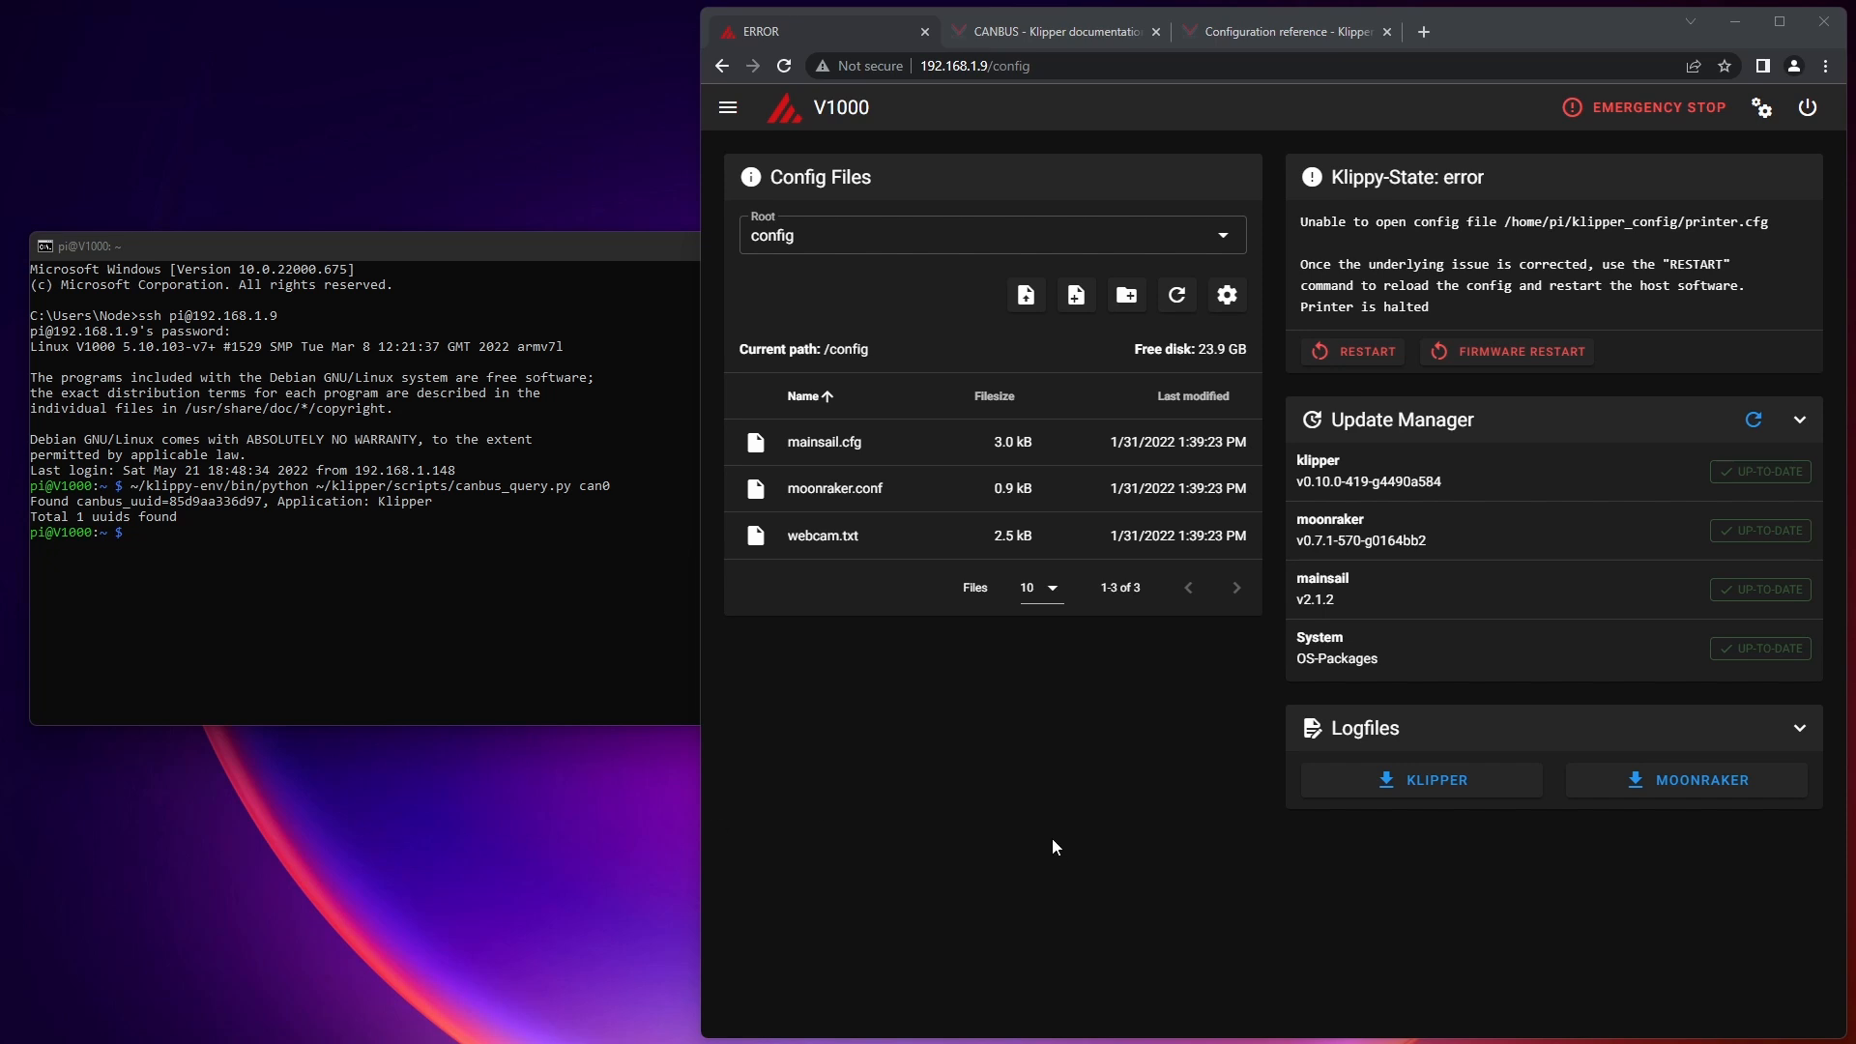
mouse_move(1075, 296)
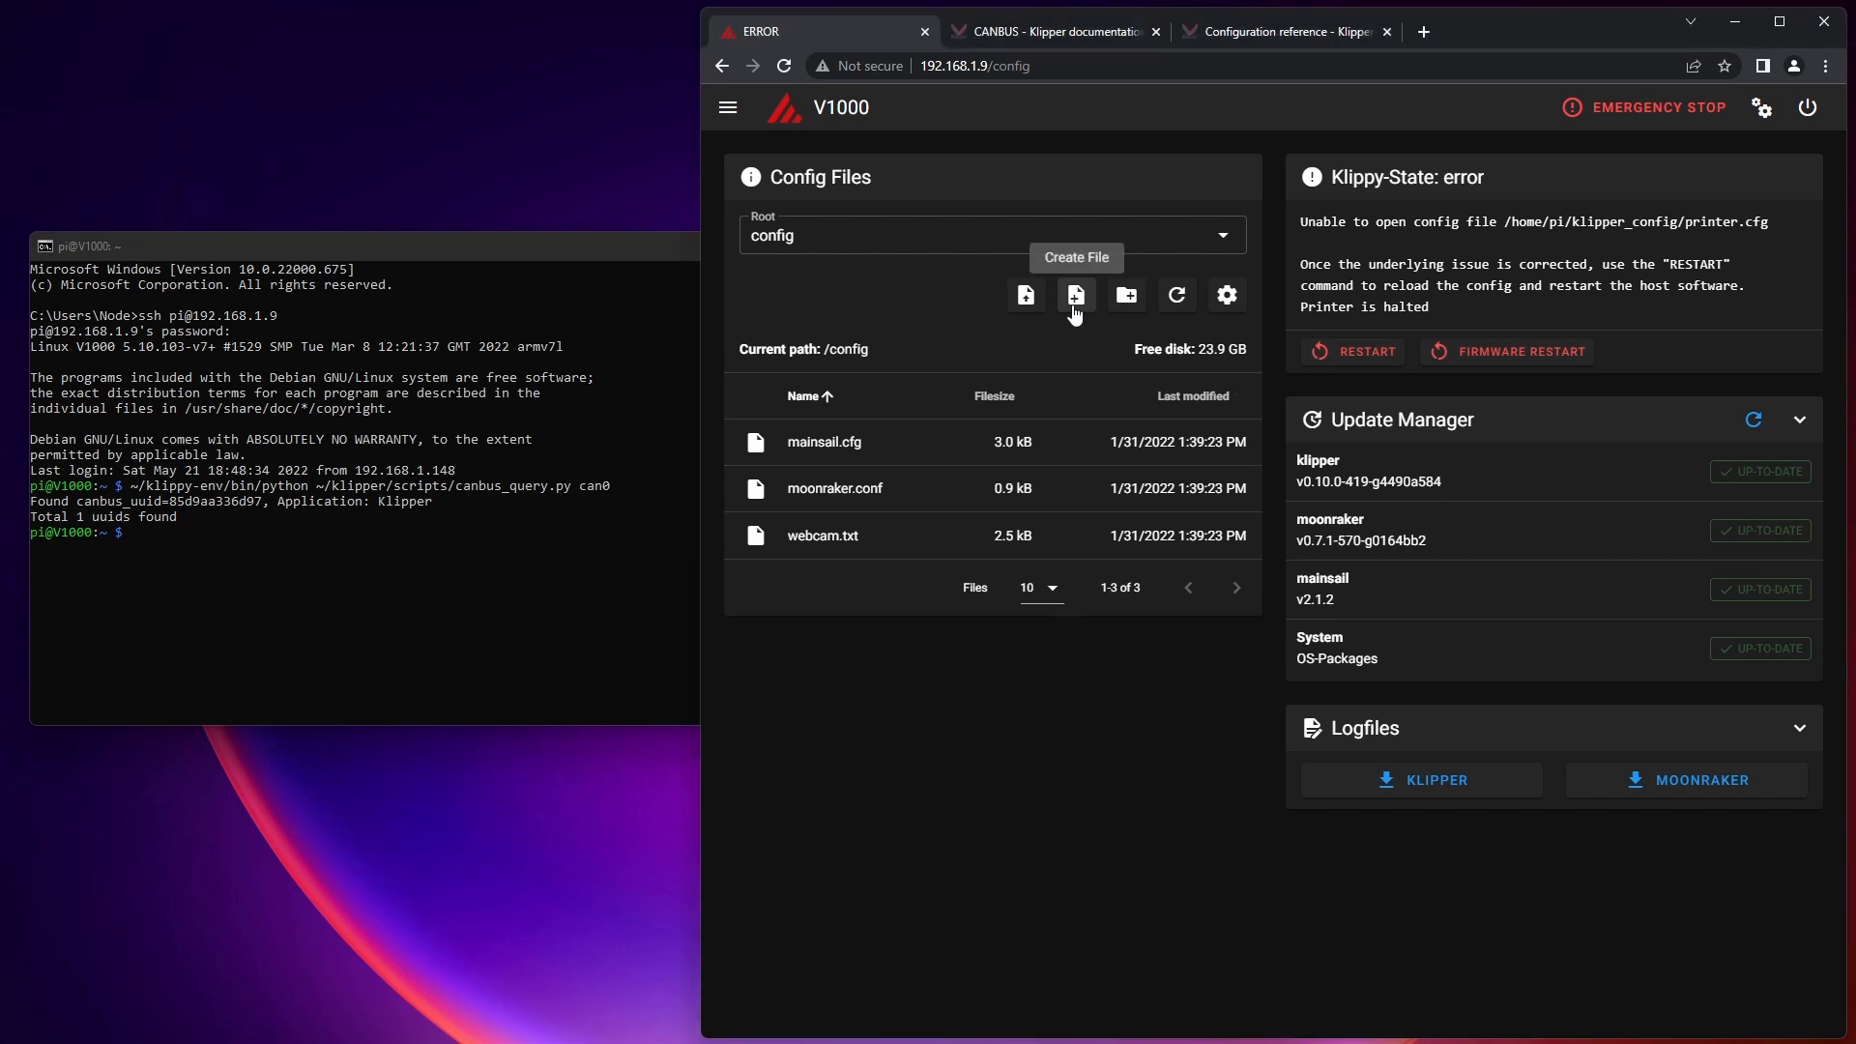
Create a new config file named printer.cfg in Mainsail's Config Files.
click(1075, 294)
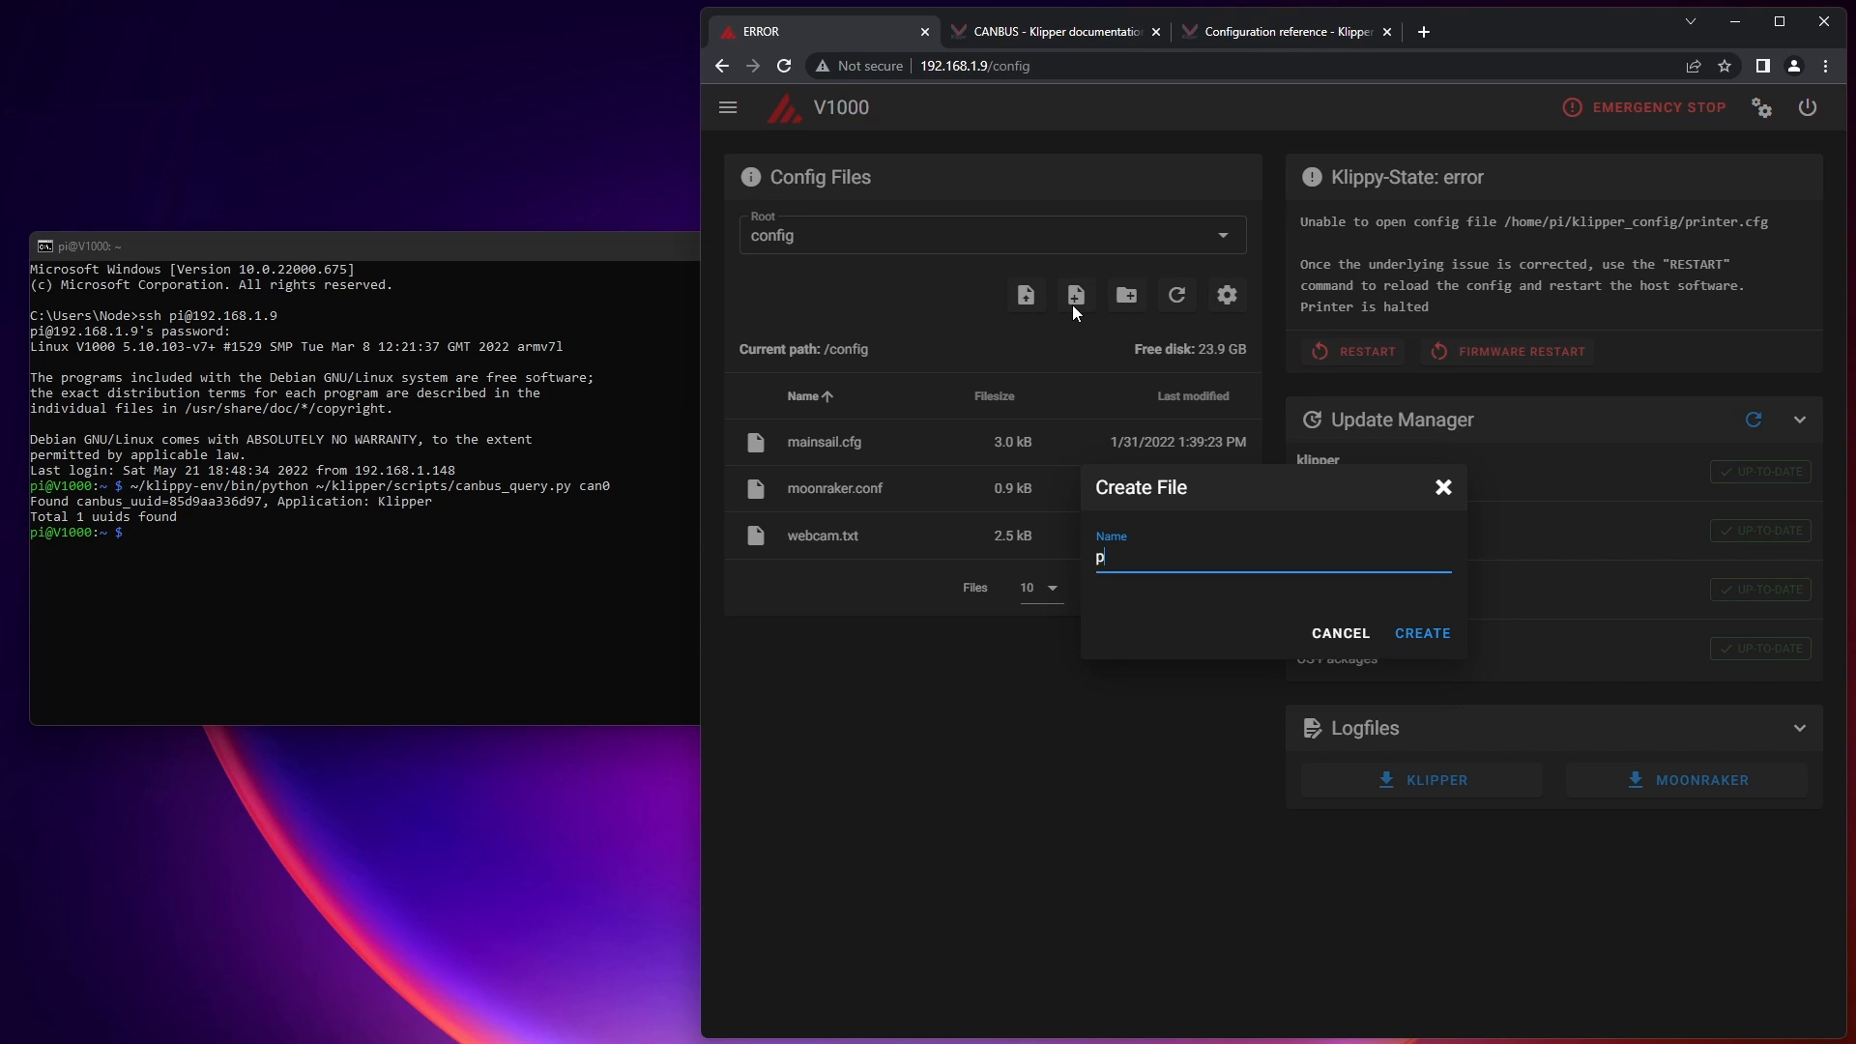
text(rinter.cfg)
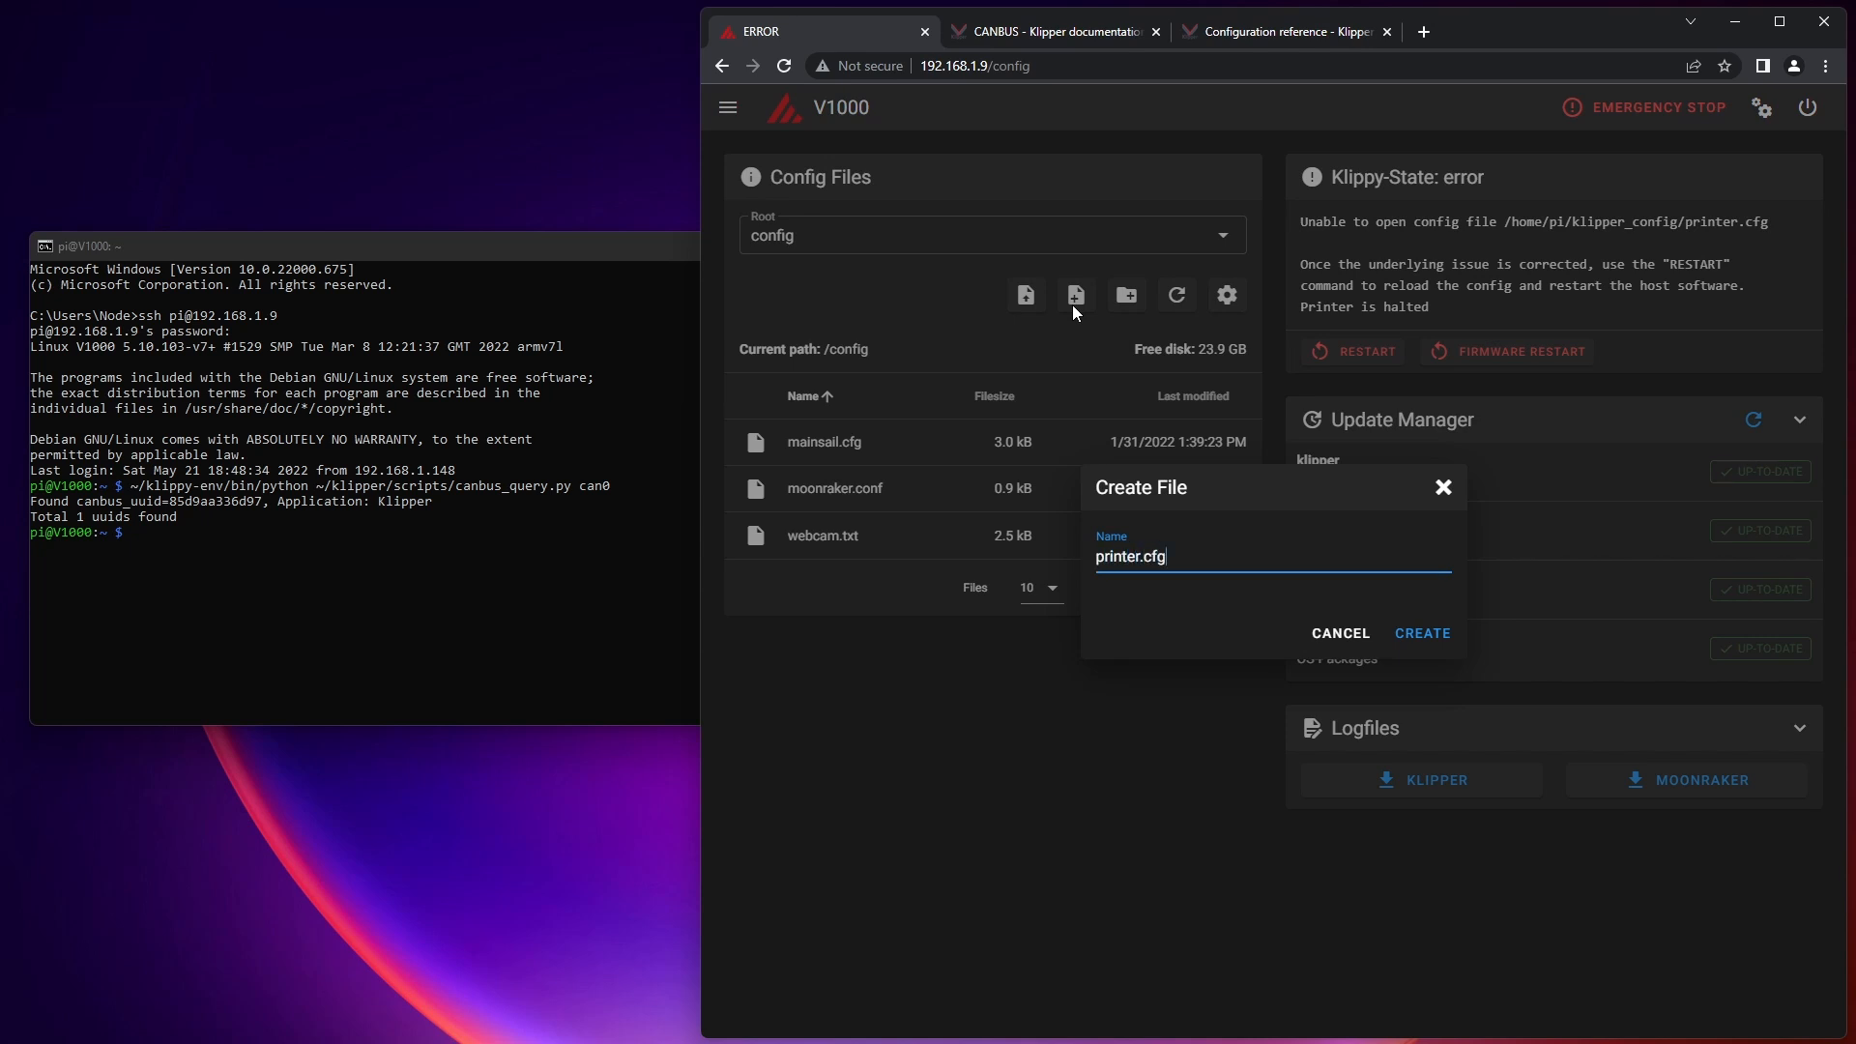
click(1423, 632)
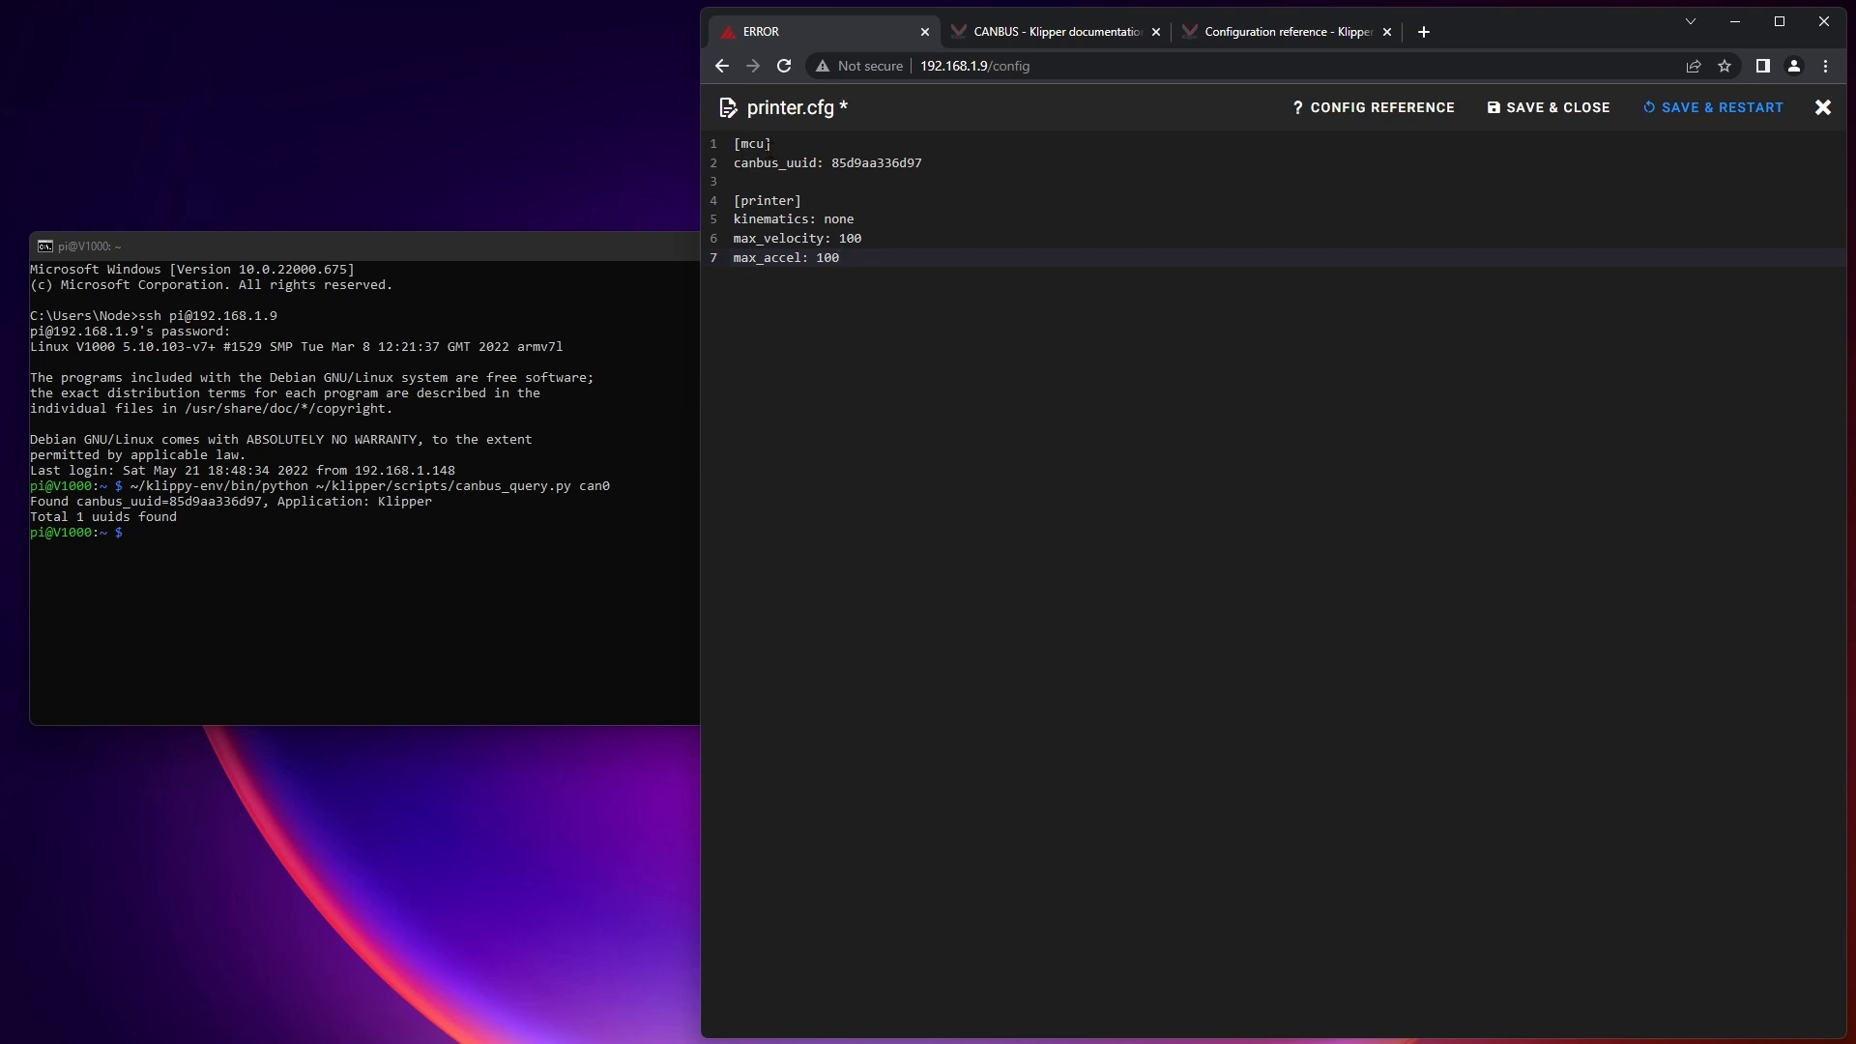
Edit the [mcu] section header text ('huvud') in printer.cfg before saving.
click(761, 143)
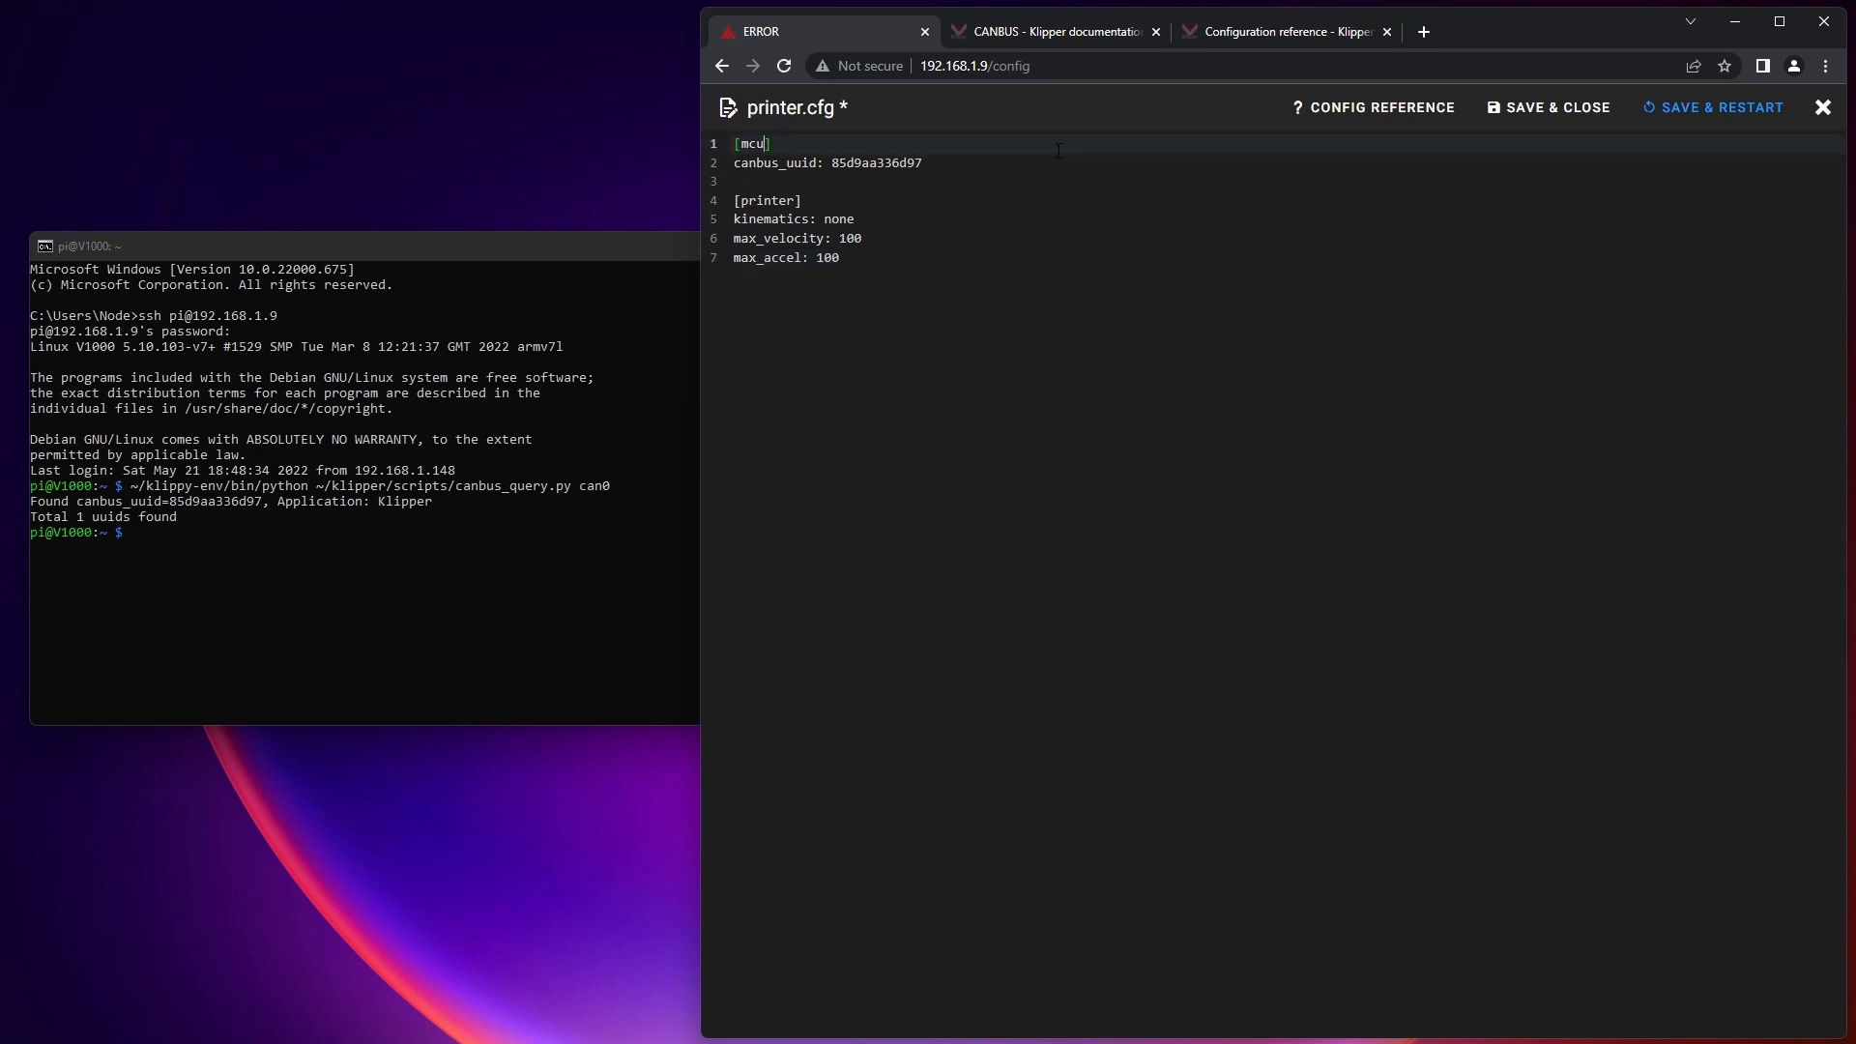
text(huvud)
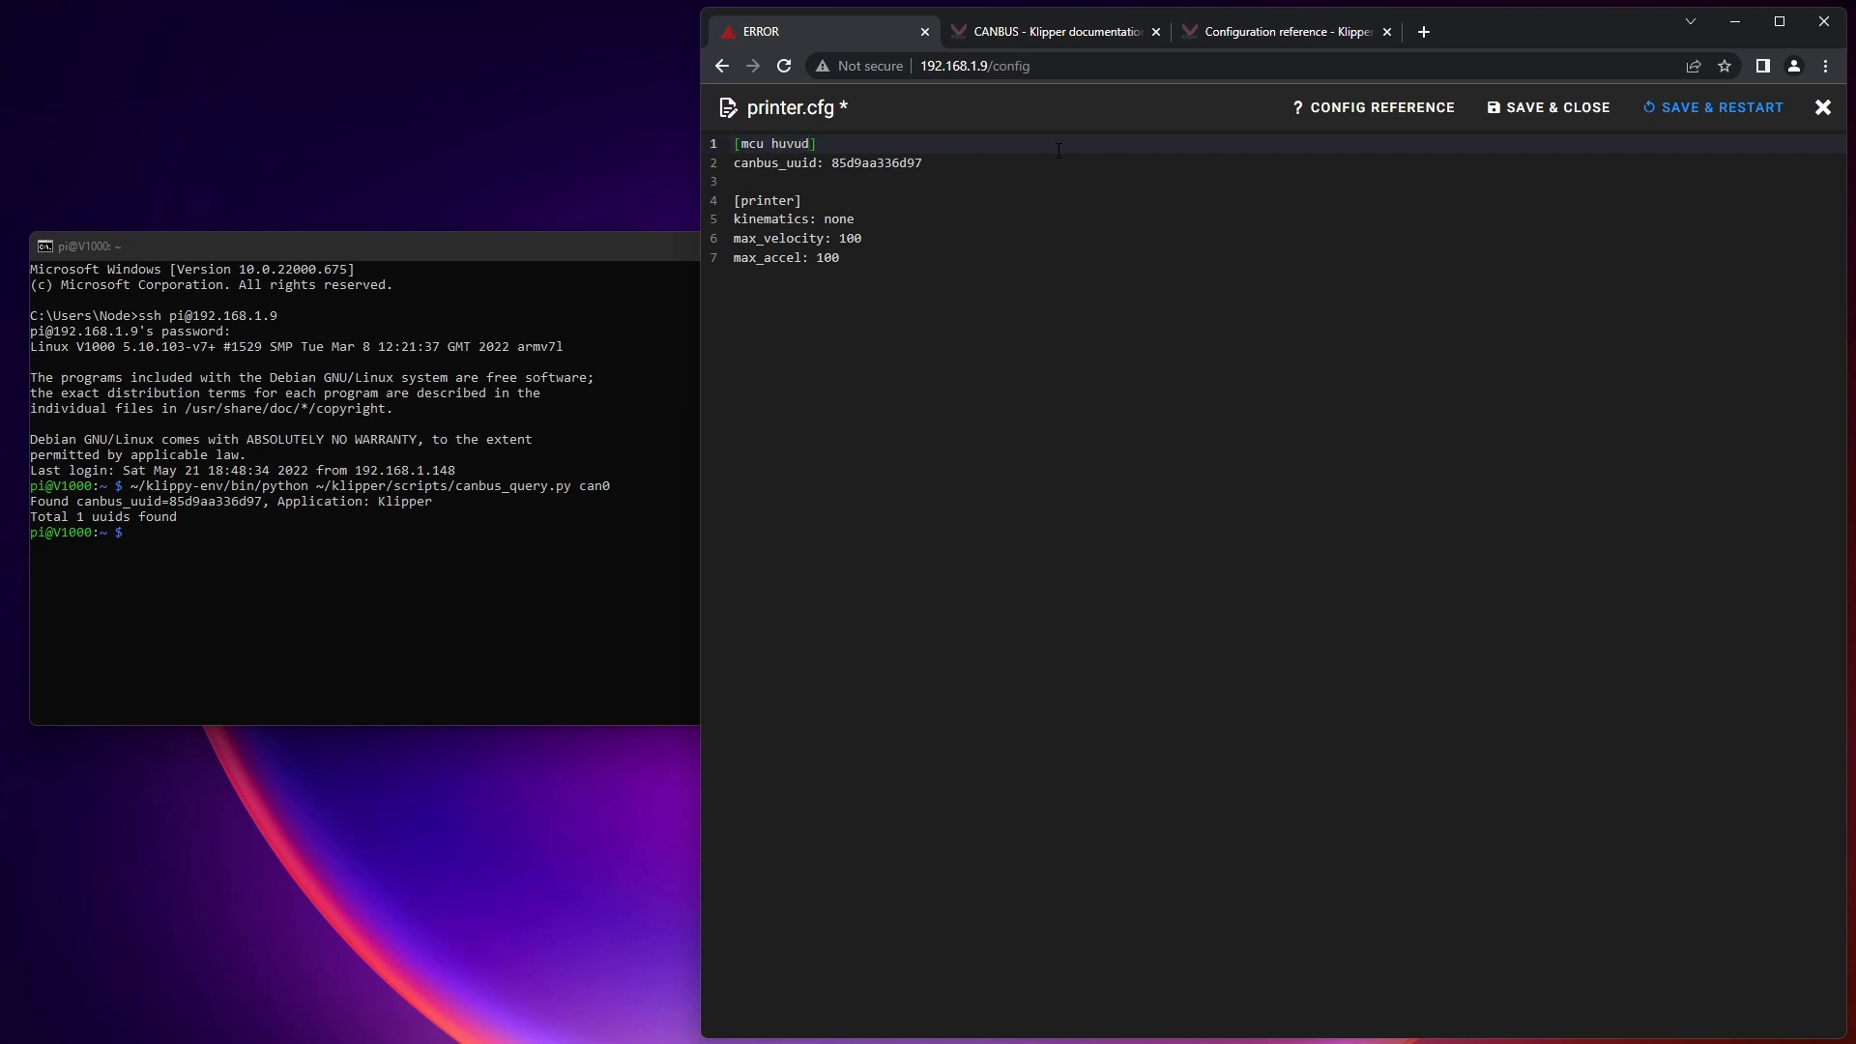
key(Backspace)
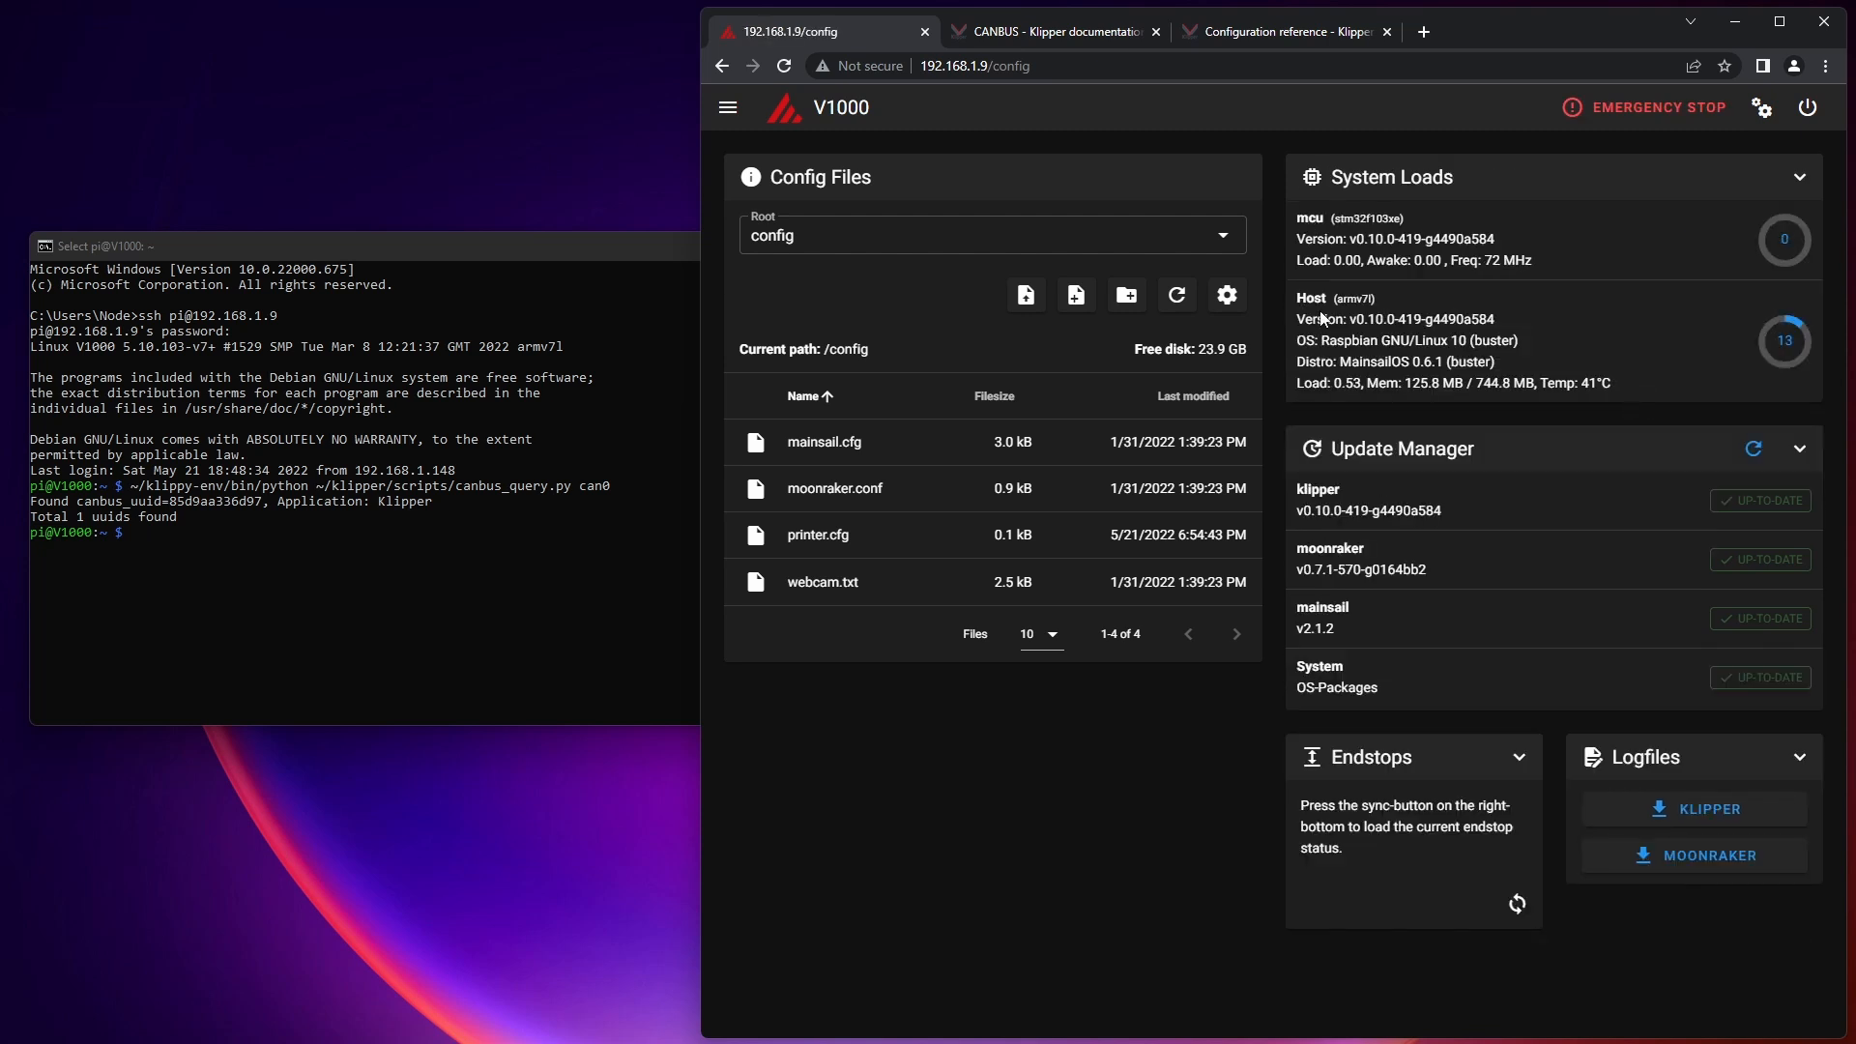
mouse_move(1624, 399)
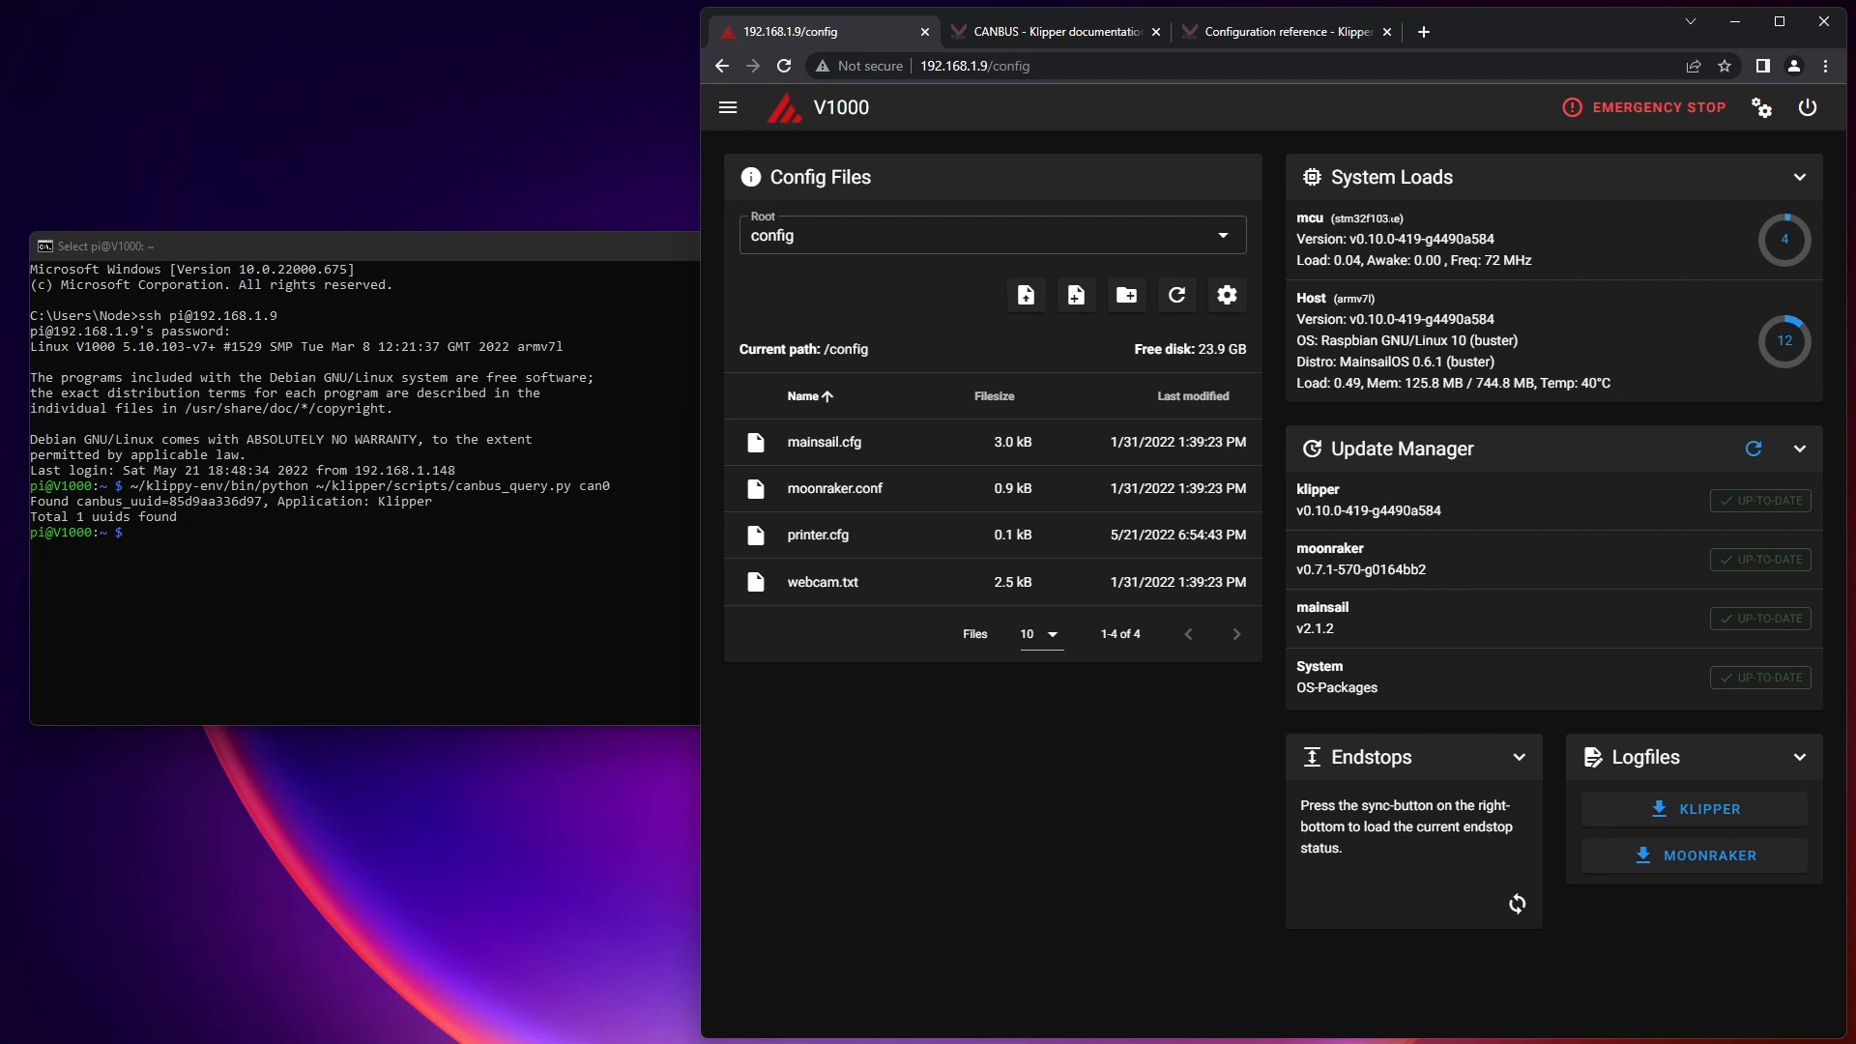
mouse_move(1566, 331)
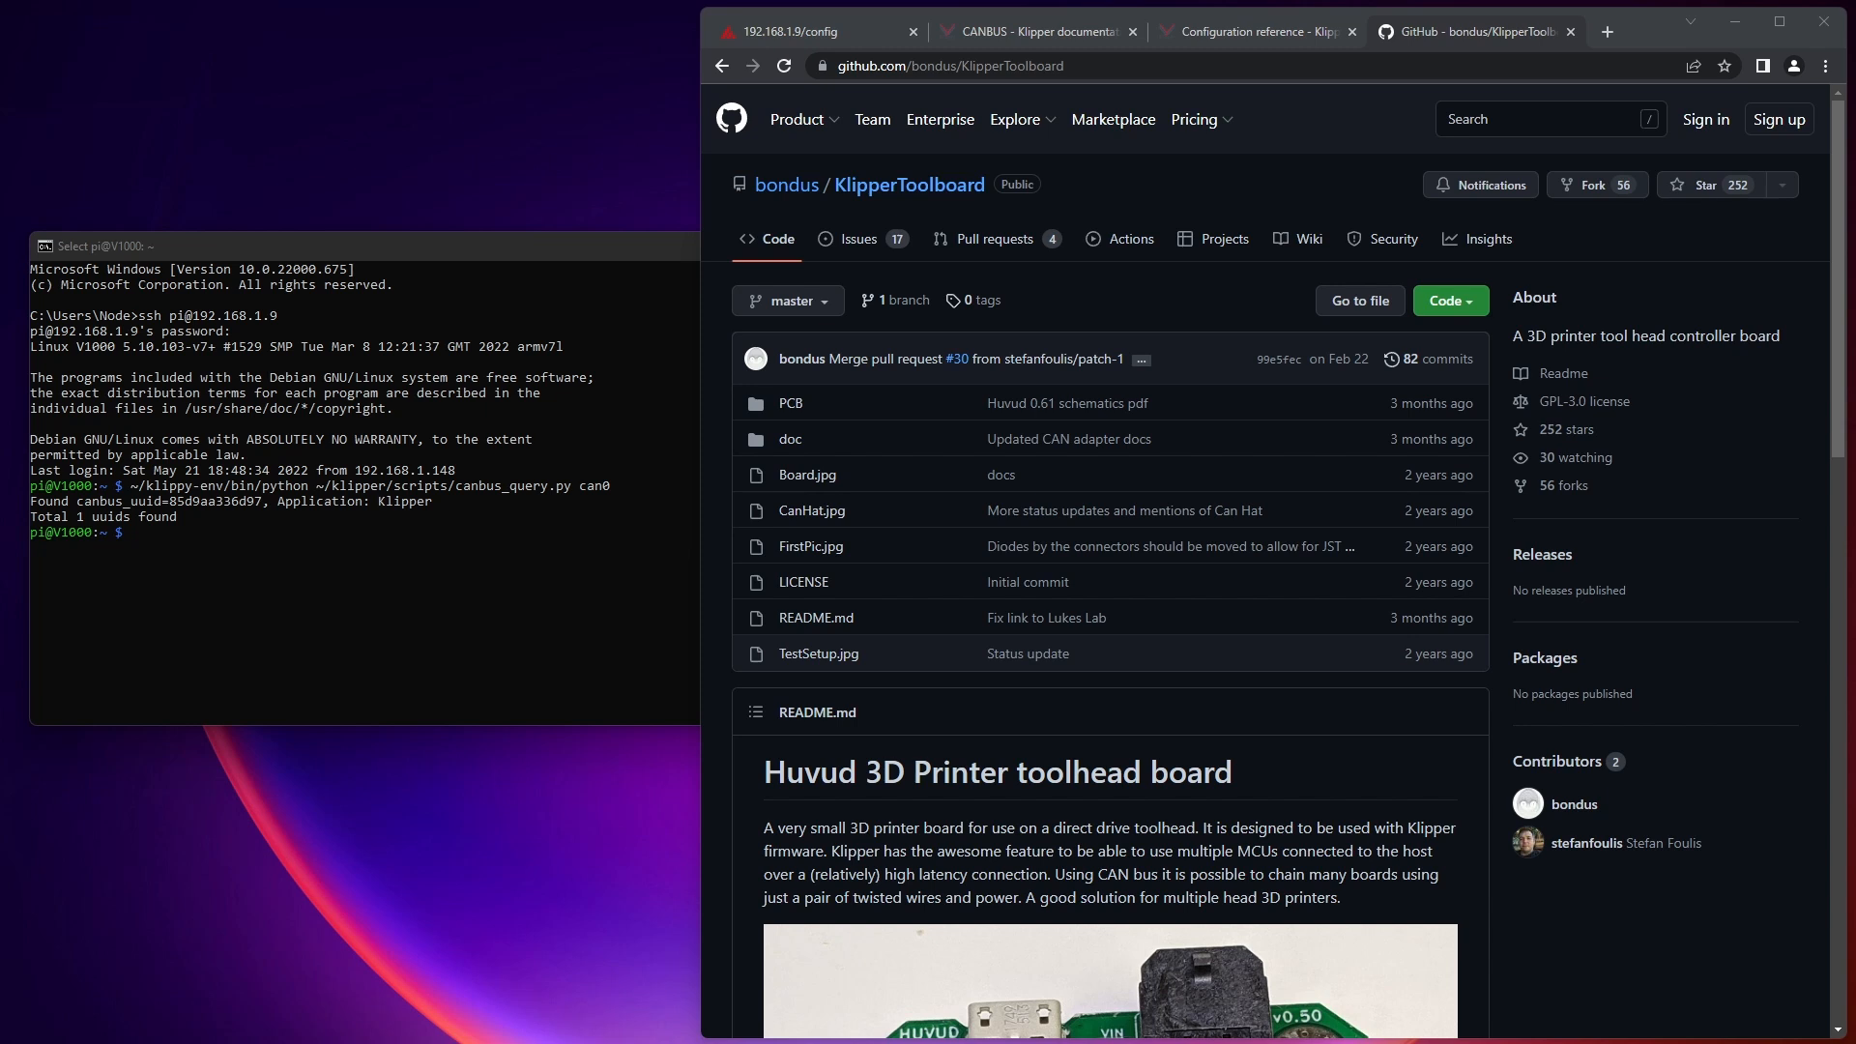
mouse_move(930, 800)
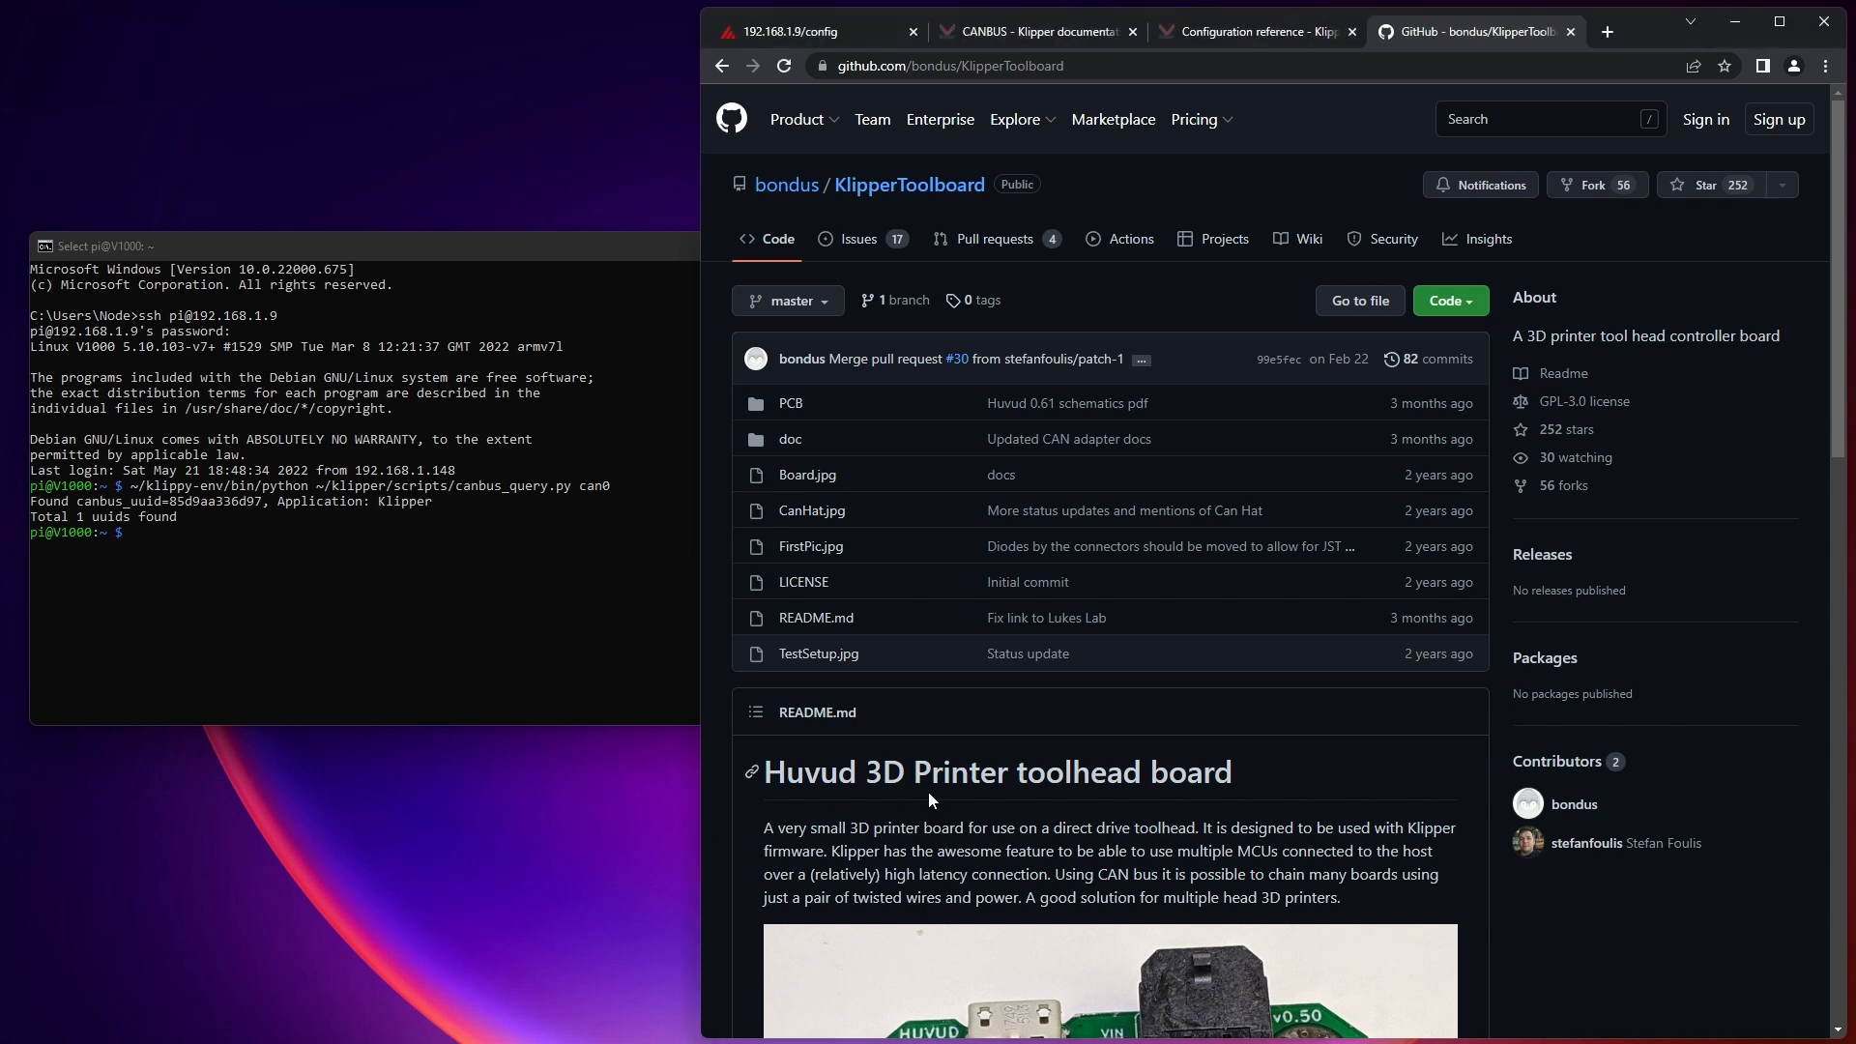
mouse_move(985, 182)
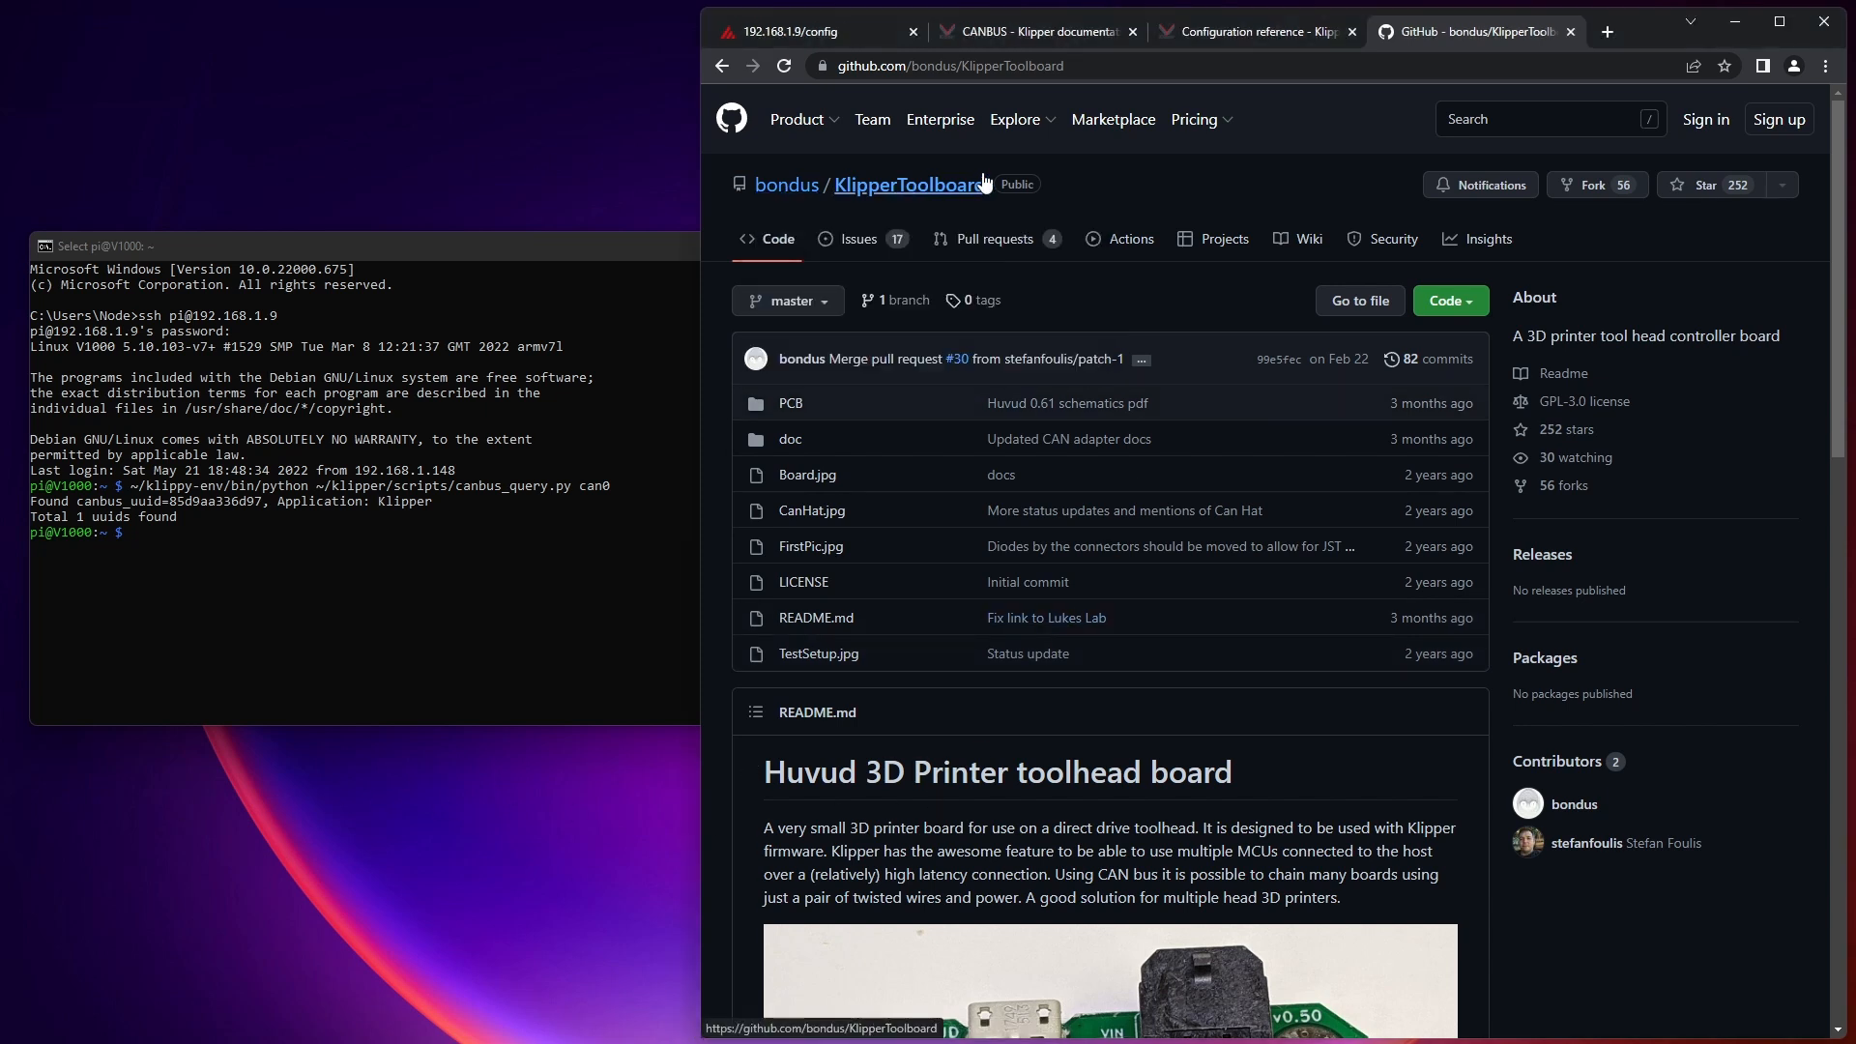
mouse_move(1087, 423)
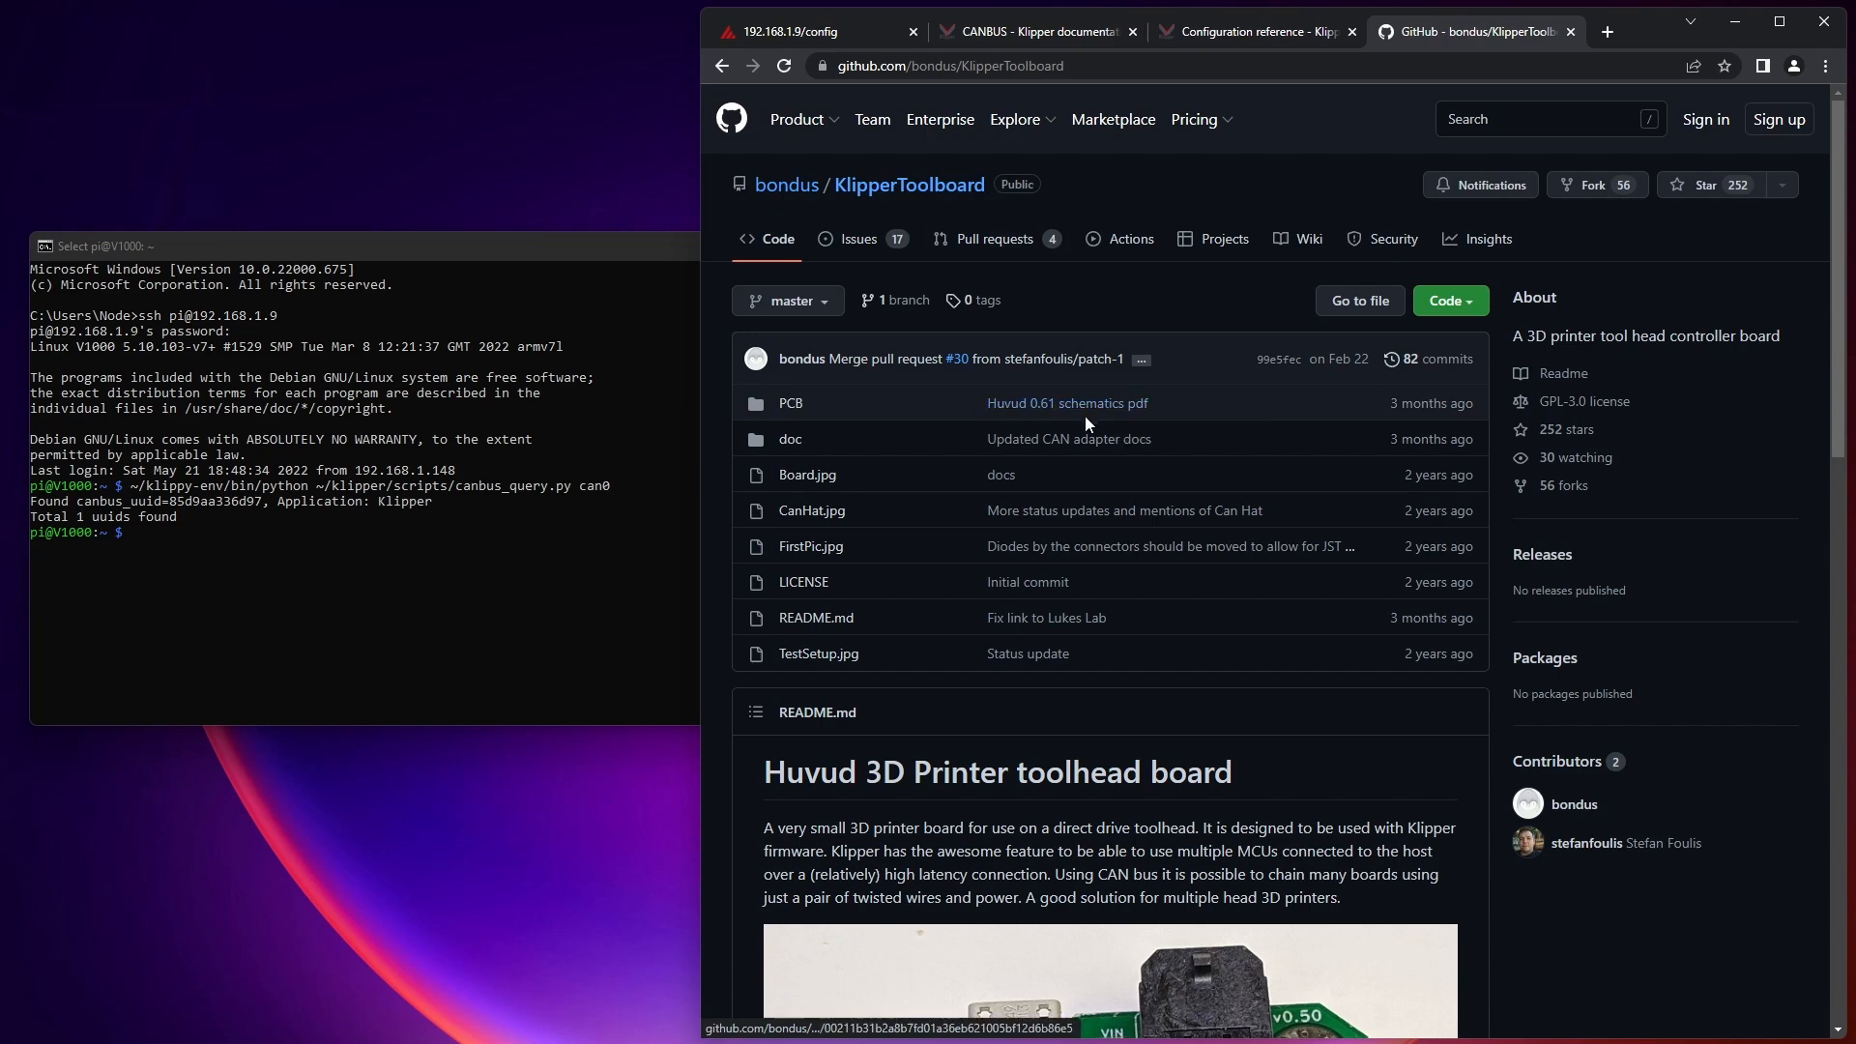
View the Huvud 'Pinout and hook up' documentation in the KlipperToolboard repo.
scroll(down, 3)
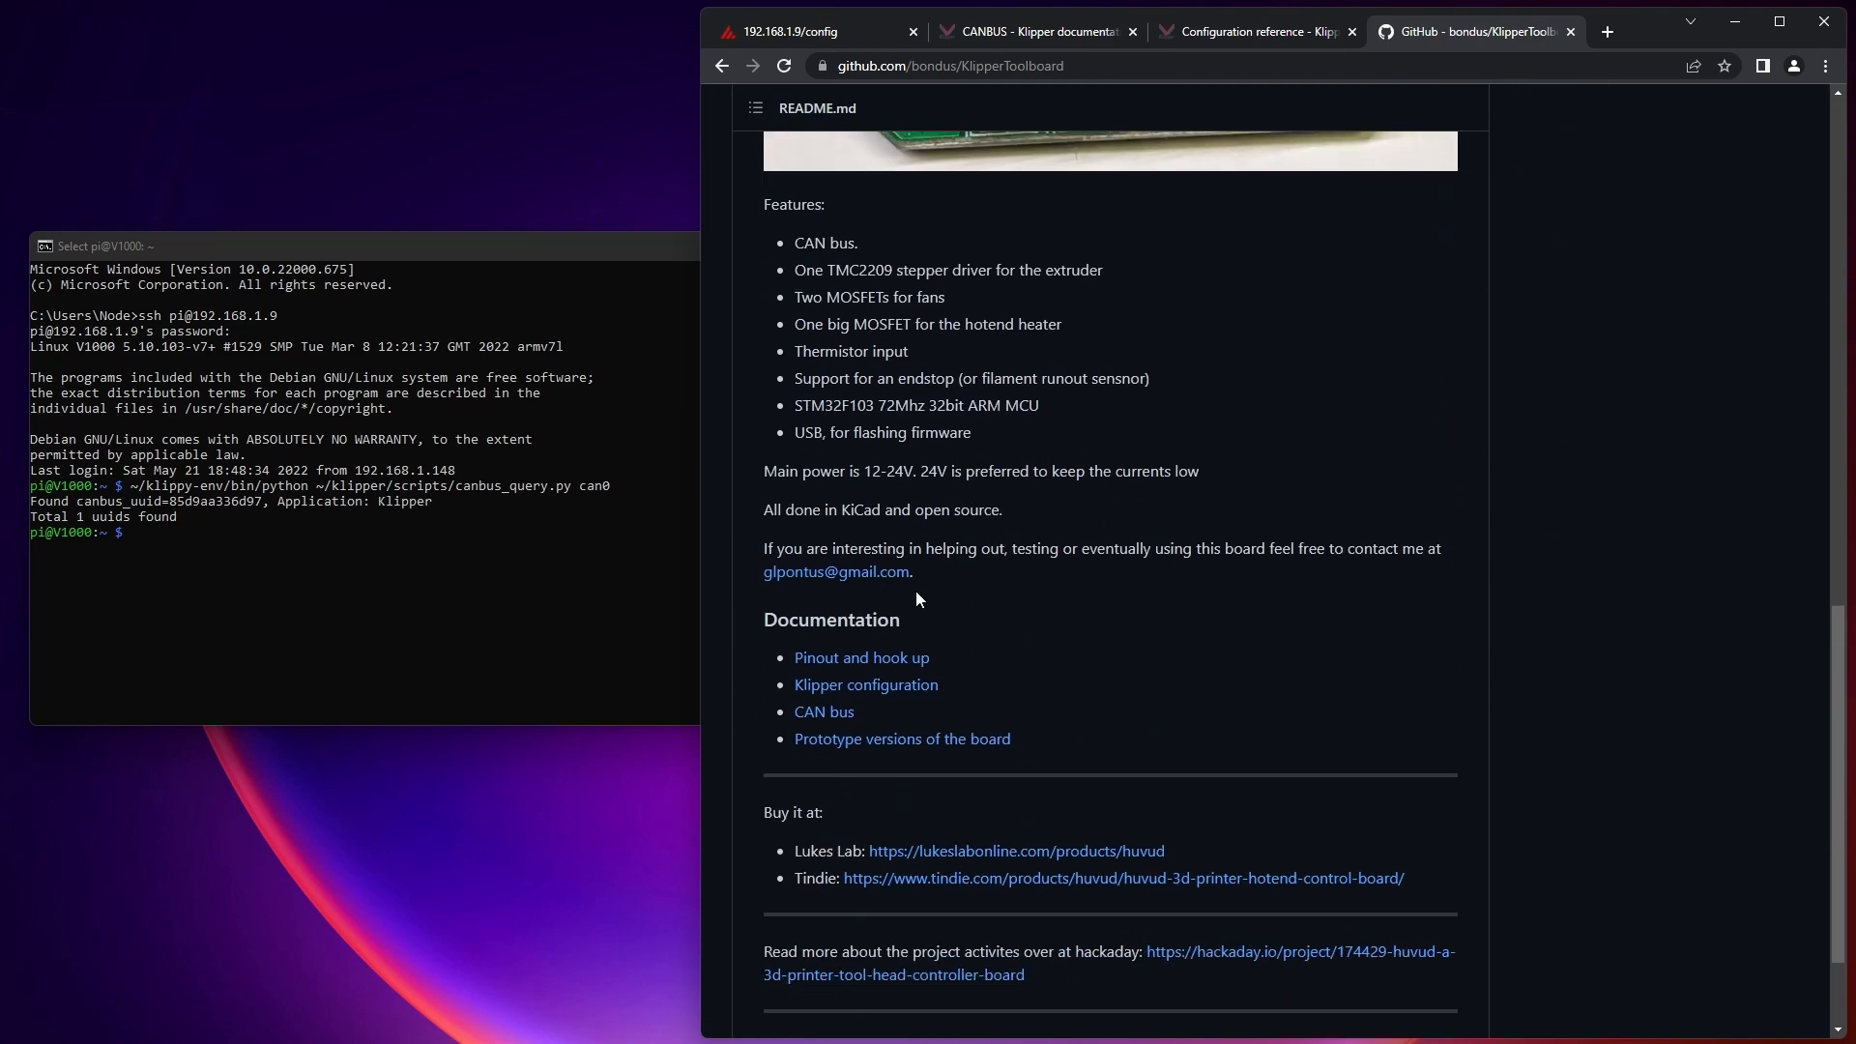
click(862, 657)
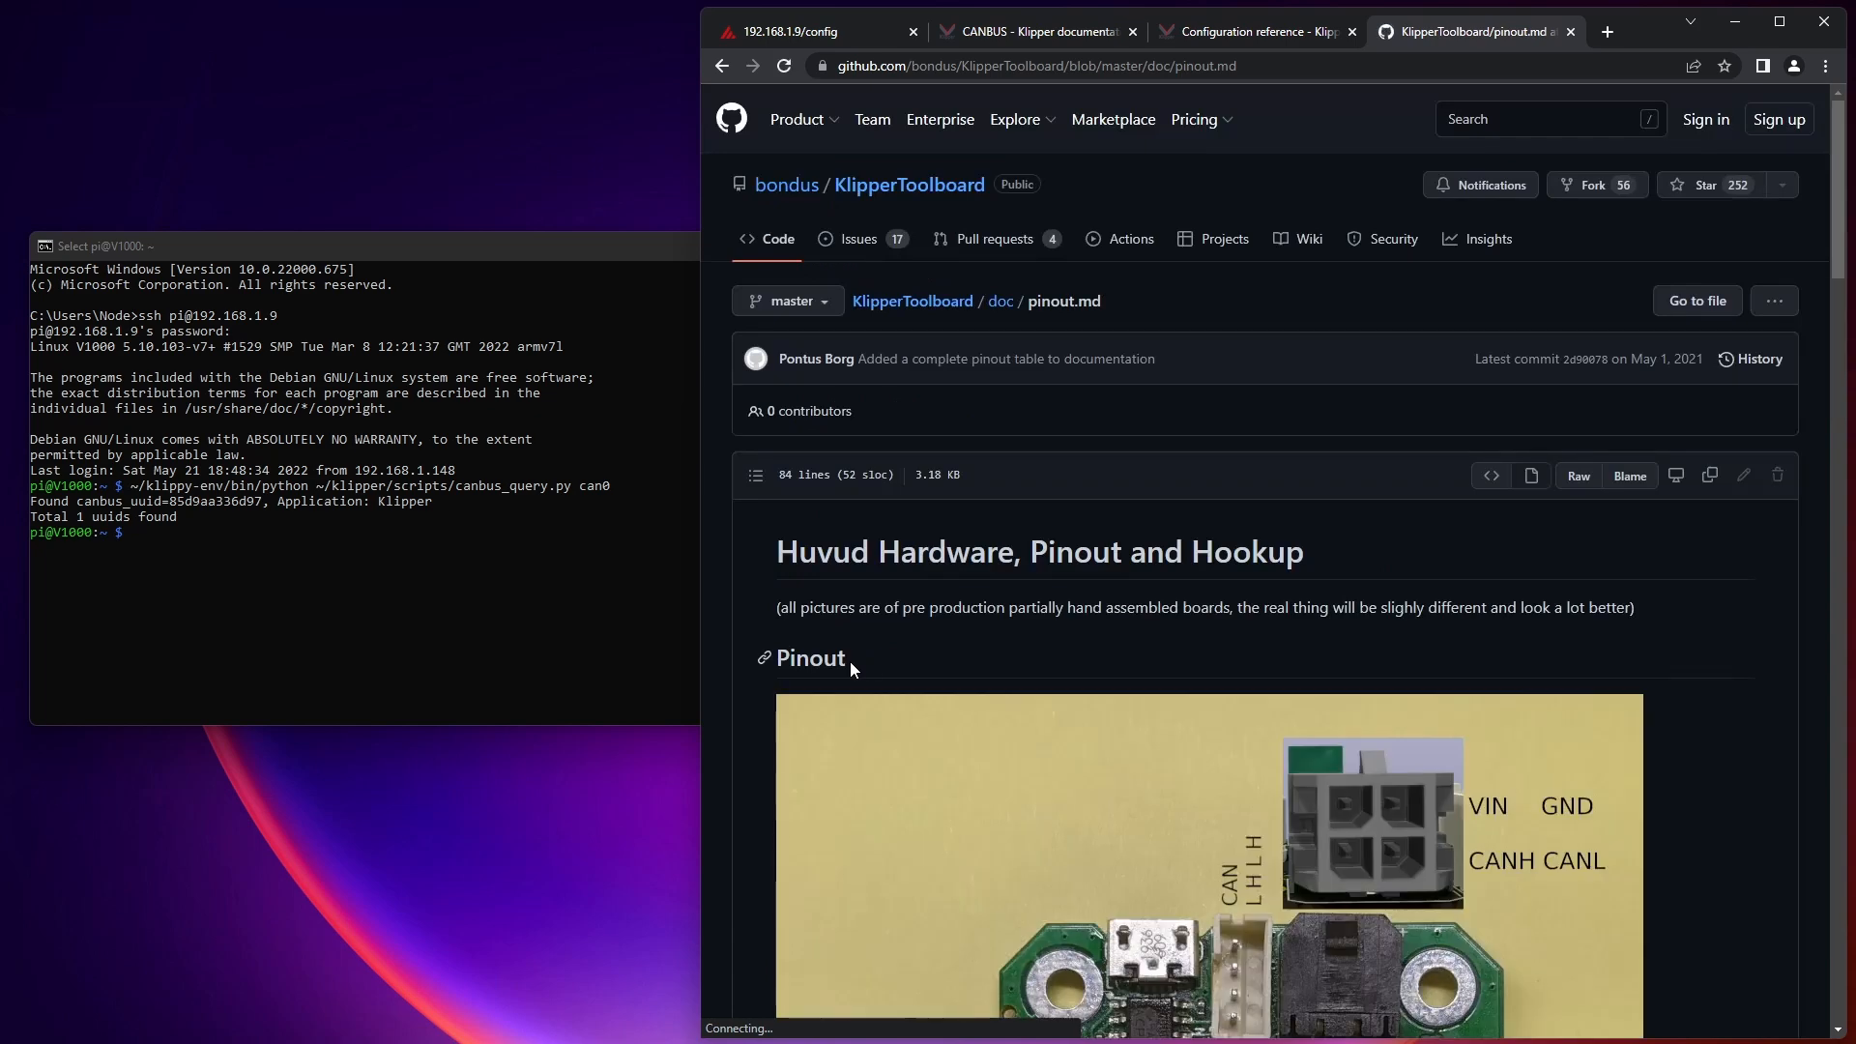
scroll(down, 3)
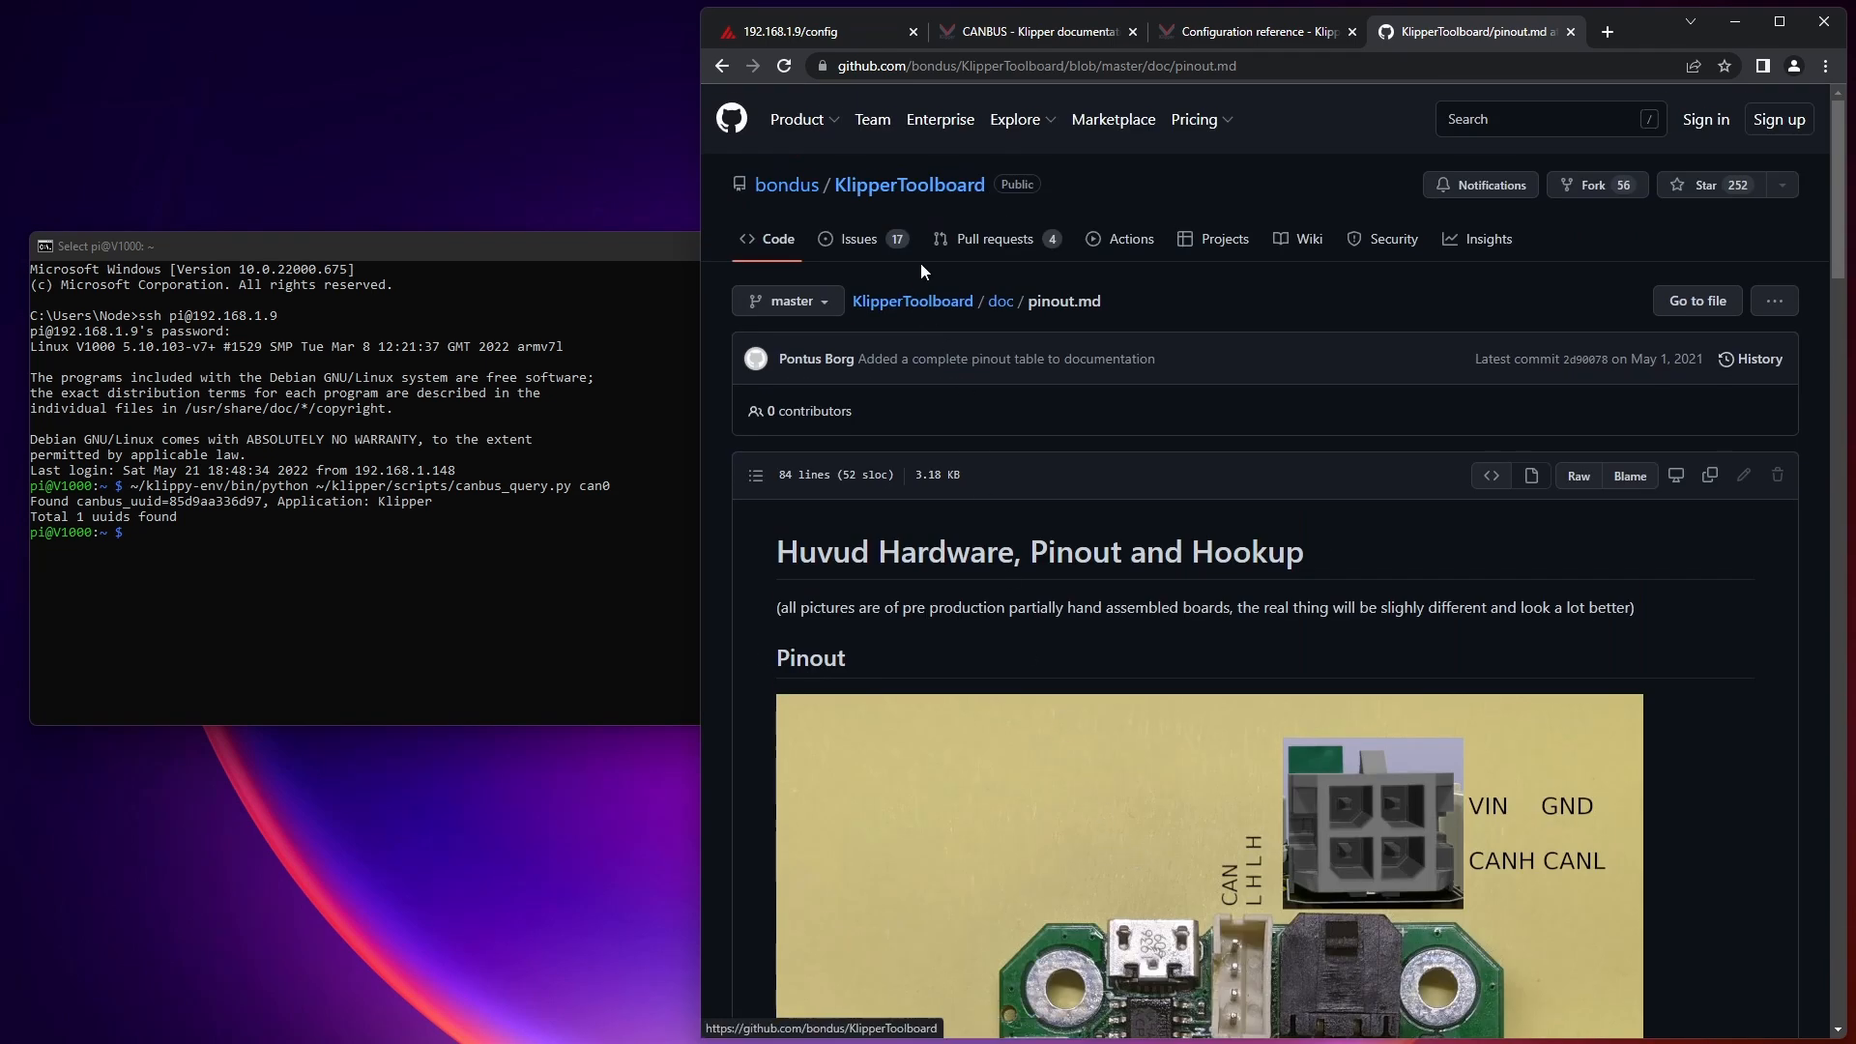
From pull request #43 (v0.61 pinout update), open the linked Huvud v0.61 schematics PDF.
click(996, 240)
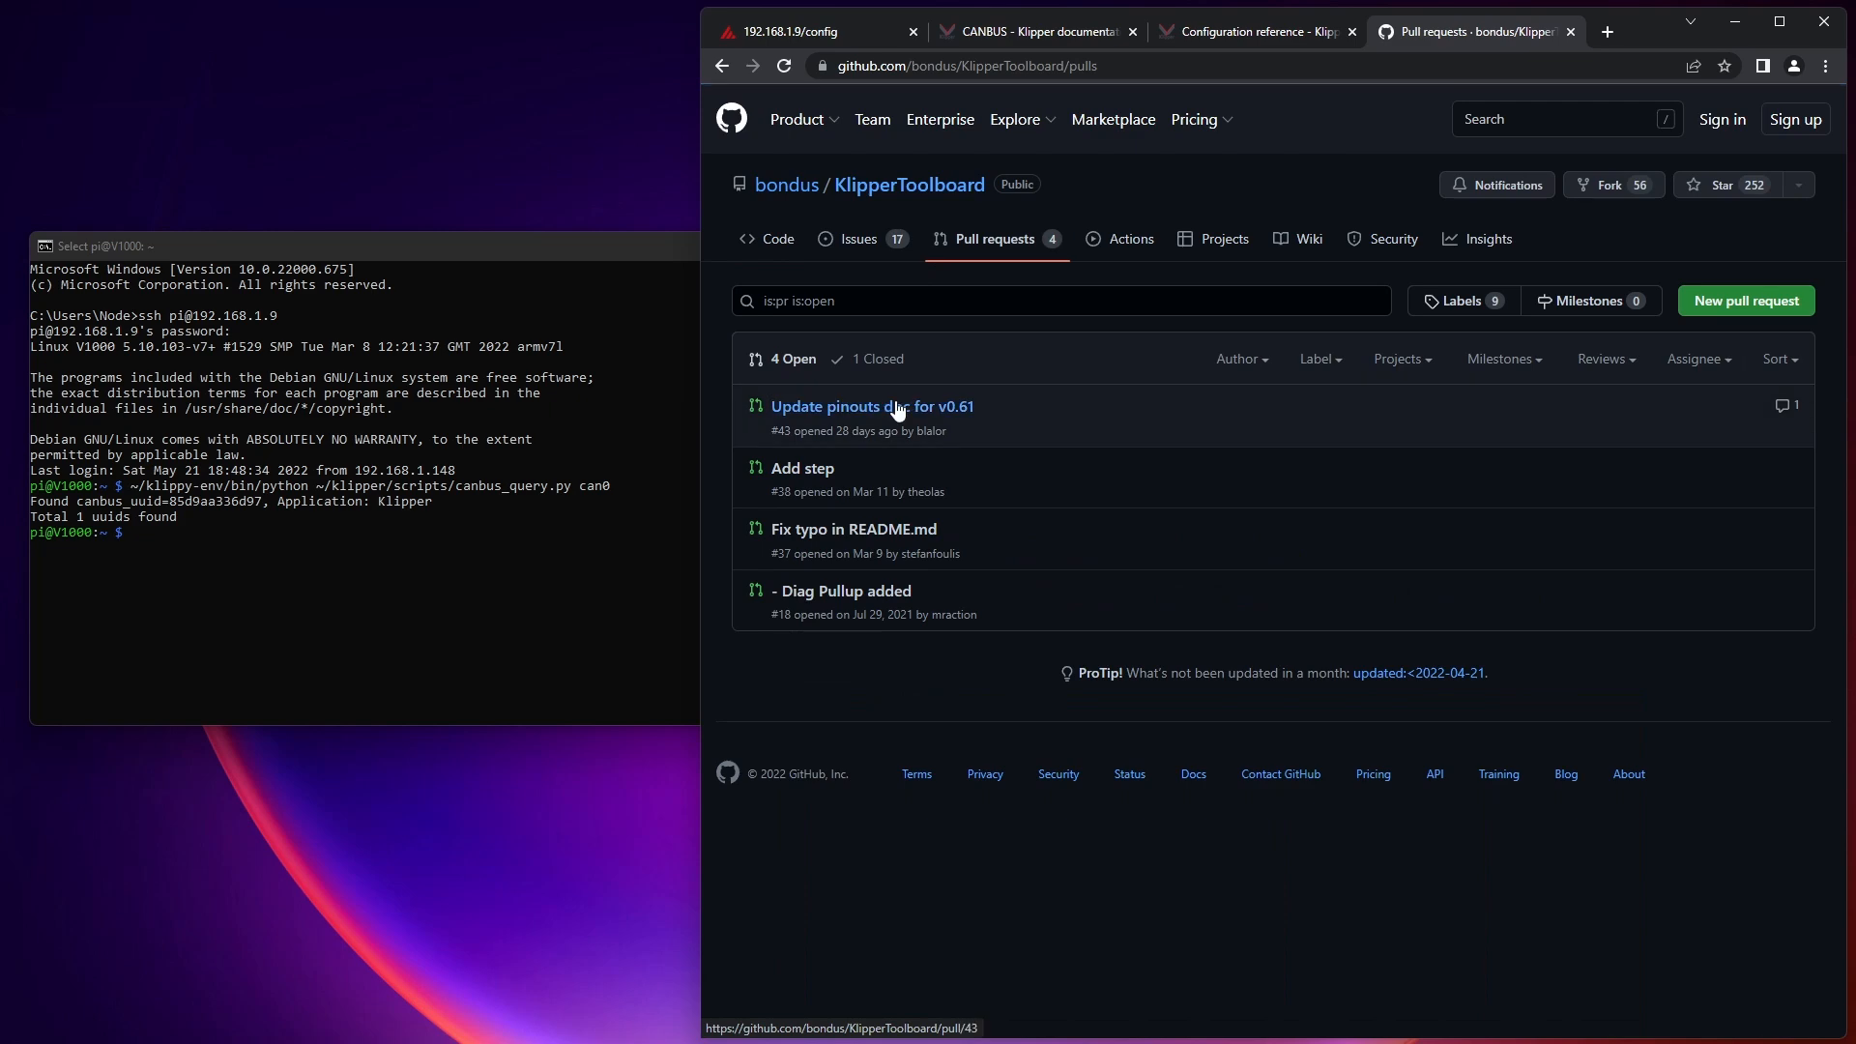
click(870, 406)
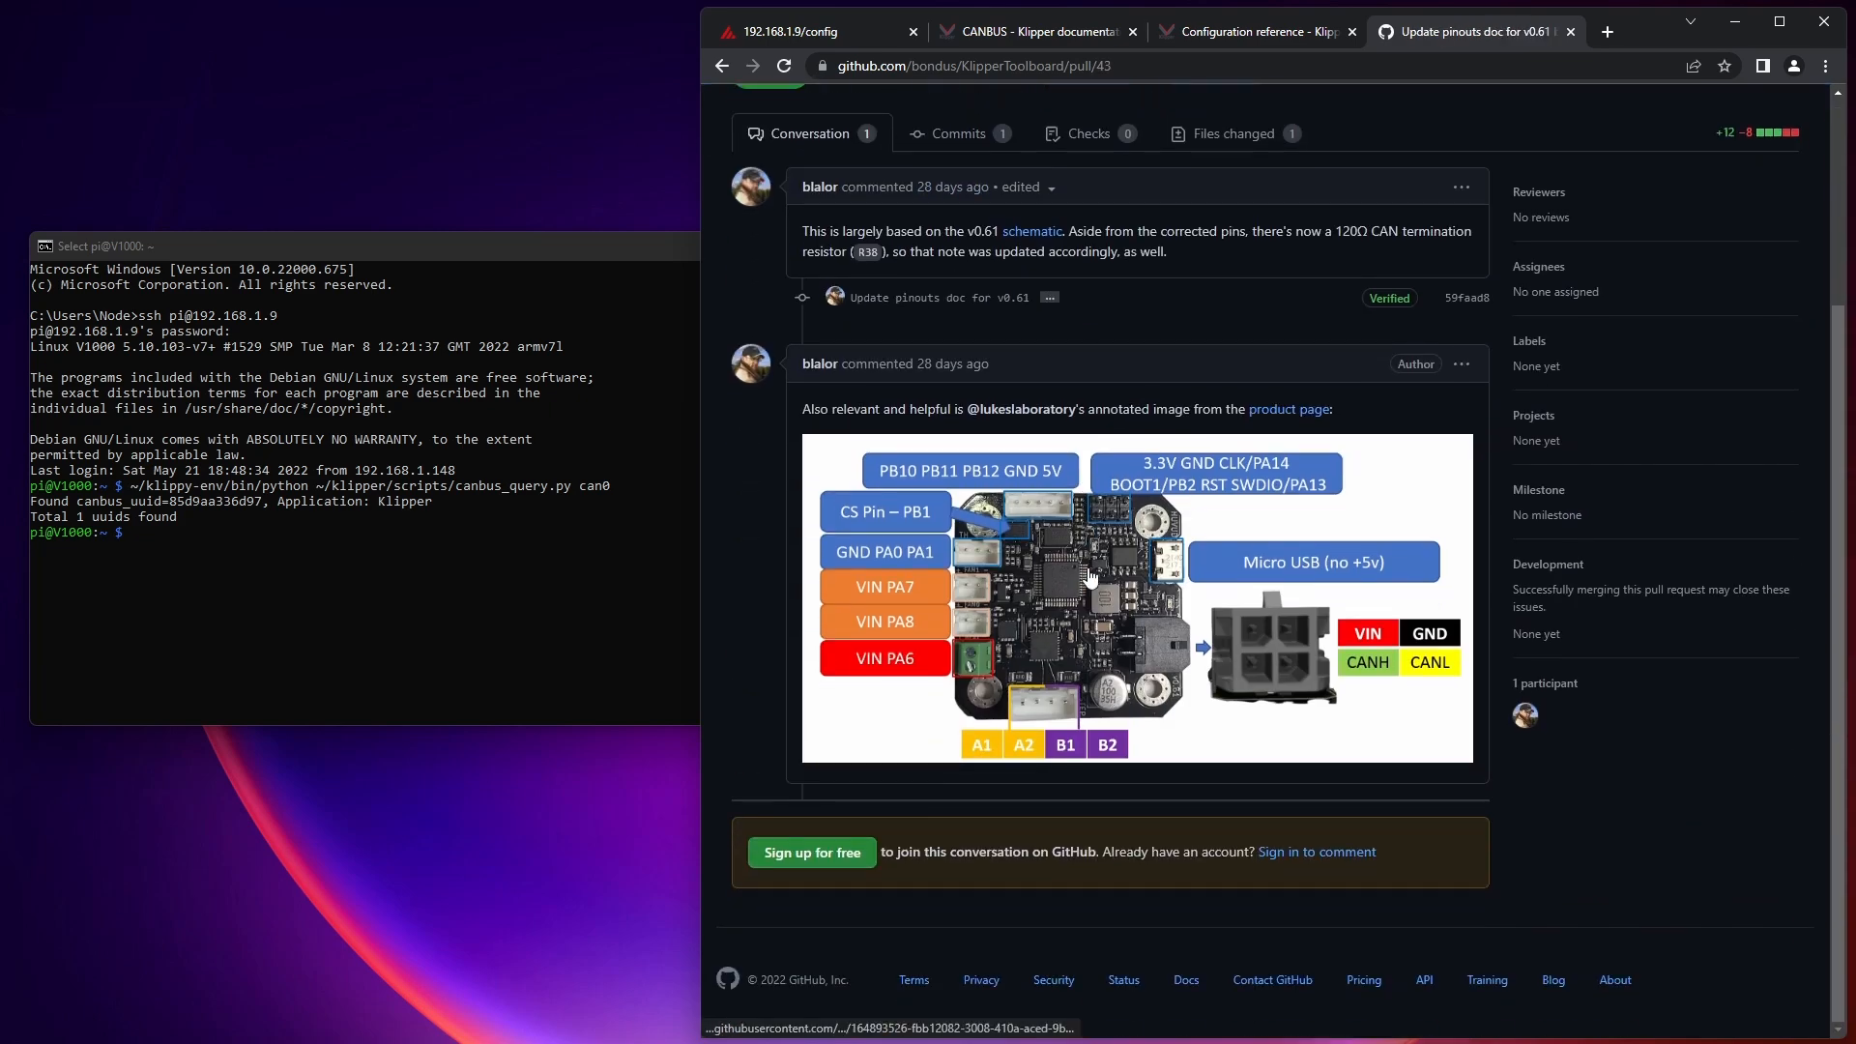
mouse_move(900, 547)
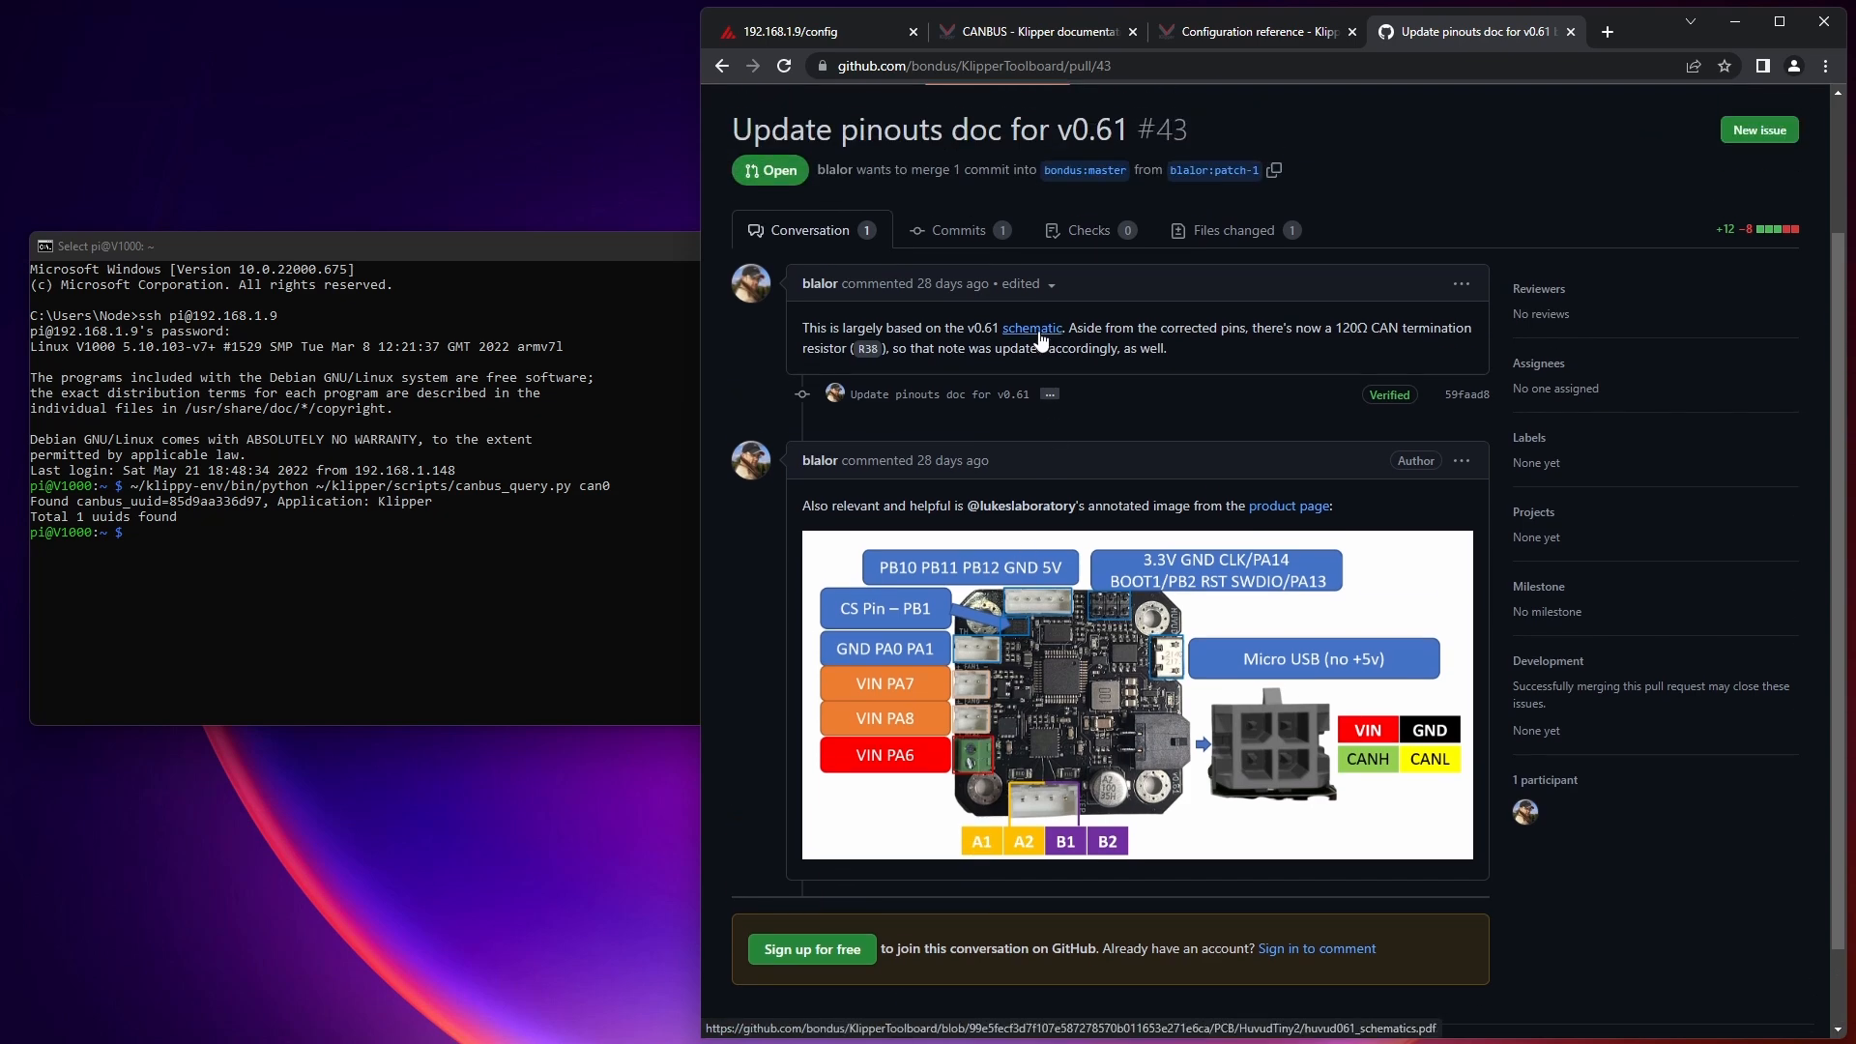
click(1033, 327)
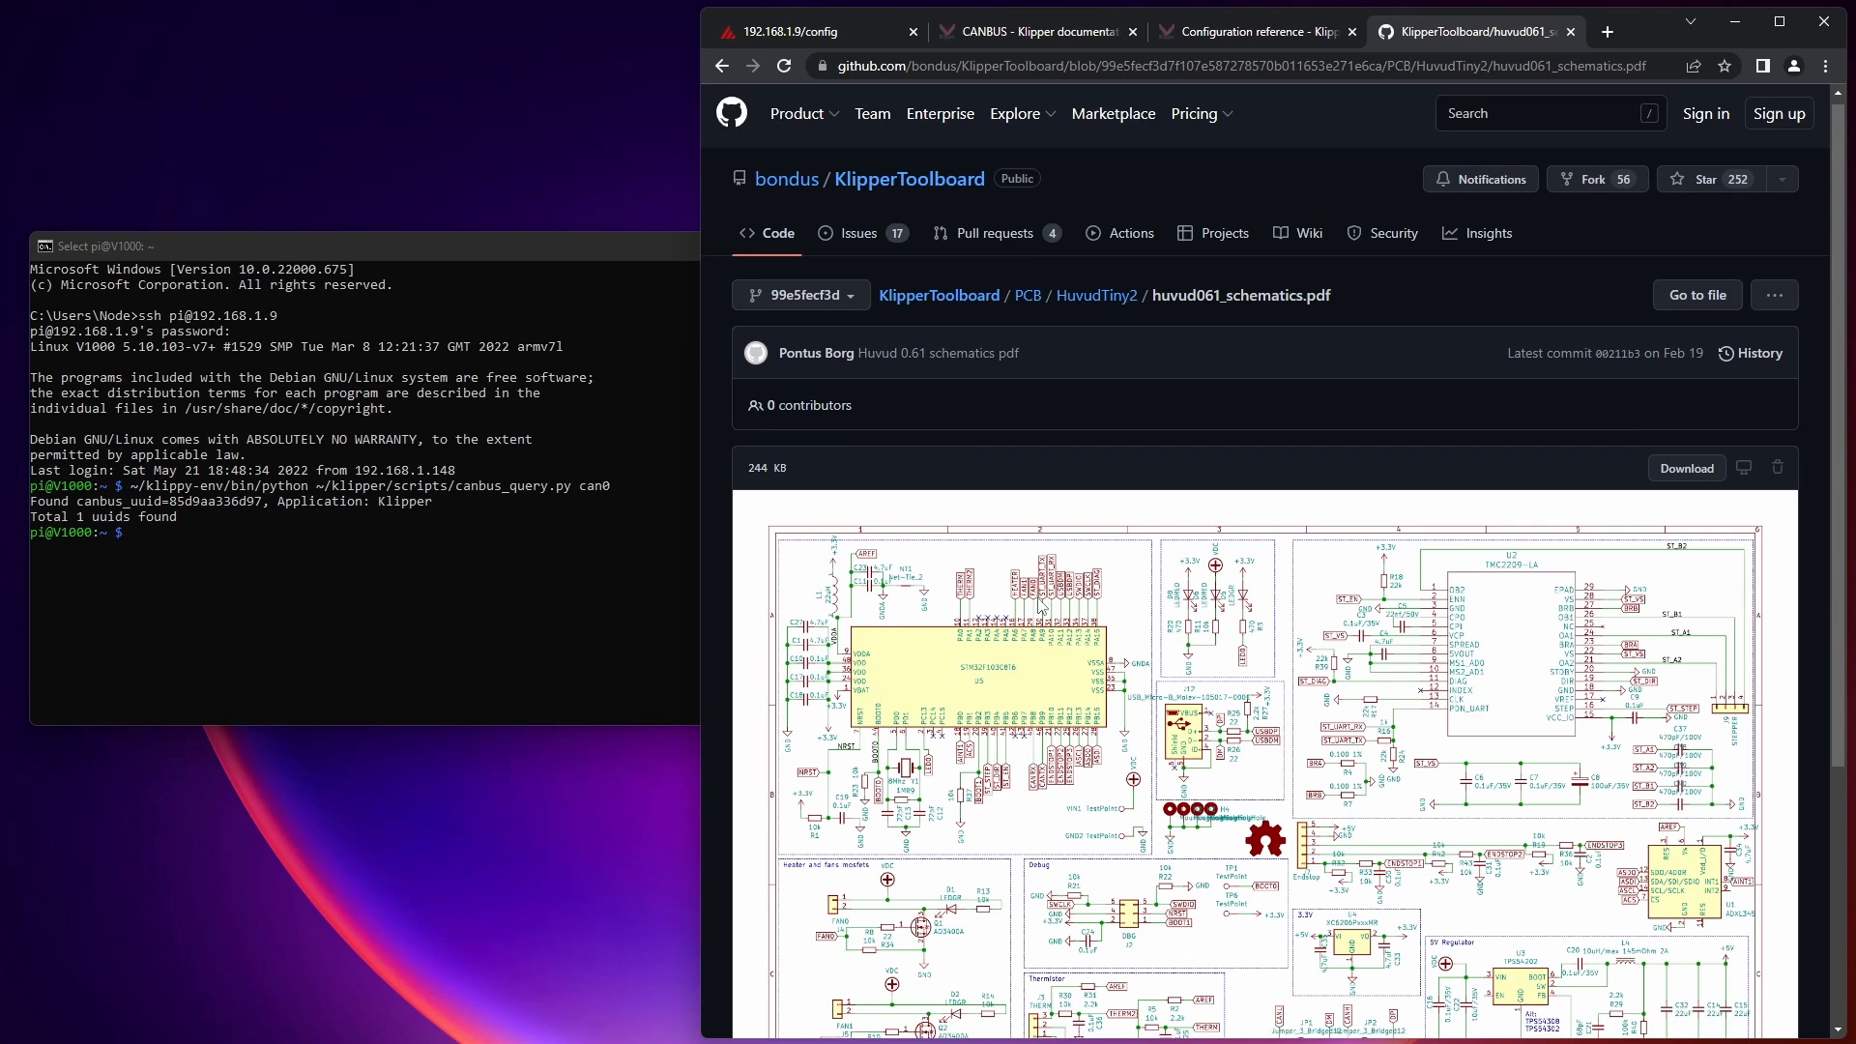
scroll(down, 3)
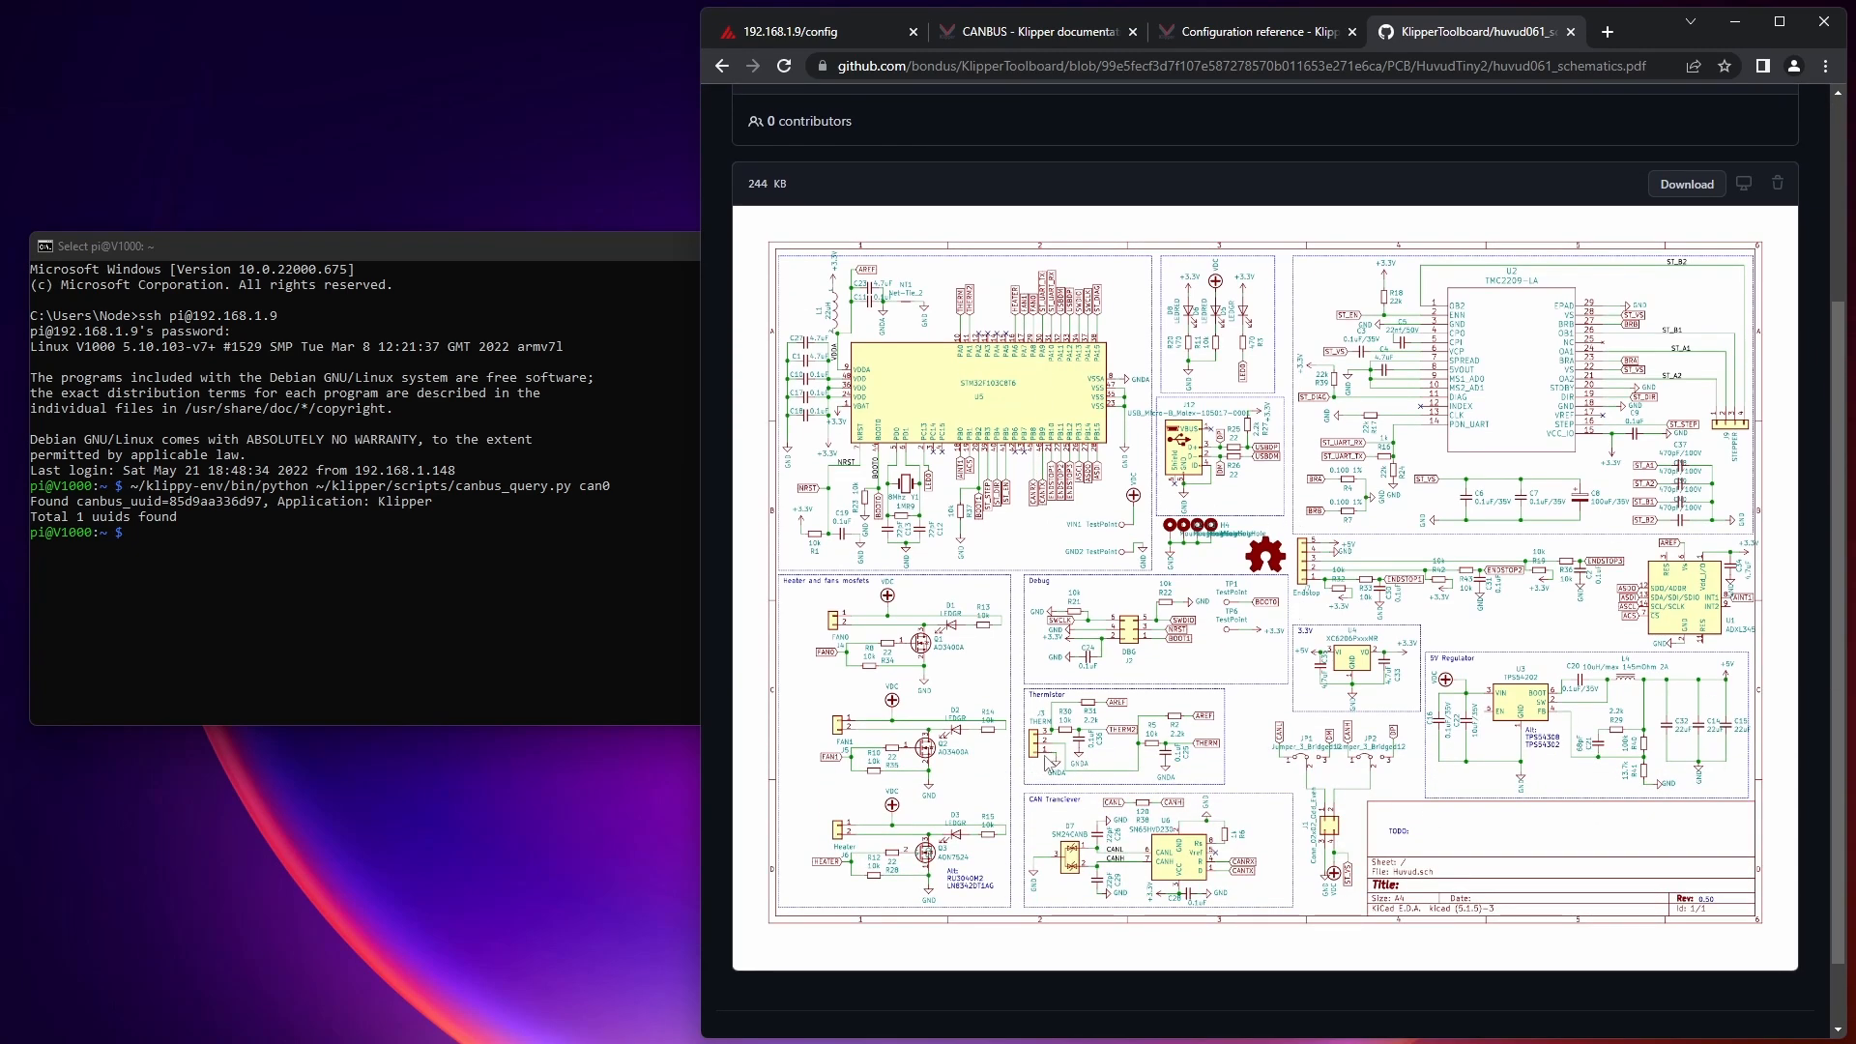
mouse_move(1075, 624)
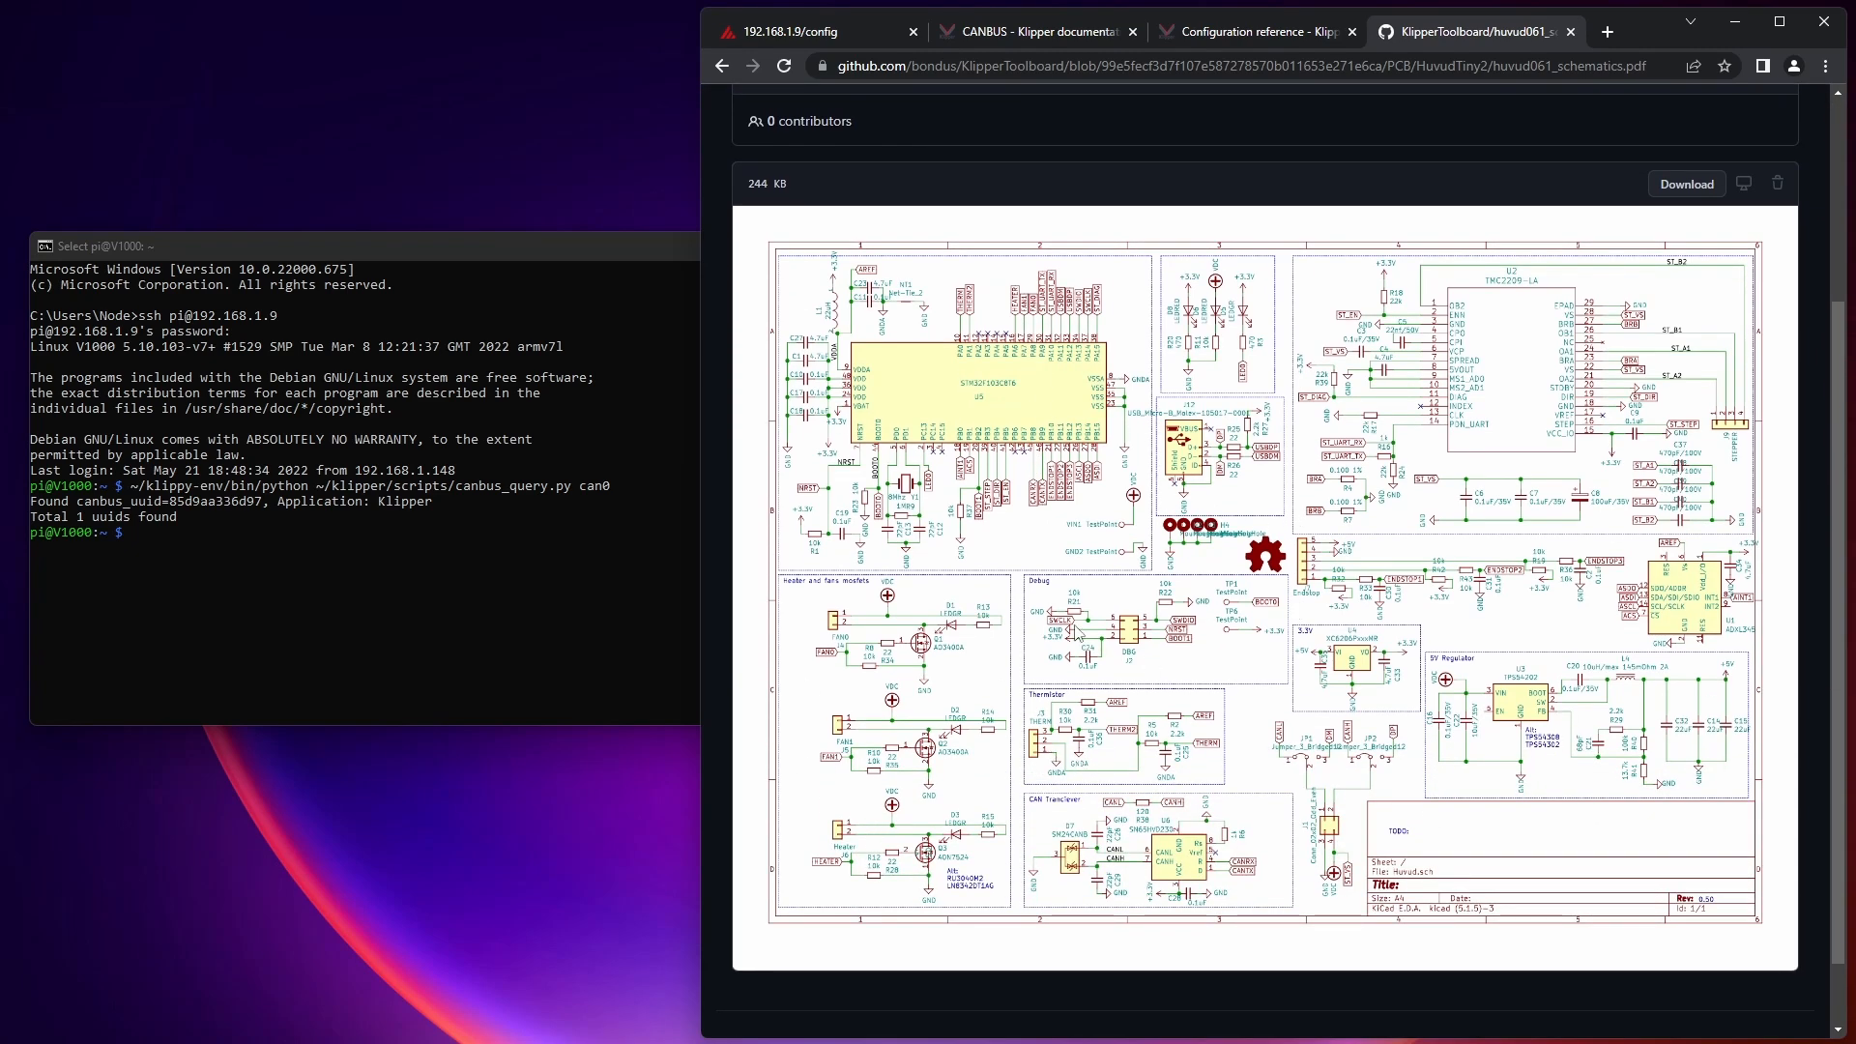